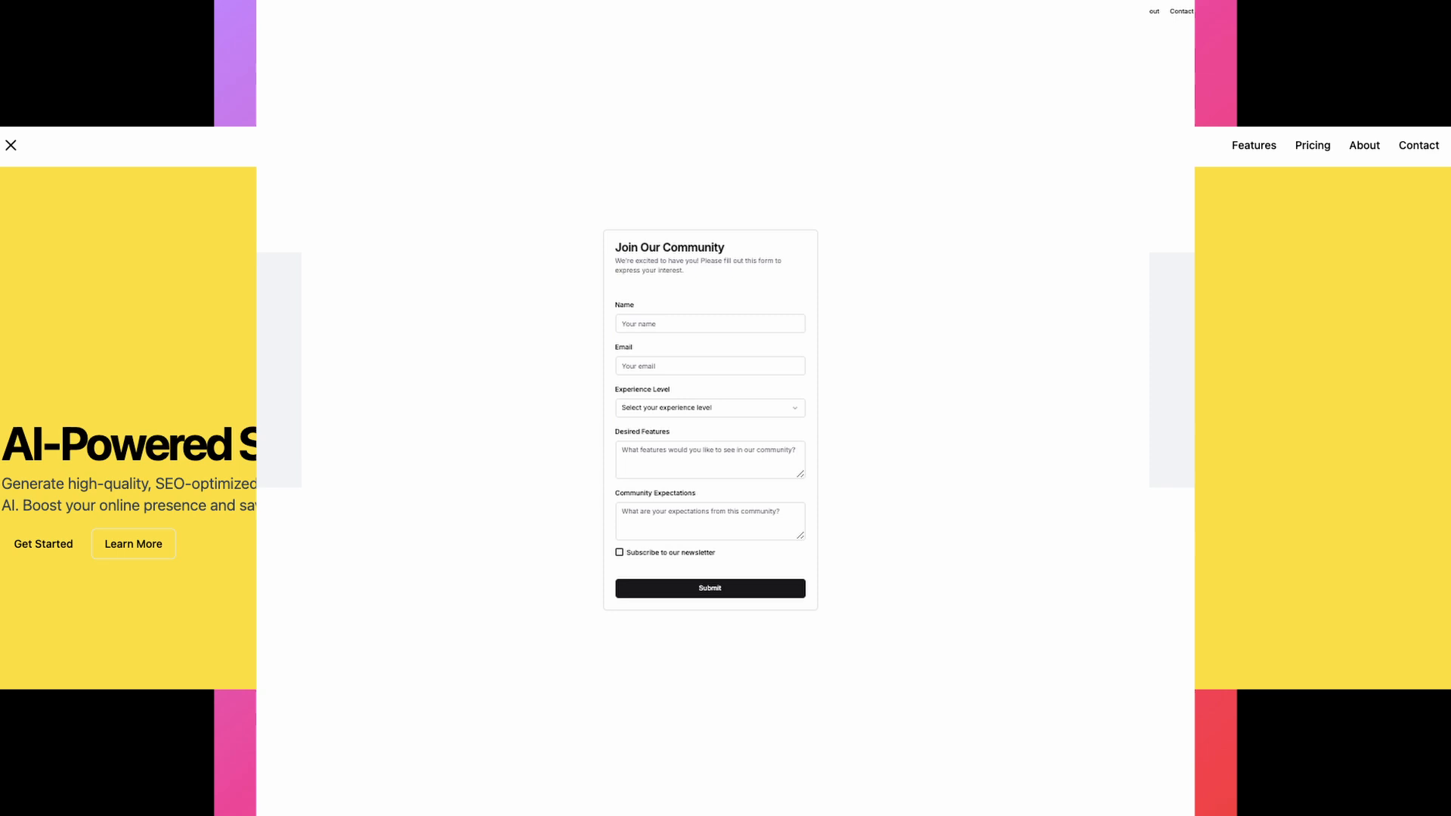
# Leave the generated-interfaces showcase for the v0 home page and its welcome tour
pyautogui.click(11, 145)
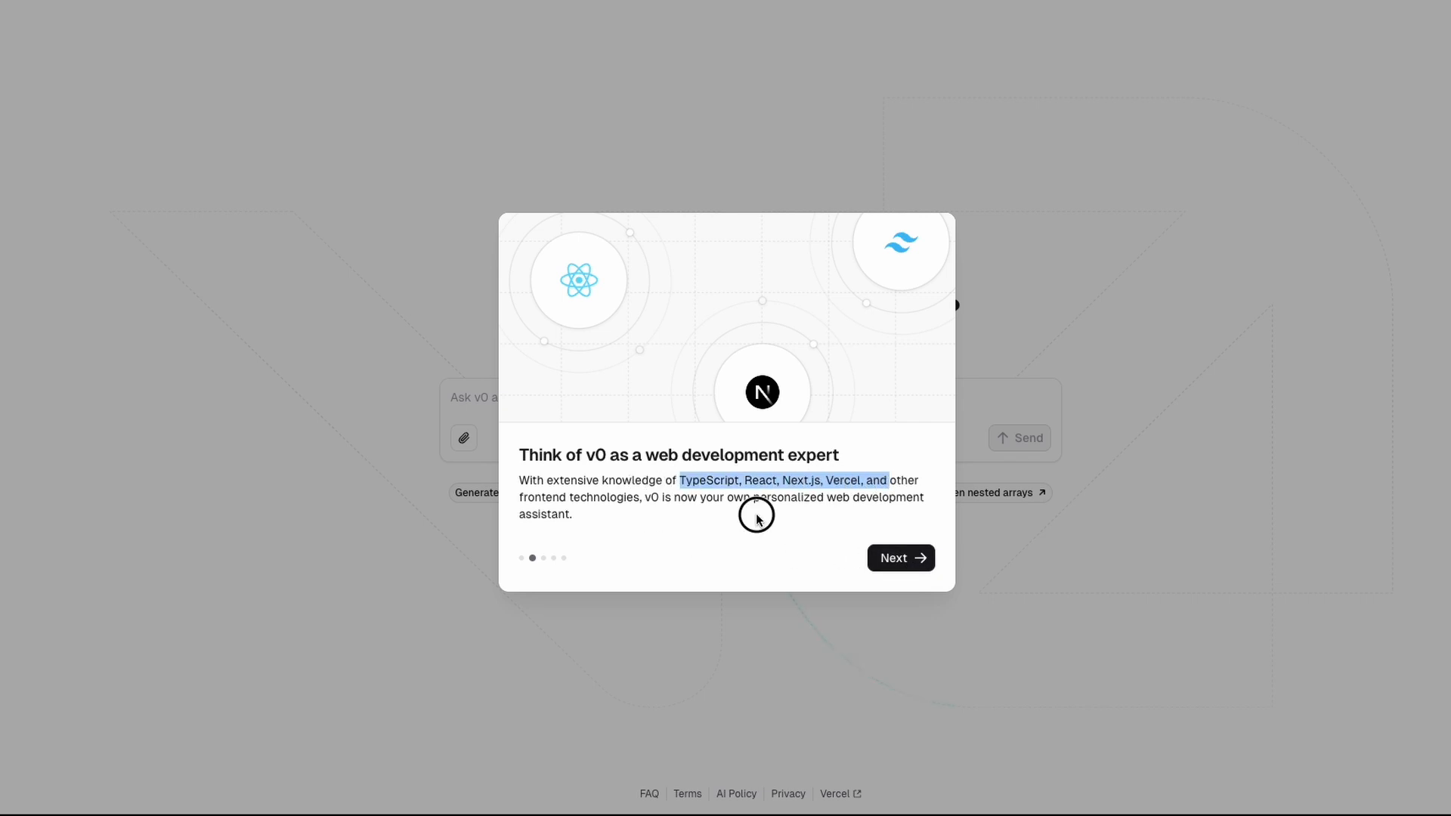
# Advance through the tour slides, skip the default chat offer, and accept the terms of use
pyautogui.click(898, 557)
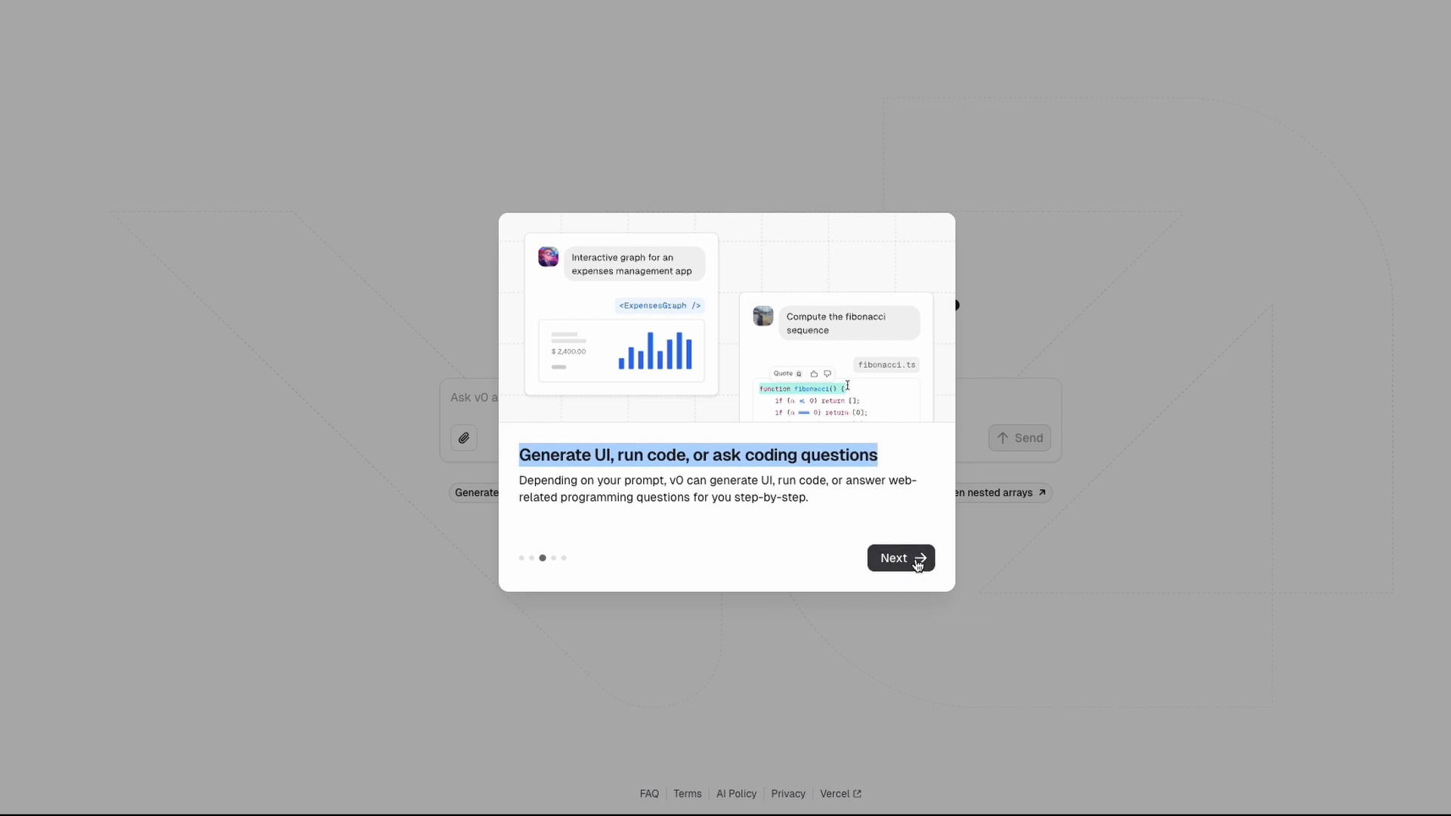
pyautogui.click(898, 557)
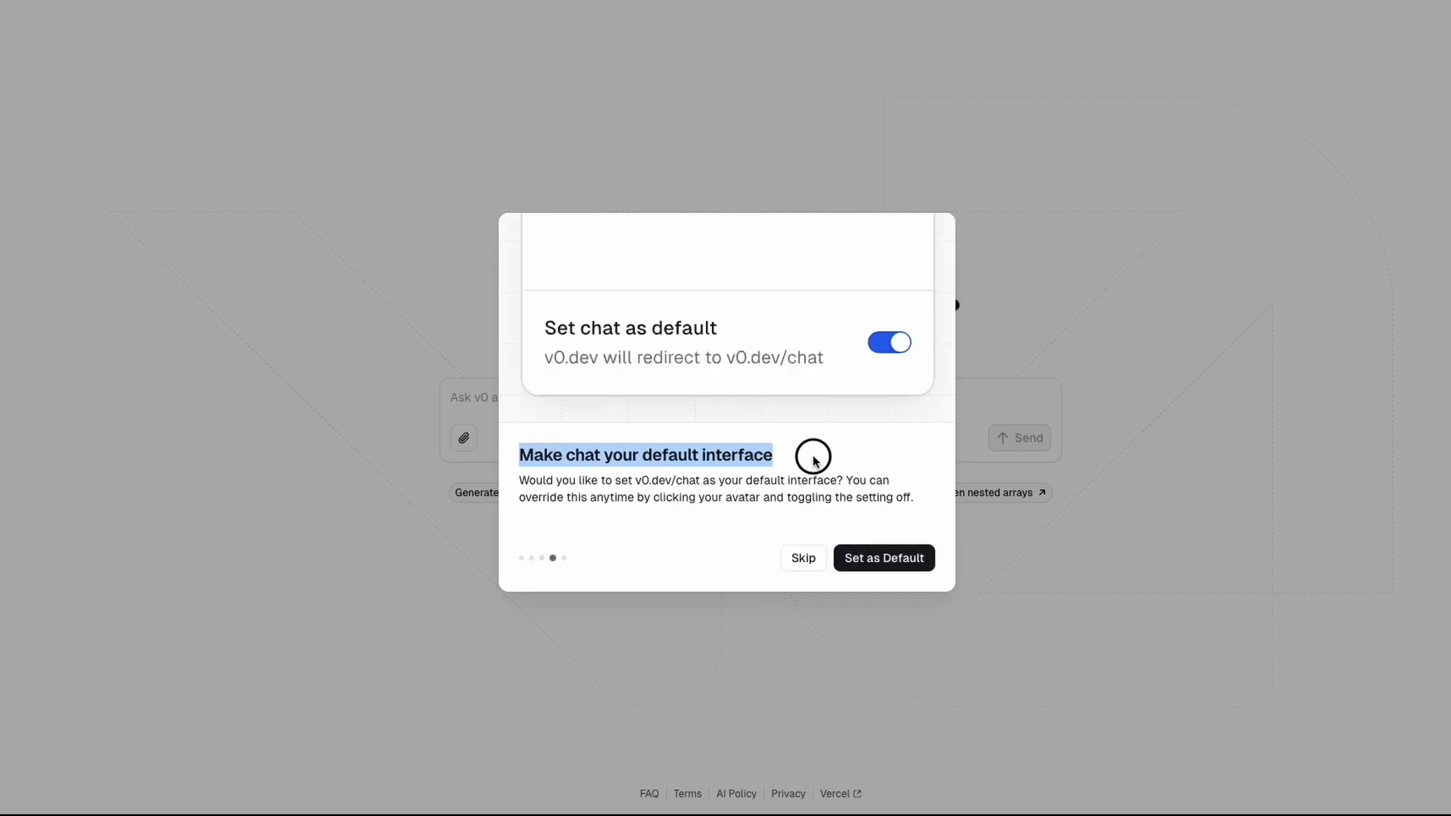
pyautogui.click(882, 558)
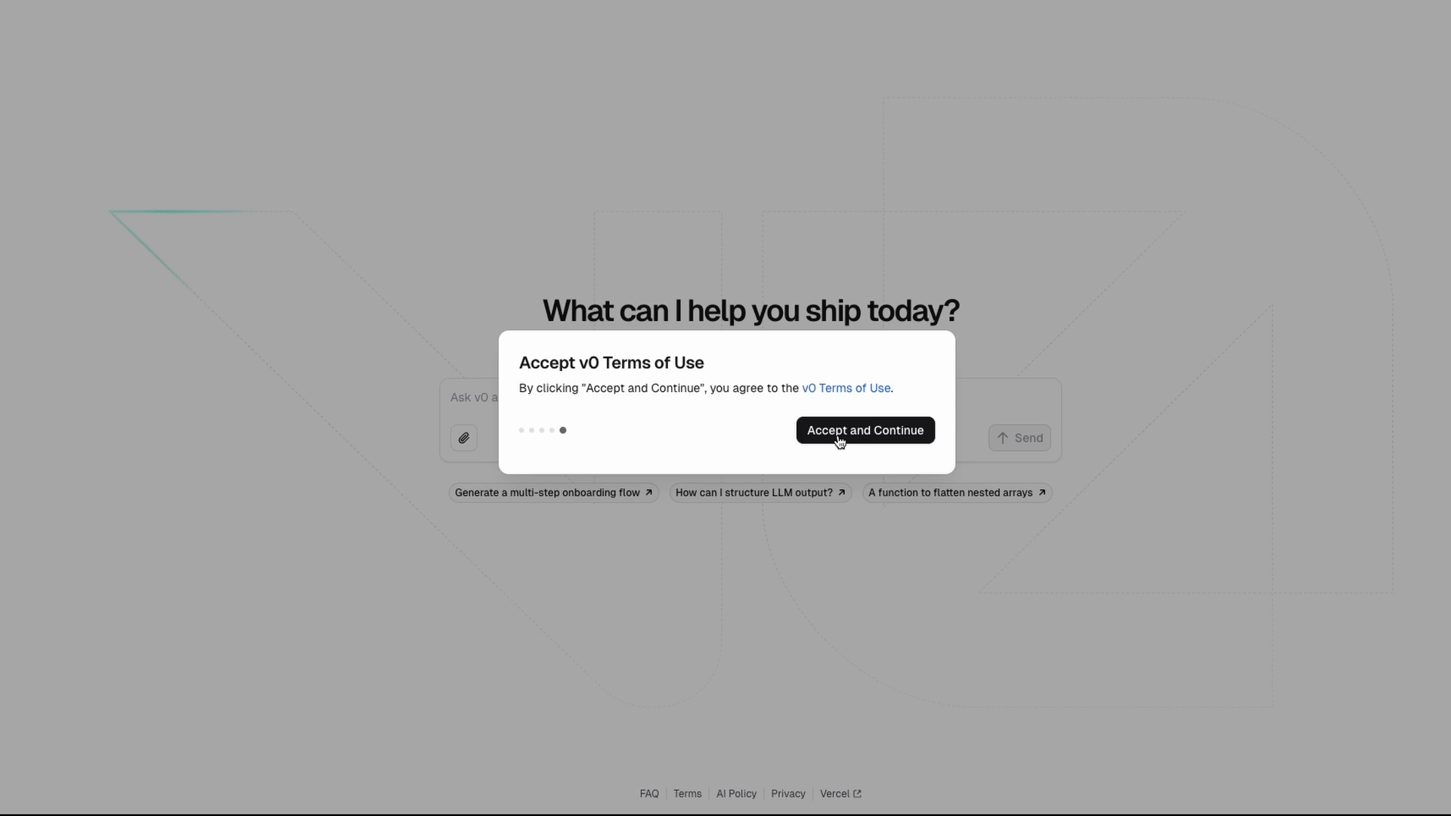
pyautogui.click(863, 429)
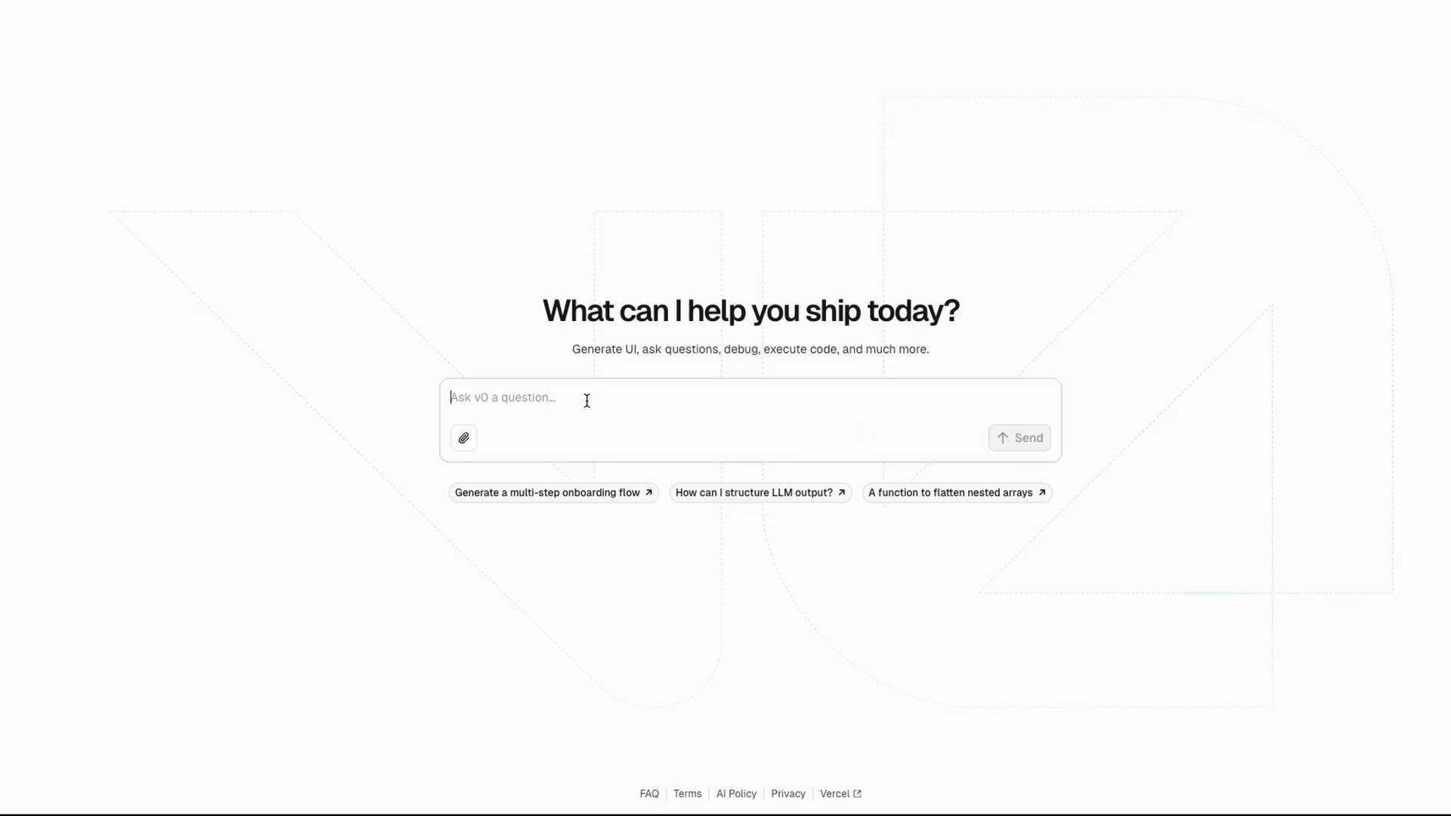
# Send the prompt 'Create a landing page for a website that can collect and display testimonials'
pyautogui.write('Create a lan')
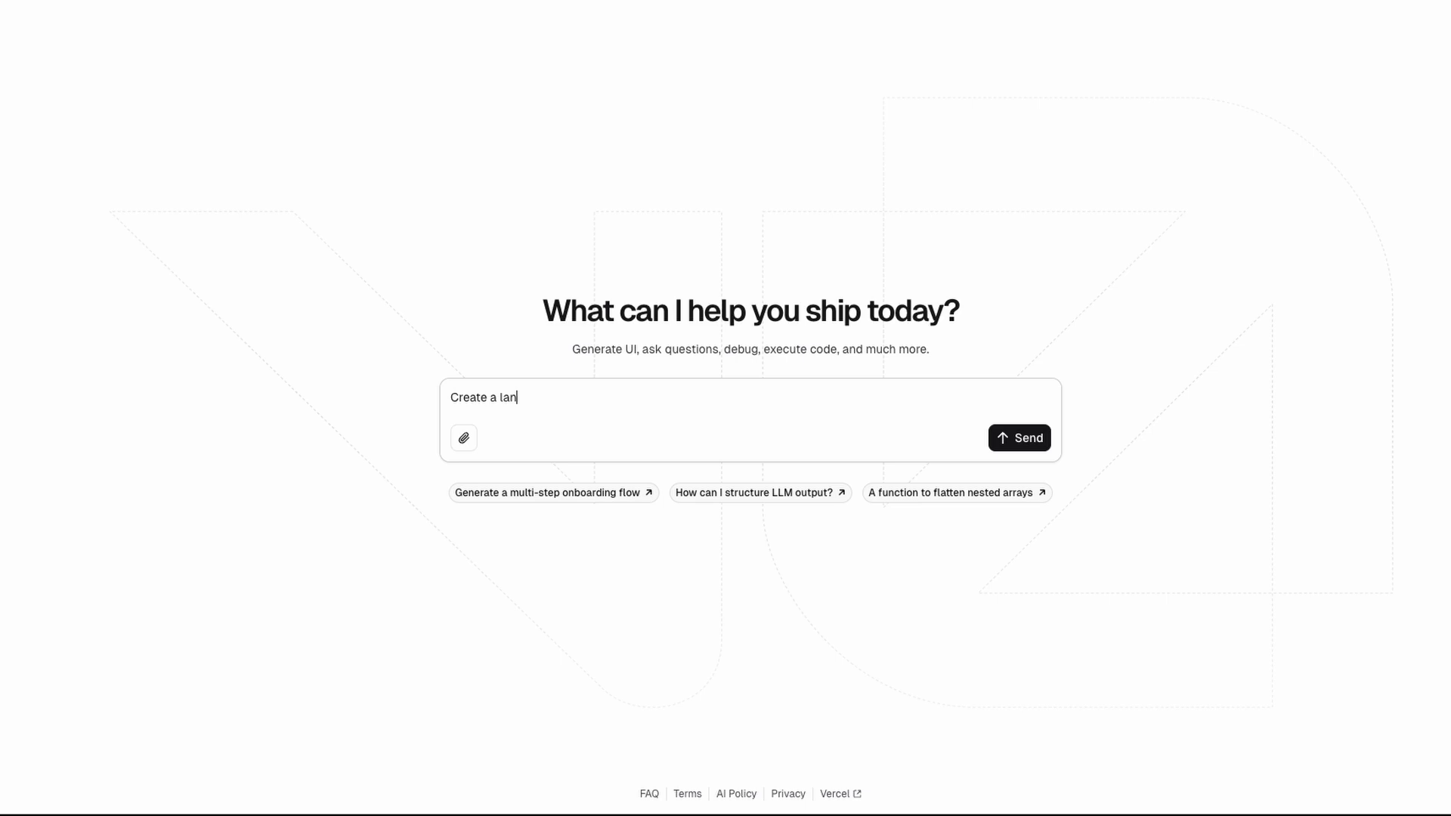
pyautogui.write('ding page for a webs')
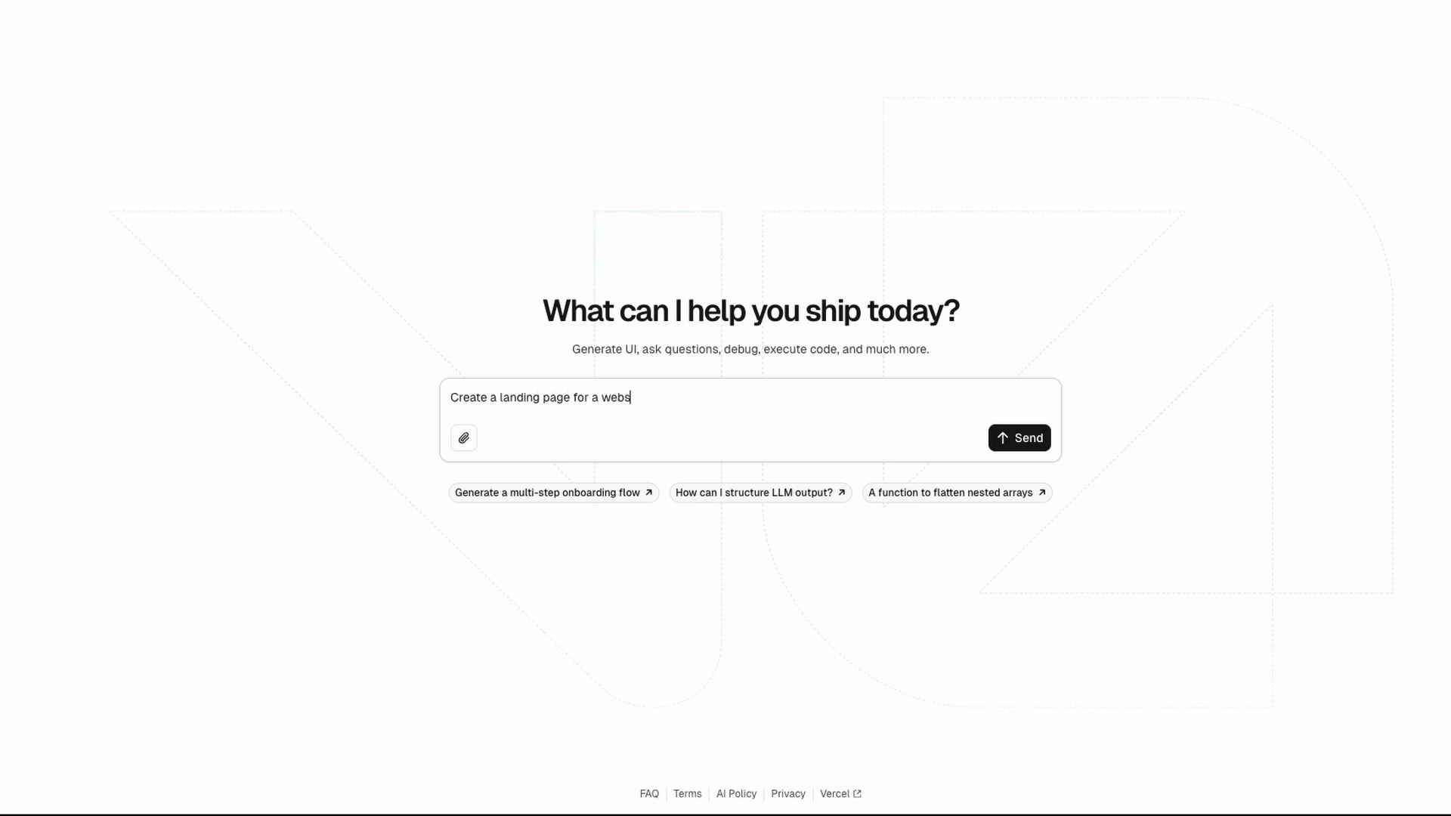
pyautogui.write('ite that can cole')
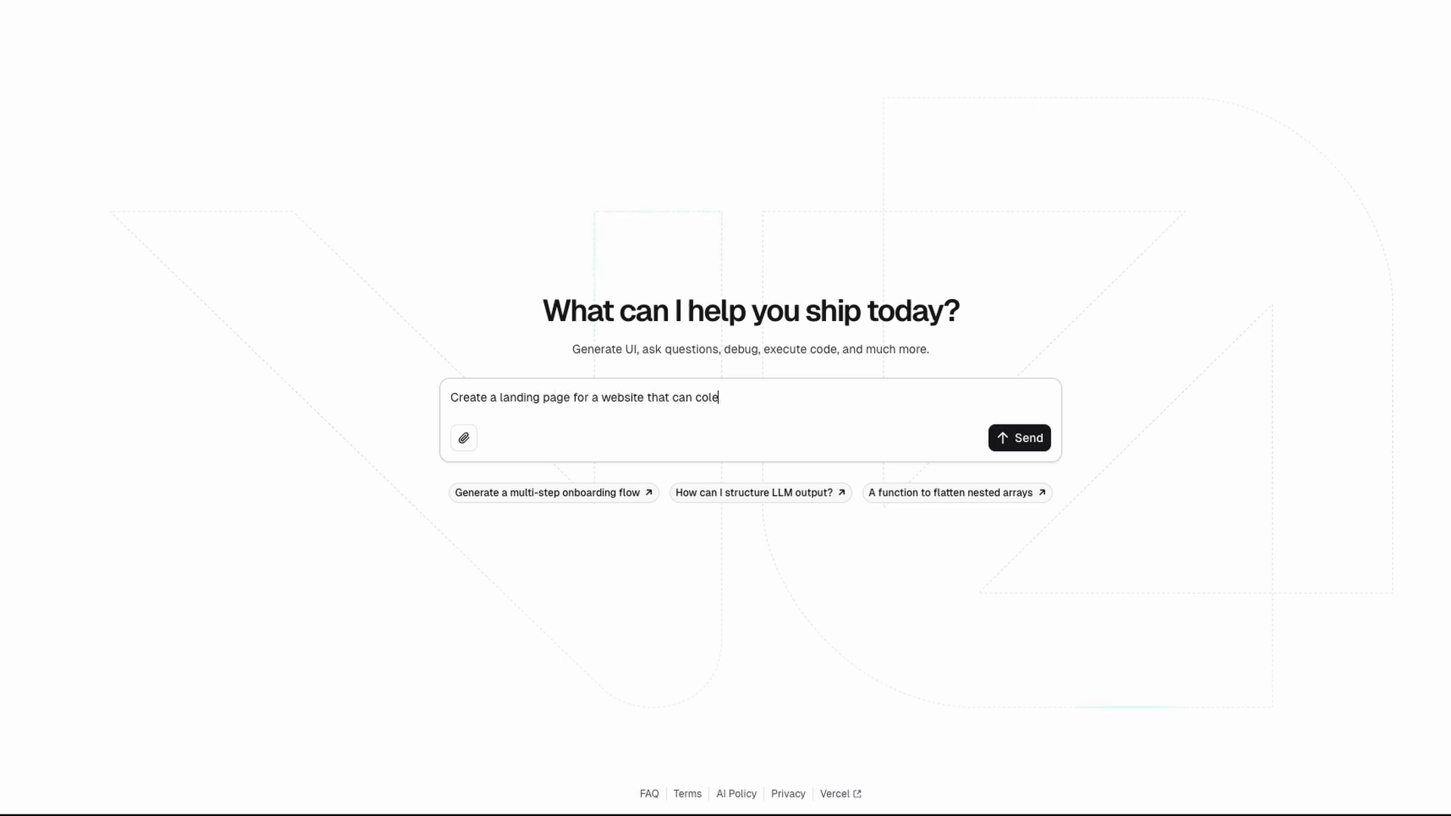
pyautogui.write('lect and')
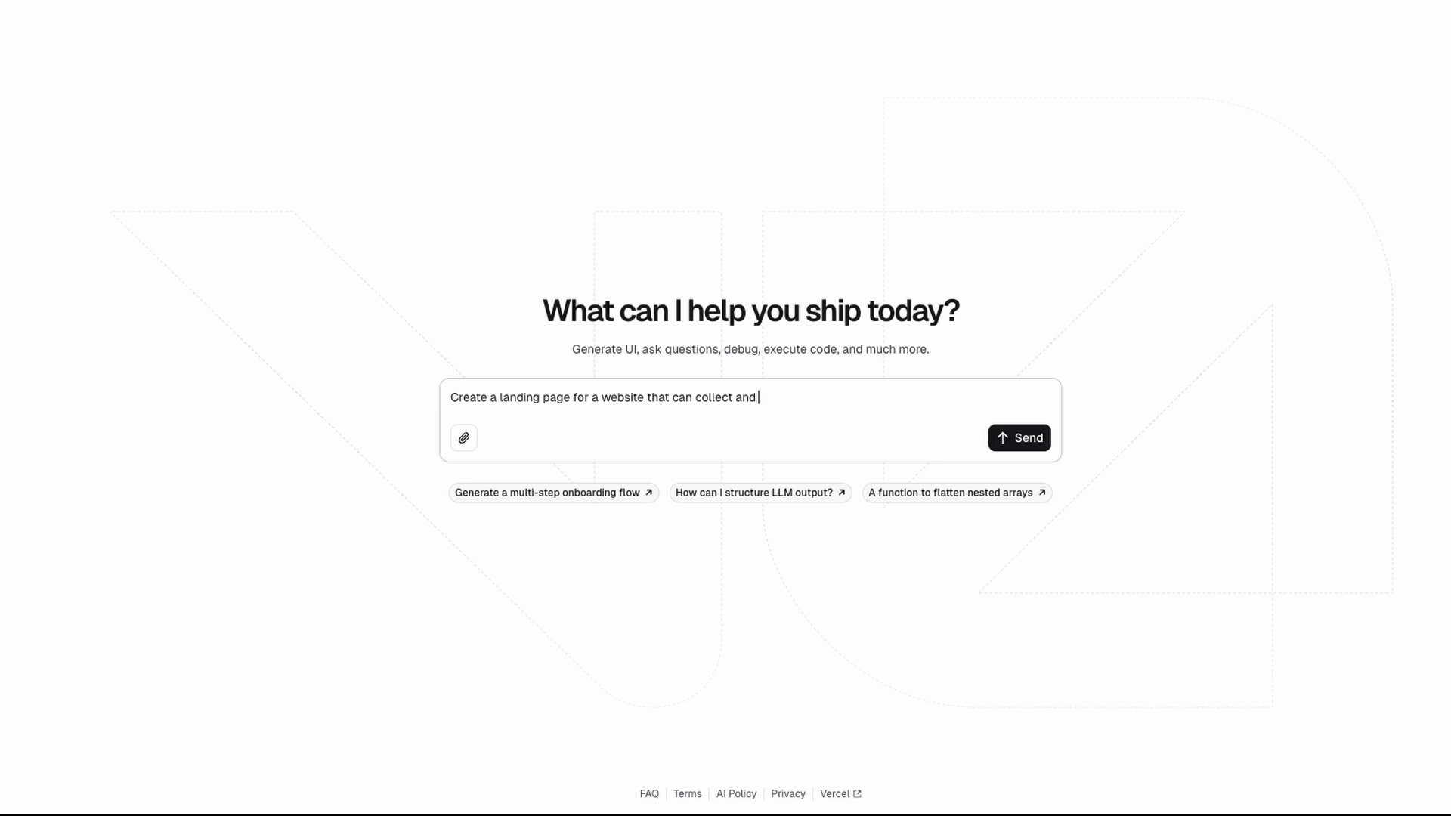
pyautogui.write('display testi')
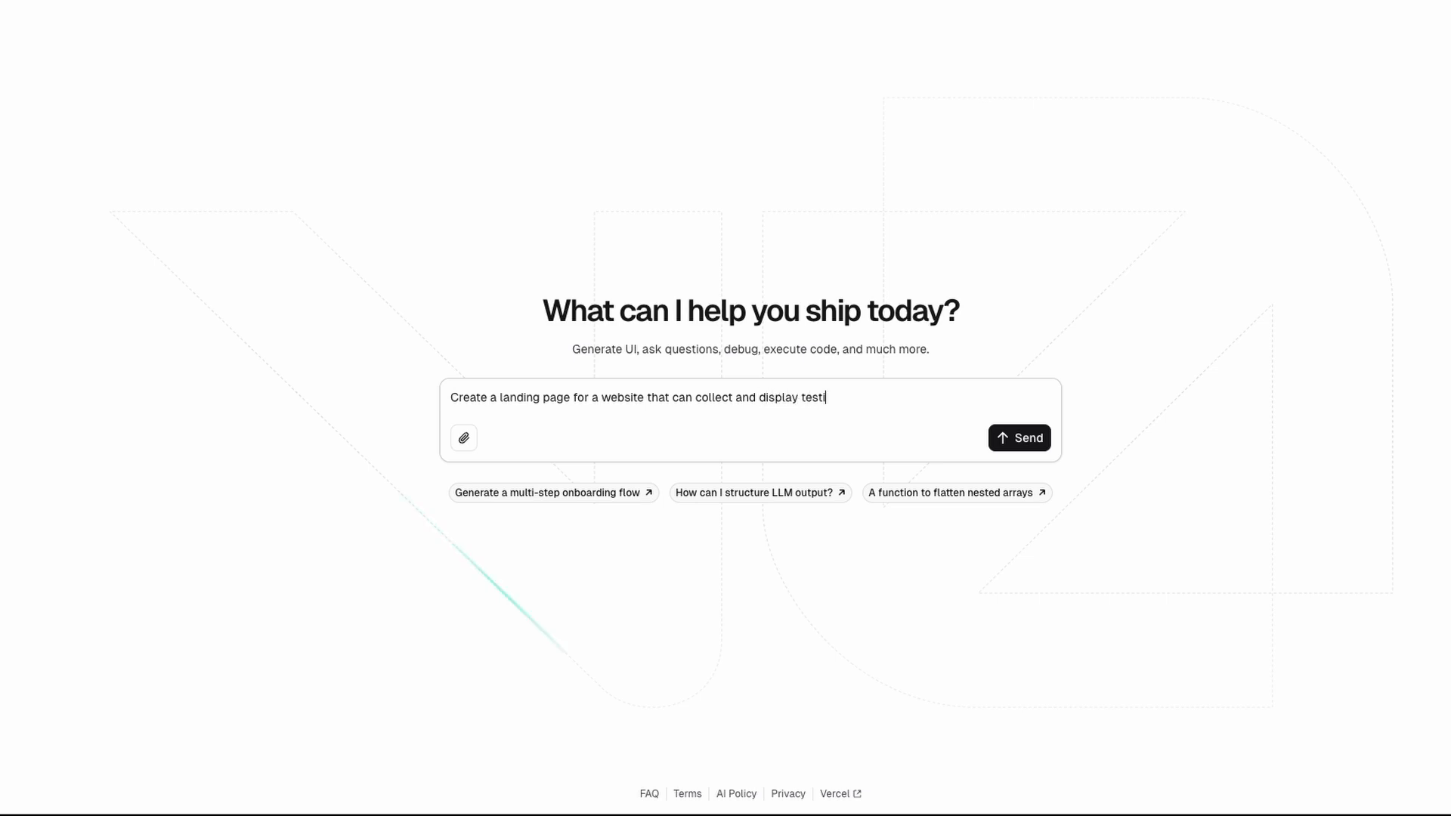
pyautogui.click(1018, 437)
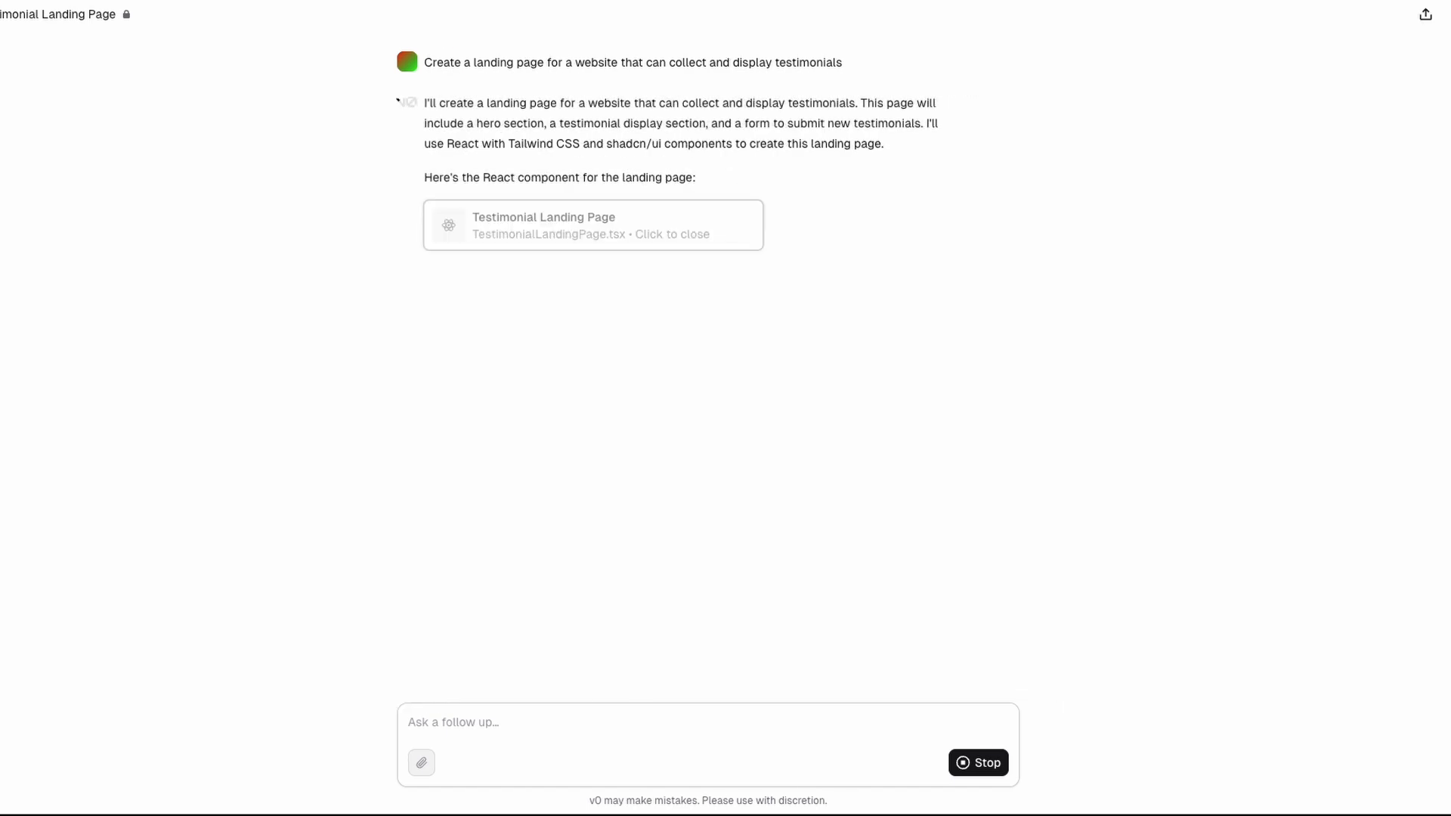
# Open the Testimonial Landing Page preview and scroll through it and the feature explanation
pyautogui.click(592, 223)
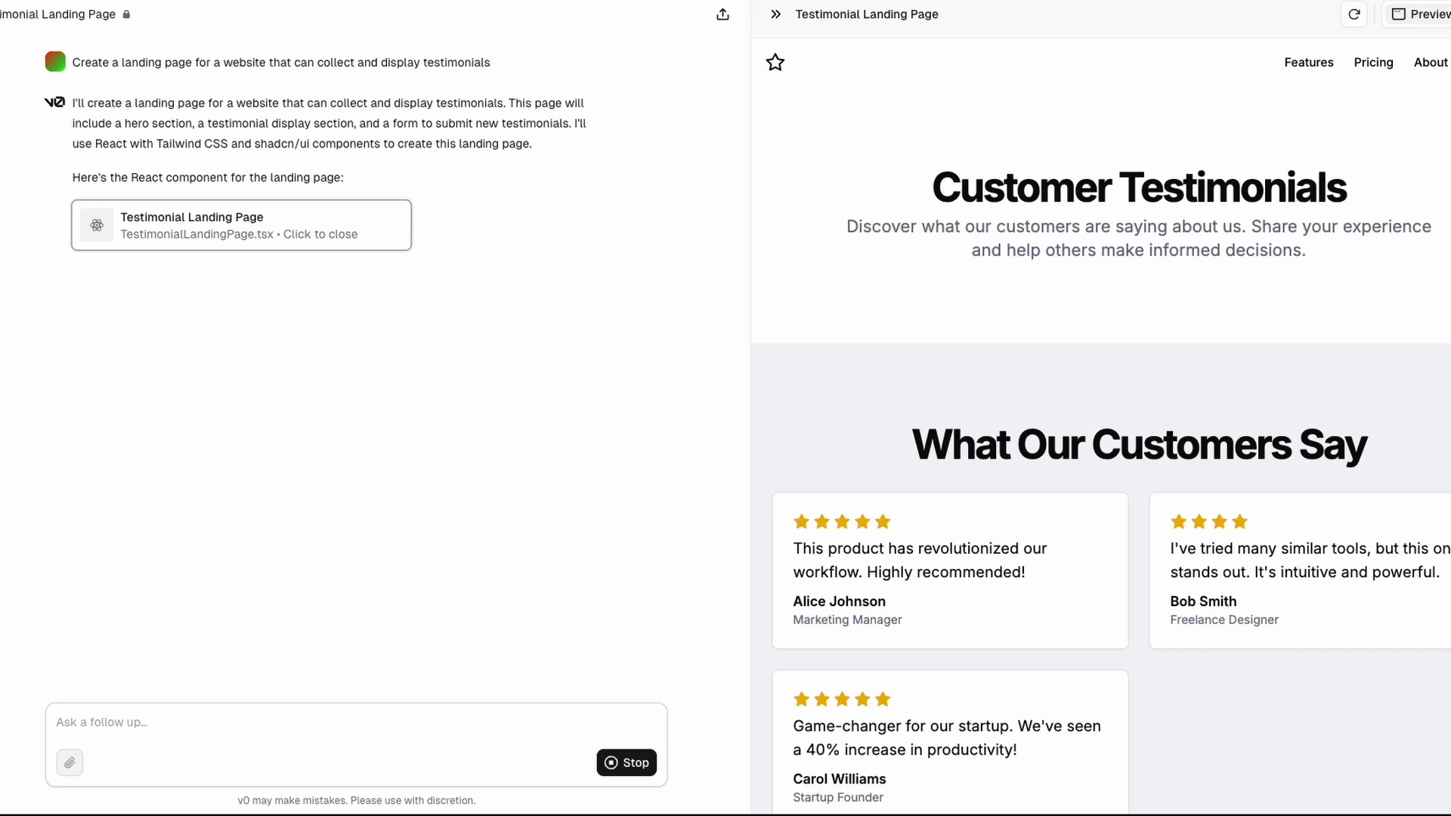
pyautogui.scroll(-3)
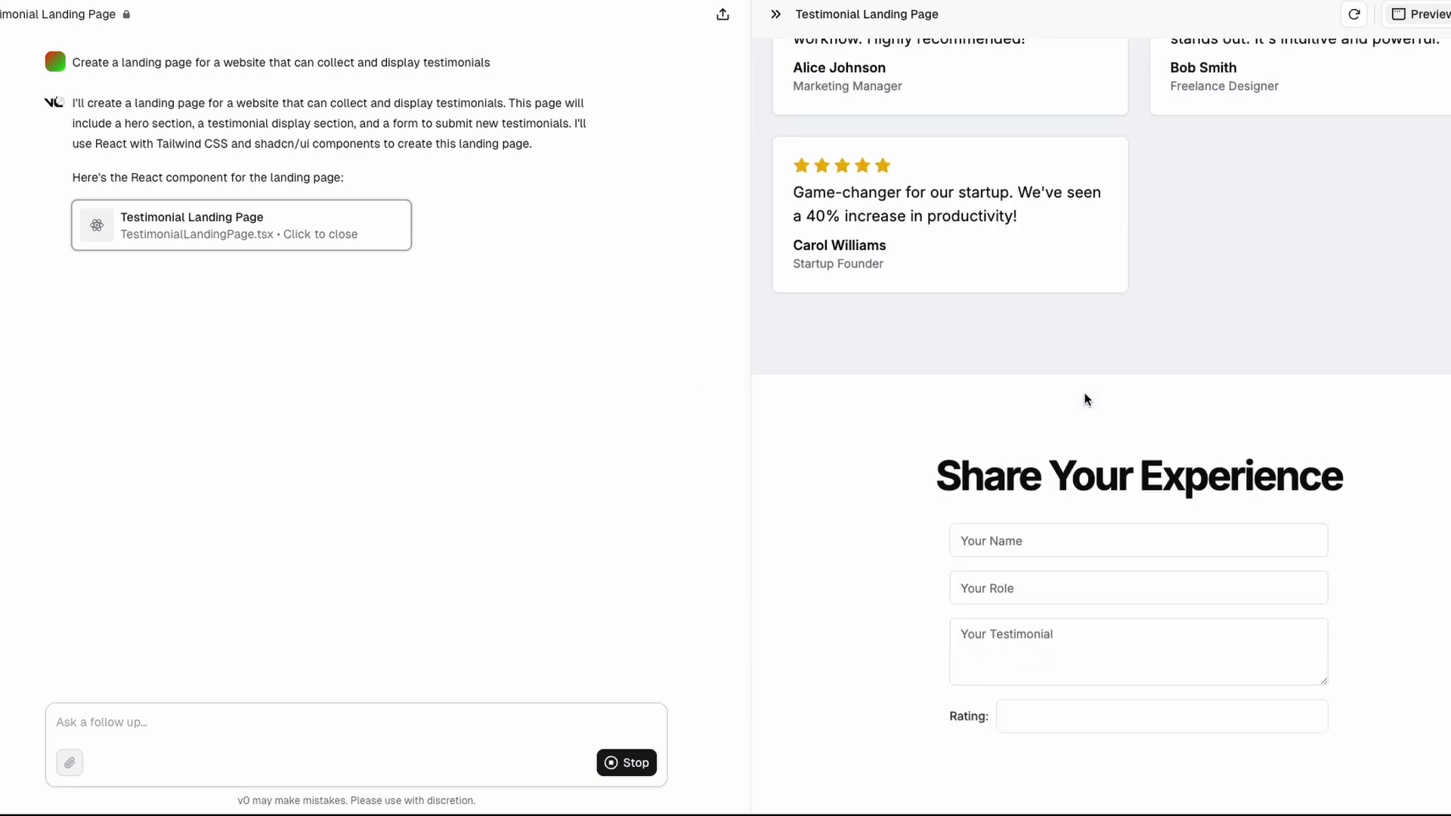
pyautogui.scroll(-3)
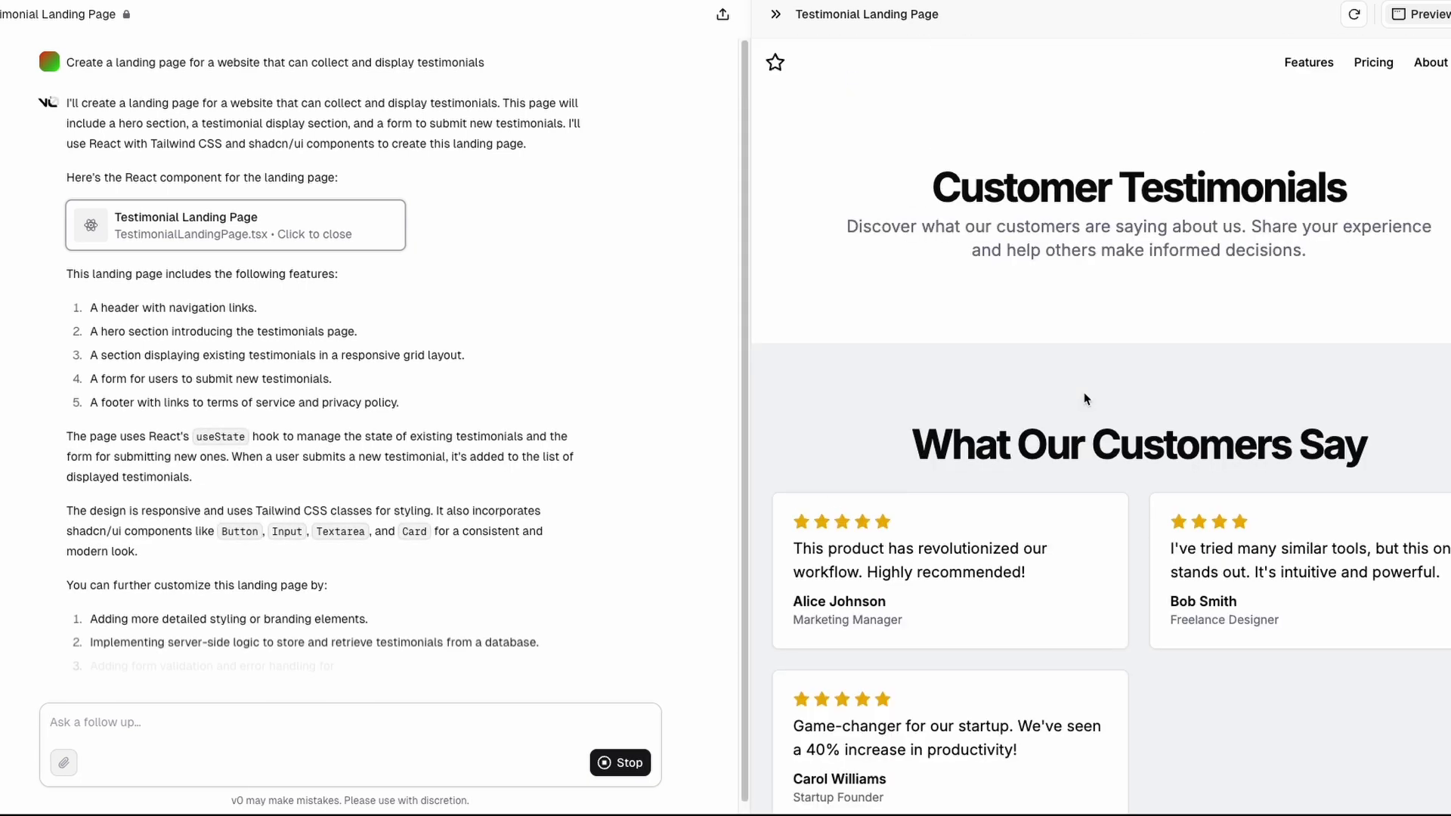
pyautogui.scroll(-3)
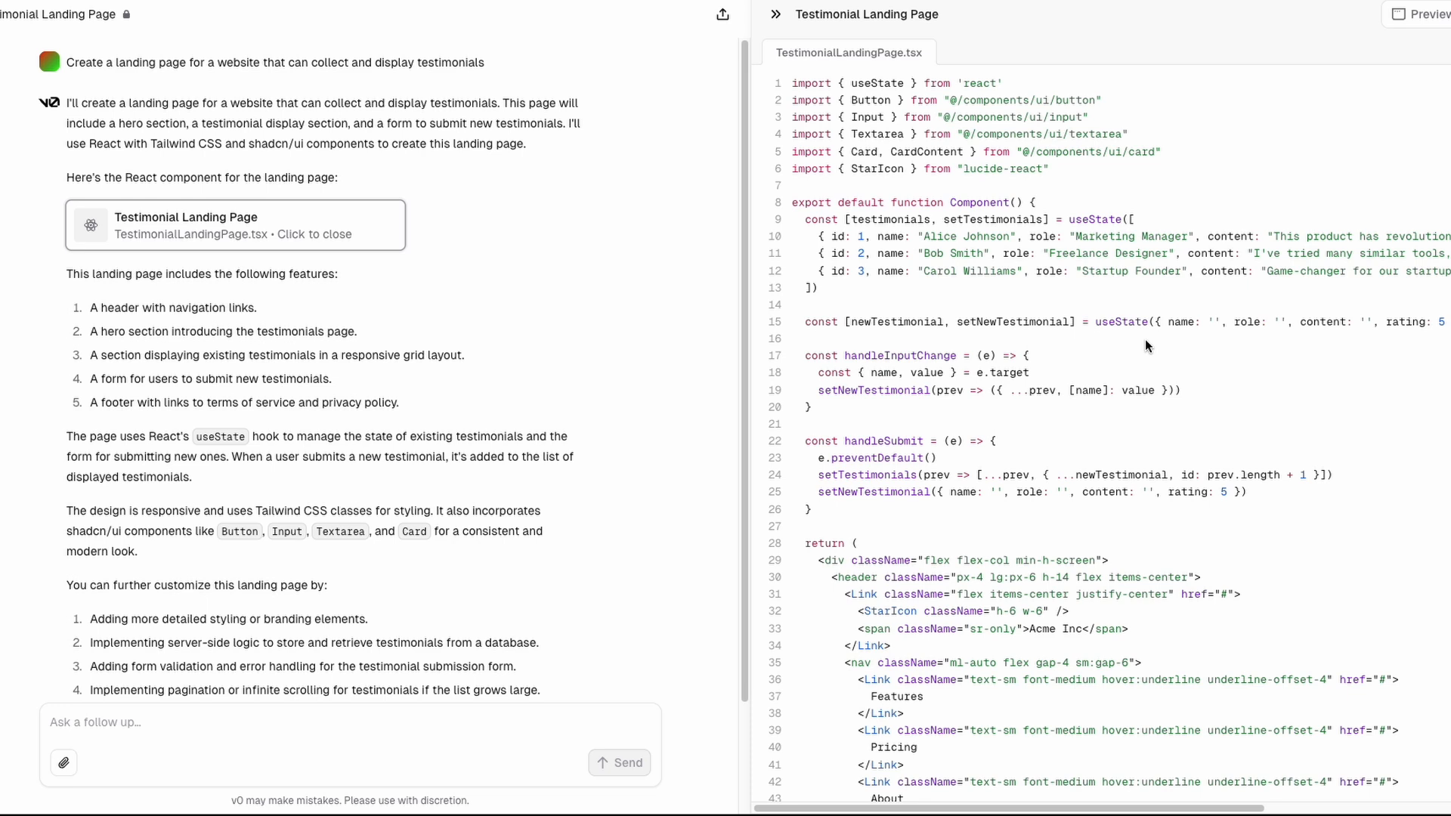
# Download TestimonialLandingPage.tsx, confirming the file name and saving it to Downloads
pyautogui.scroll(-3)
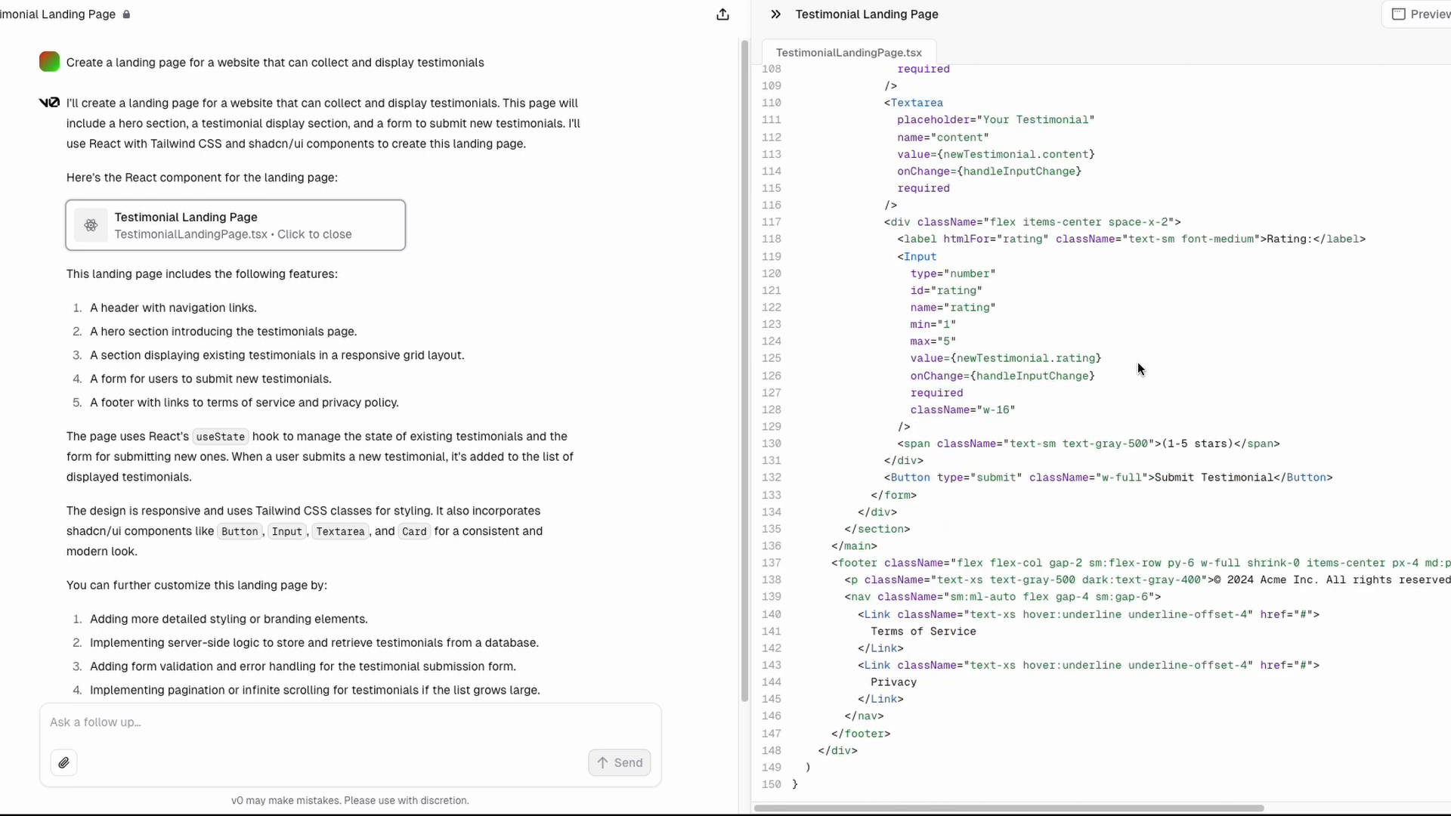
pyautogui.scroll(3)
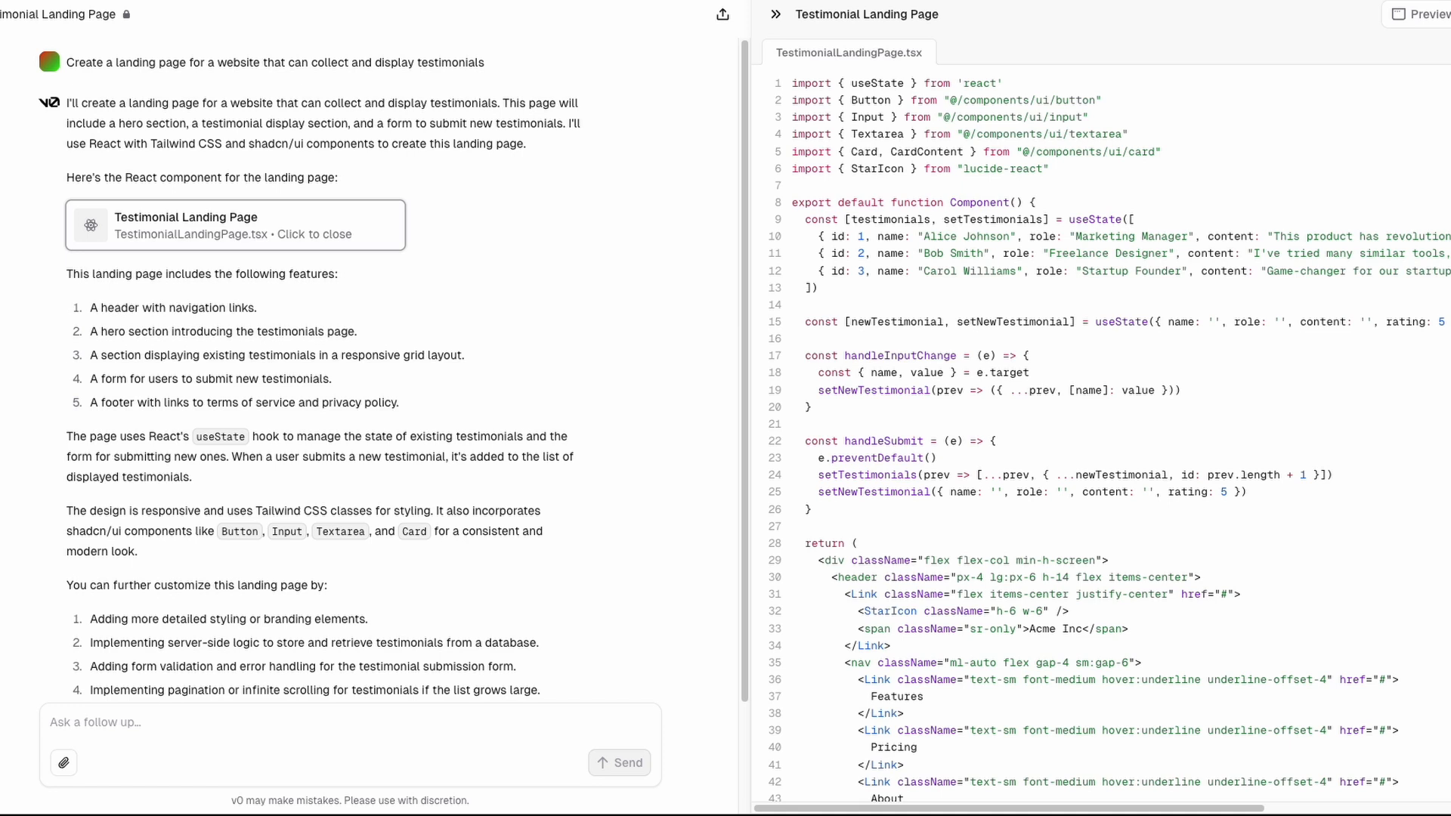
pyautogui.click(721, 16)
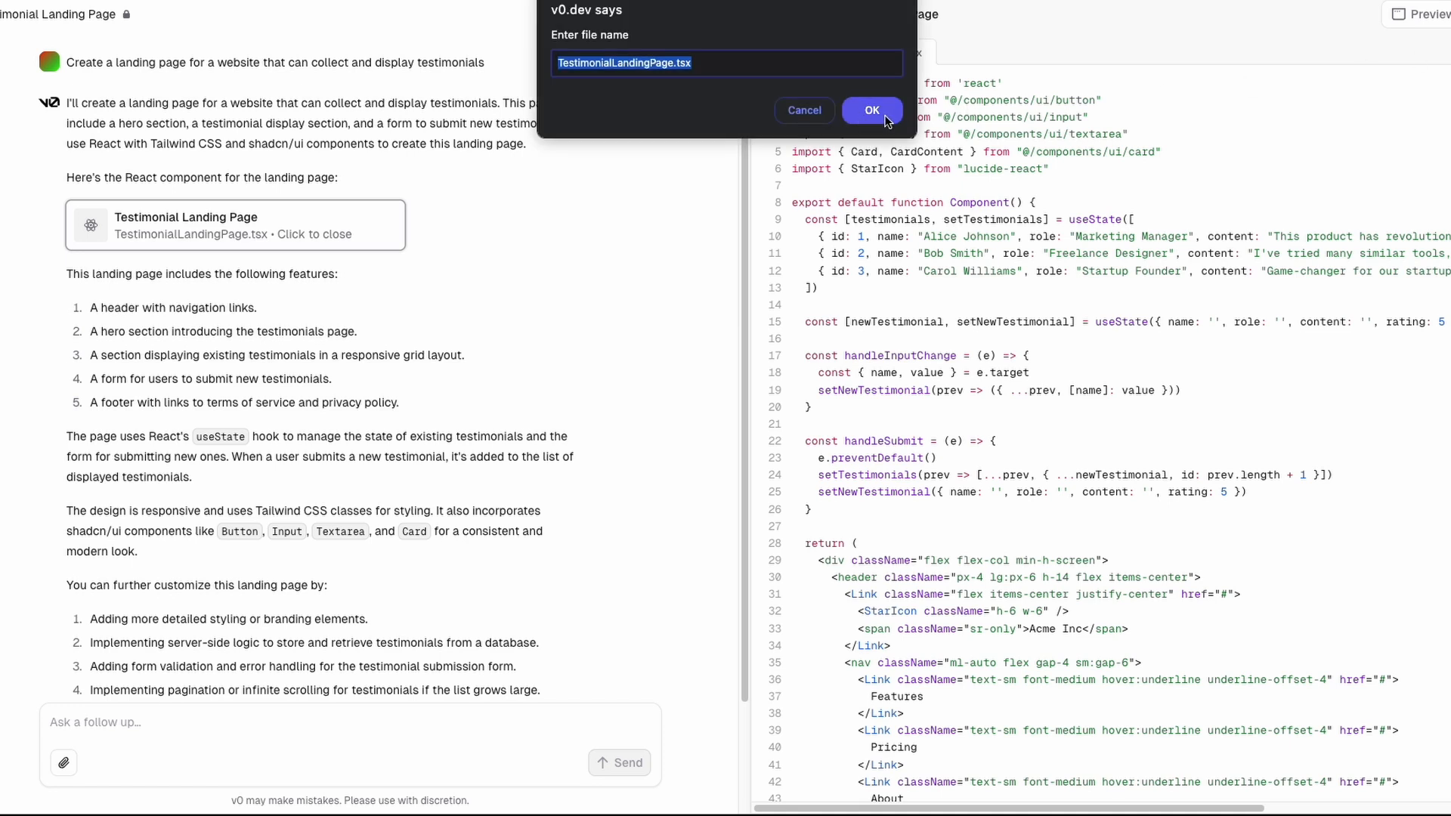
pyautogui.click(869, 109)
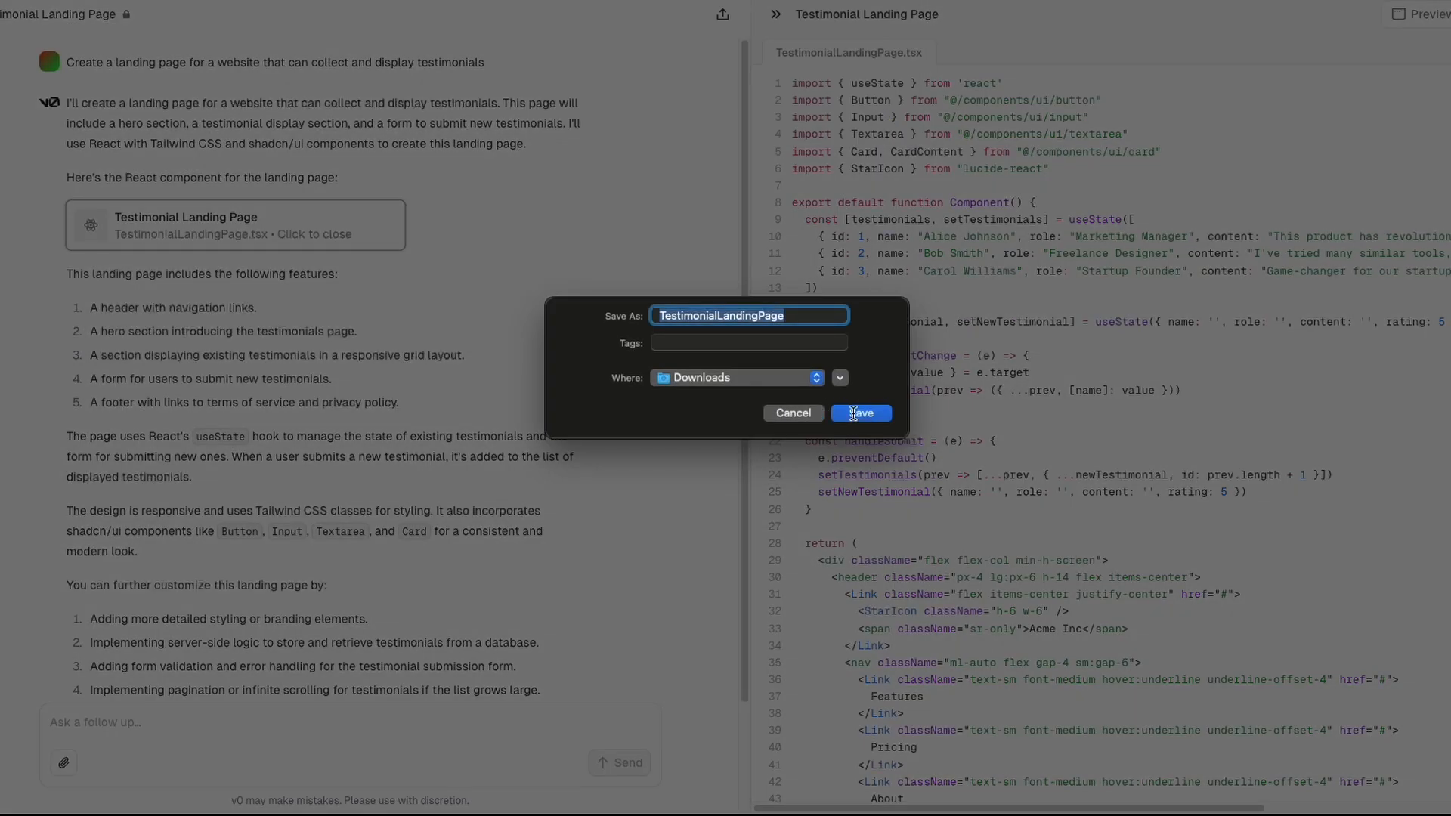
pyautogui.click(858, 413)
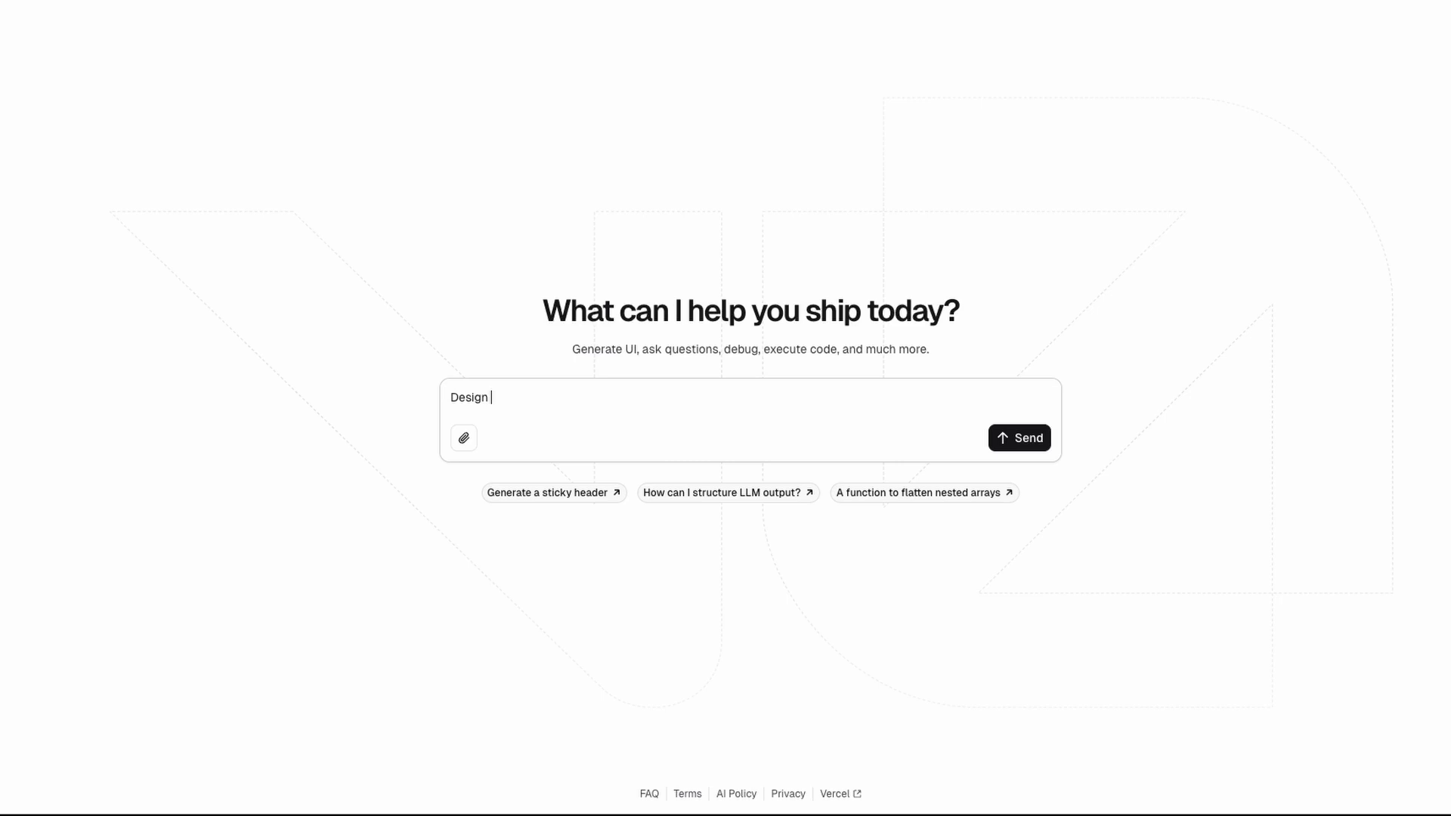
# Describe a gradient-background landing page with animations and modern design for a simple web app
pyautogui.write('a gradi')
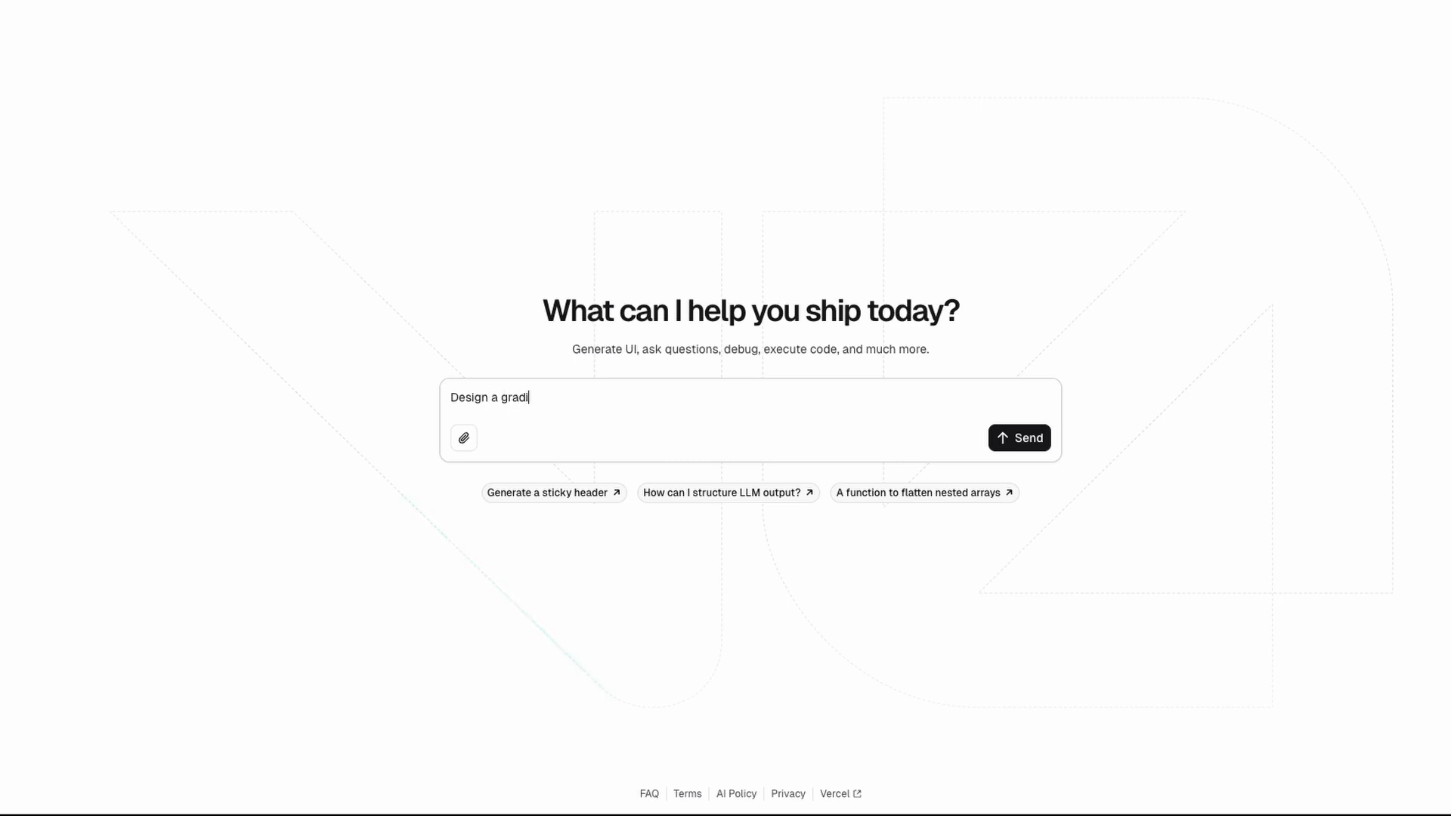
pyautogui.write('ent b')
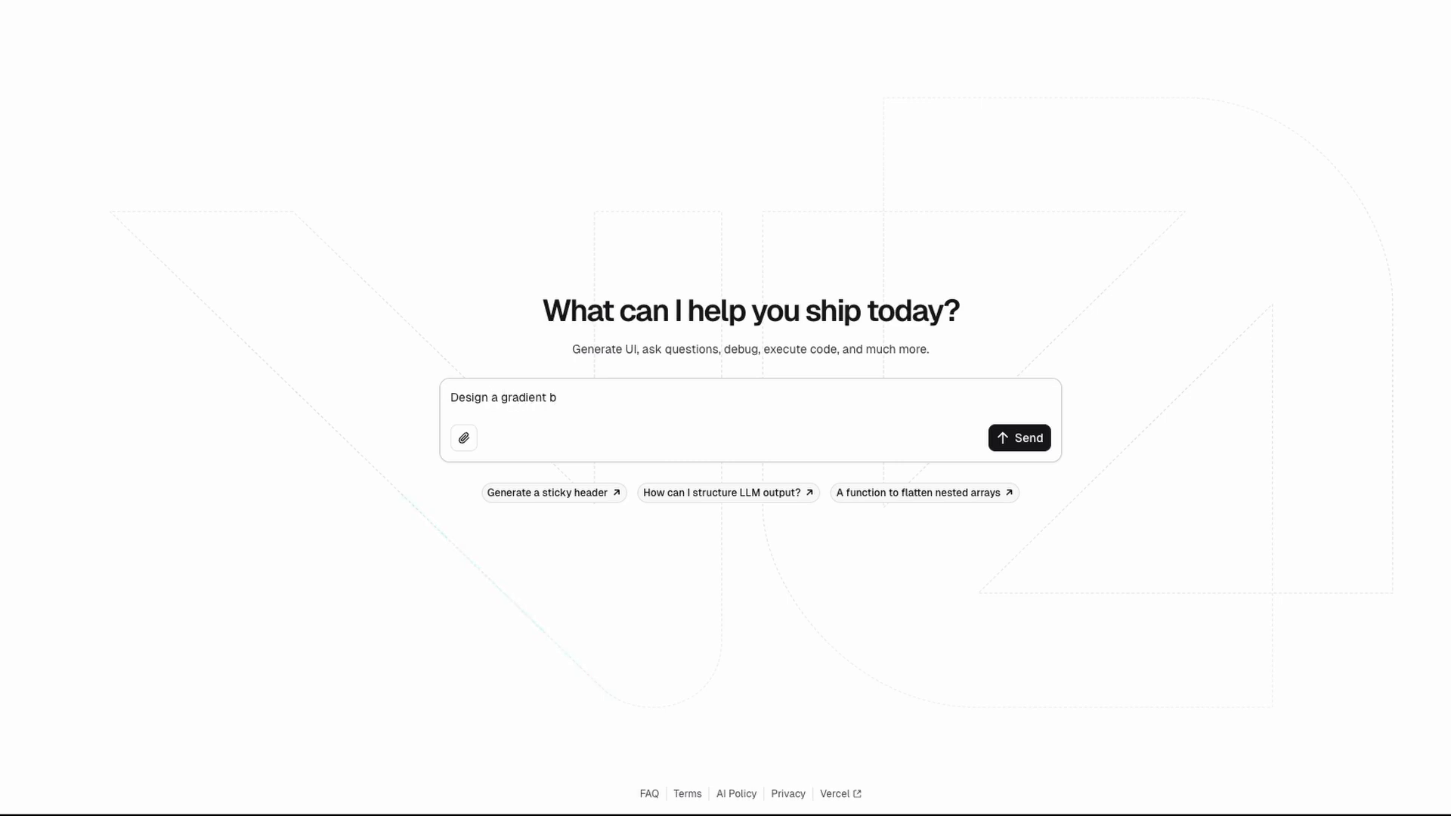
pyautogui.write('ackground landing')
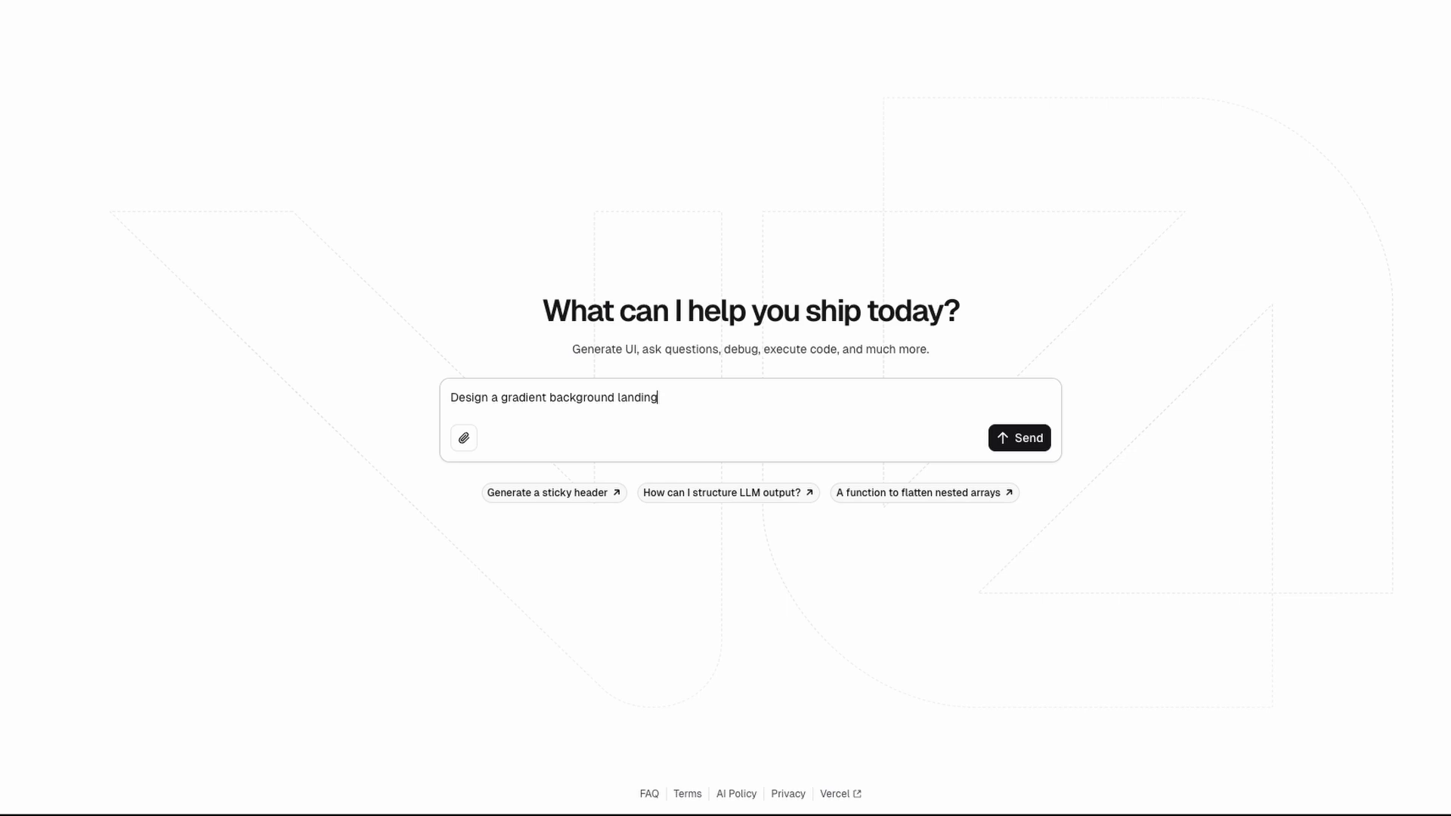
pyautogui.write('page with animat')
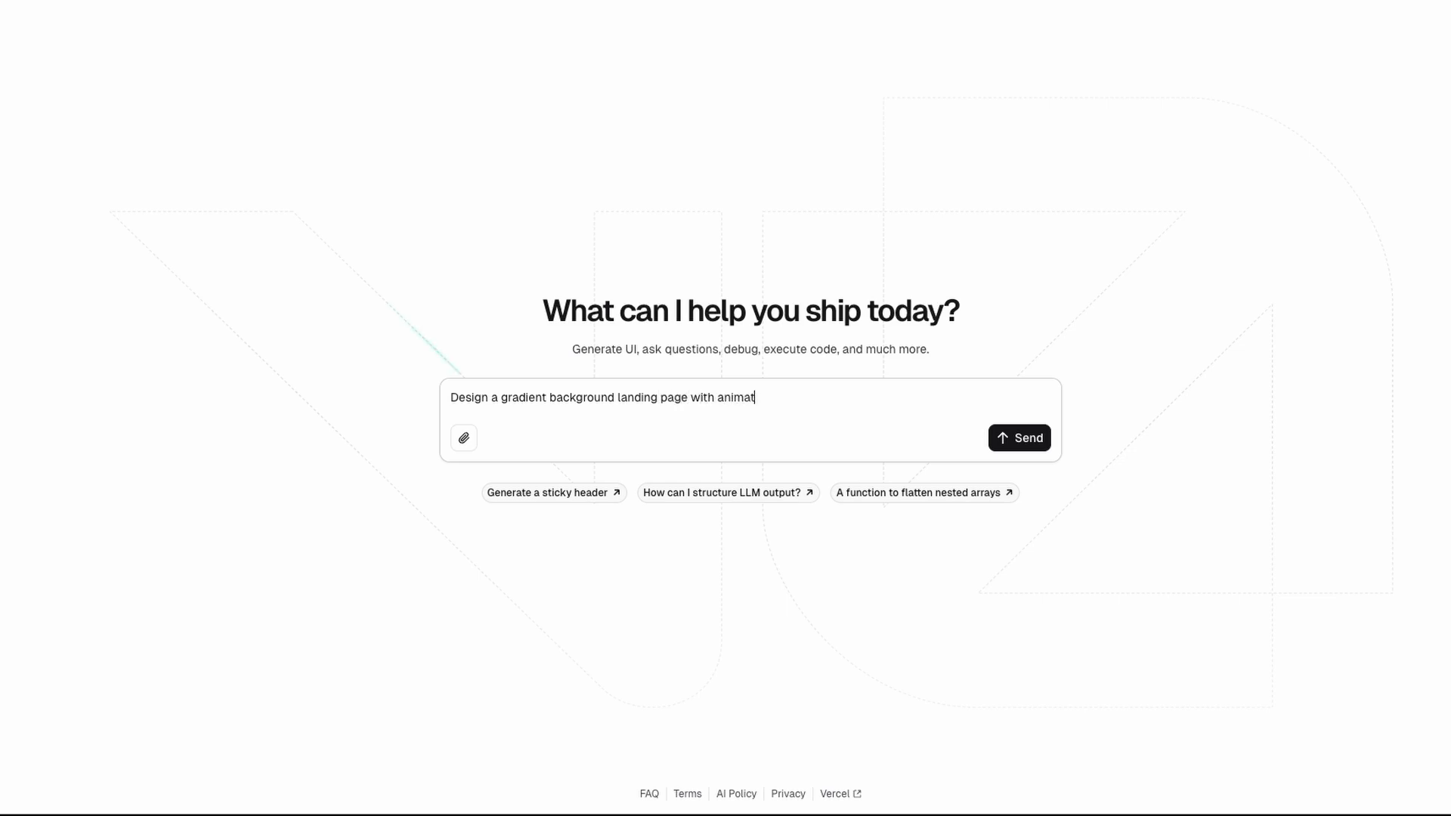
pyautogui.write('ions and modern design for a')
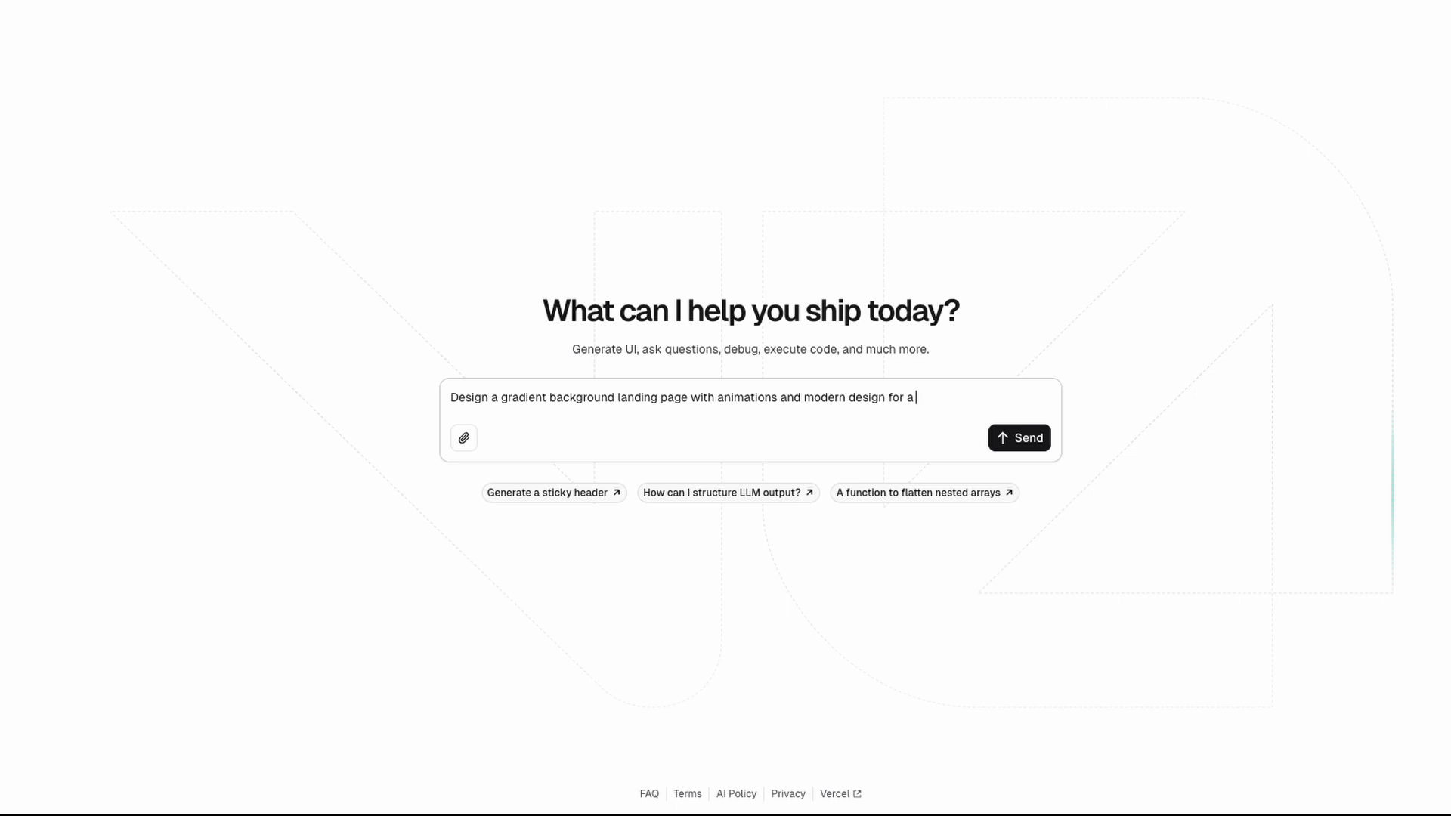
pyautogui.write('simple web')
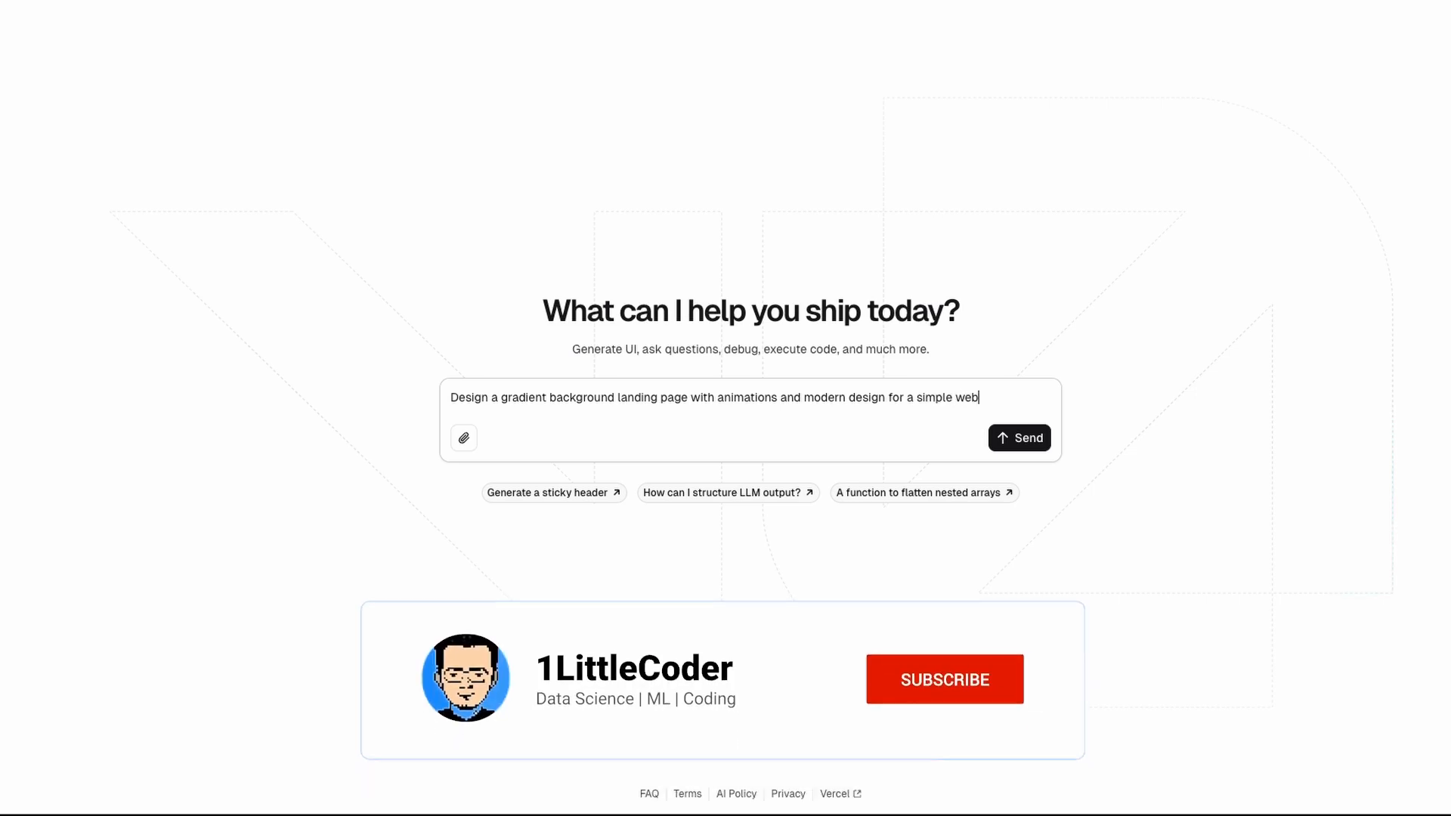
pyautogui.click(944, 678)
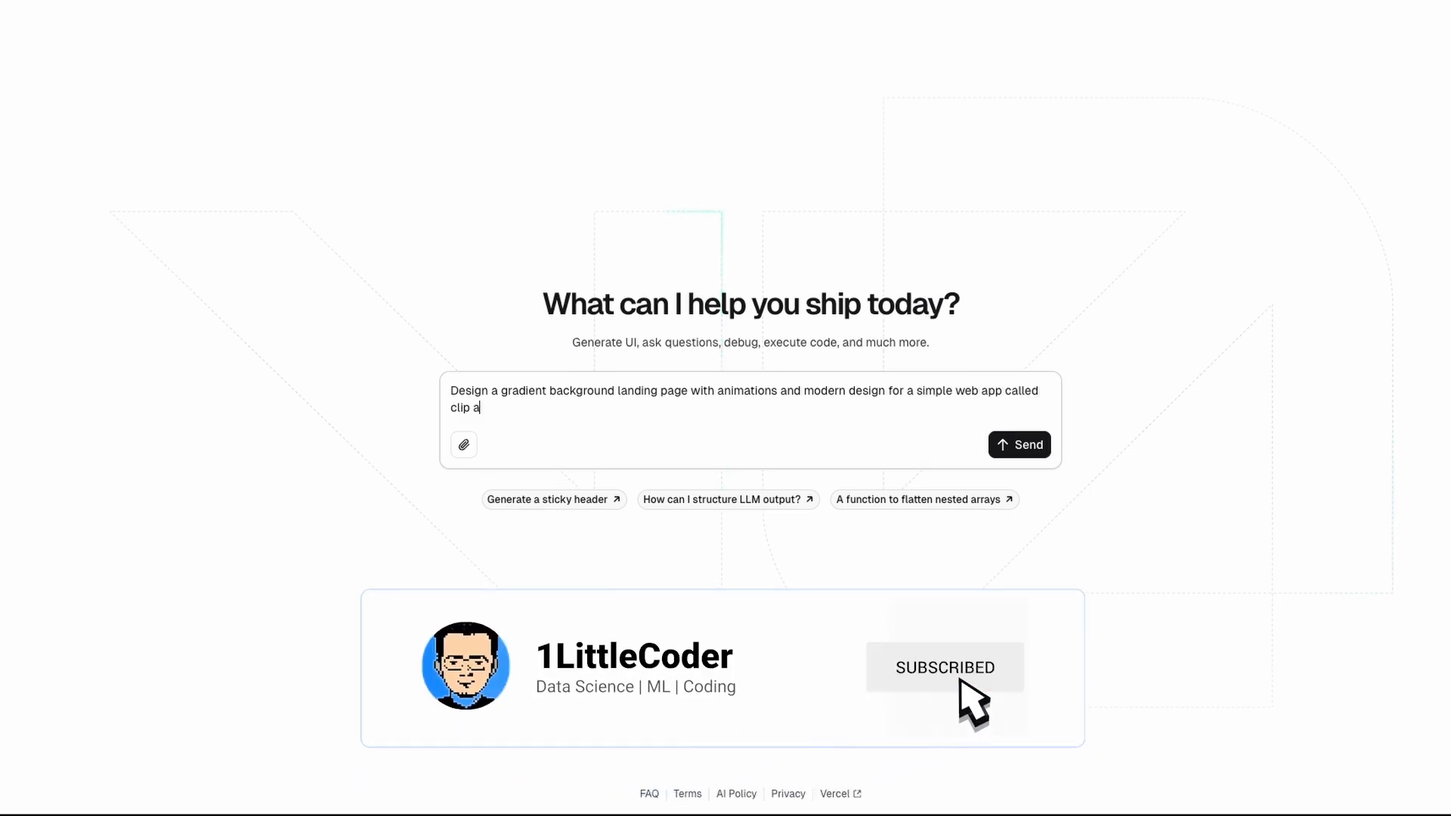
# Explain that Clip Anything snaps and cuts things from a picture, and send the prompt
pyautogui.write('nything.')
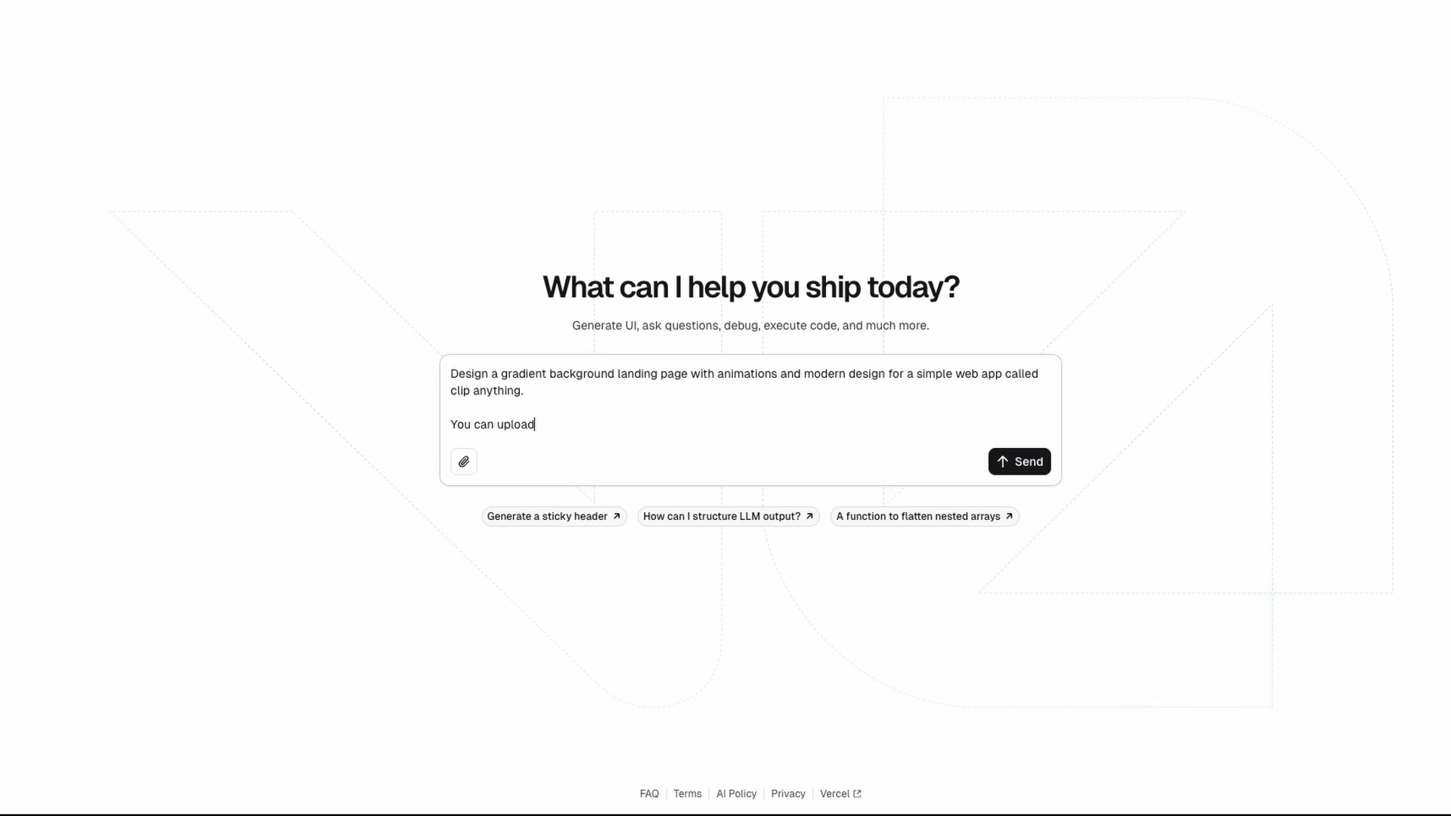
pyautogui.write('a picture and th')
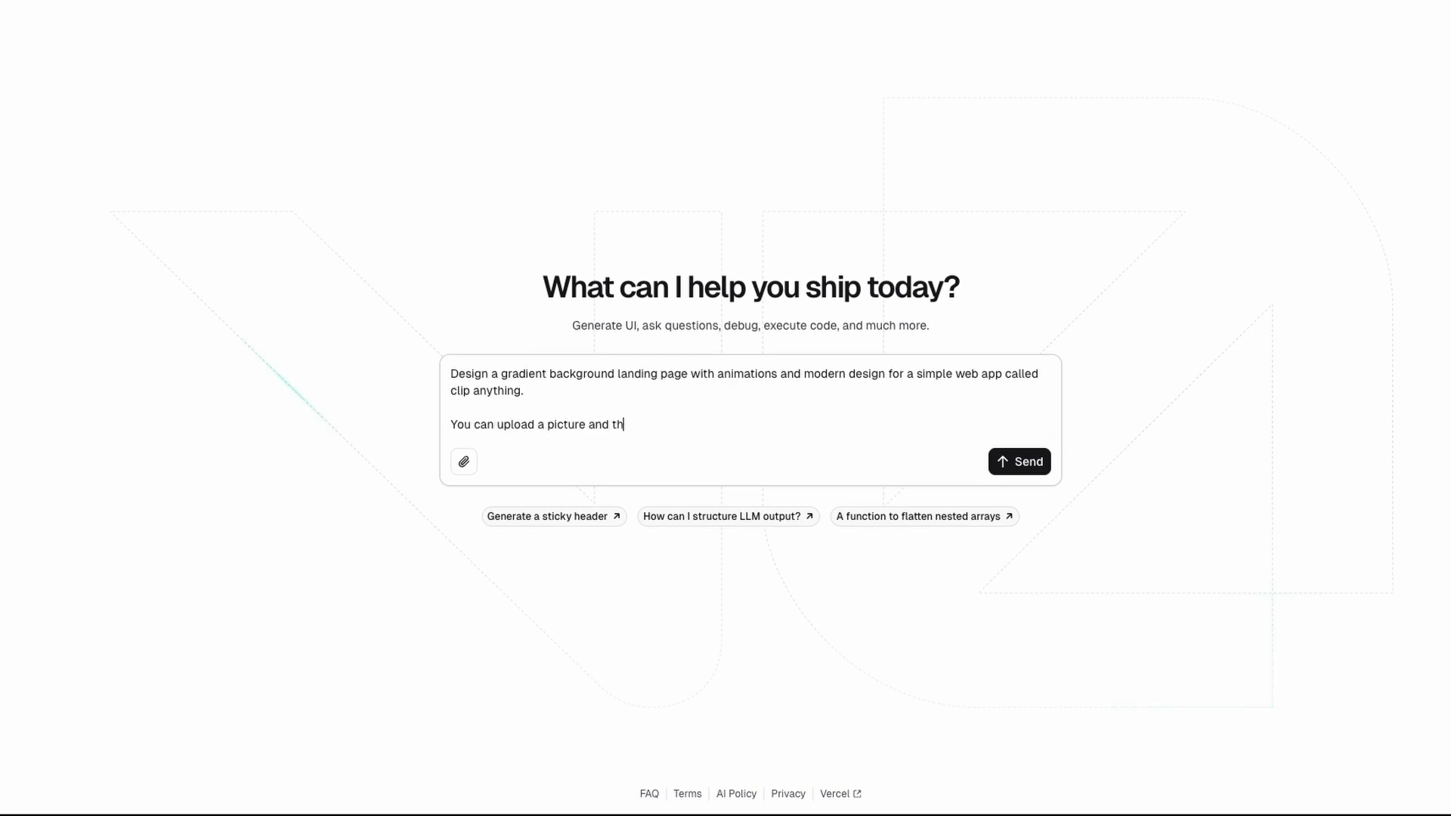
pyautogui.write("en it'll help")
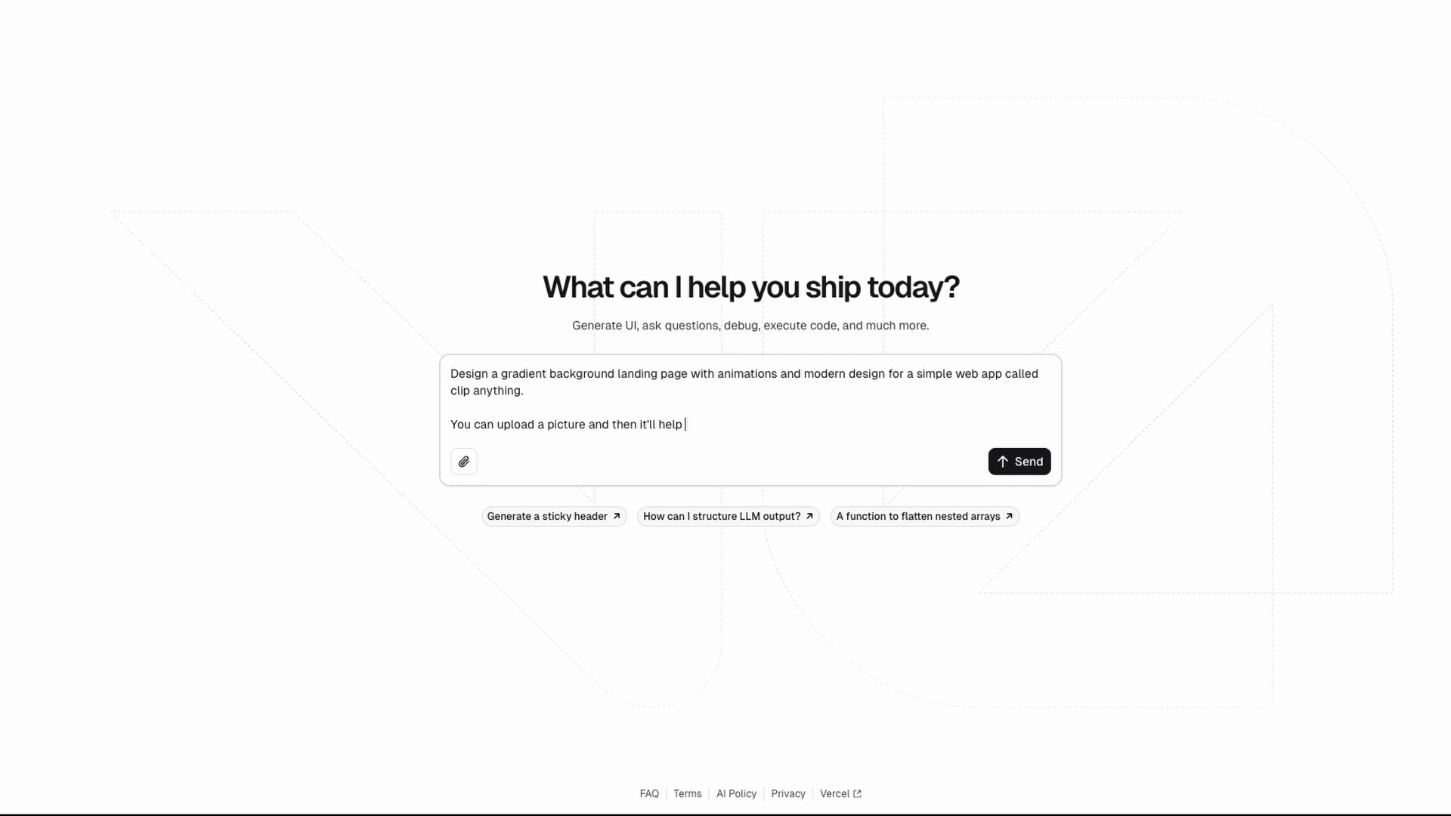
pyautogui.write('you snap and cut')
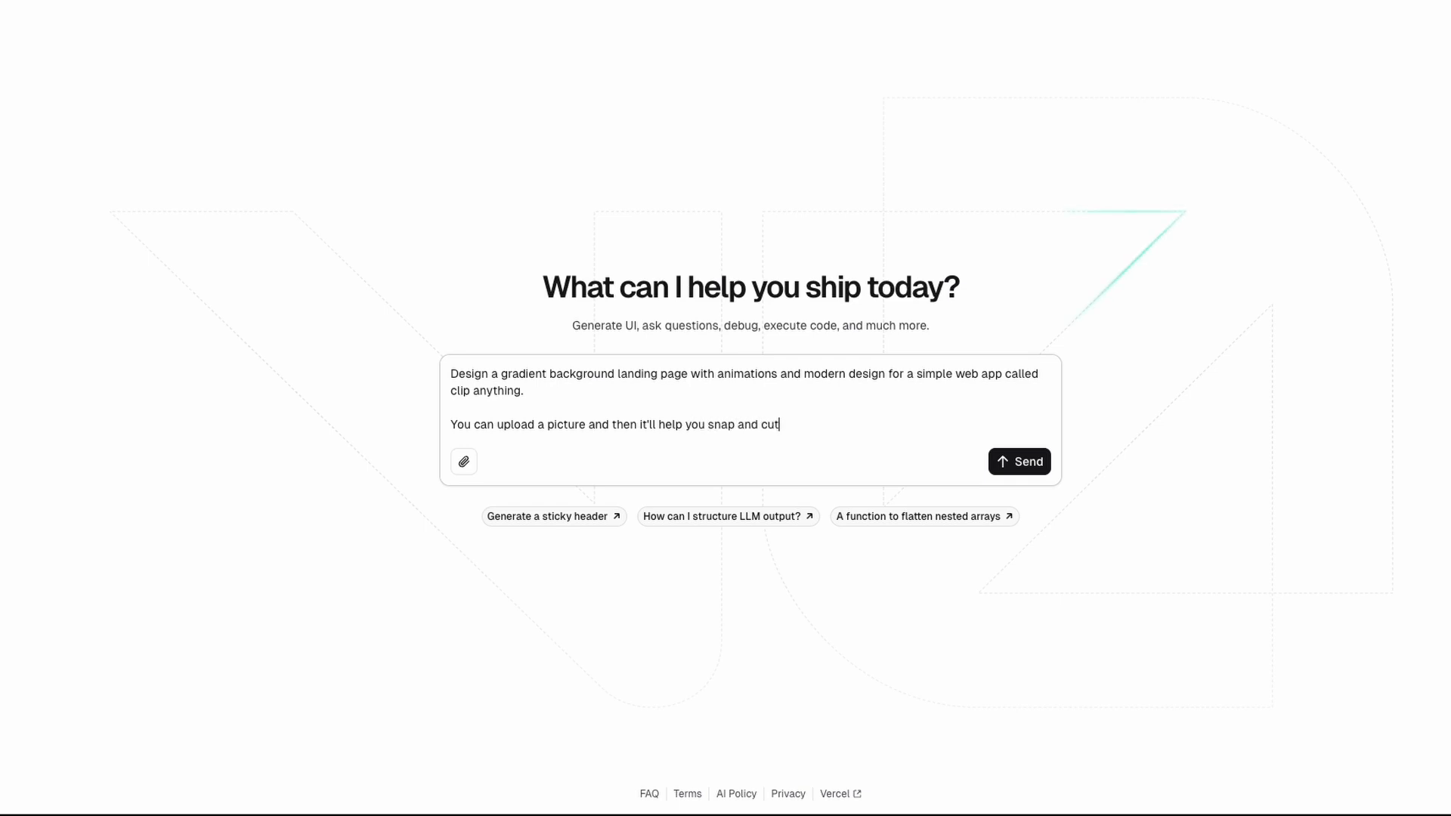
pyautogui.write('things from the ima')
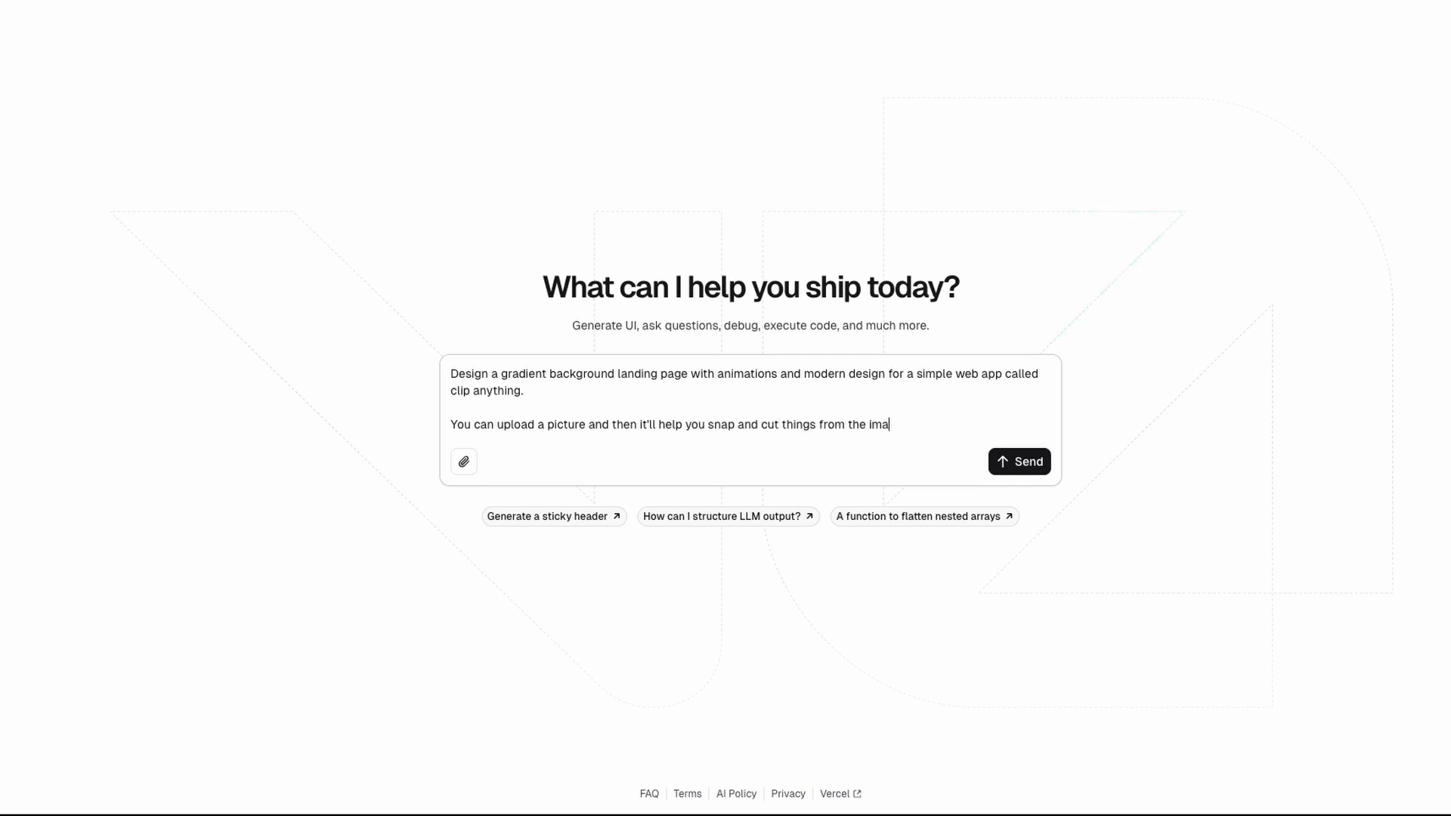
pyautogui.click(1018, 460)
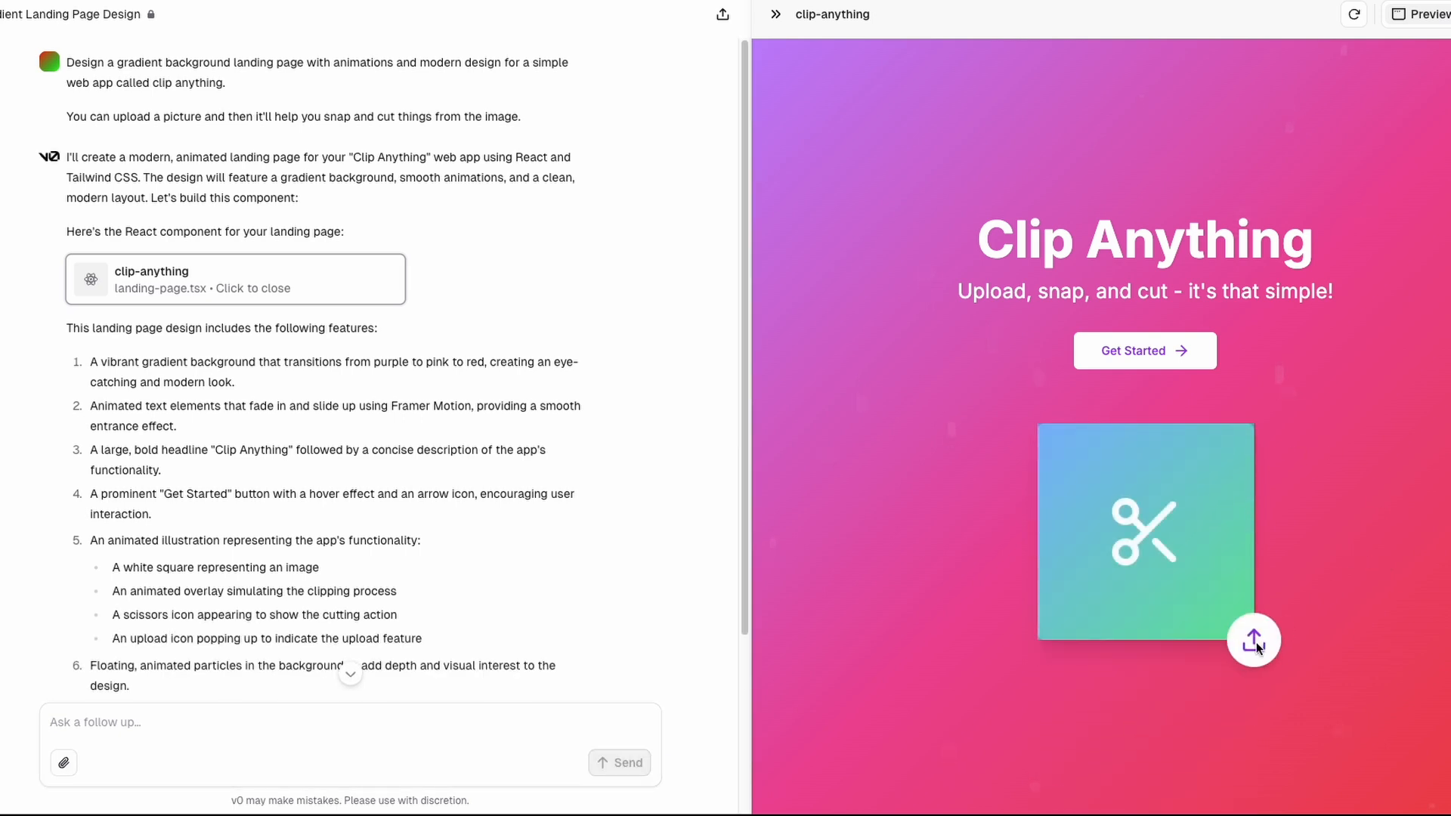
# Scroll through the feature summary of the purple-to-pink Clip Anything landing page
pyautogui.scroll(-3)
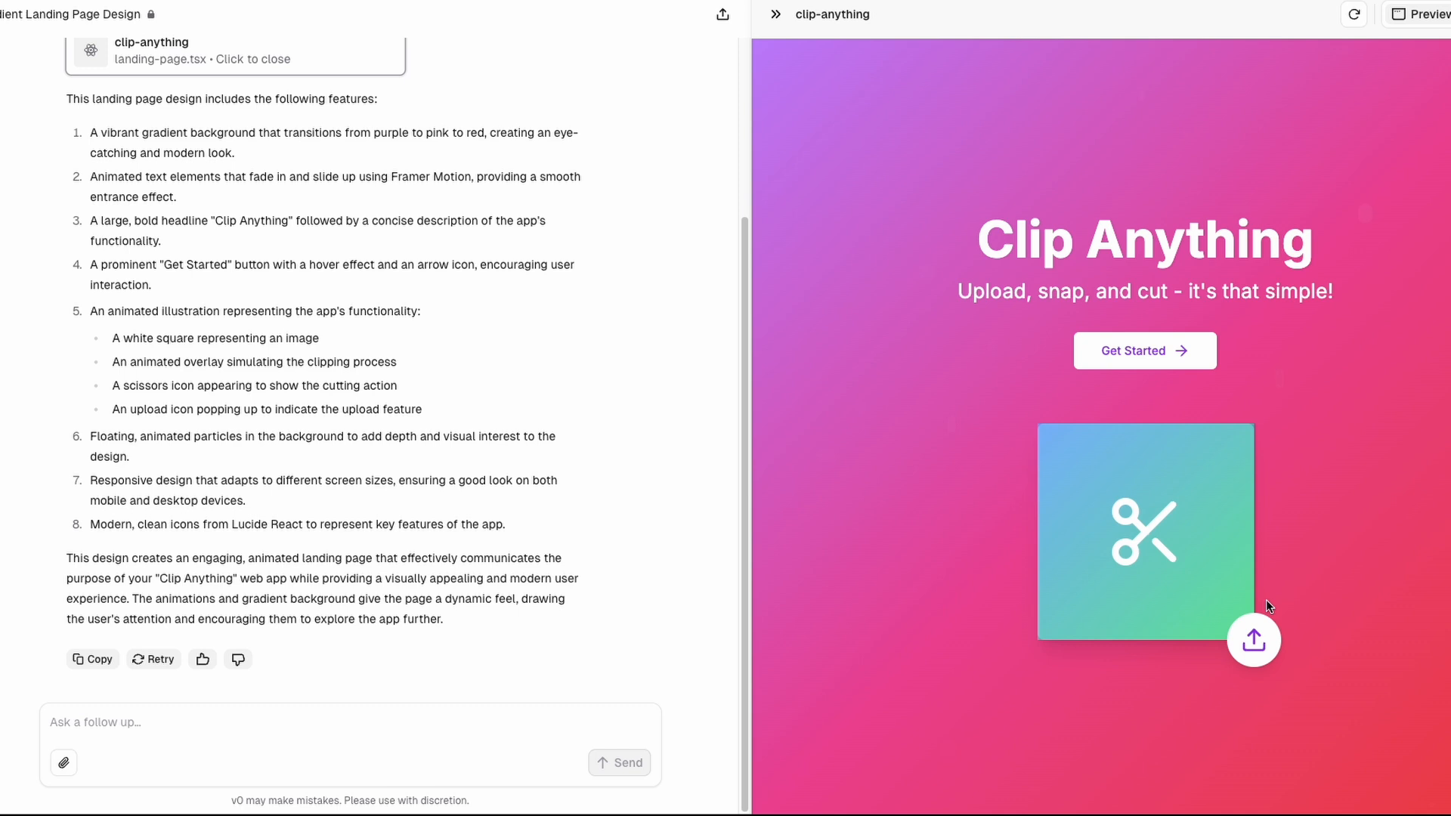
pyautogui.moveTo(868, 519)
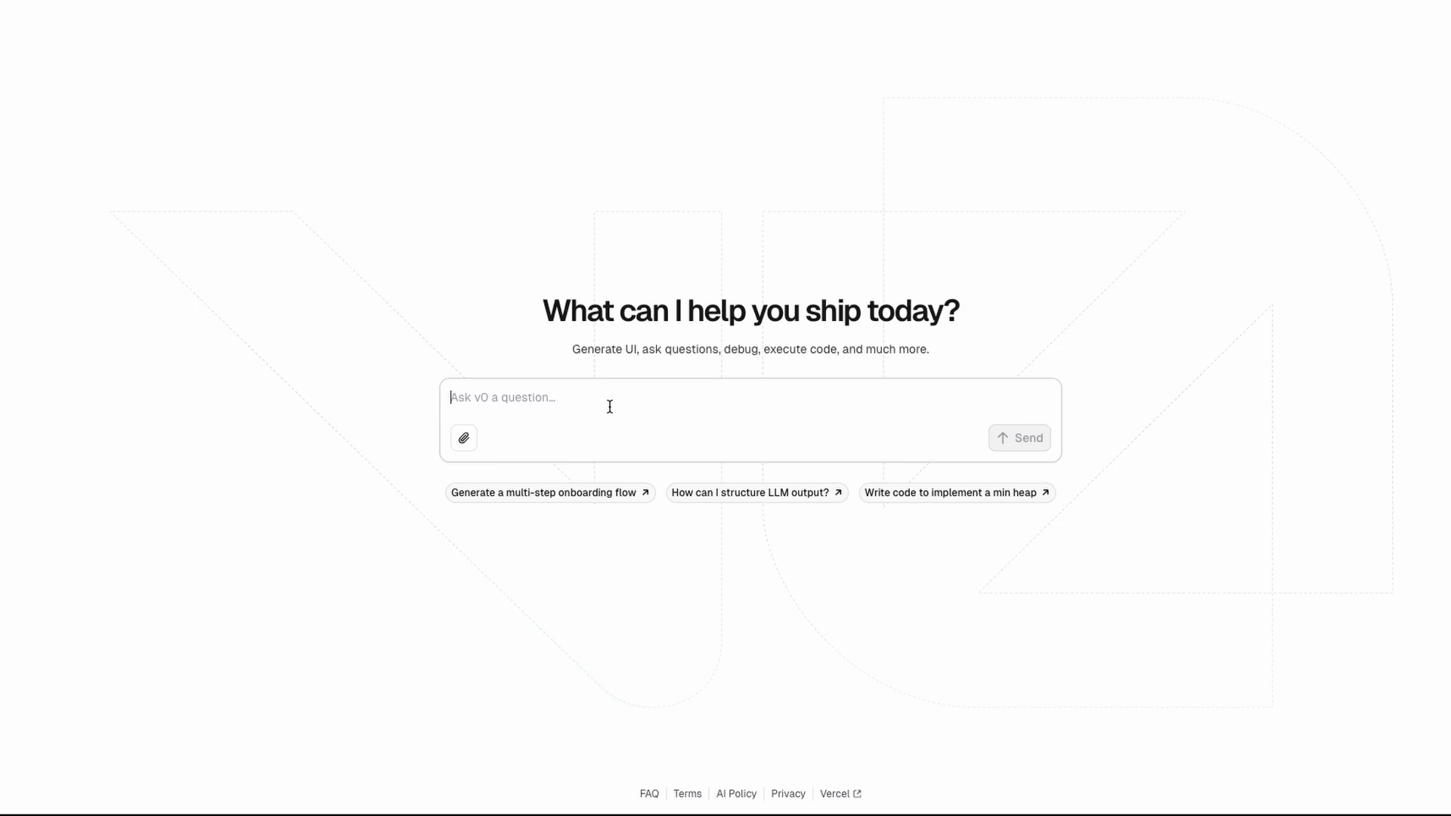
# Write a prompt for a simple contact-us form collecting interest in an upcoming community
pyautogui.write('I want to des')
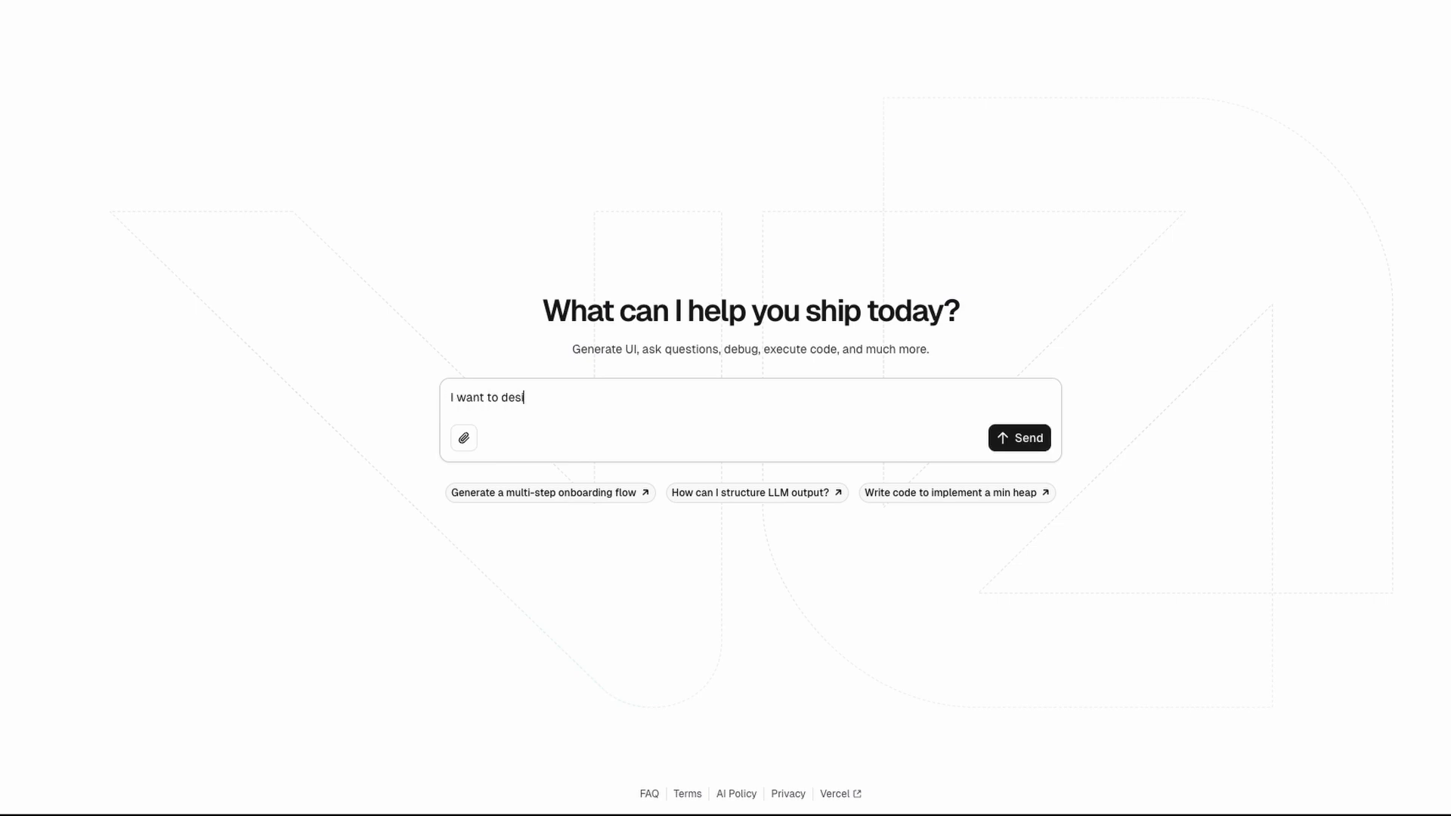
pyautogui.write('ign a simple conta')
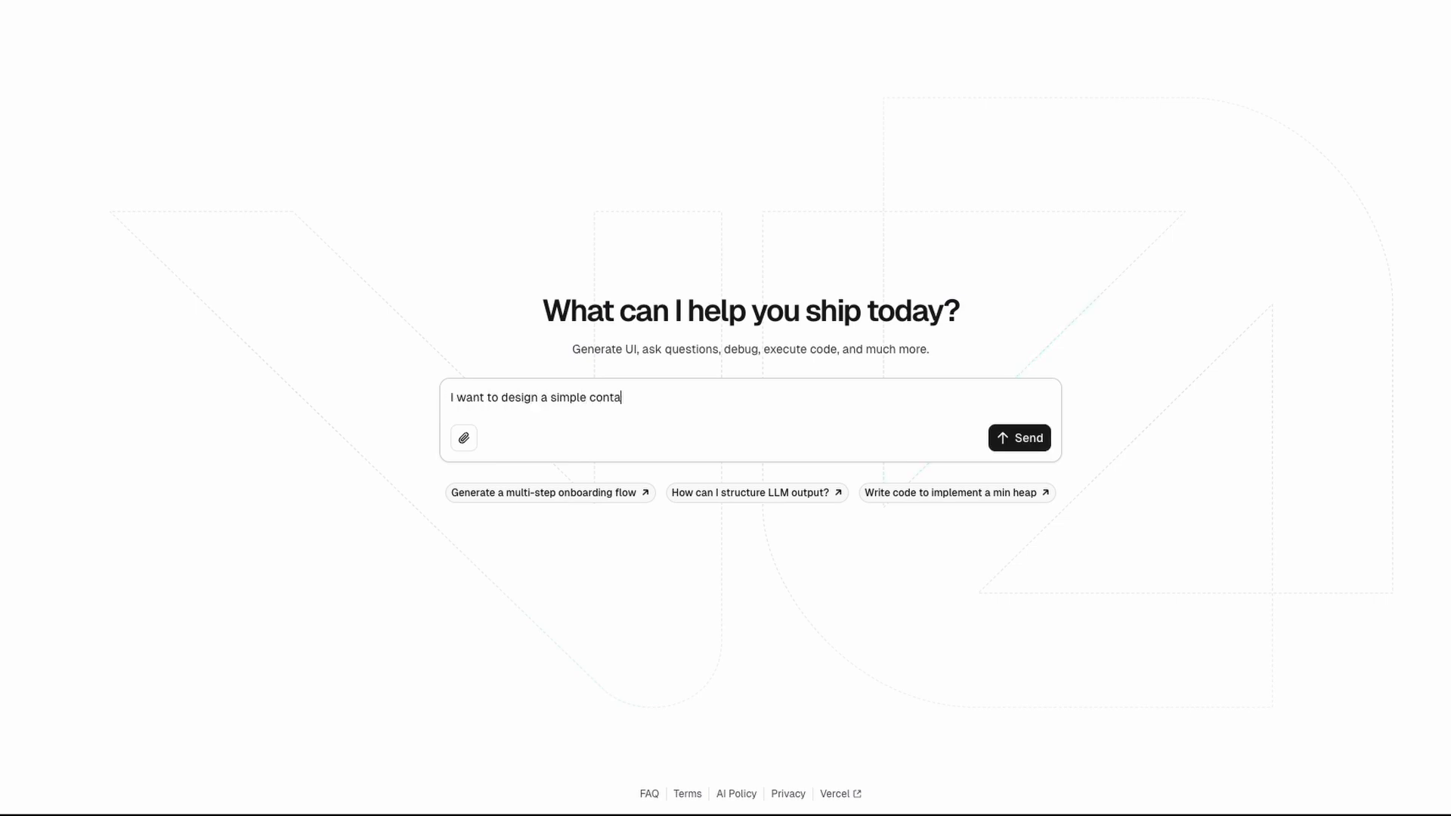
pyautogui.write('ct us form w')
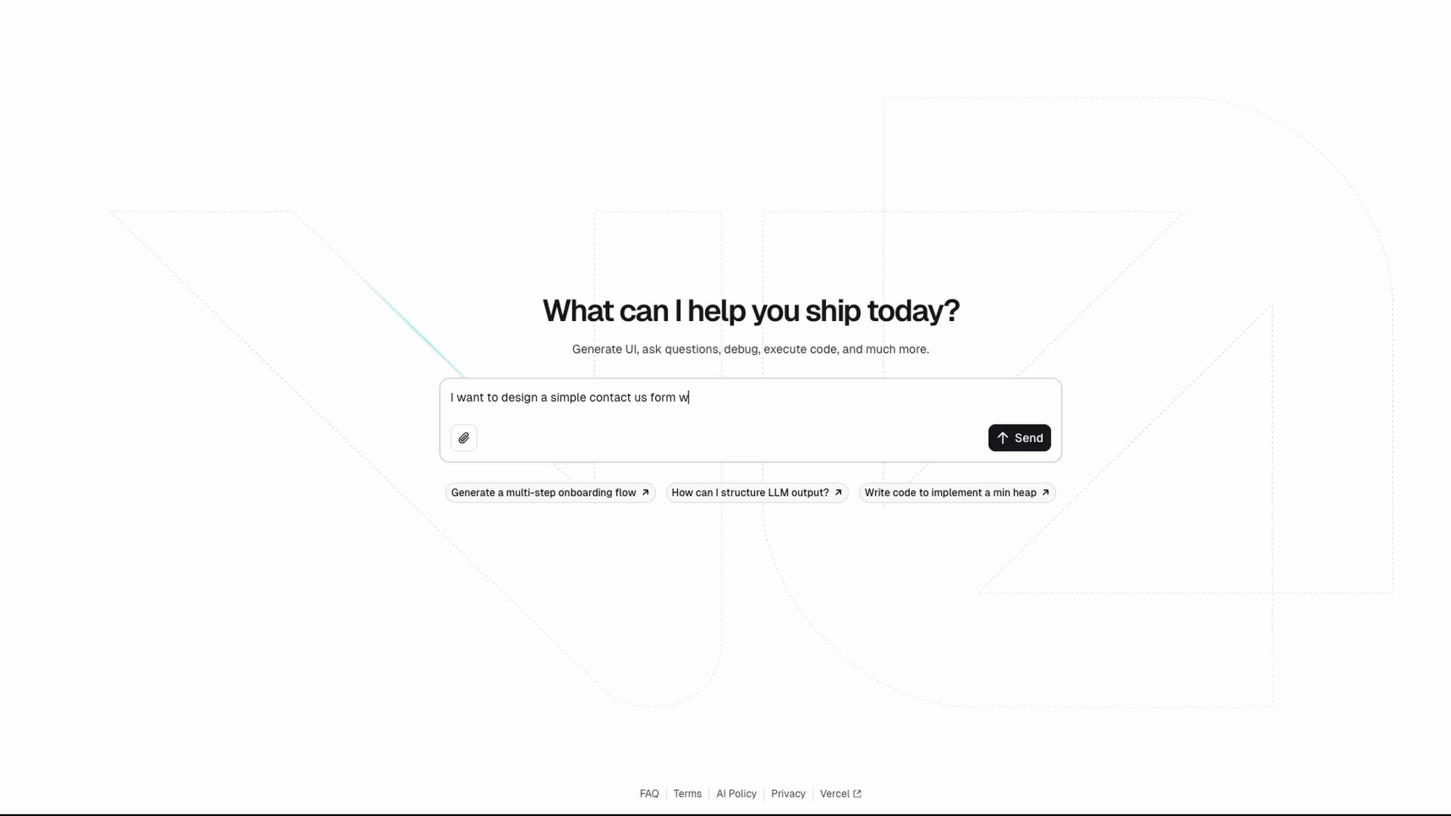
pyautogui.write('here users can')
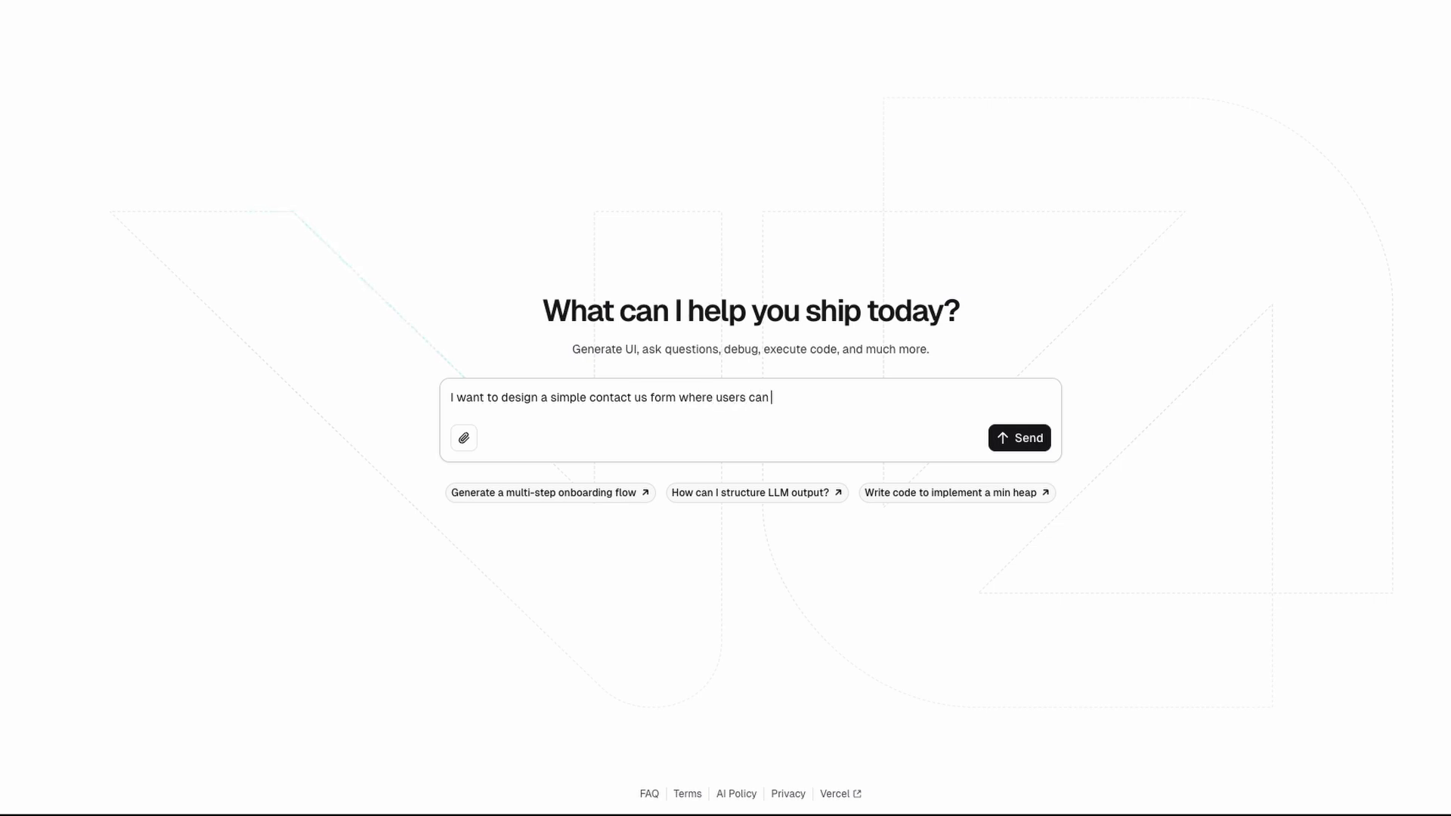
pyautogui.write('add their')
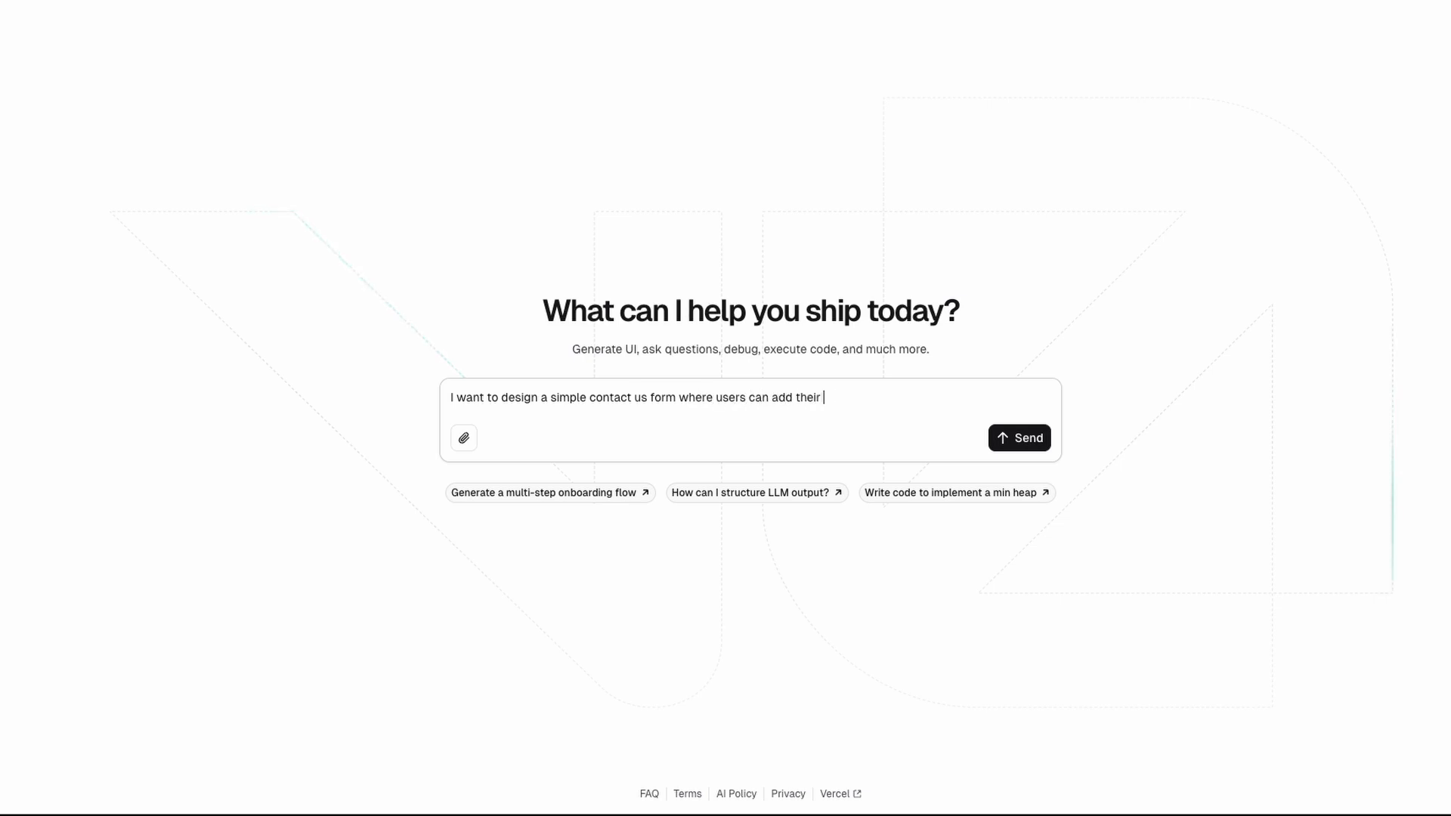
pyautogui.write('details to show interset for an up')
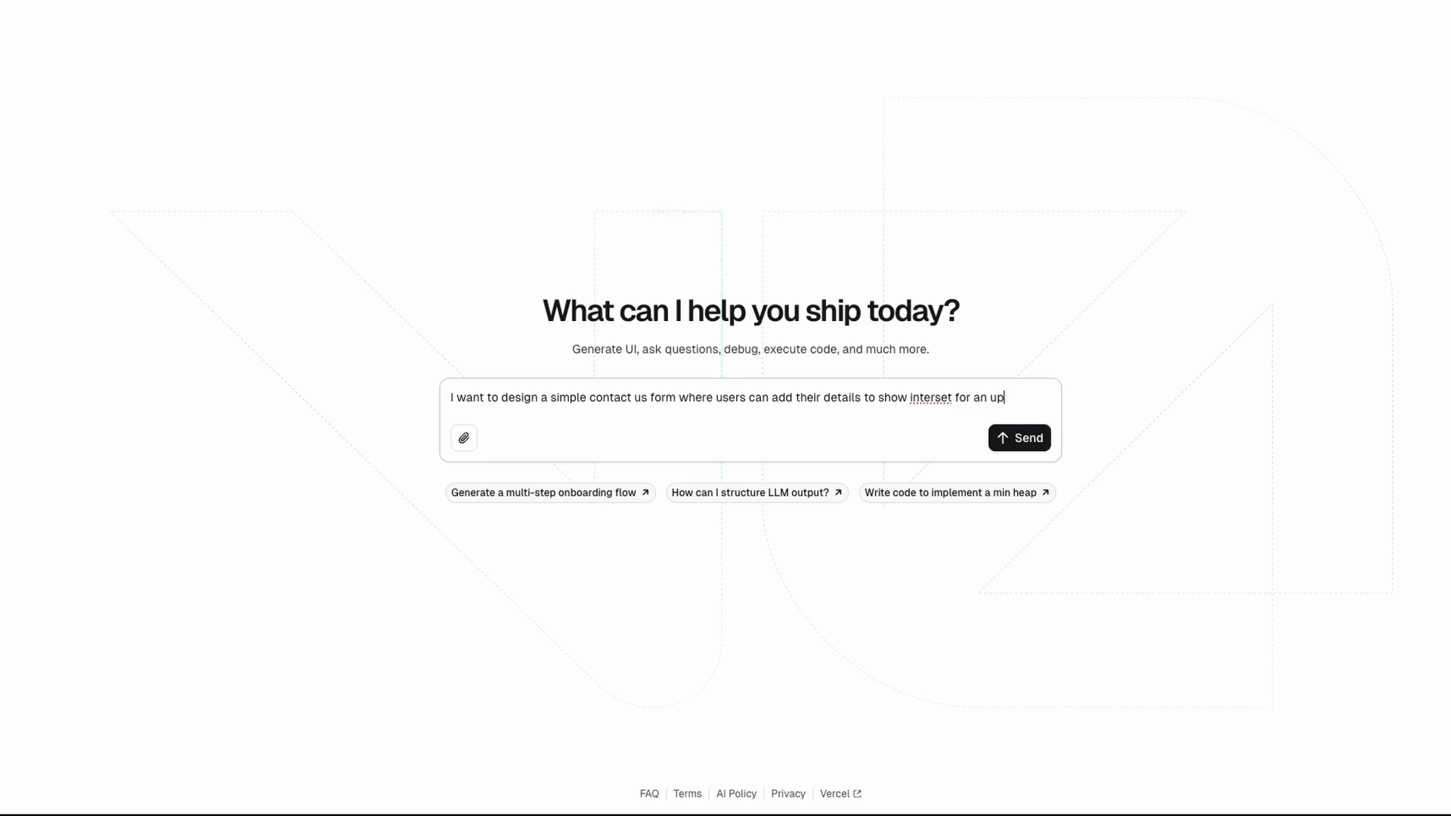
pyautogui.write('coming community')
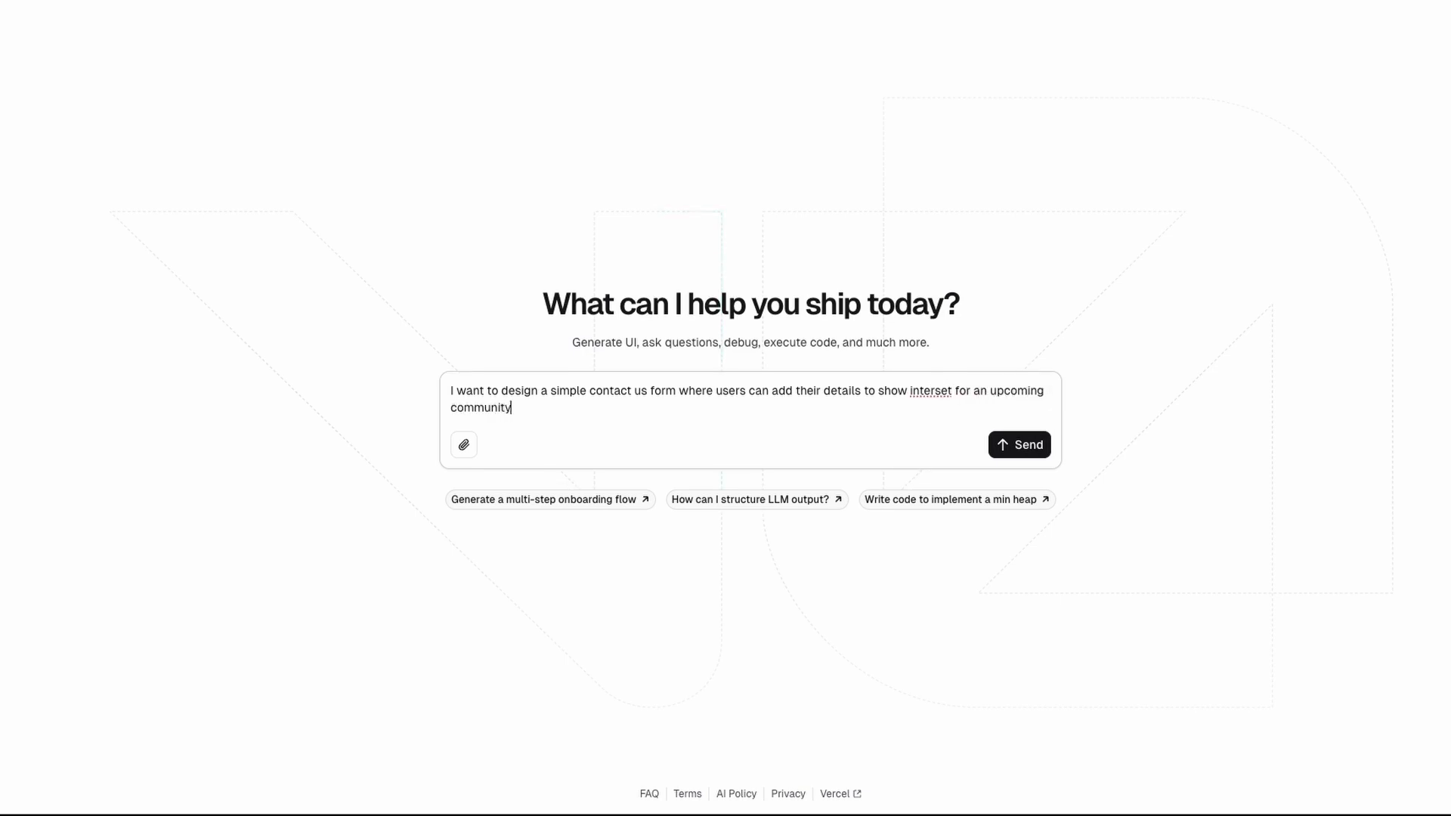
pyautogui.write("i'm building.")
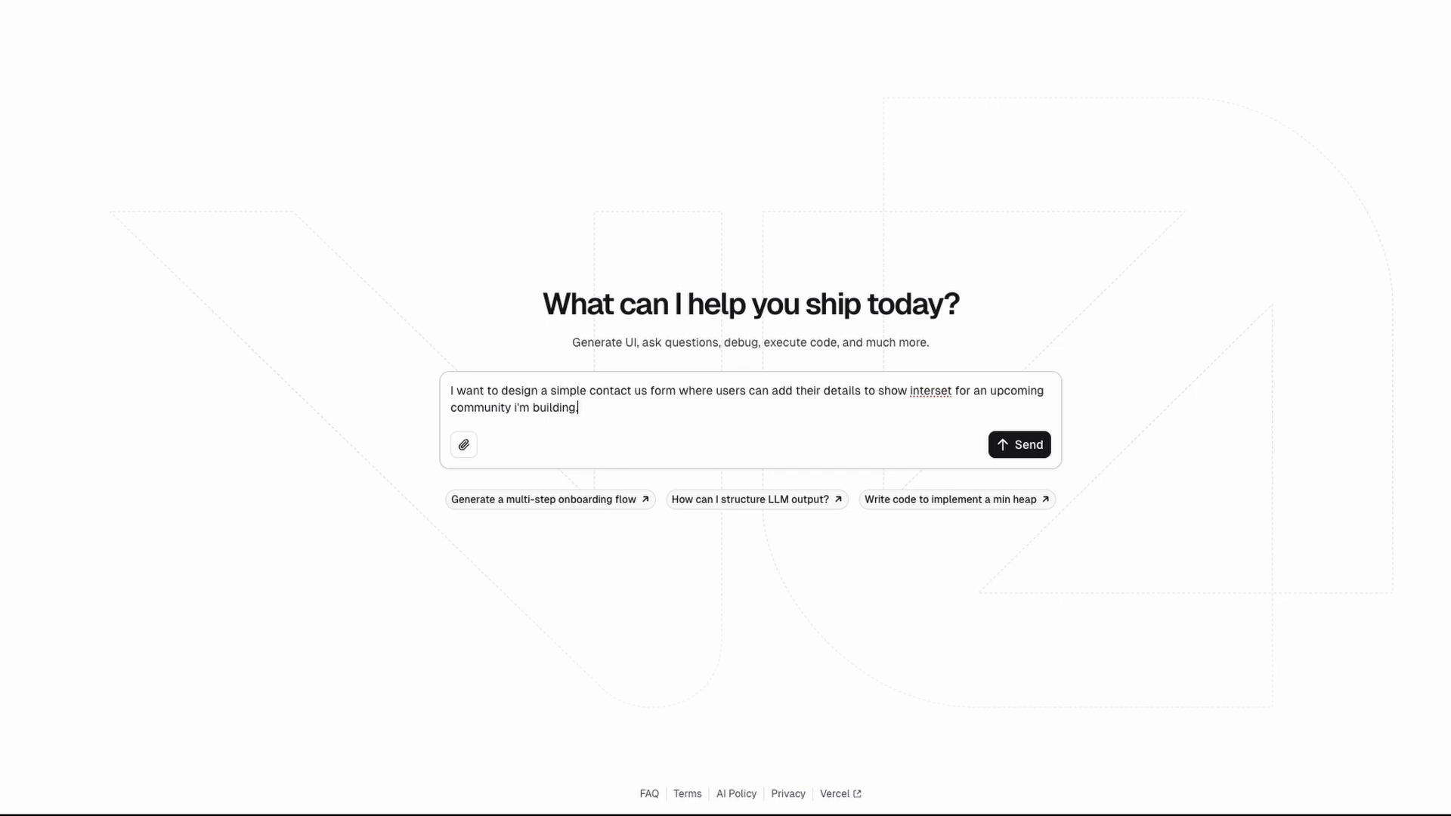
# On a new line, ask to survey users on features they'd want, then send
pyautogui.press('Return')
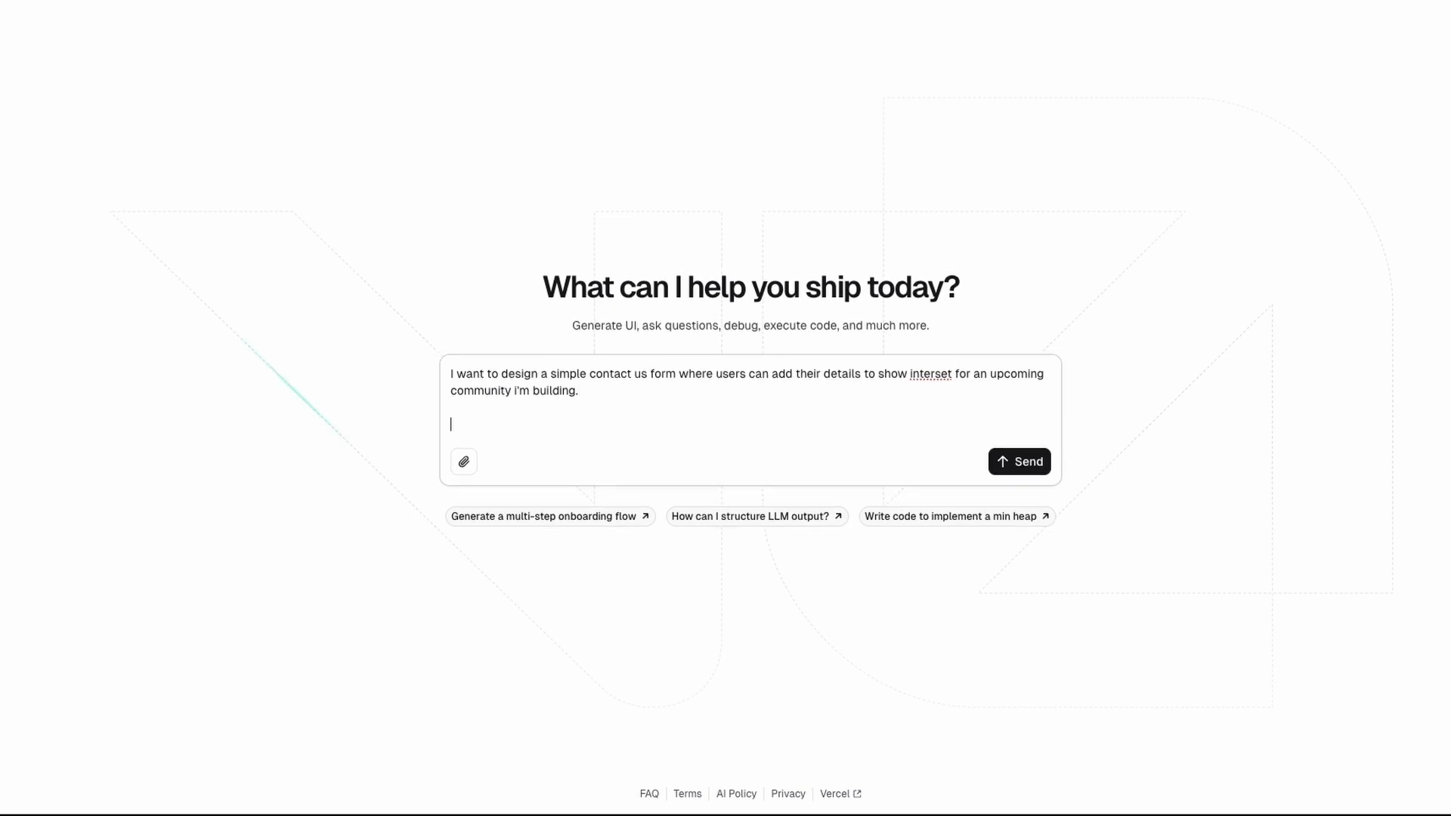
pyautogui.write('A')
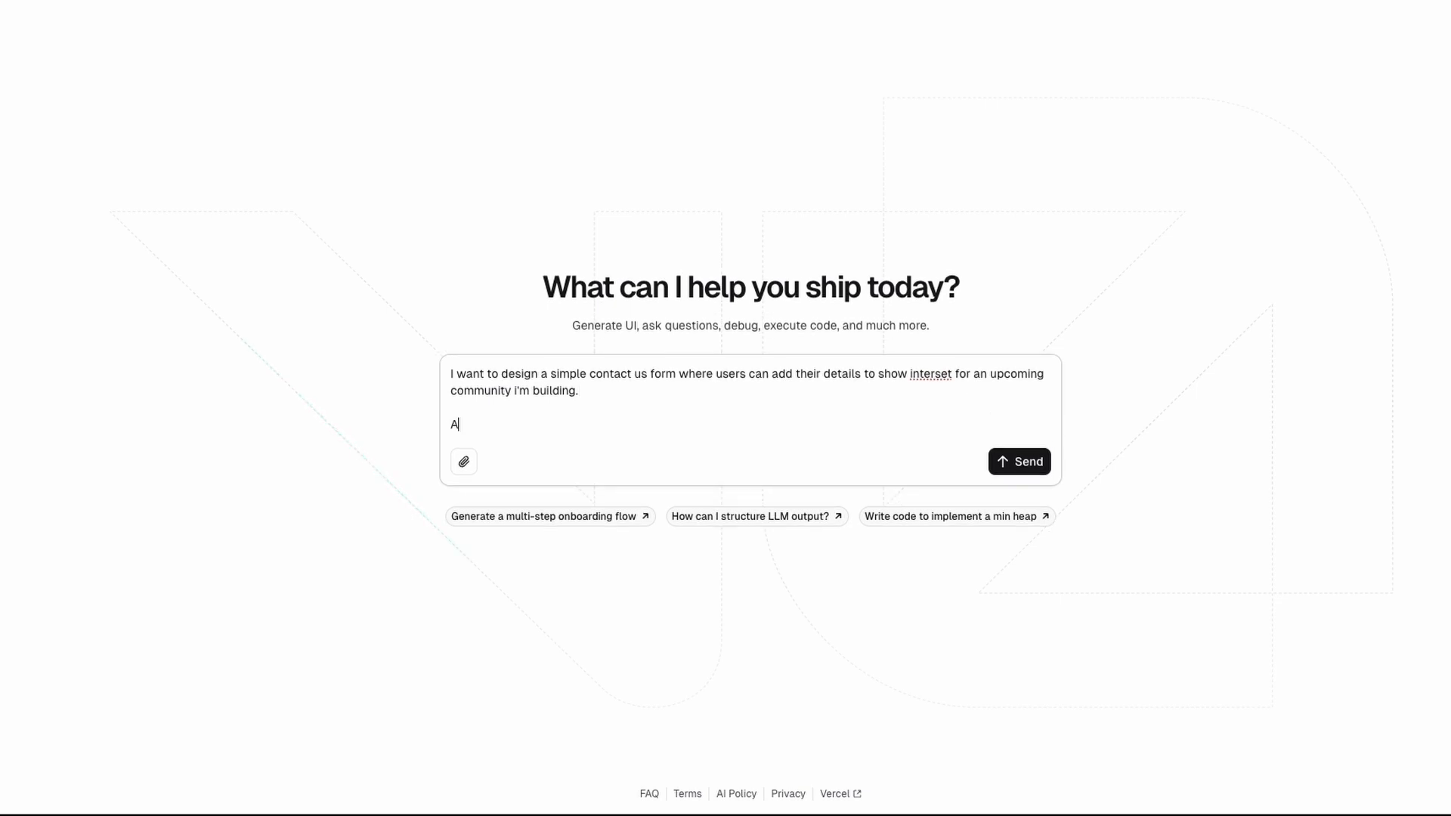
pyautogui.write('sk users what')
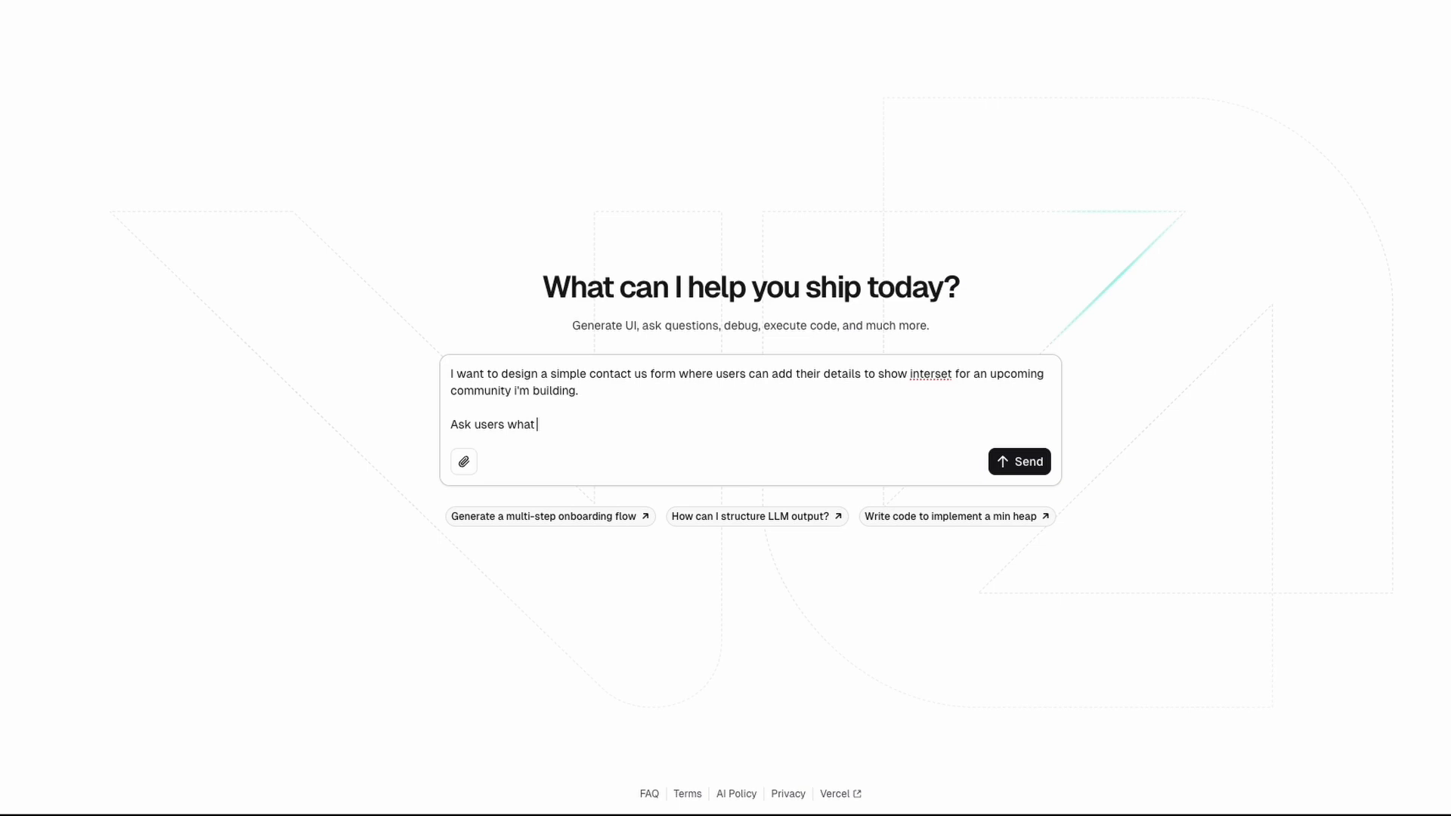
pyautogui.write("features they'd w")
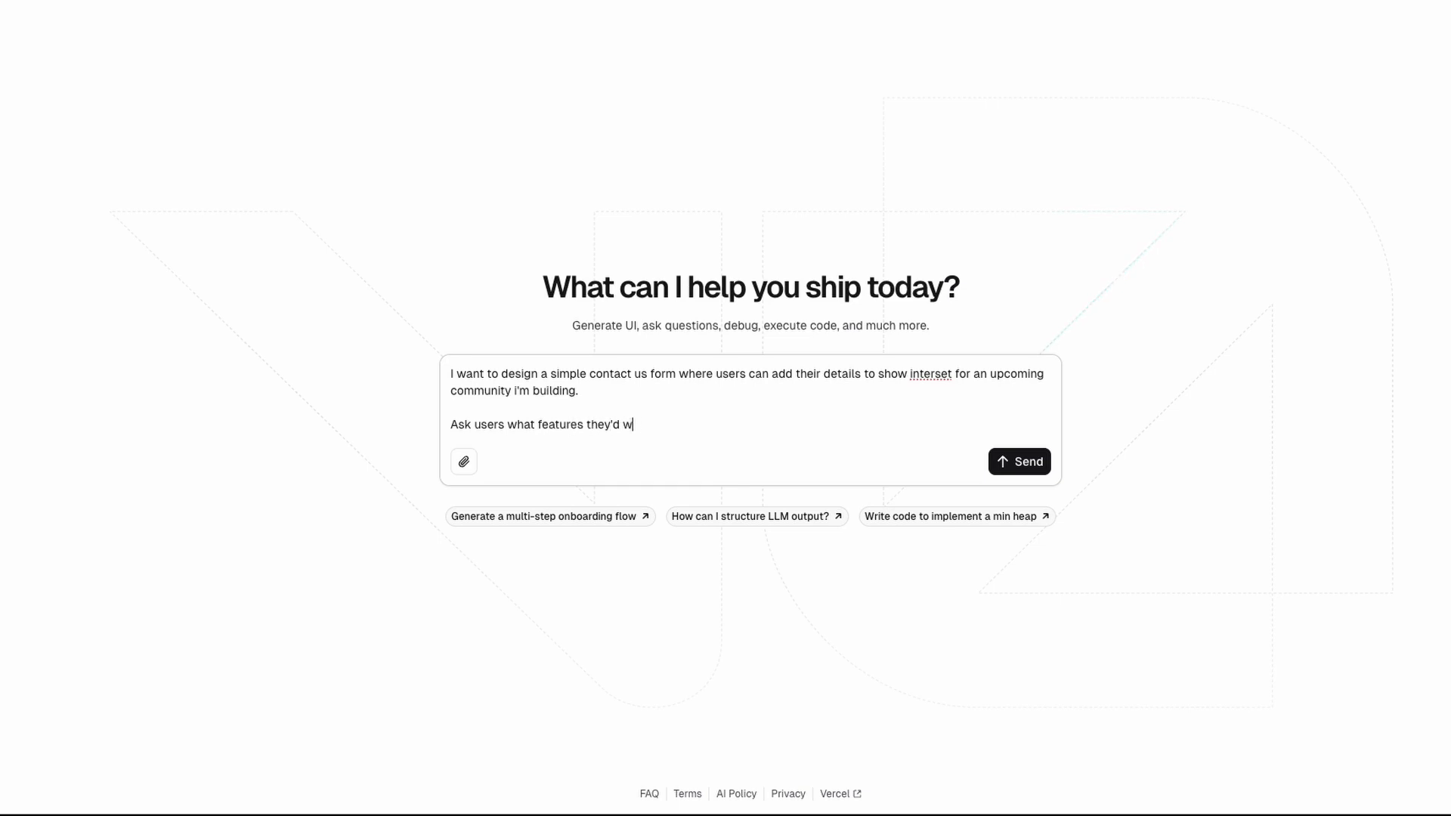
pyautogui.write('ant to see a')
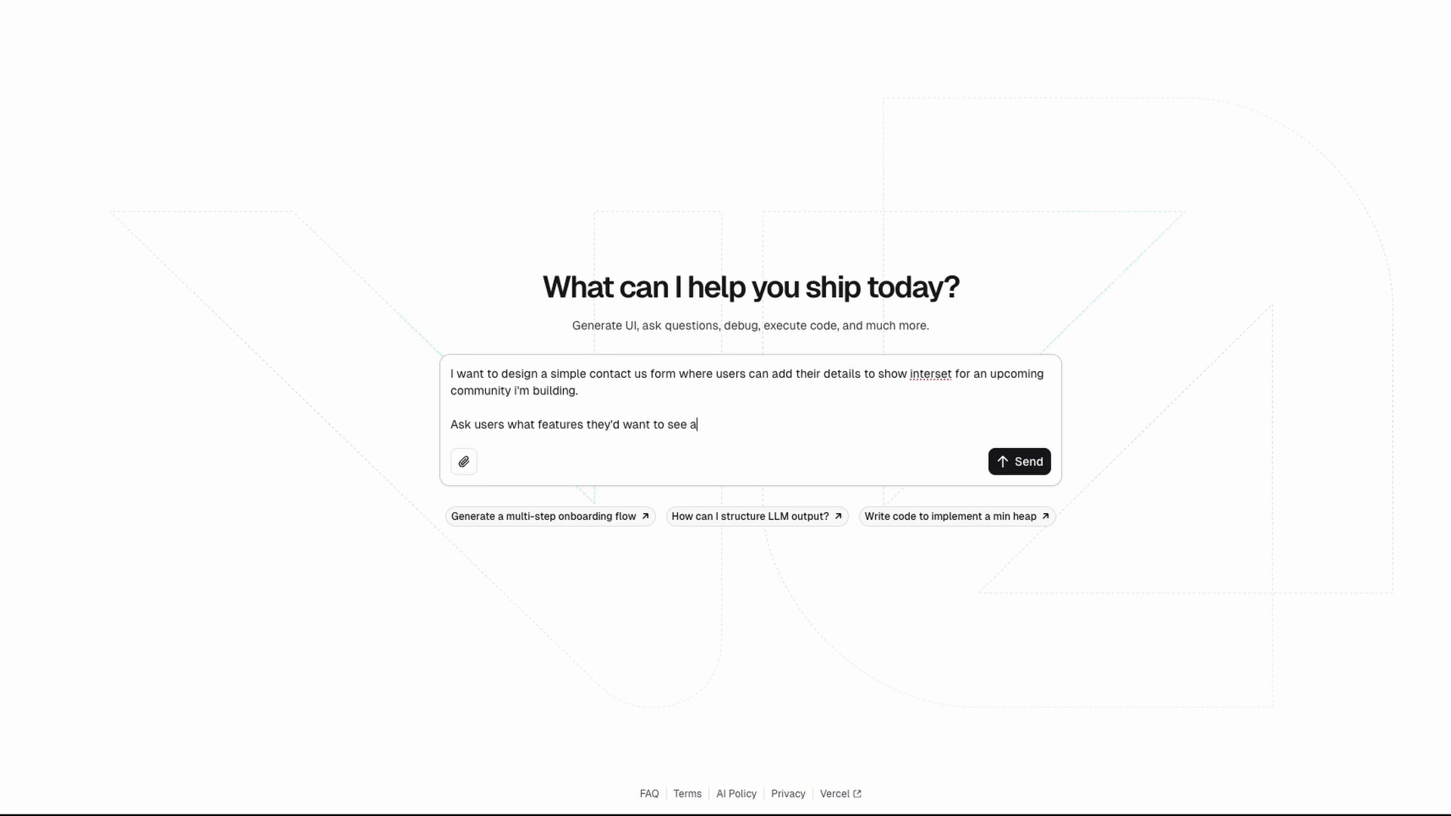
pyautogui.write('nd other q')
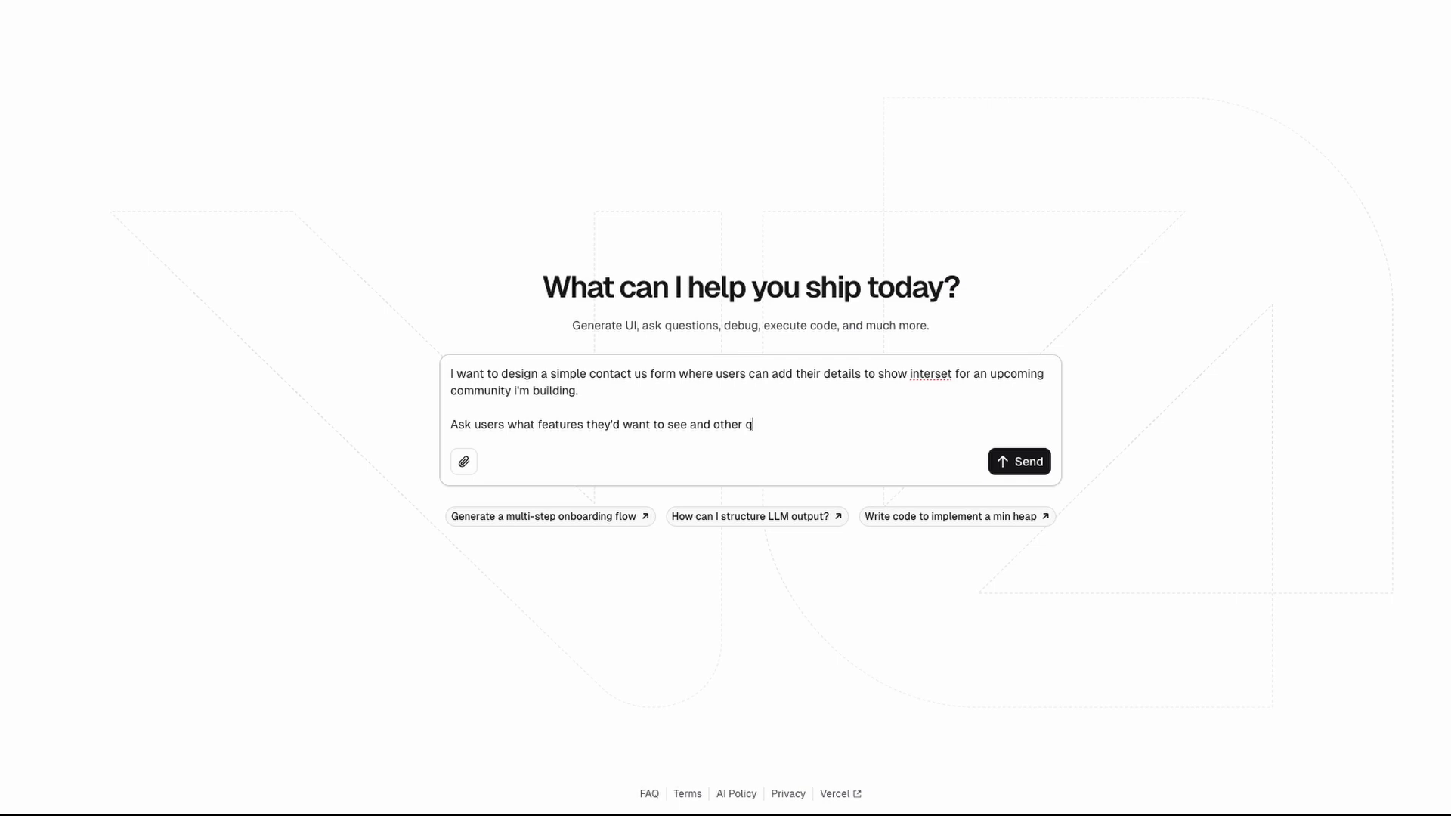
pyautogui.write('uestions you can')
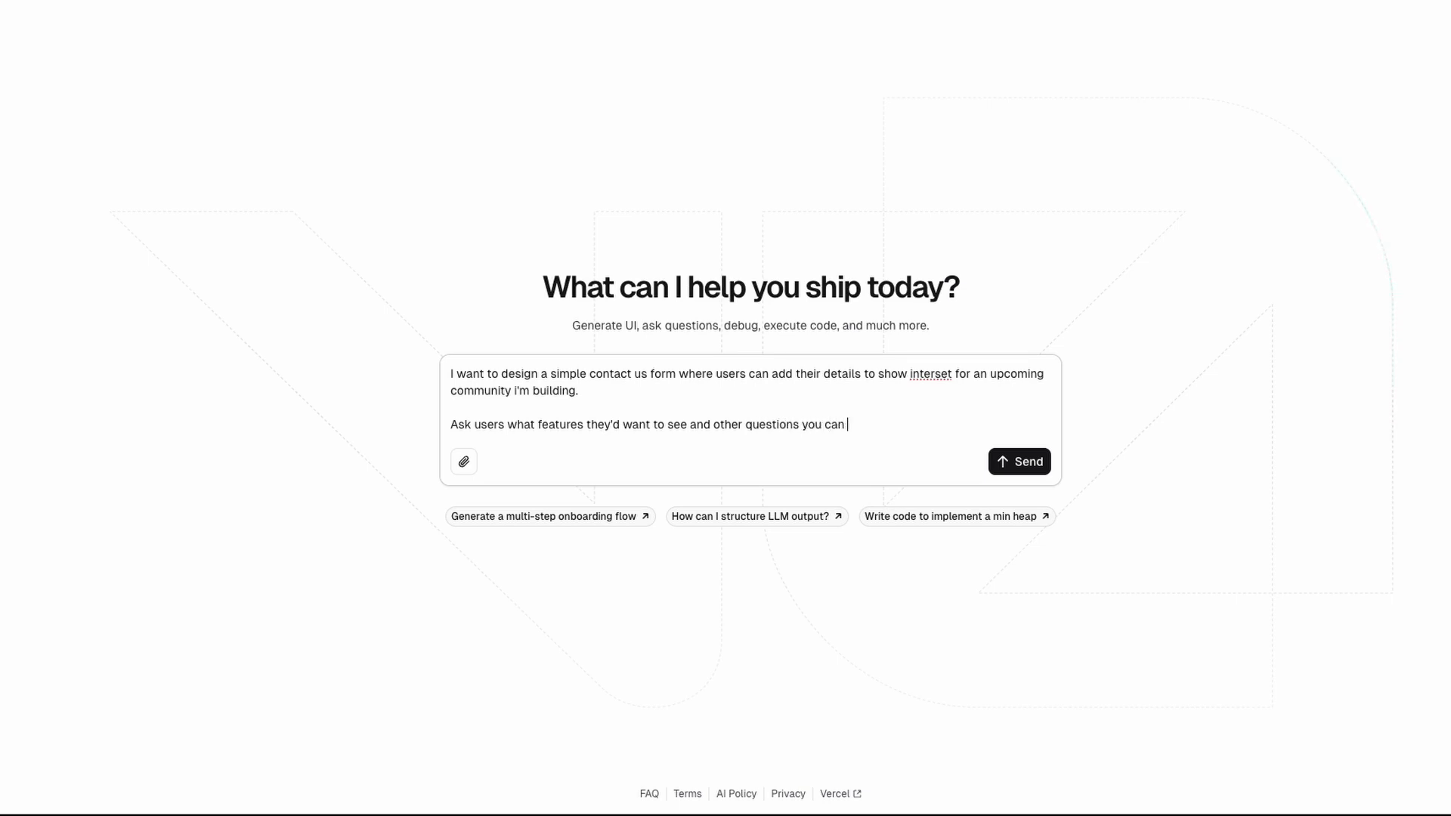
pyautogui.click(1018, 461)
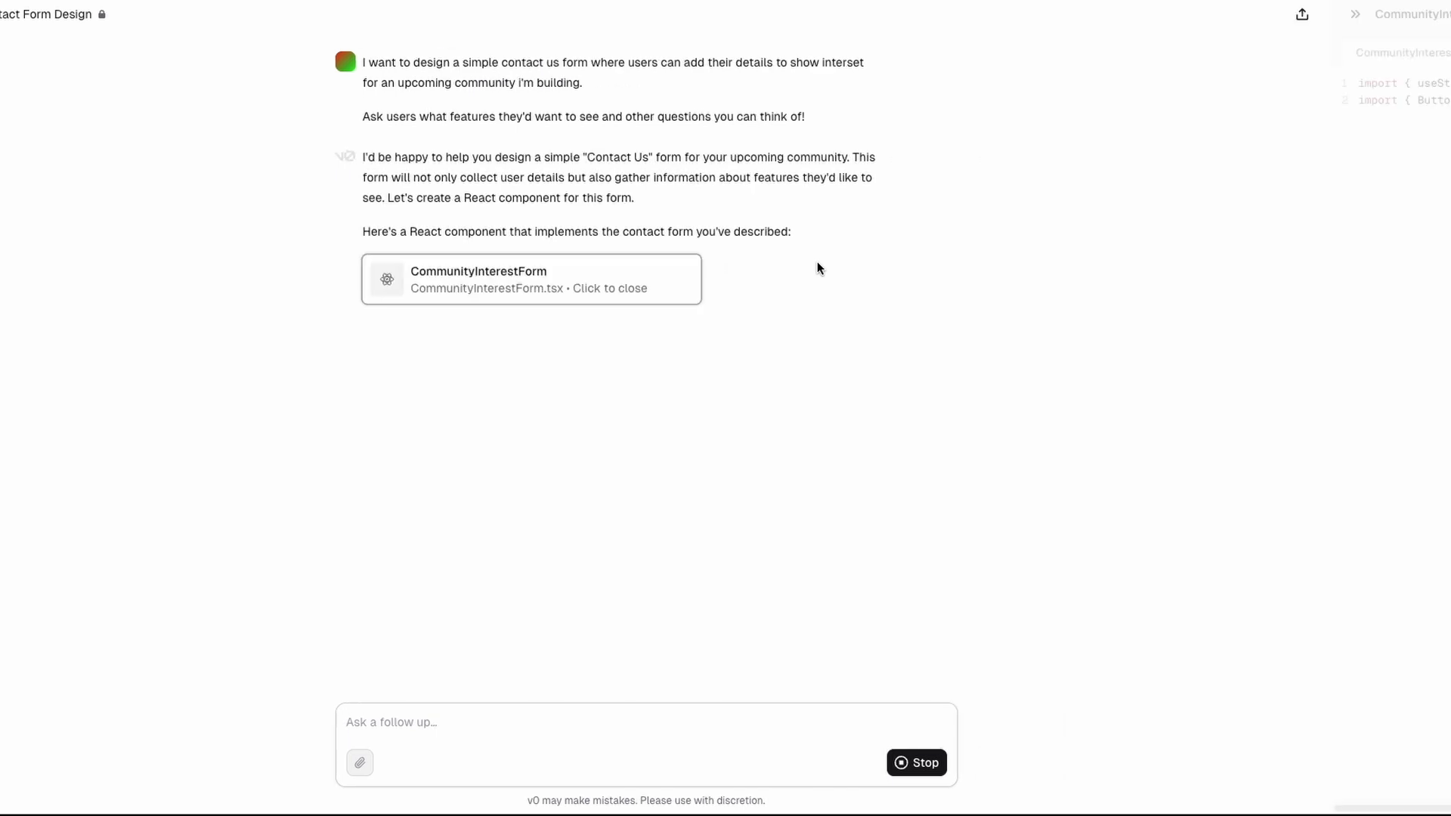
# Switch from the Contact Form Design chat to Google Images results for Behance landing pages
pyautogui.click(531, 280)
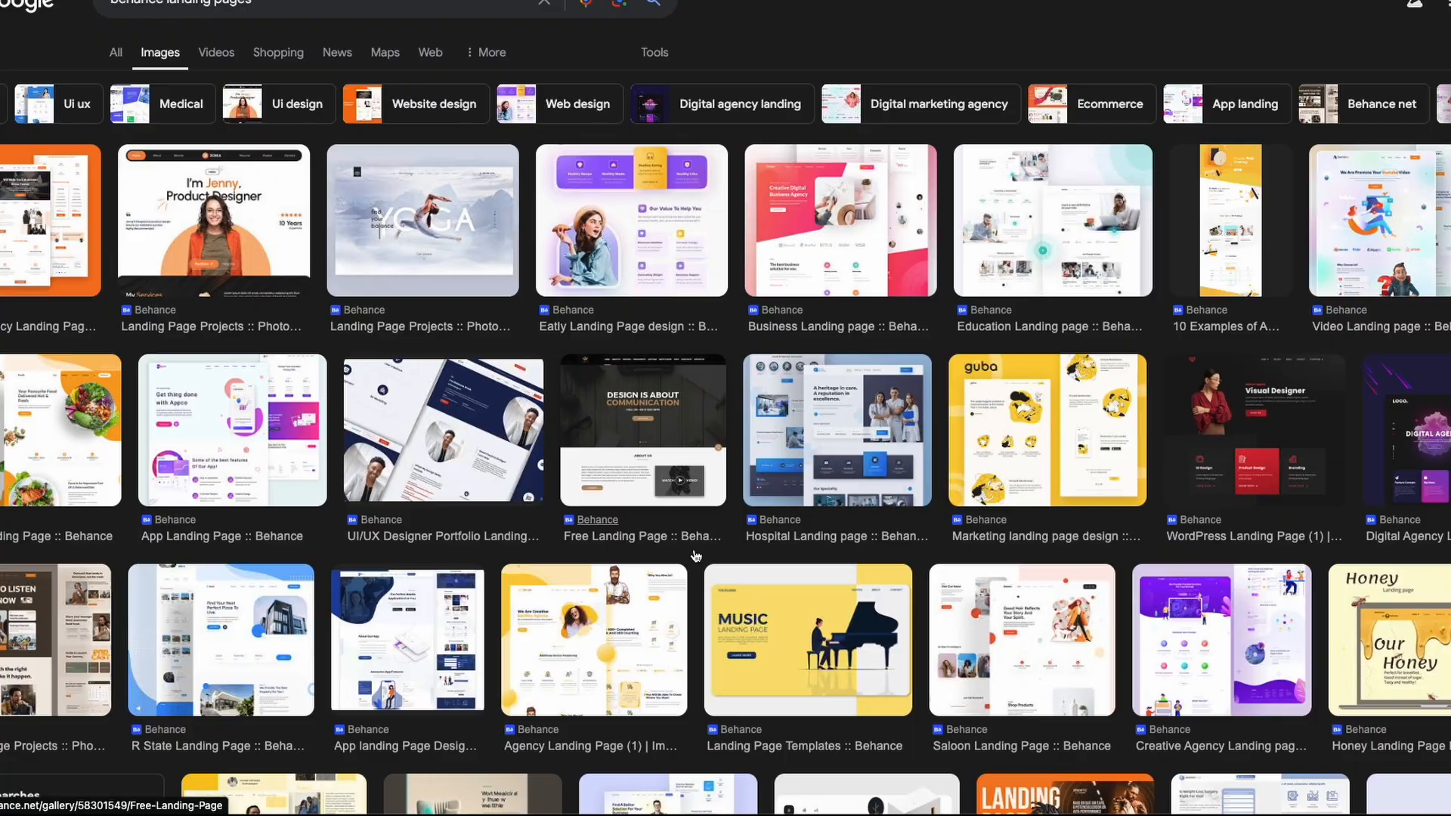
# Scroll the Behance results and open the yellow Music piano landing page template
pyautogui.scroll(-3)
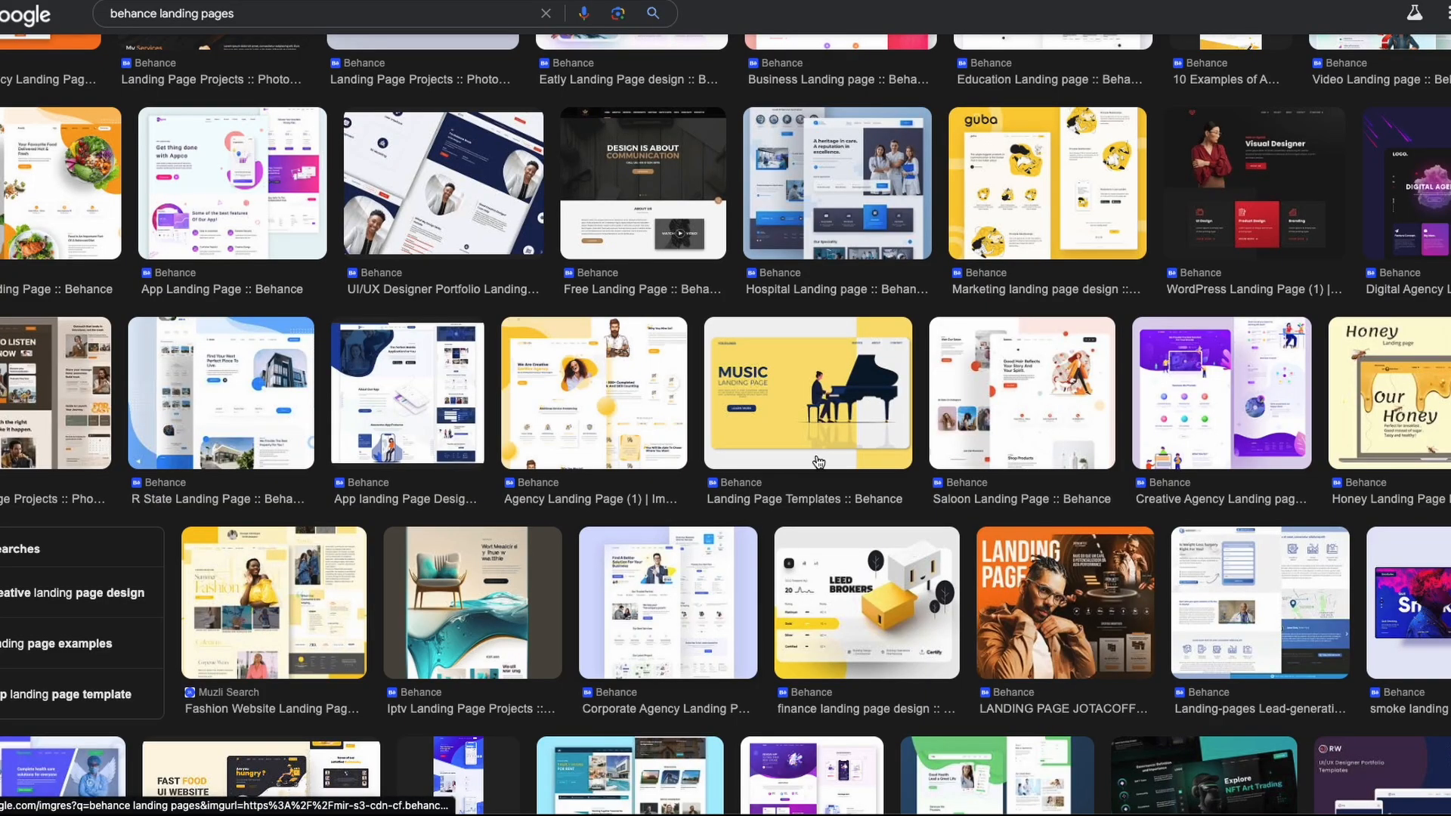
pyautogui.click(806, 391)
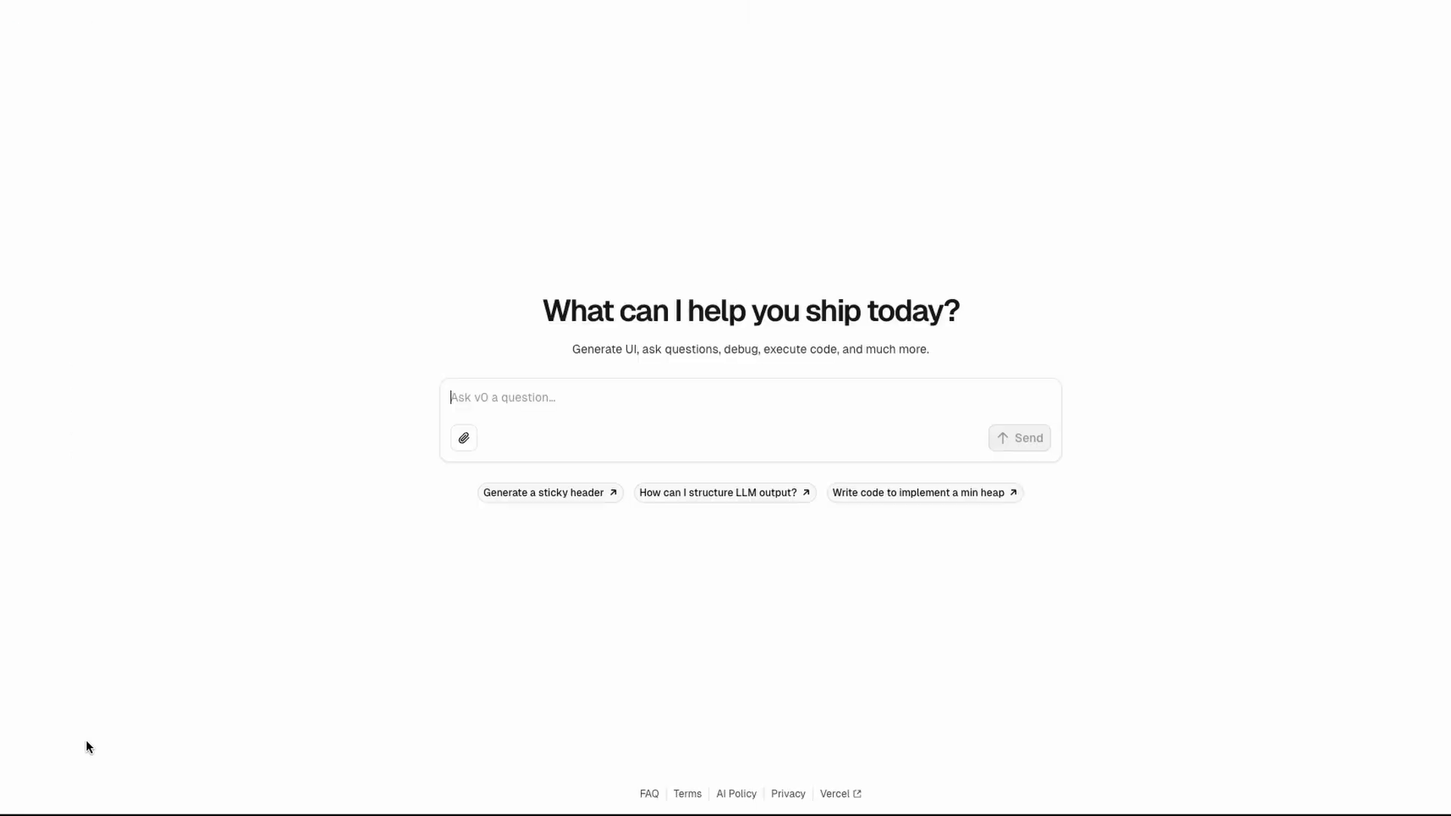
# Send the attached image asking for a similar AI SEO blogpost generator landing page with testimonials and pricing
pyautogui.click(464, 437)
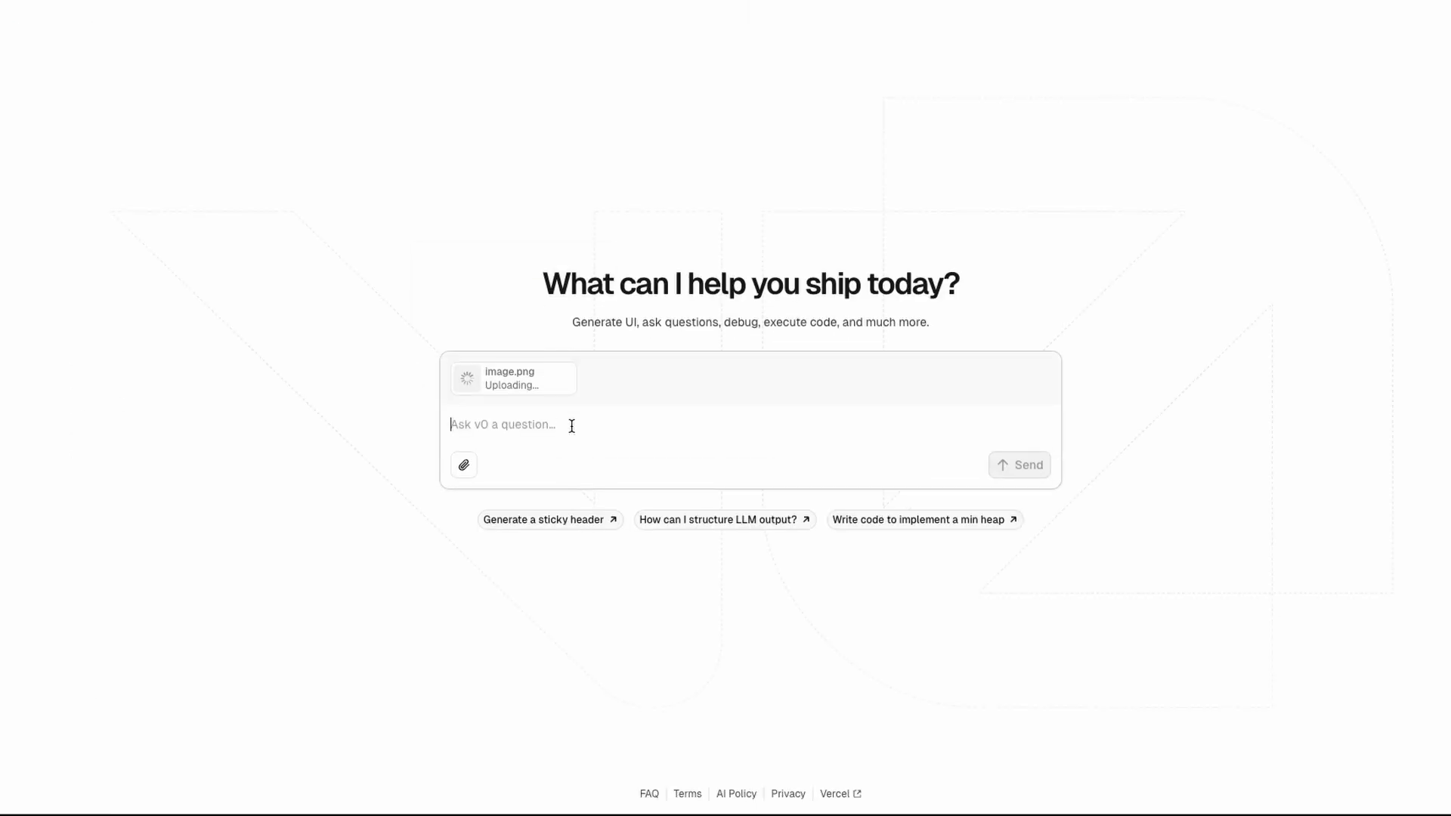
pyautogui.write('Please help me de')
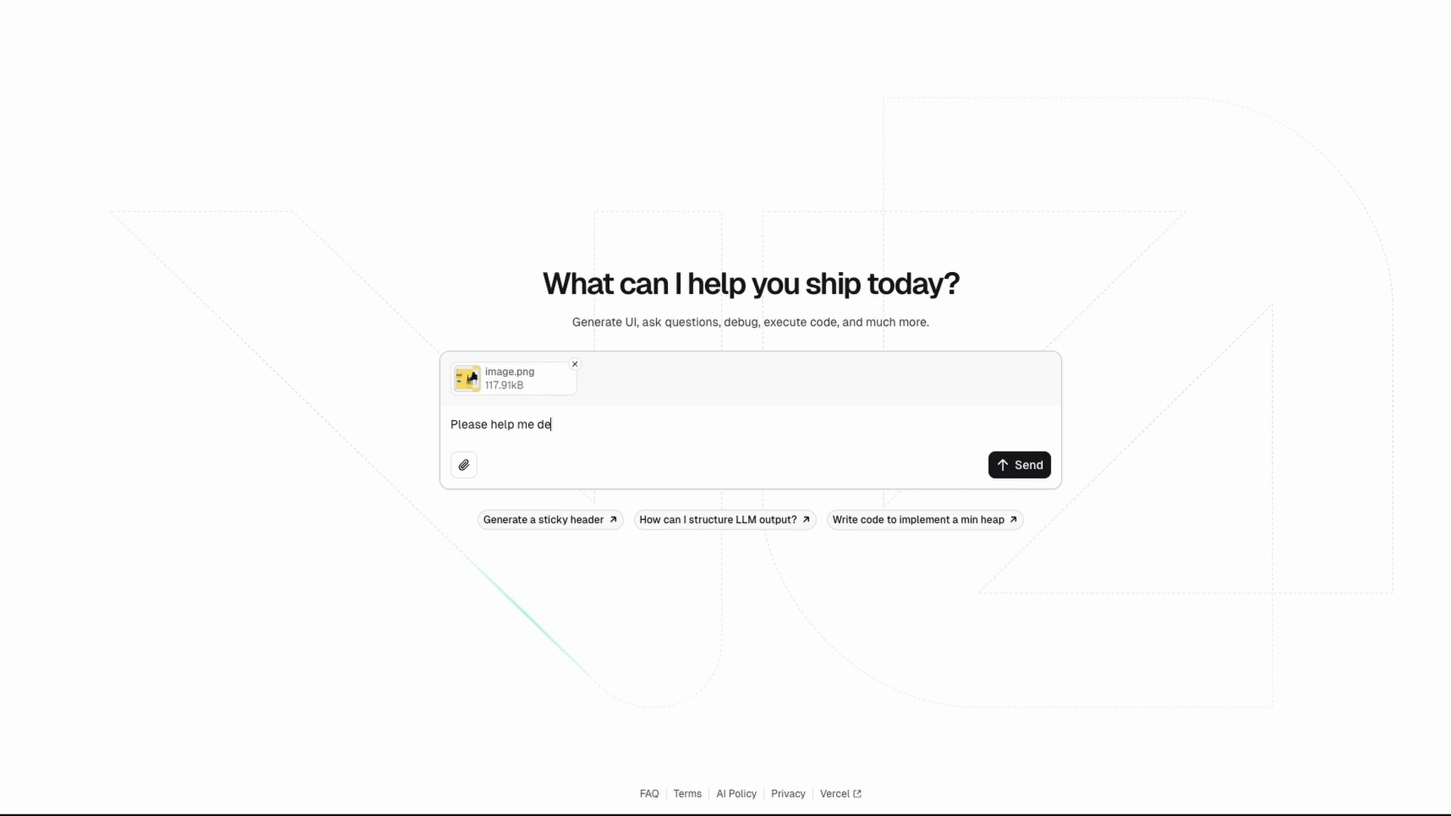
pyautogui.write('sign a landingag')
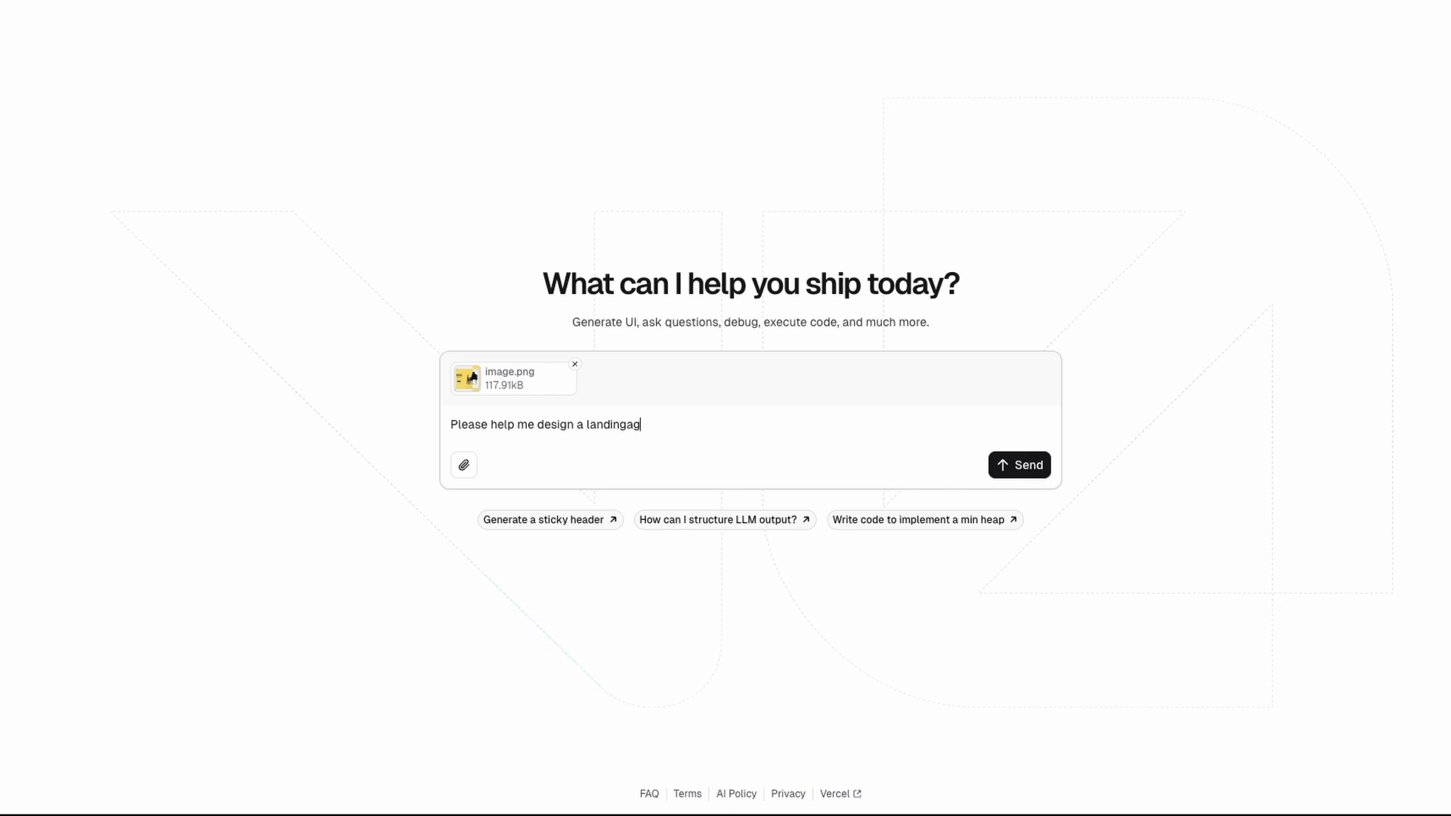
pyautogui.write('page like this b')
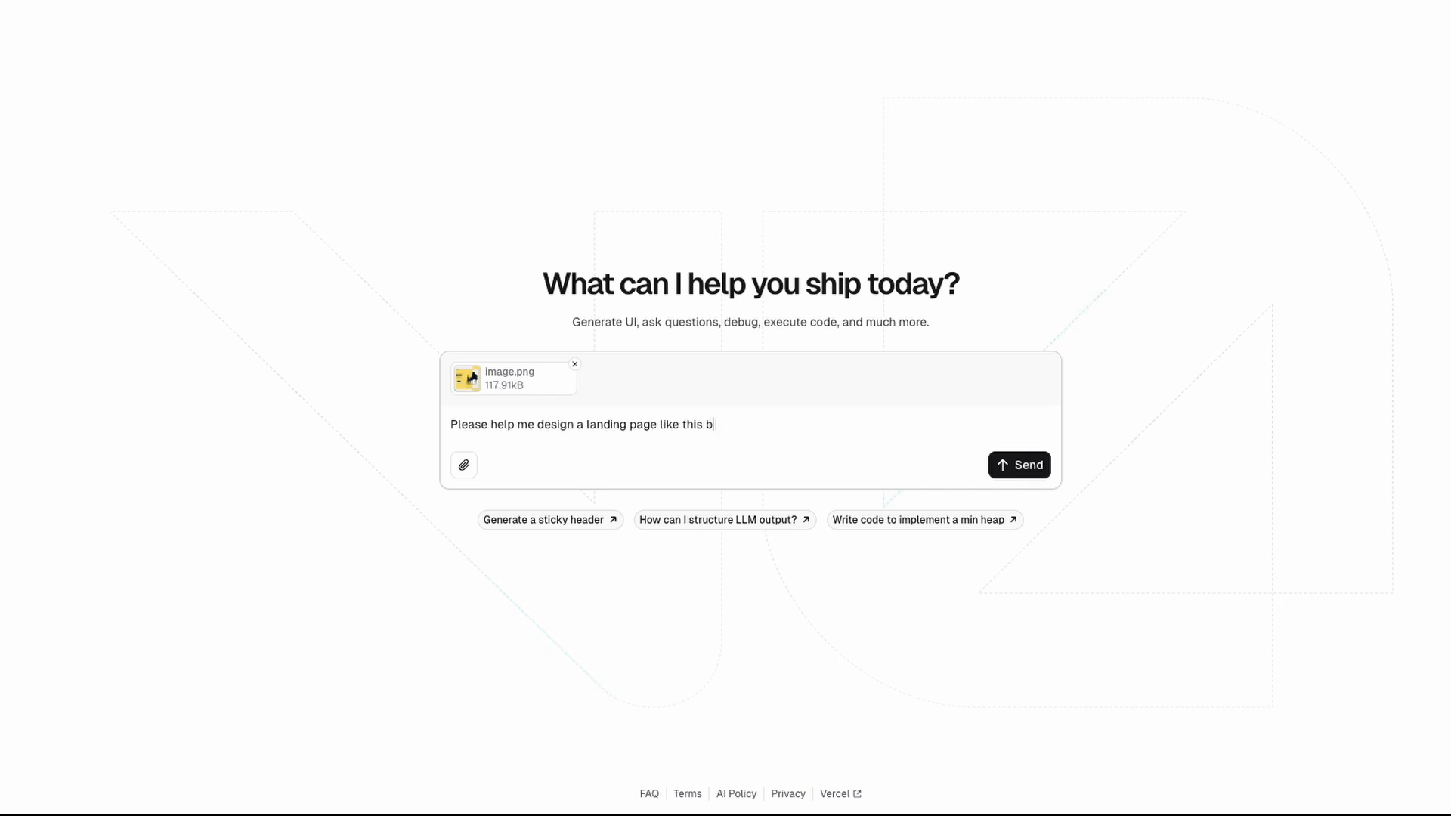
pyautogui.write('ut with testimi')
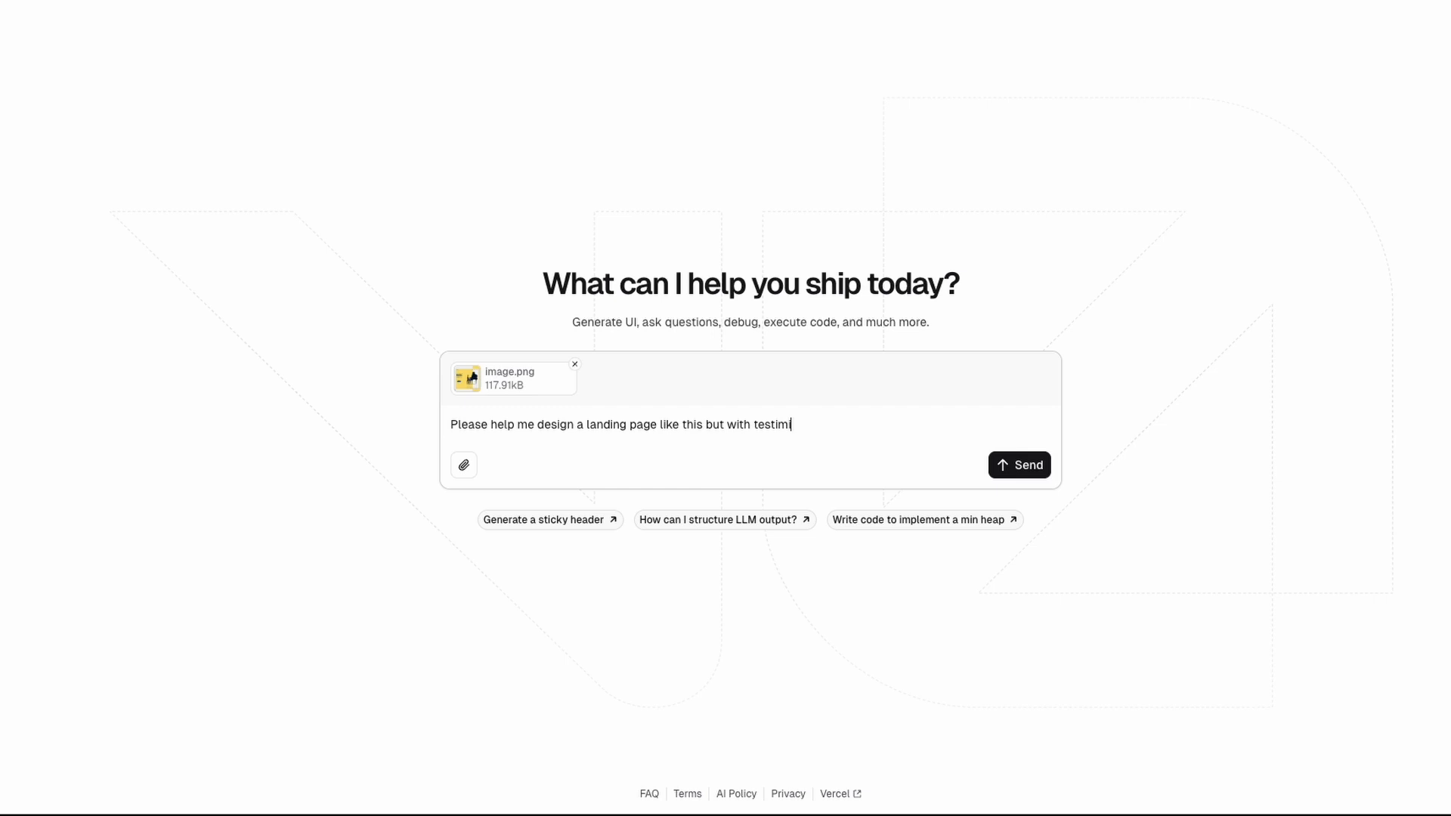
pyautogui.write('onials and pricing. This produc')
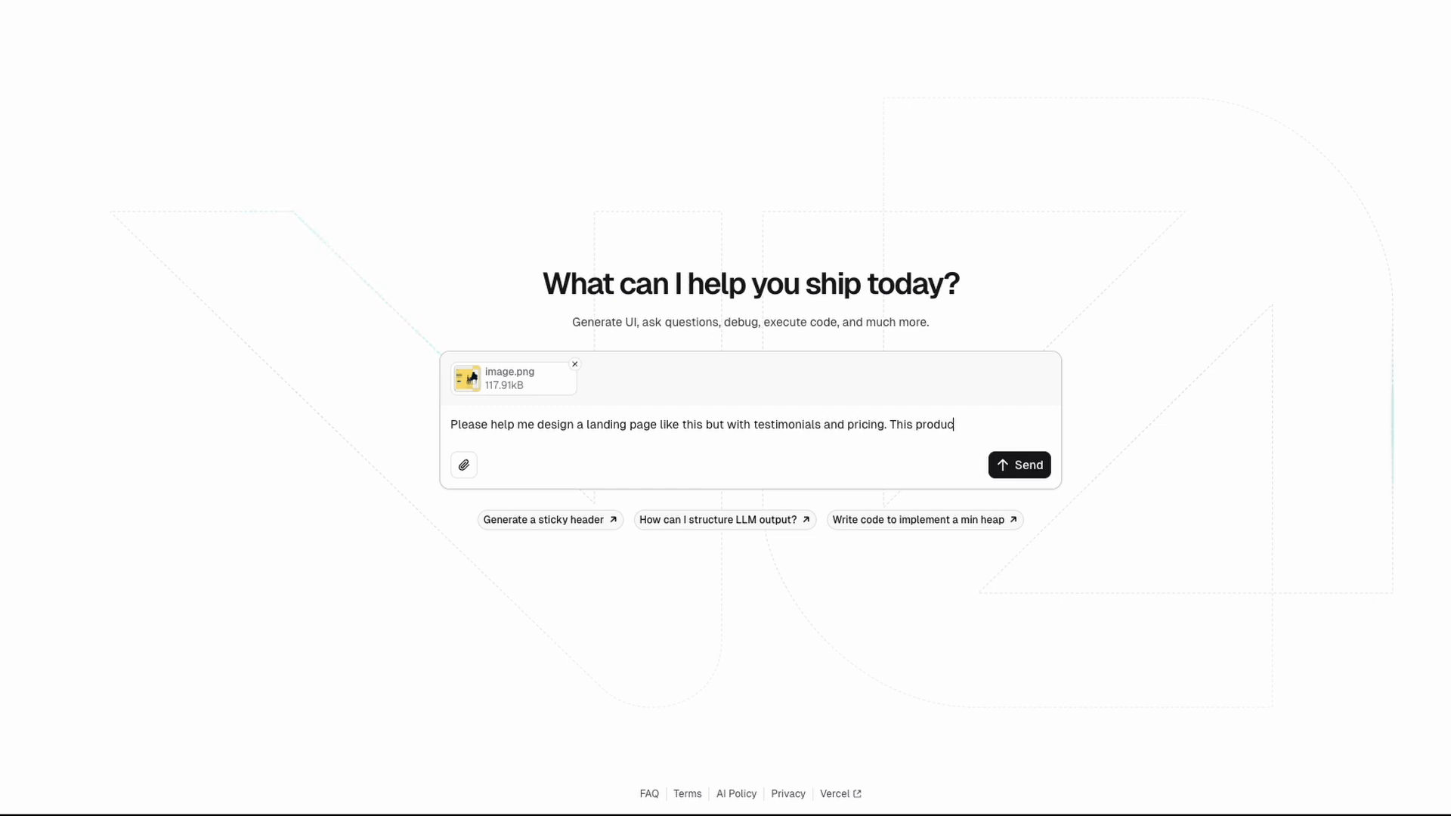
pyautogui.write('t is for AI based')
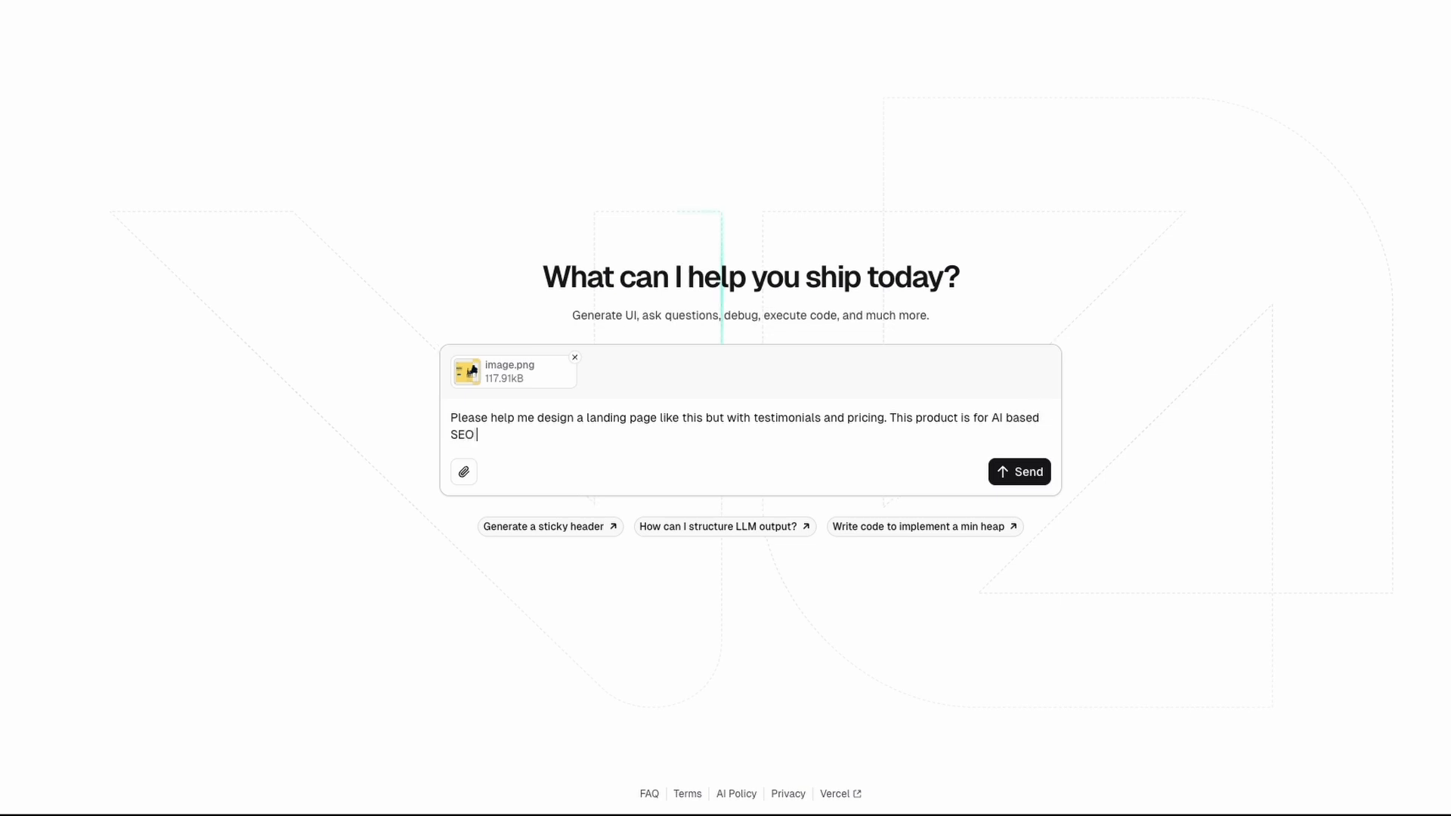
pyautogui.write('focused')
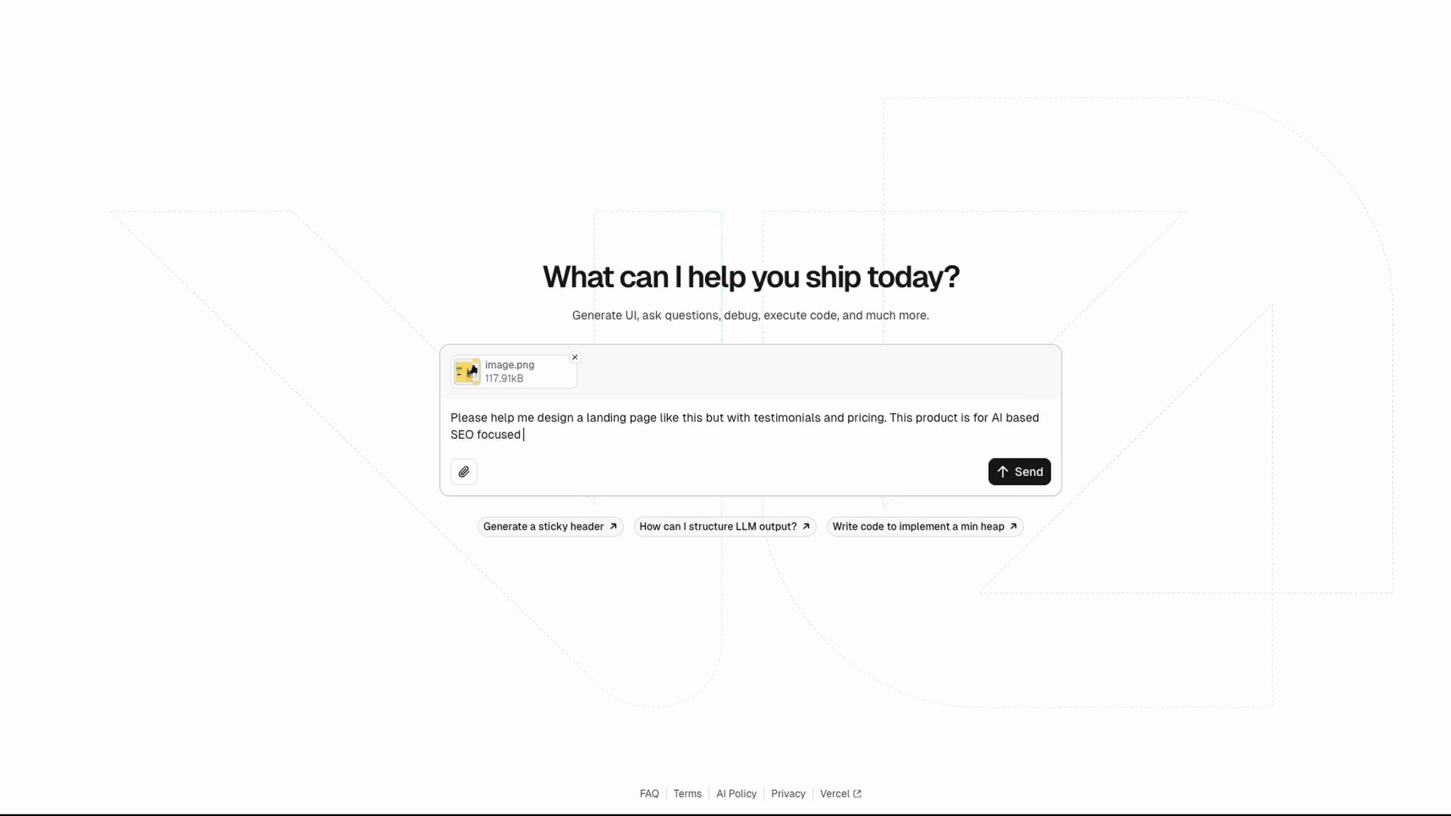
pyautogui.write('Blogpost generat')
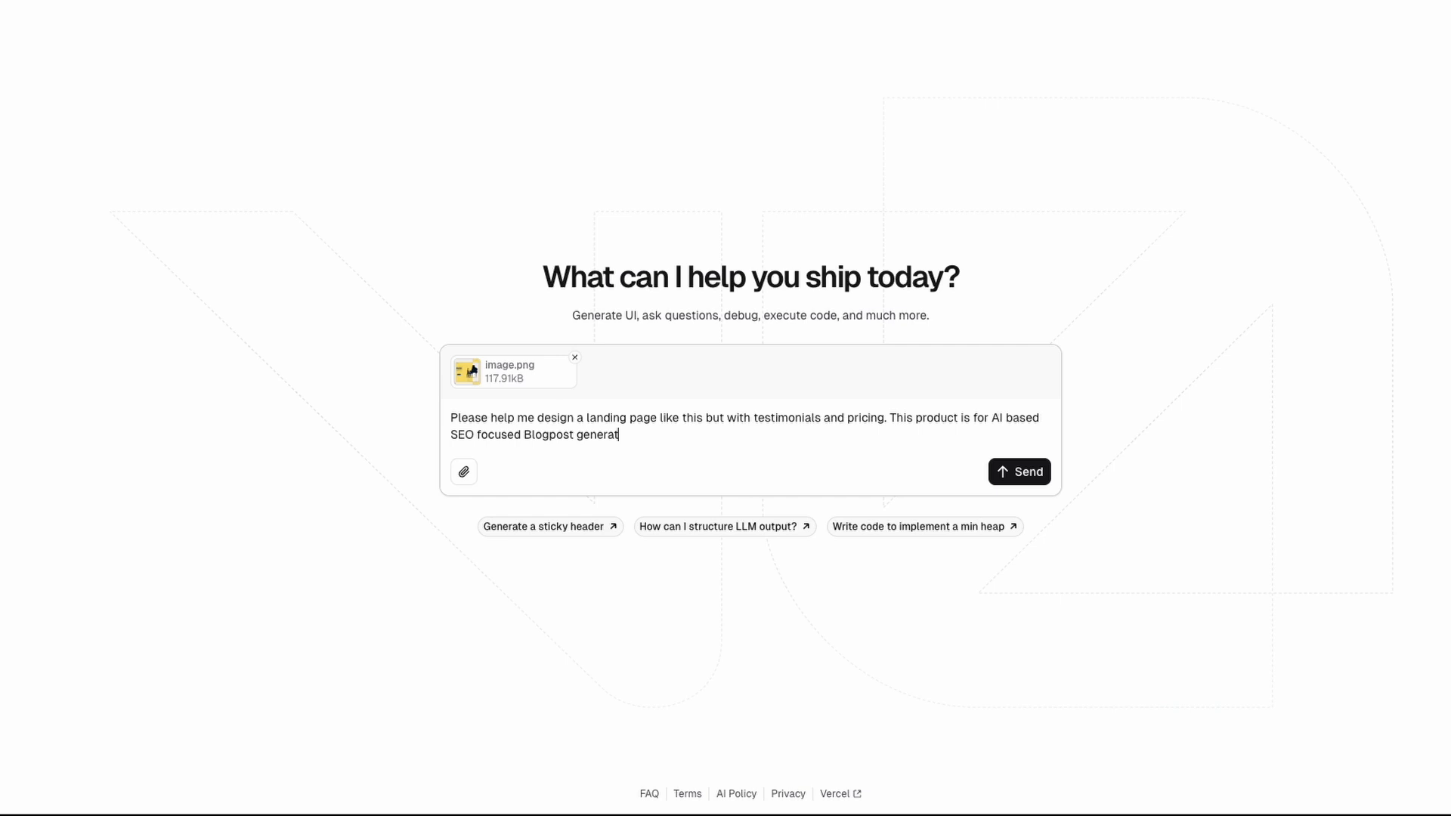
pyautogui.click(1019, 471)
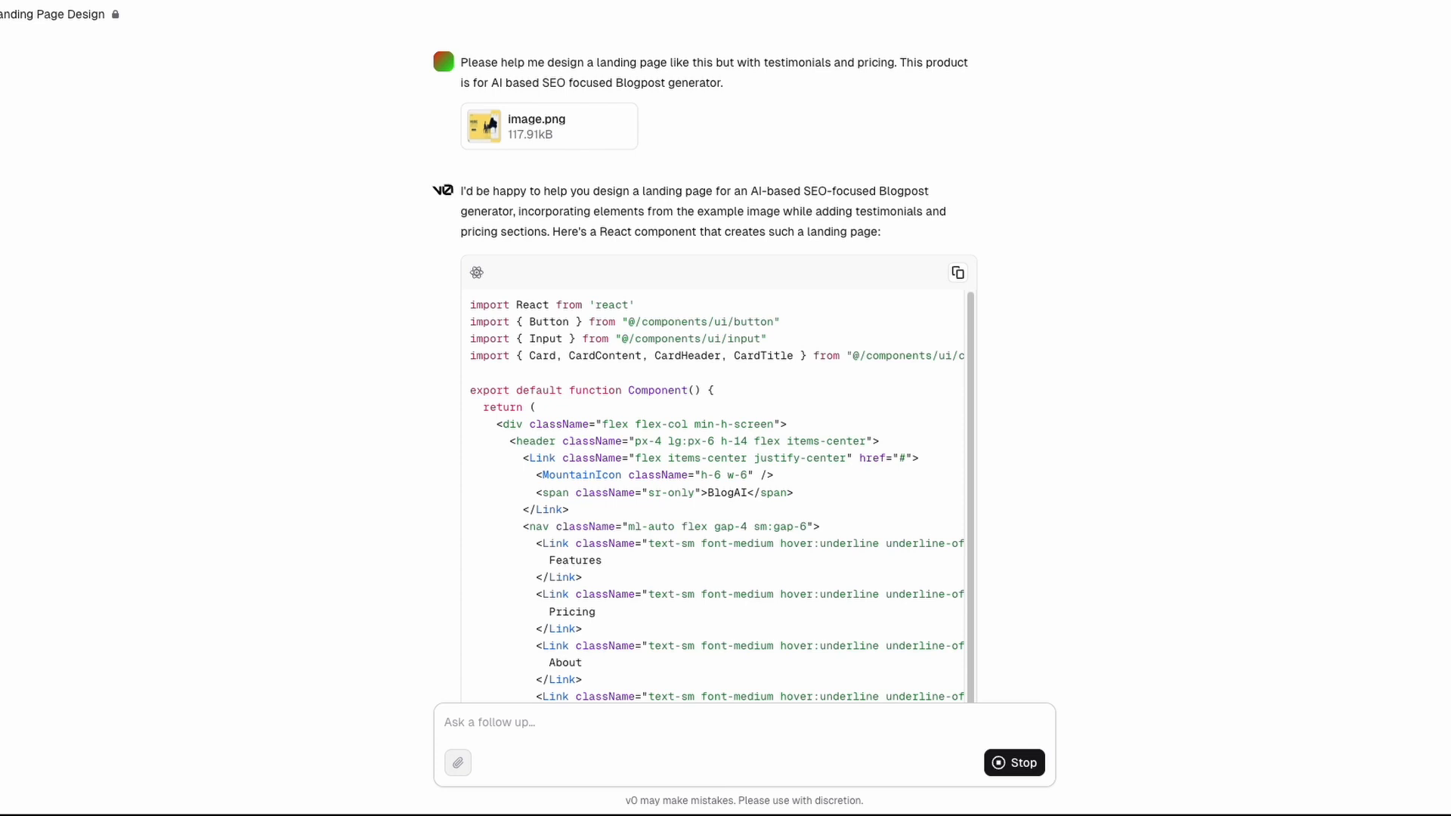
# Scroll through the generated BlogAI component code and its section explanation
pyautogui.scroll(-3)
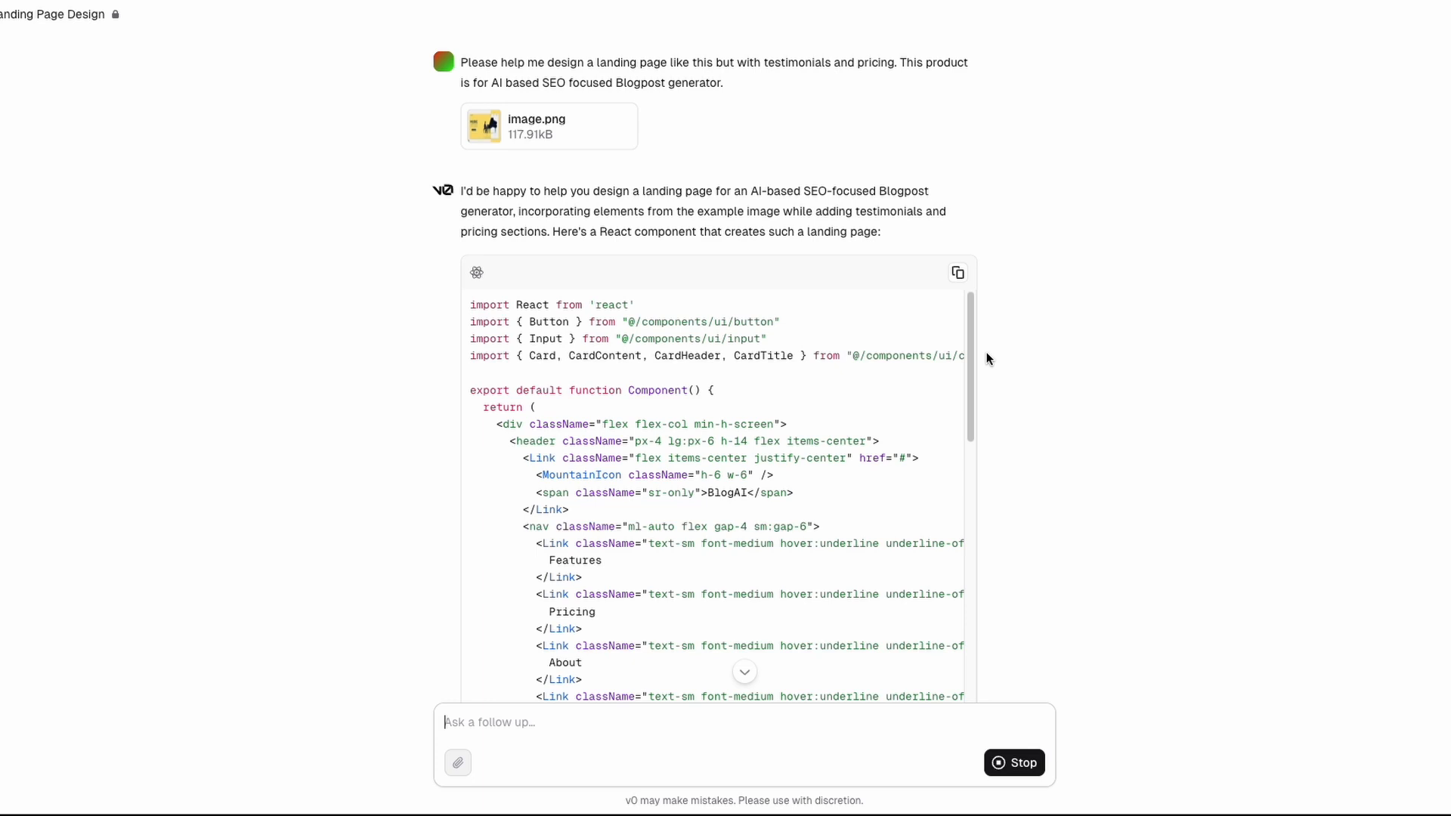
pyautogui.scroll(-3)
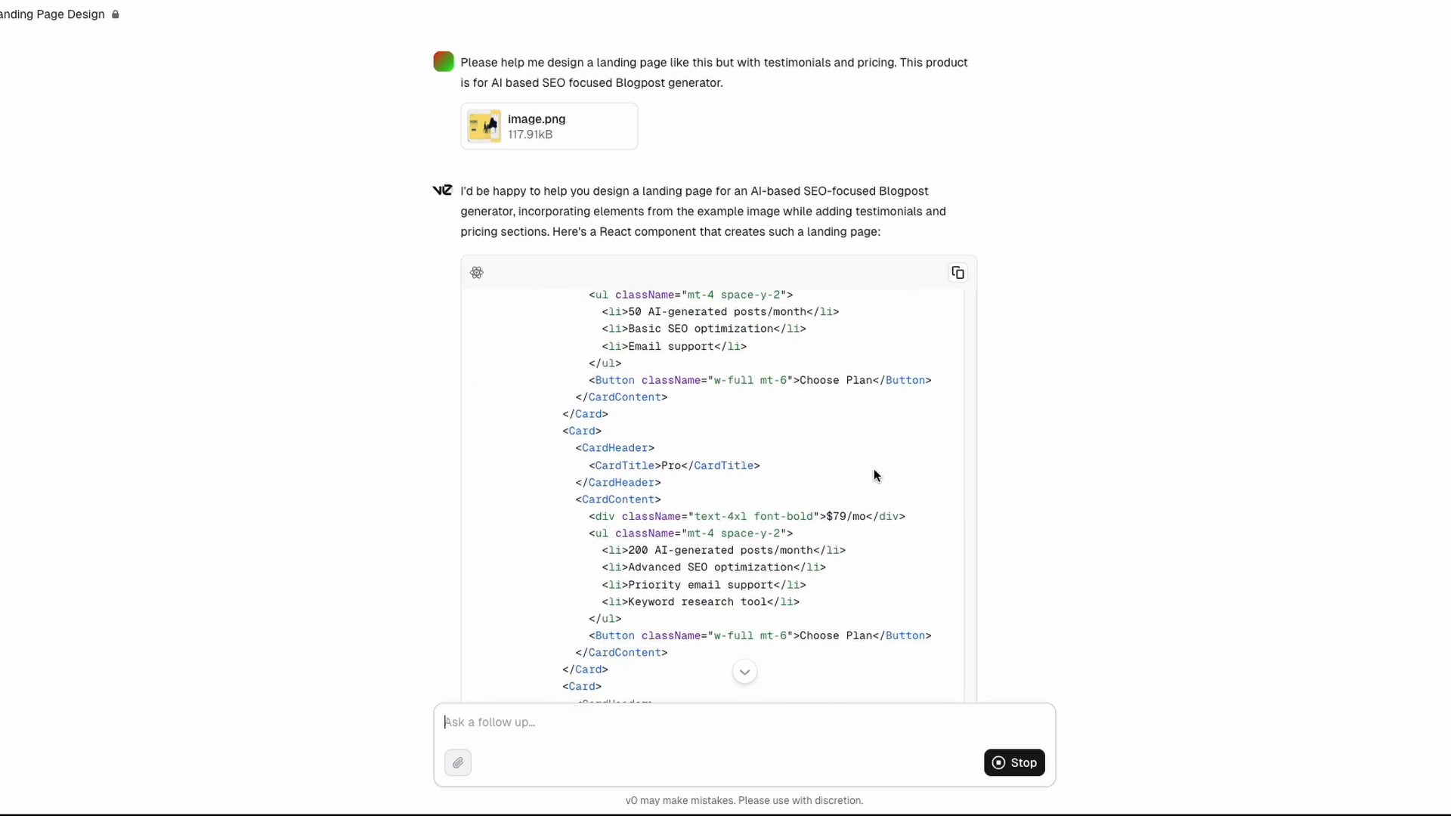
pyautogui.scroll(-3)
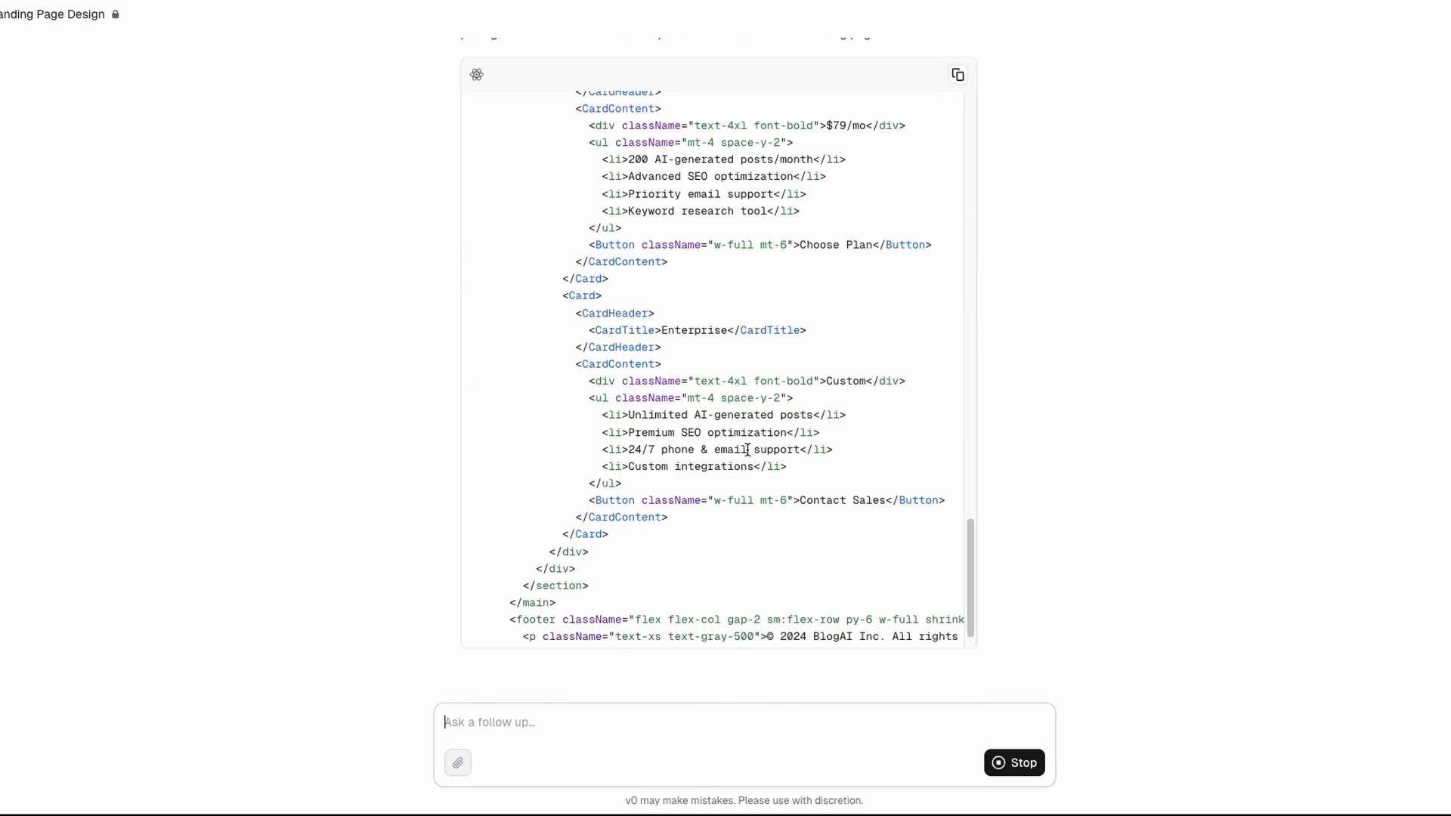
pyautogui.scroll(-3)
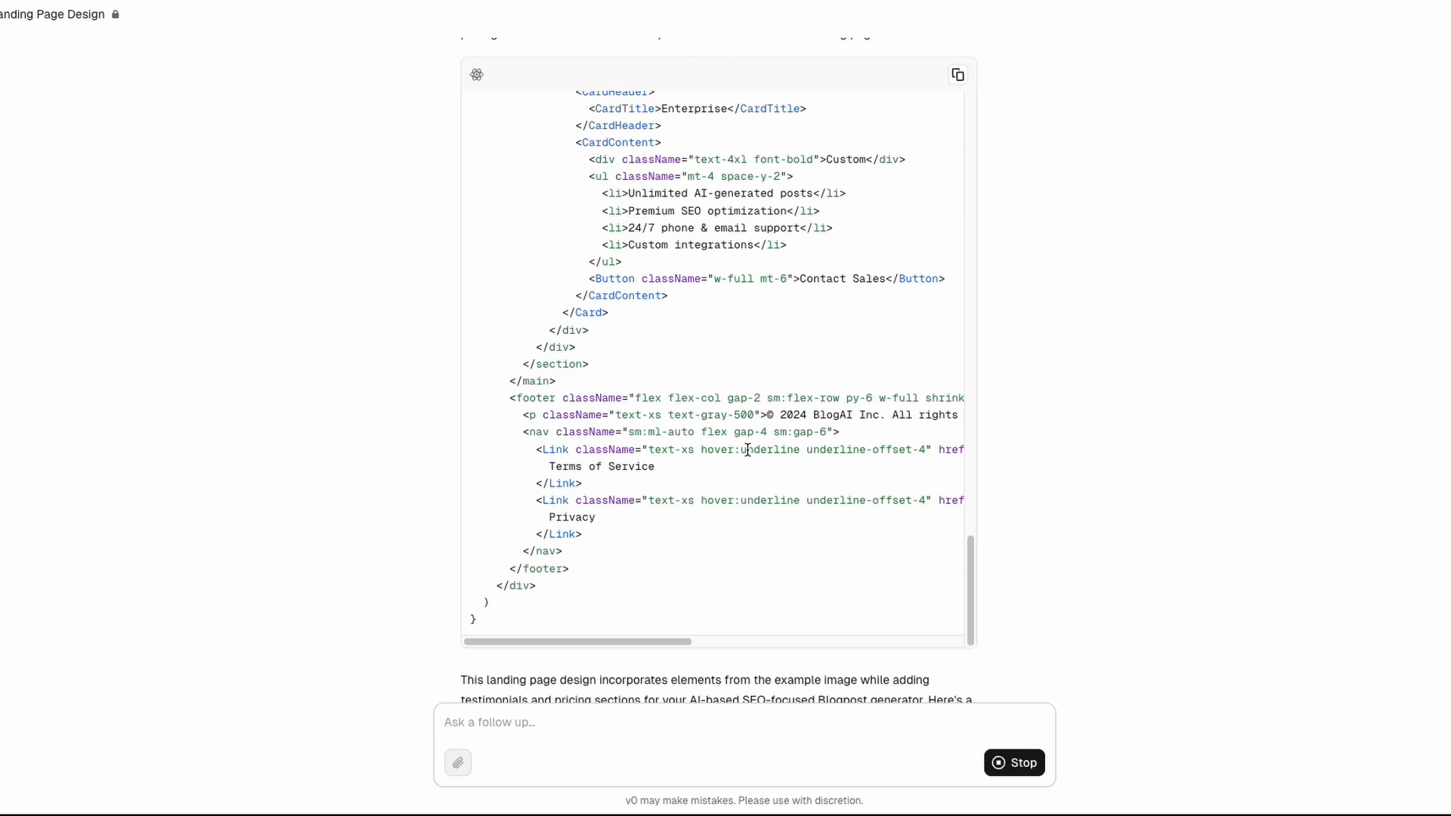
pyautogui.scroll(-3)
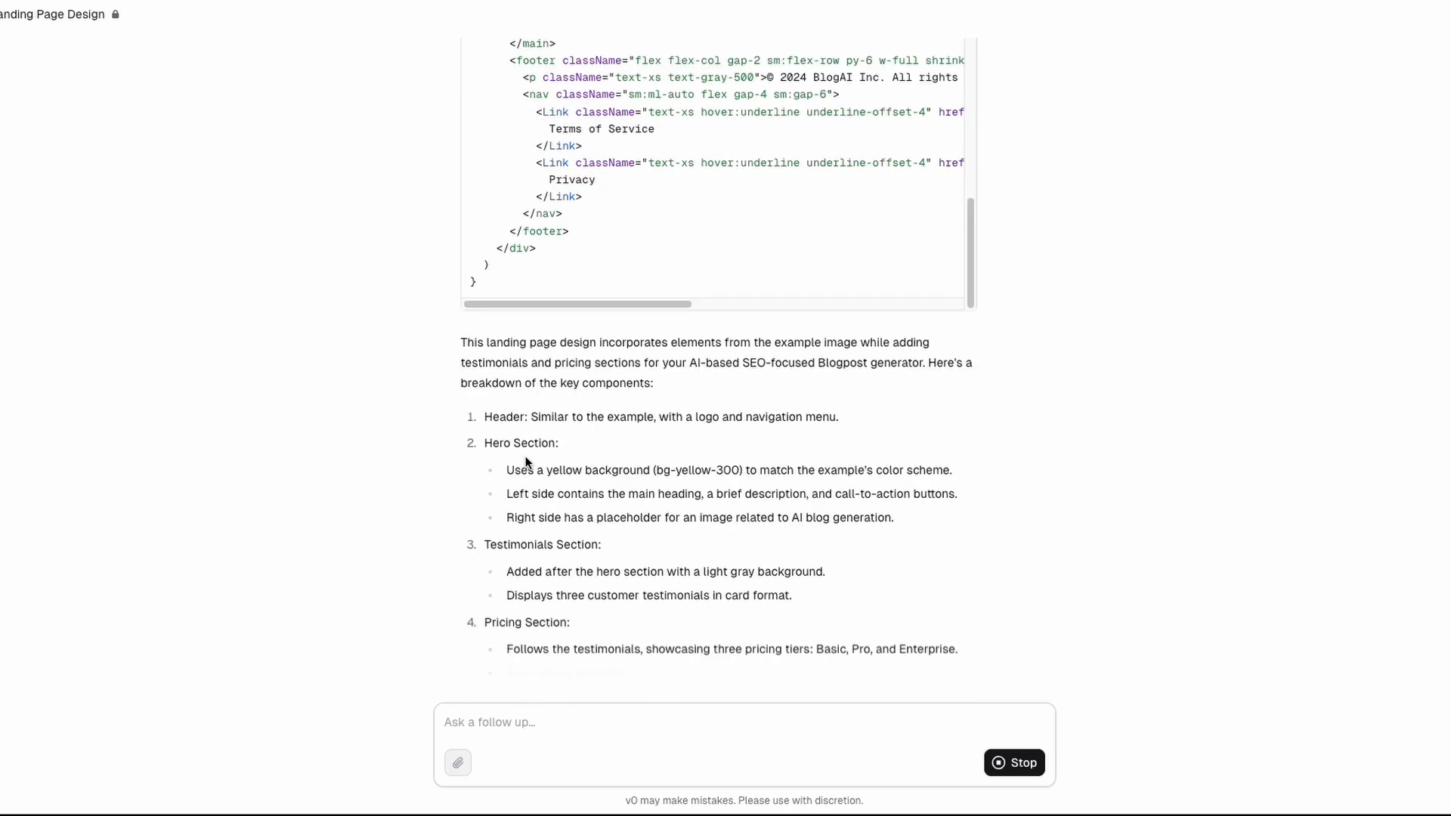
pyautogui.scroll(-3)
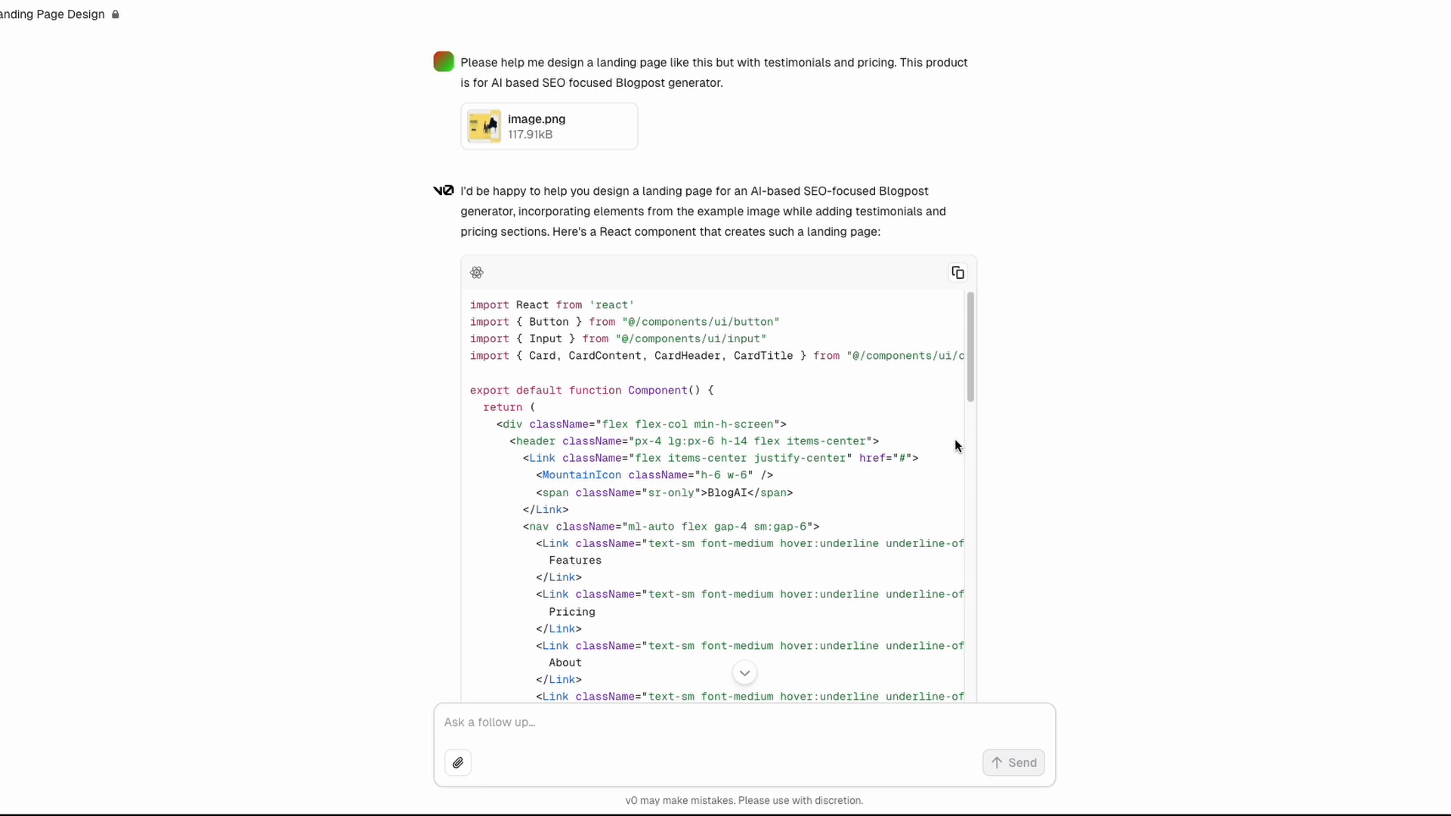
pyautogui.scroll(-3)
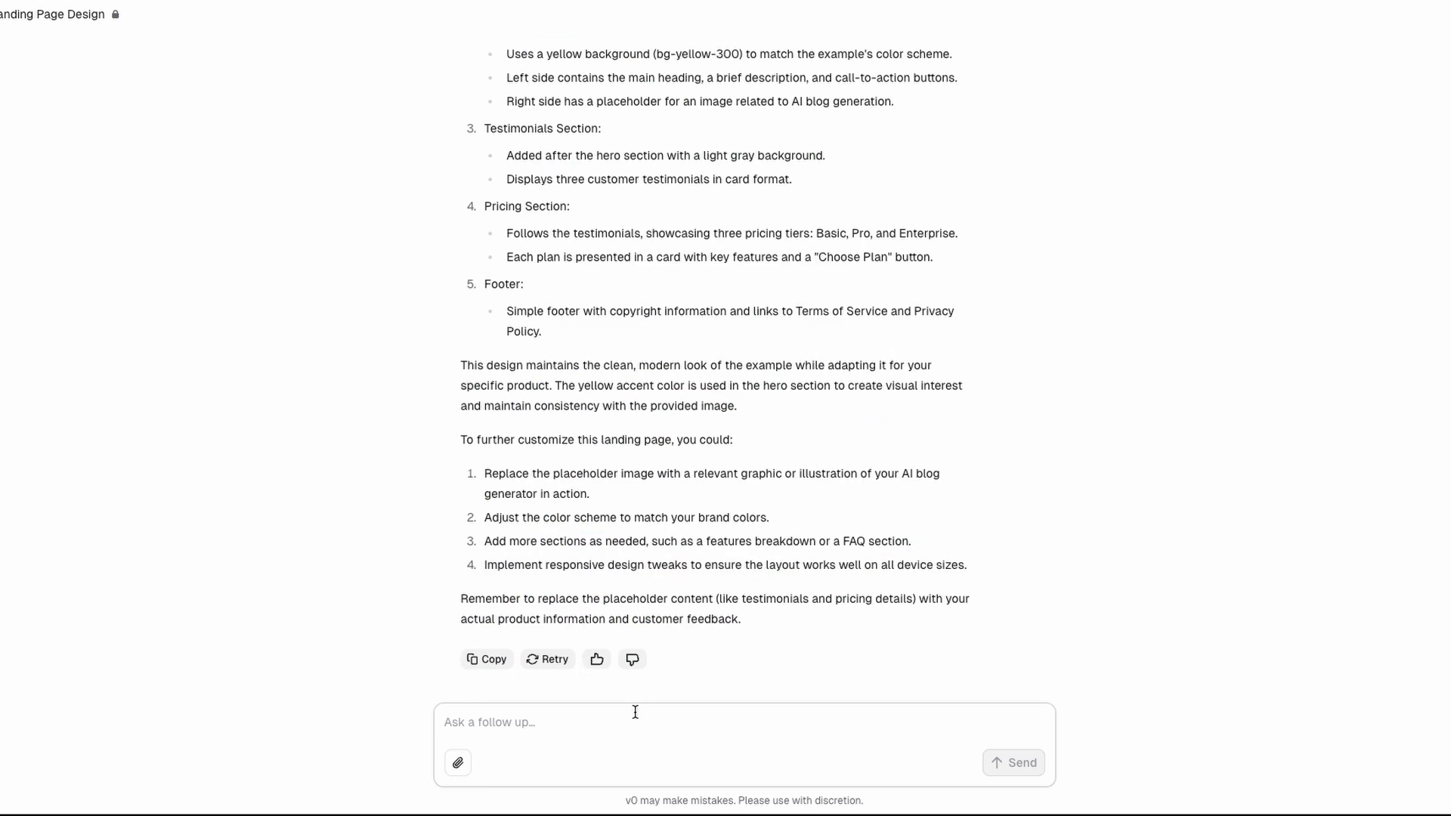
# Ask v0 whether there is a way to see a preview of the landing page
pyautogui.write('ist')
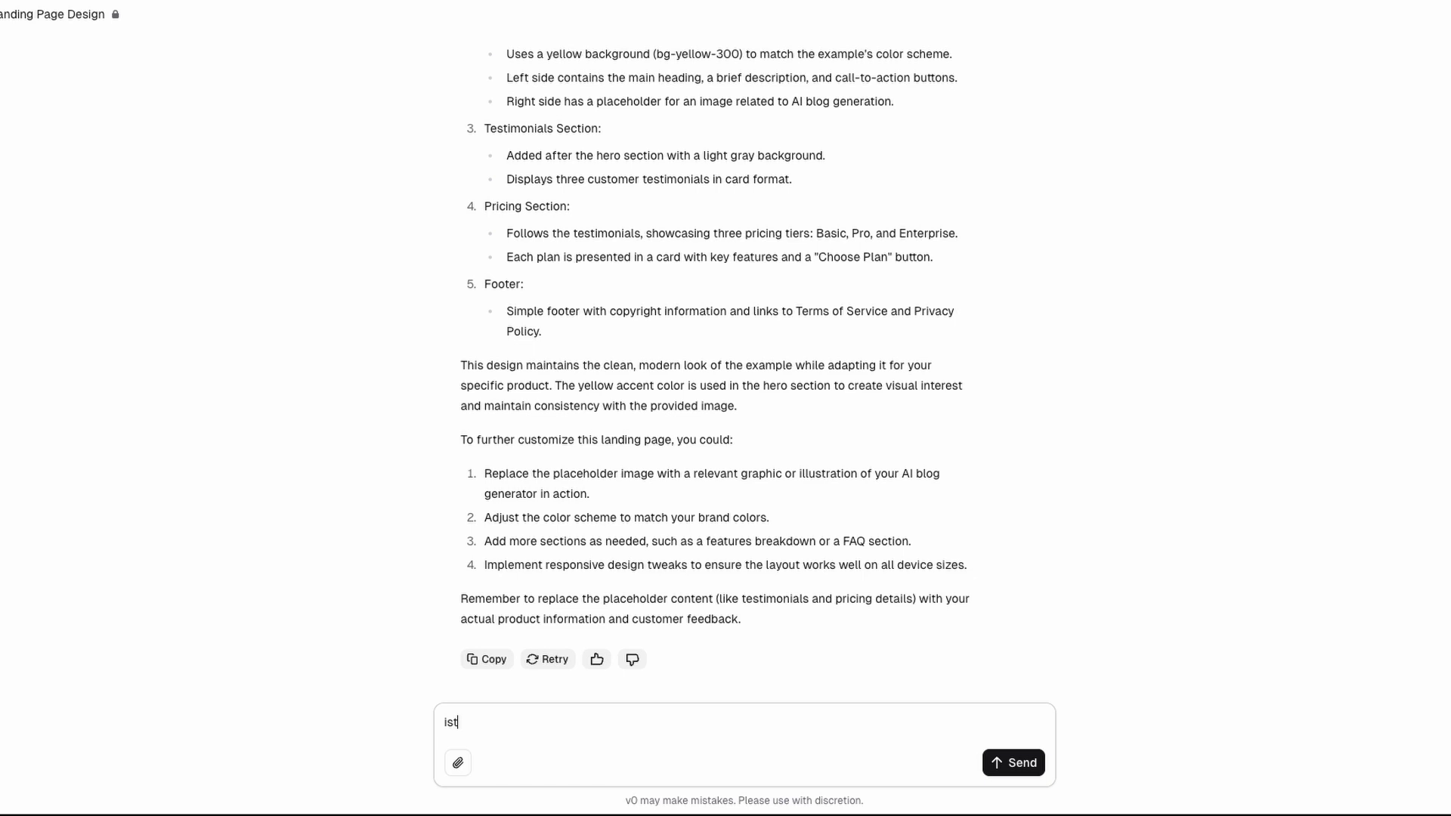
pyautogui.write('is there wway to see previ')
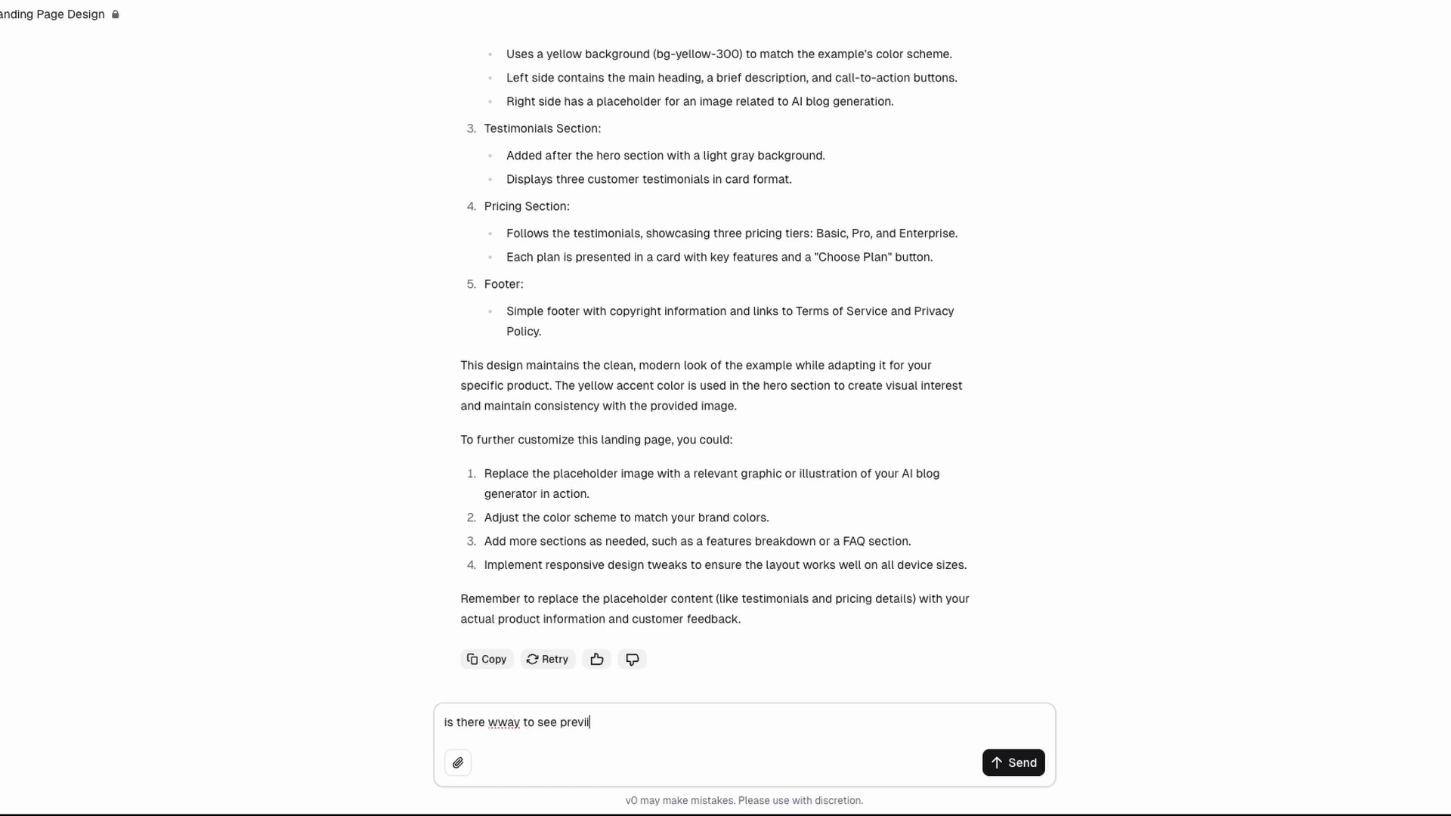
pyautogui.click(1012, 762)
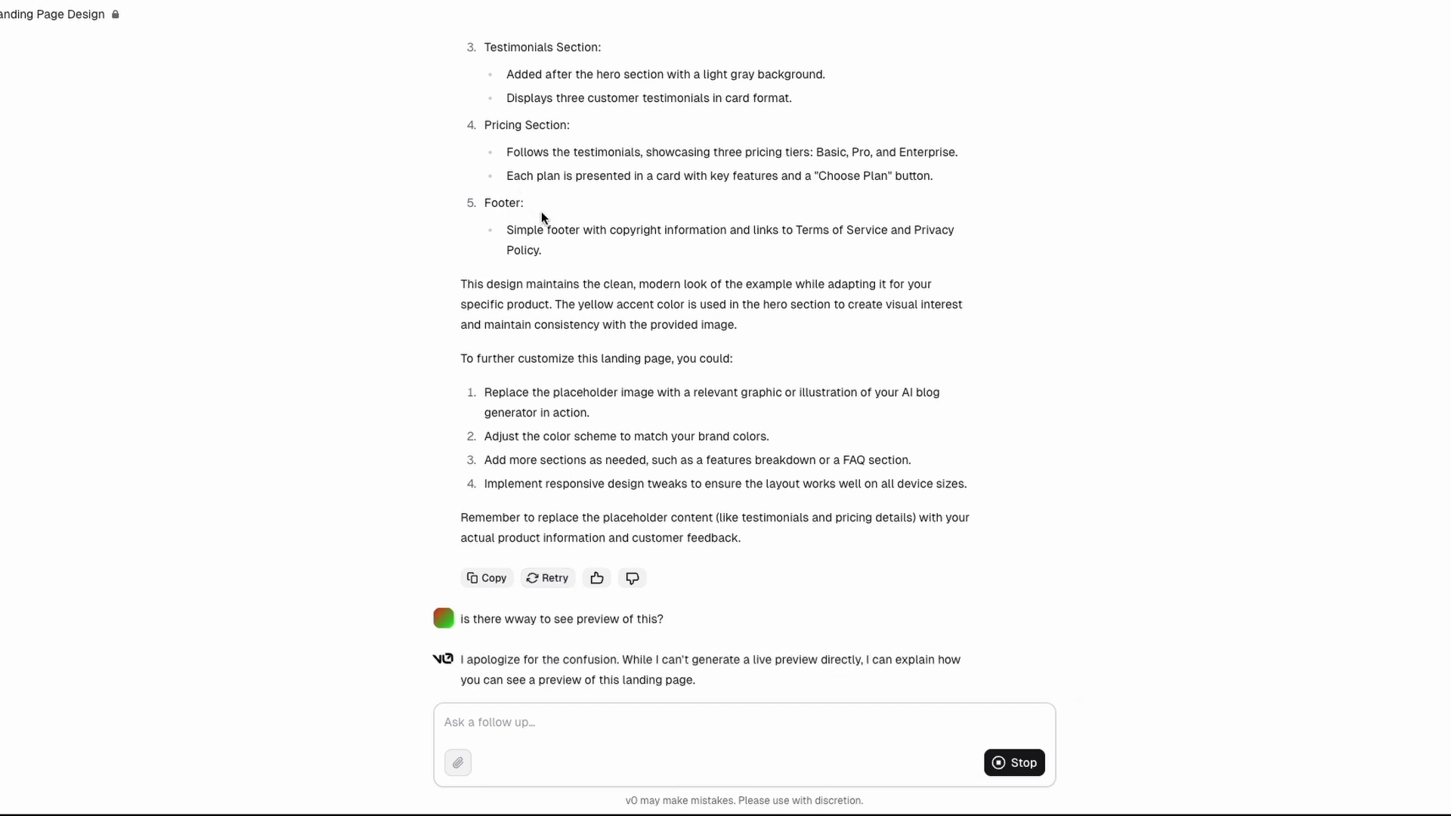
# Scroll through v0's reply with the simplified HTML preview code
pyautogui.scroll(-3)
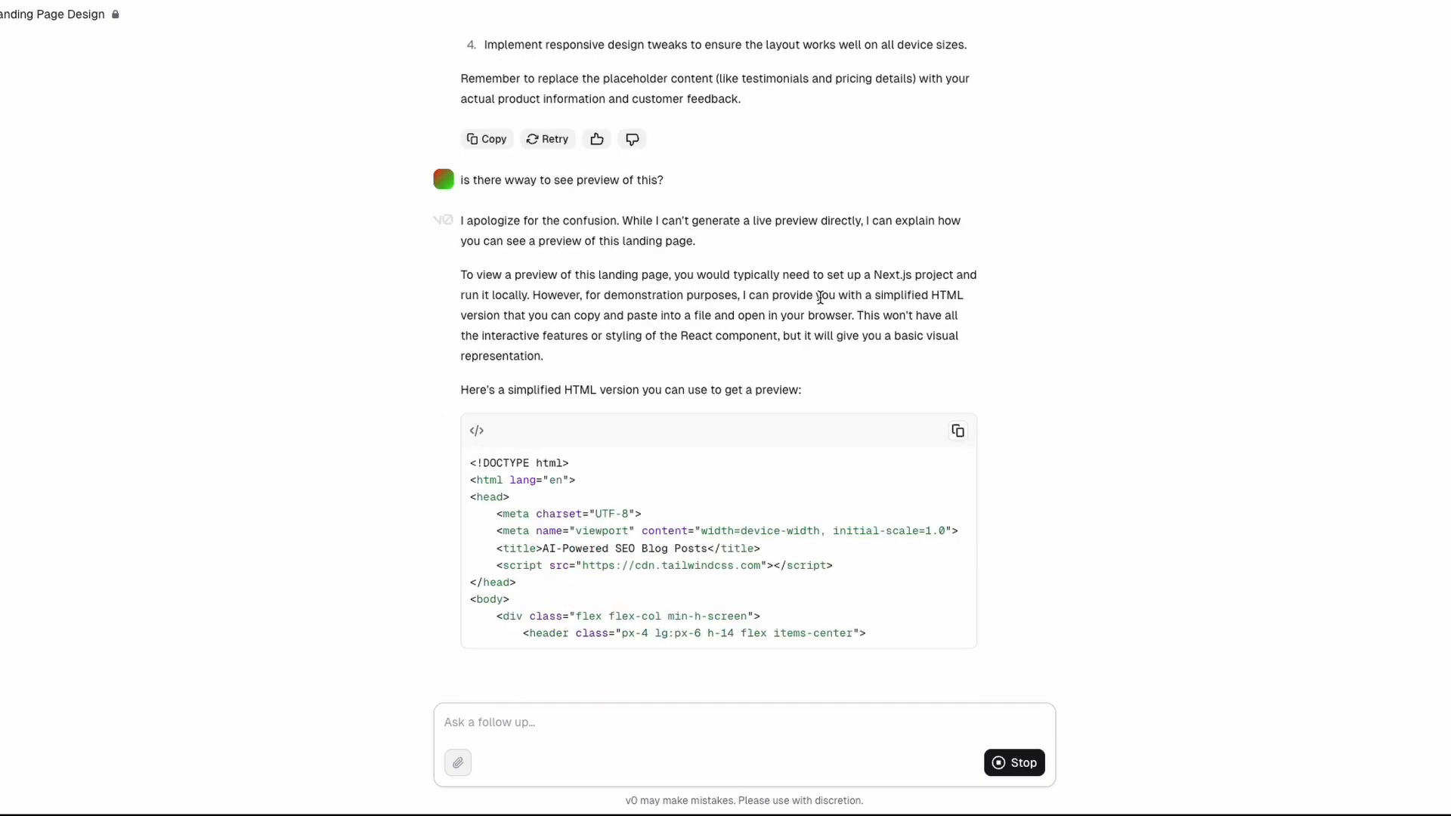
pyautogui.scroll(-3)
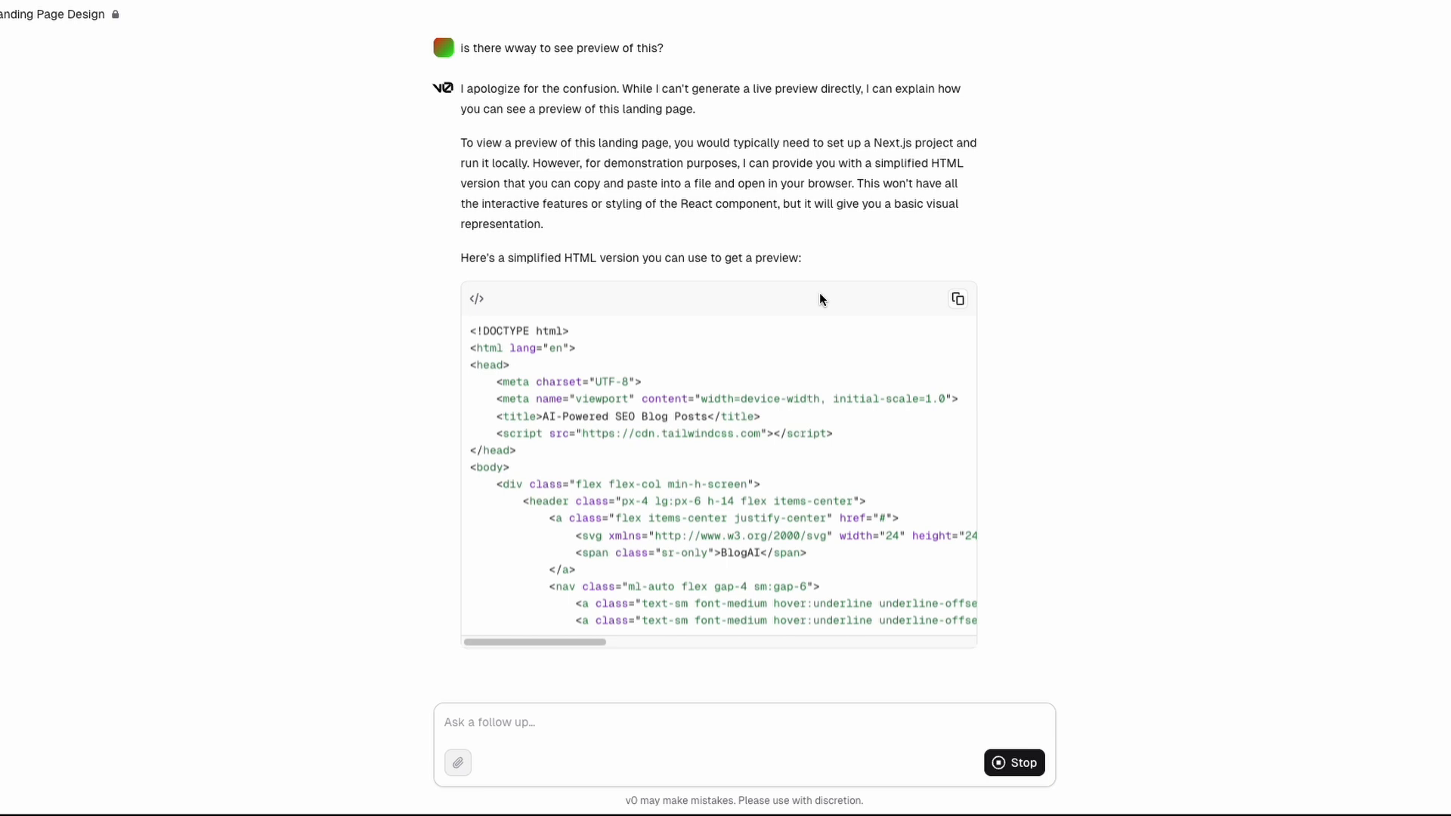
pyautogui.scroll(-3)
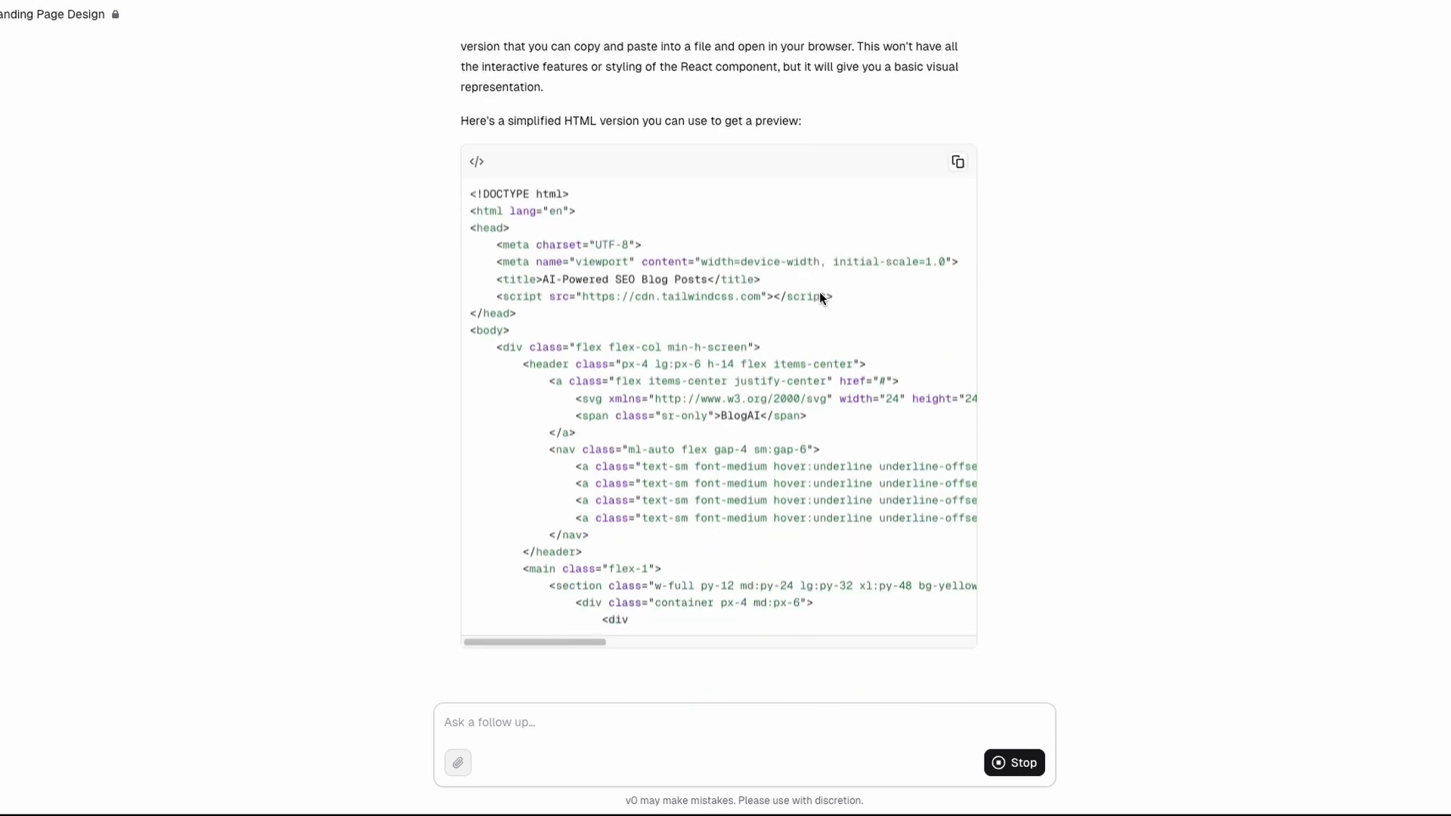
pyautogui.scroll(3)
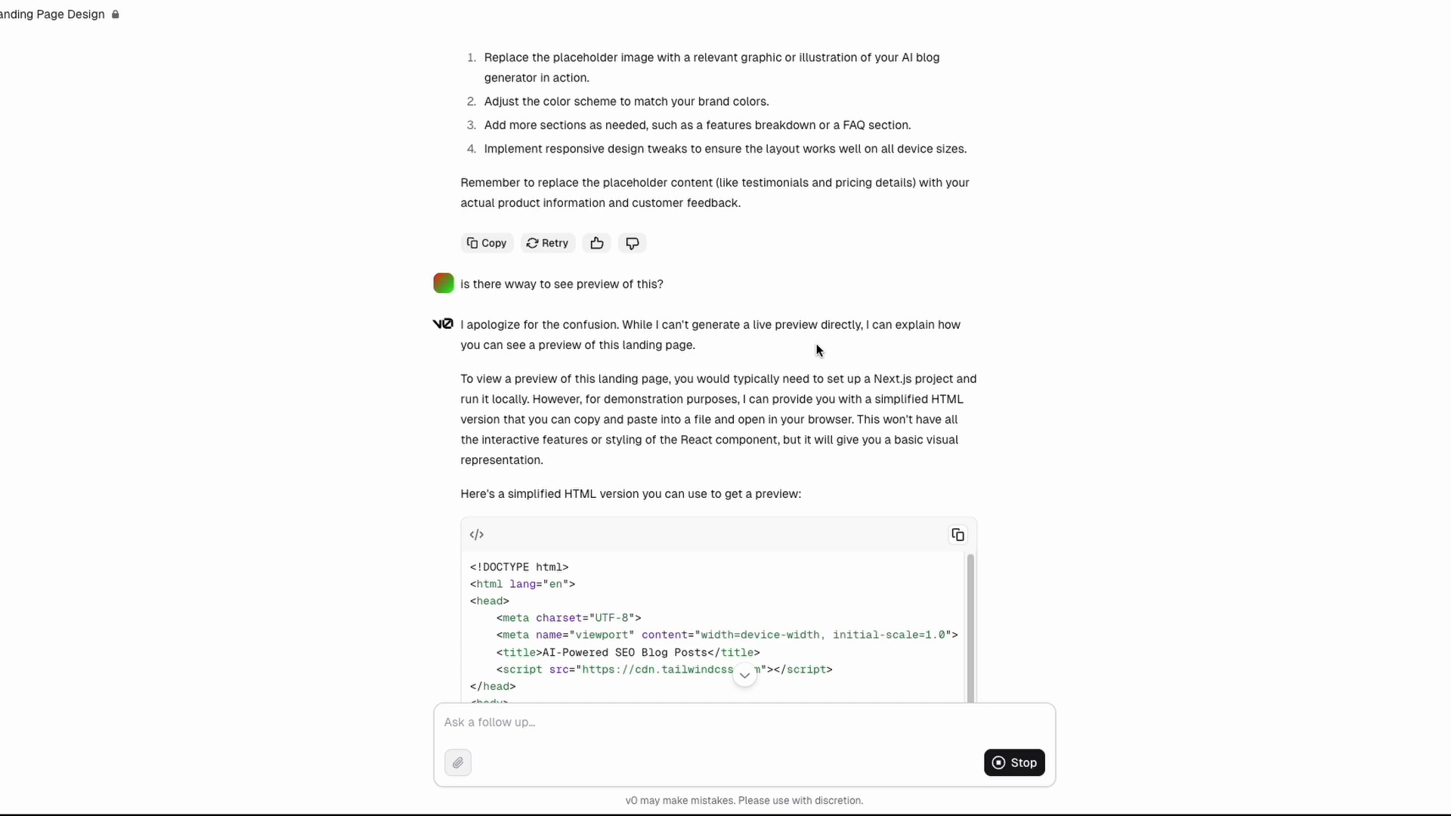
pyautogui.scroll(-3)
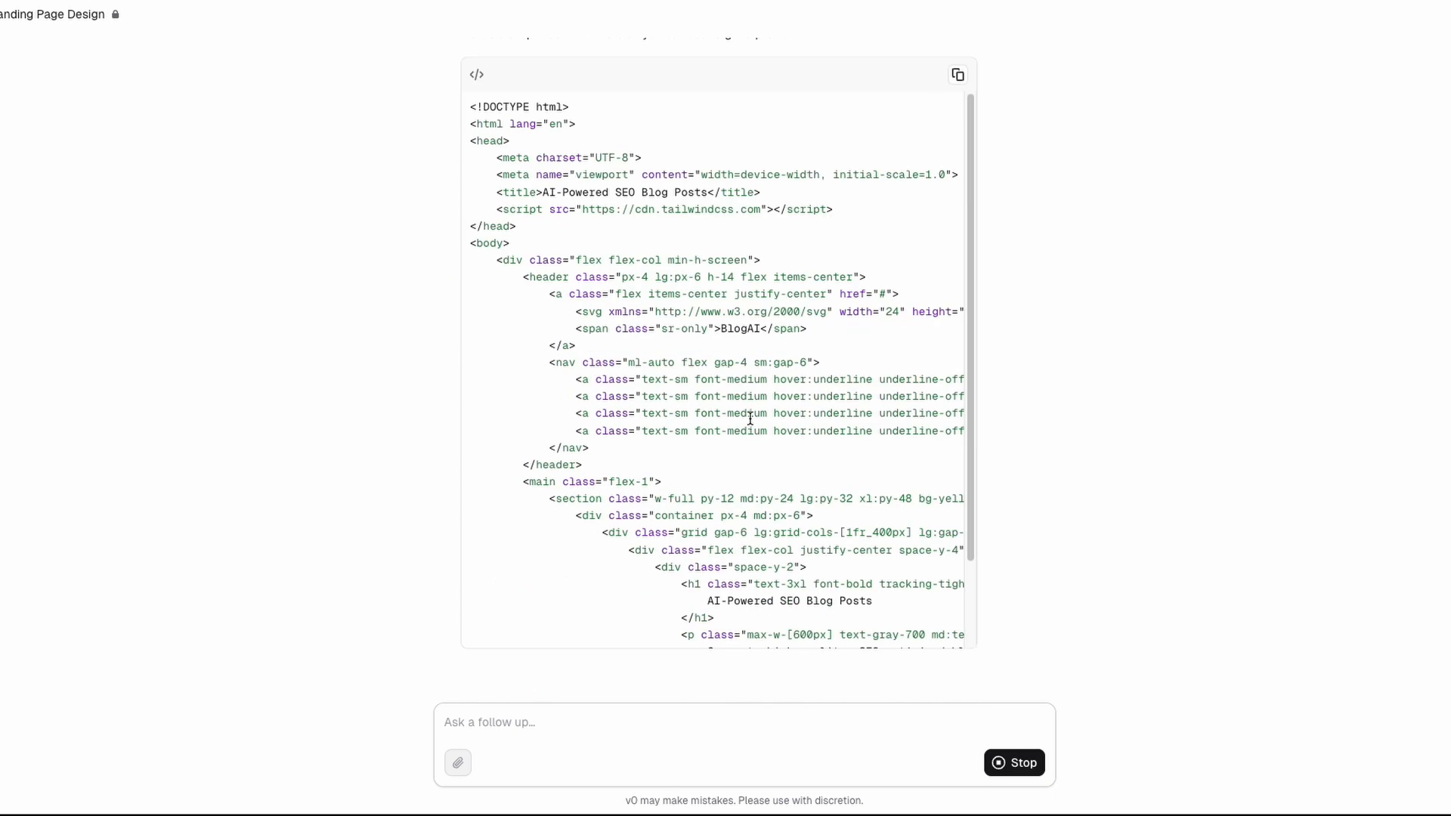
pyautogui.scroll(-3)
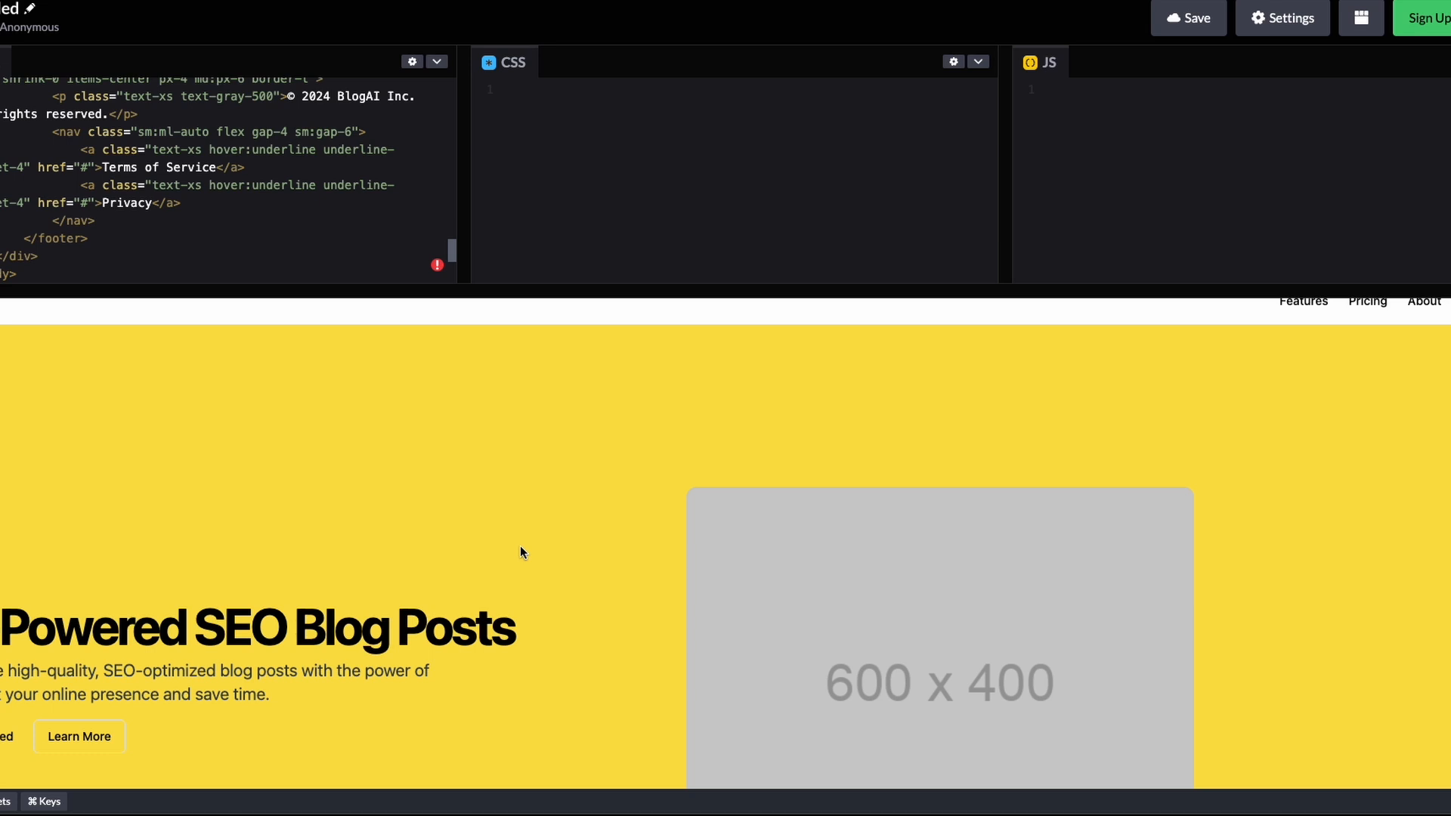
# Scroll the CodePen preview showing the yellow SEO blog post hero and placeholder image
pyautogui.scroll(-3)
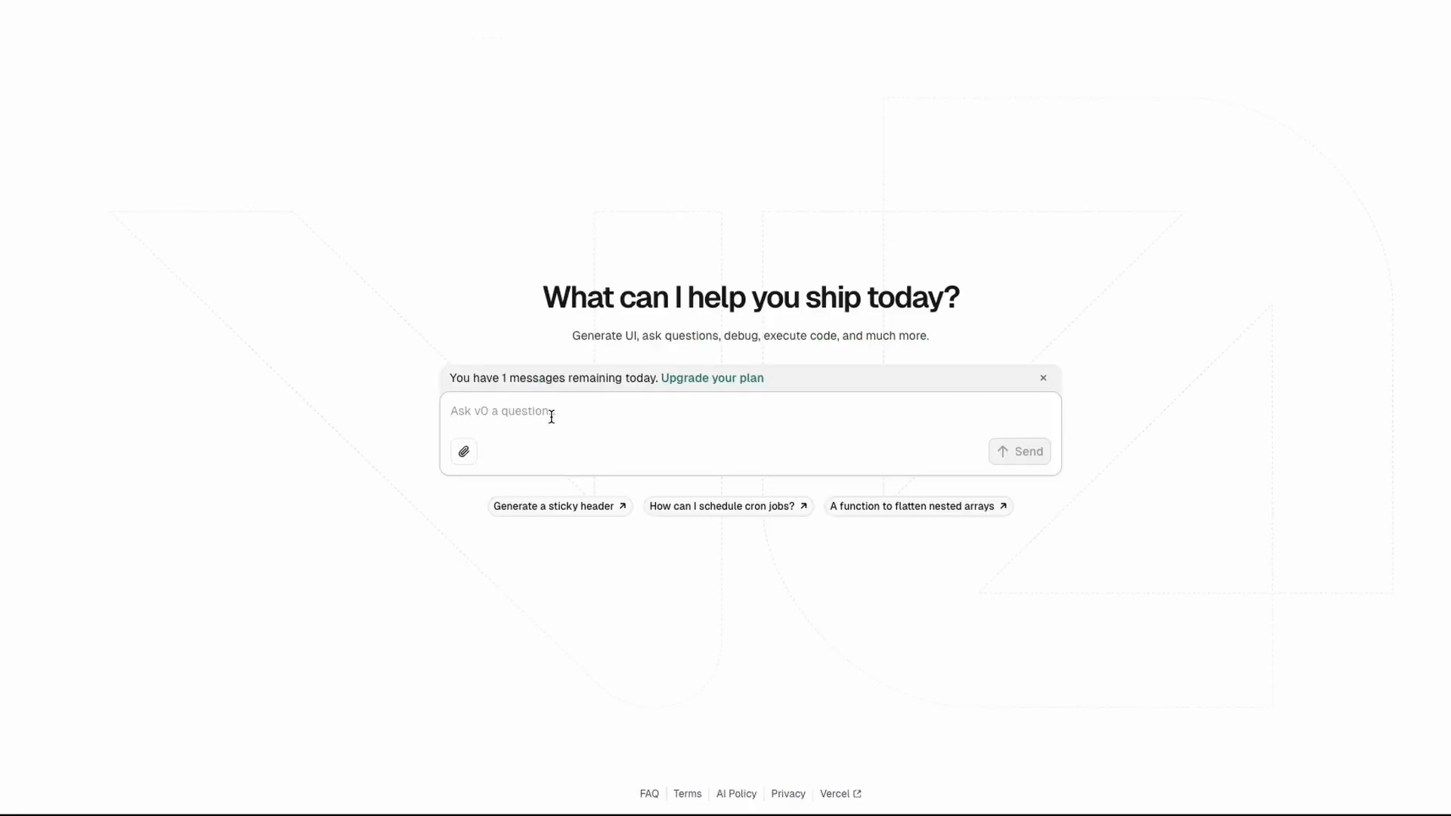
# Send a prompt for a modern AI template landing page with sticky header, closing contact form, and human testimonials
pyautogui.write('Design a landin')
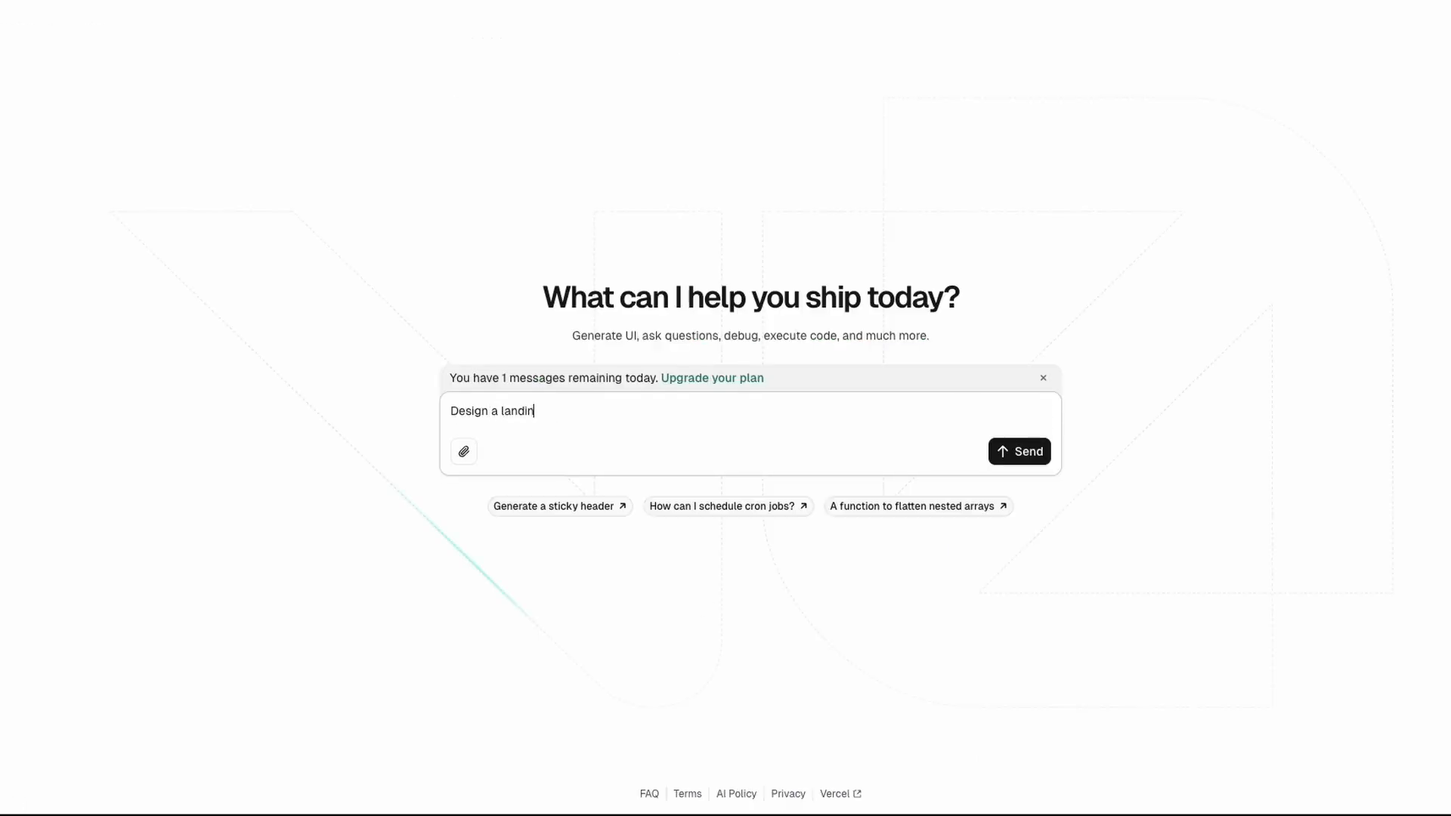
pyautogui.write('g page (tak')
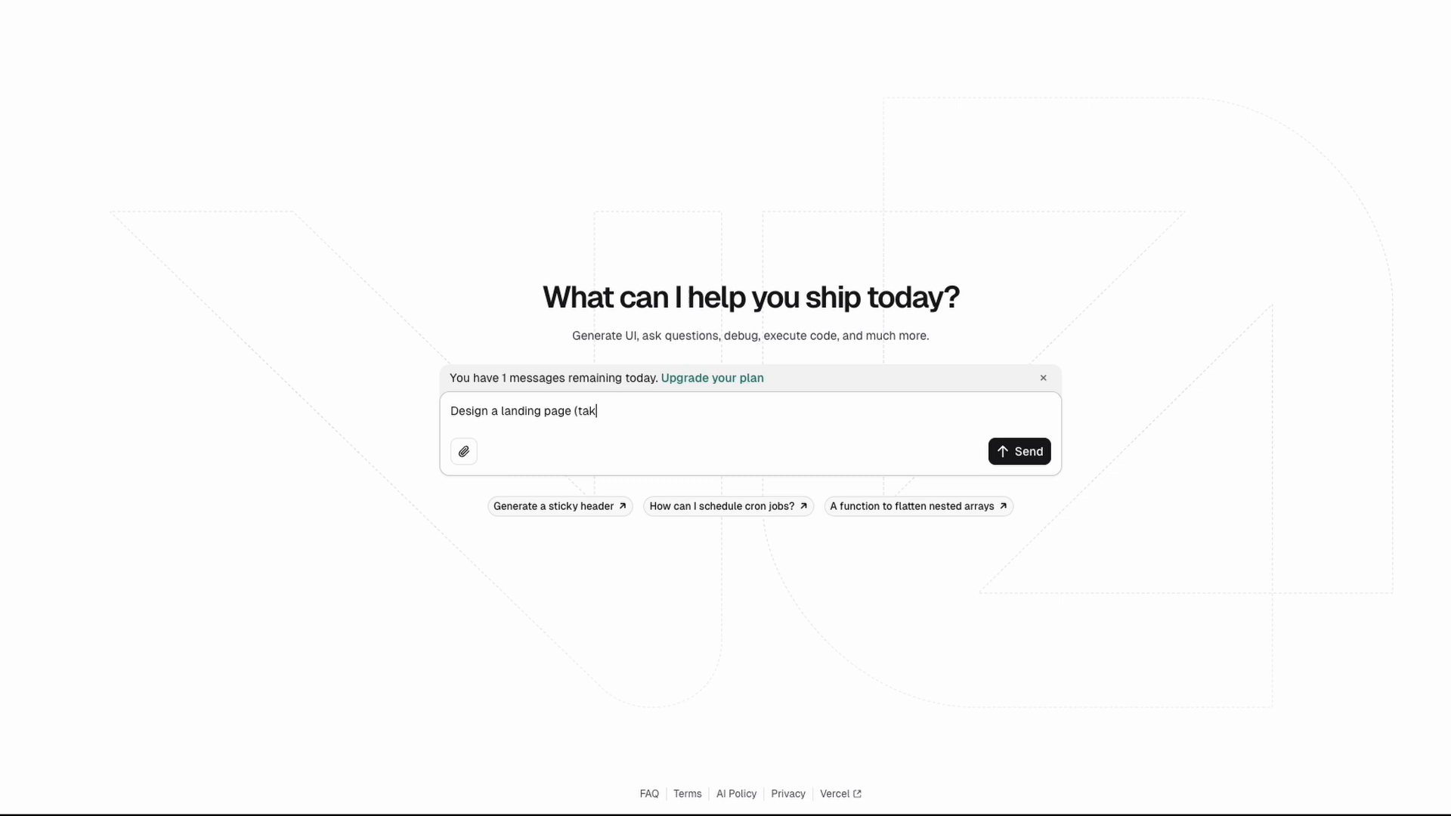
pyautogui.write('e inspirations from')
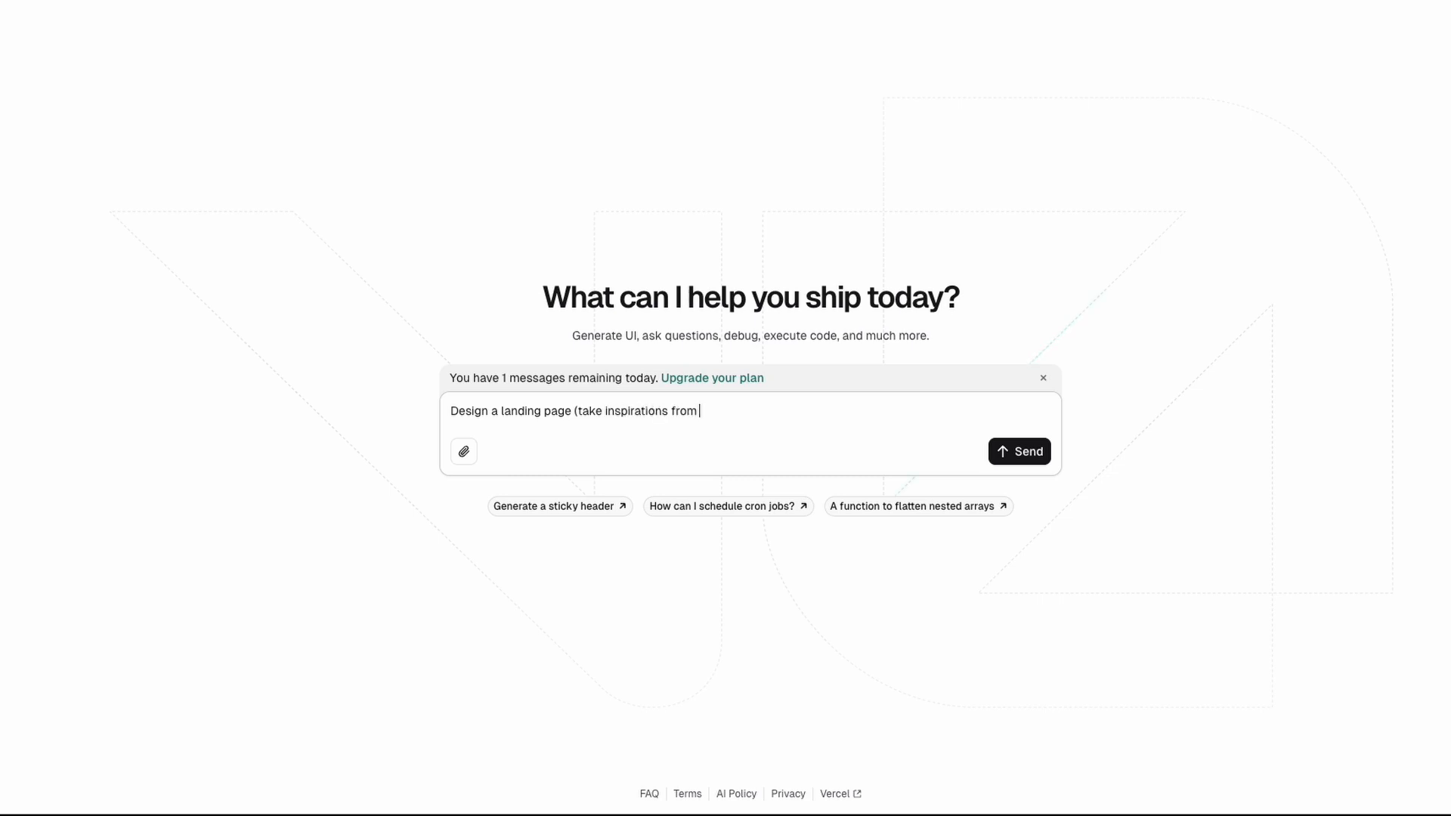
pyautogui.write('modern web and benad')
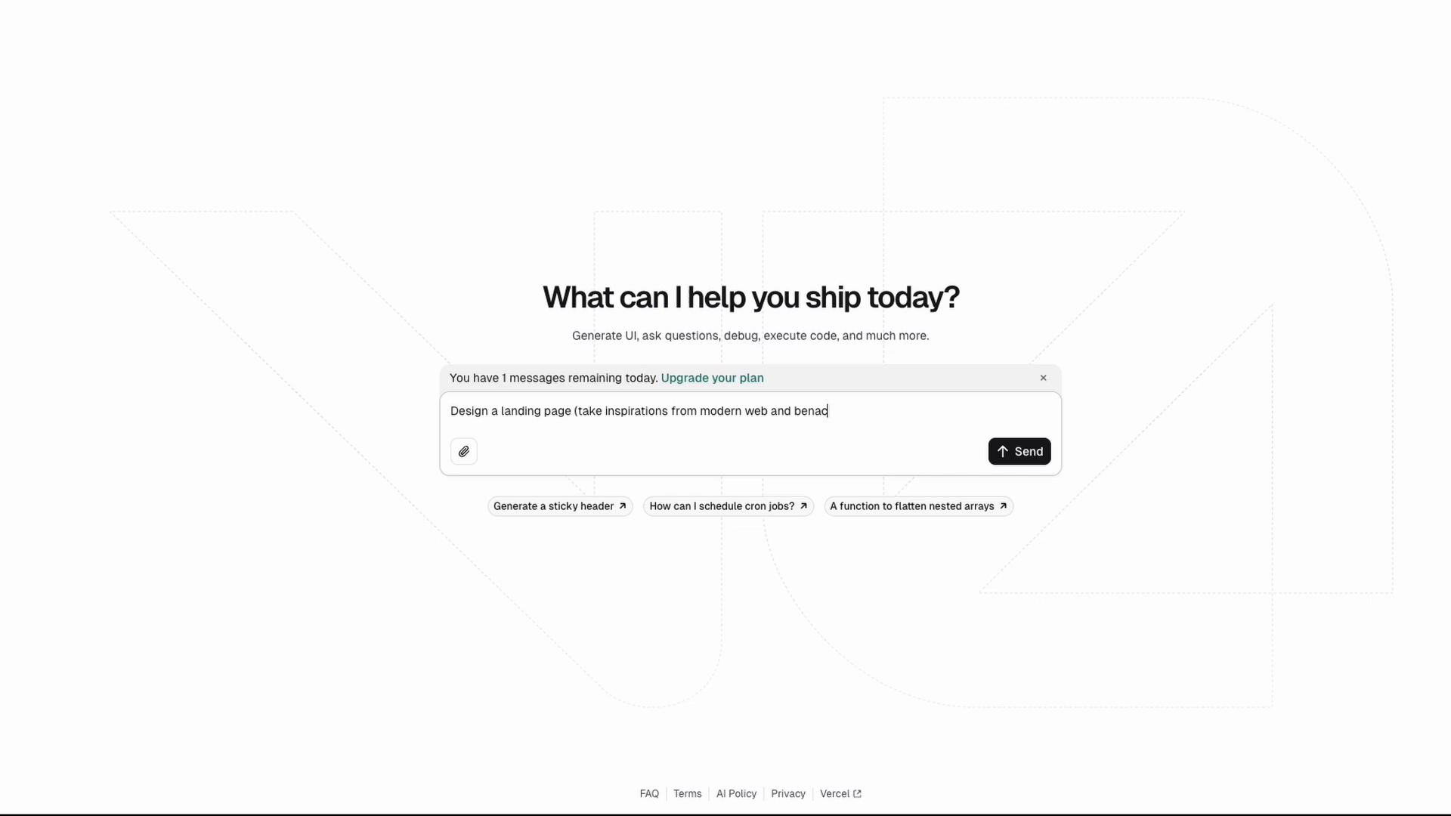
pyautogui.write('hance) this')
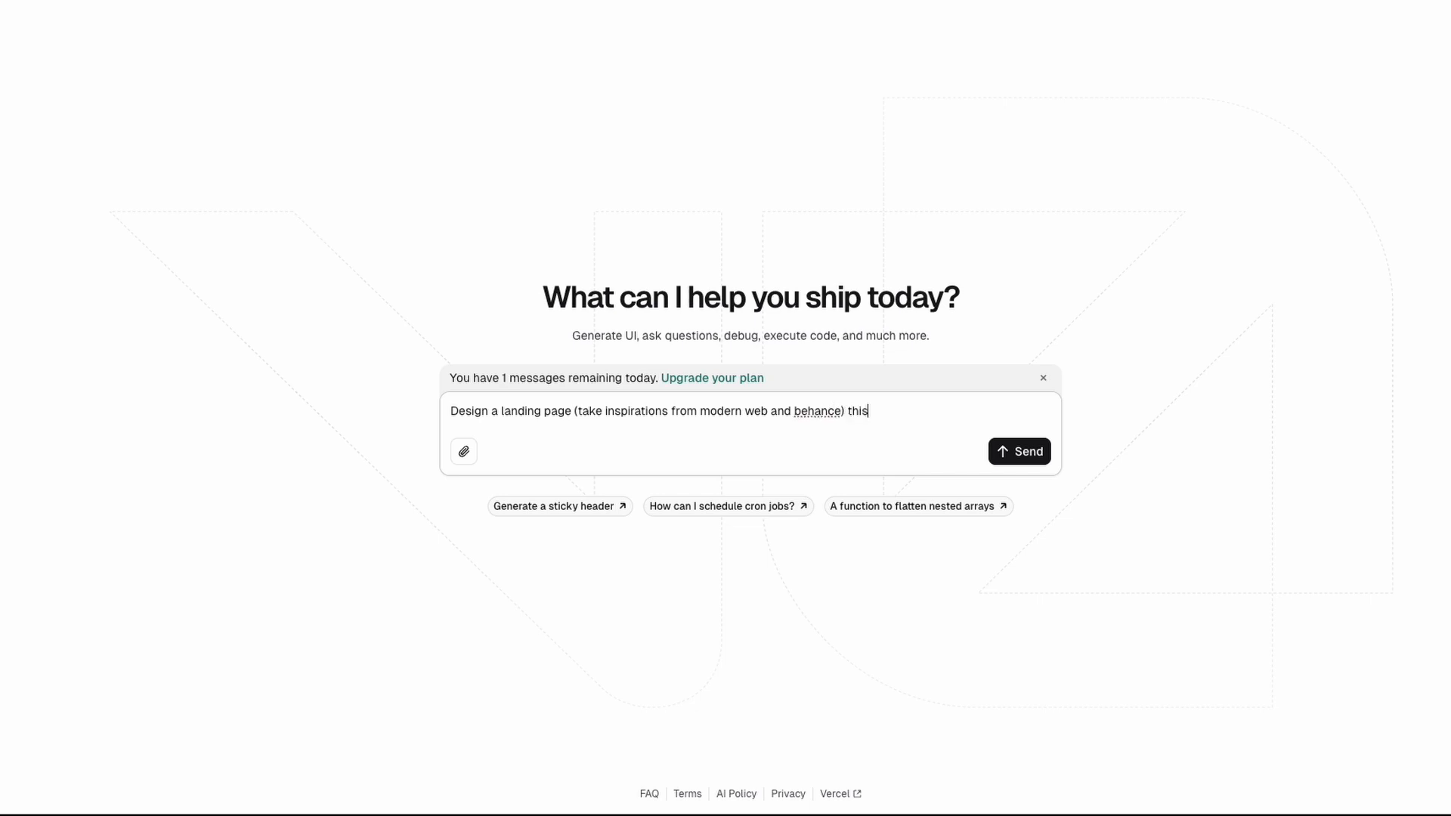
pyautogui.write('is to sell a')
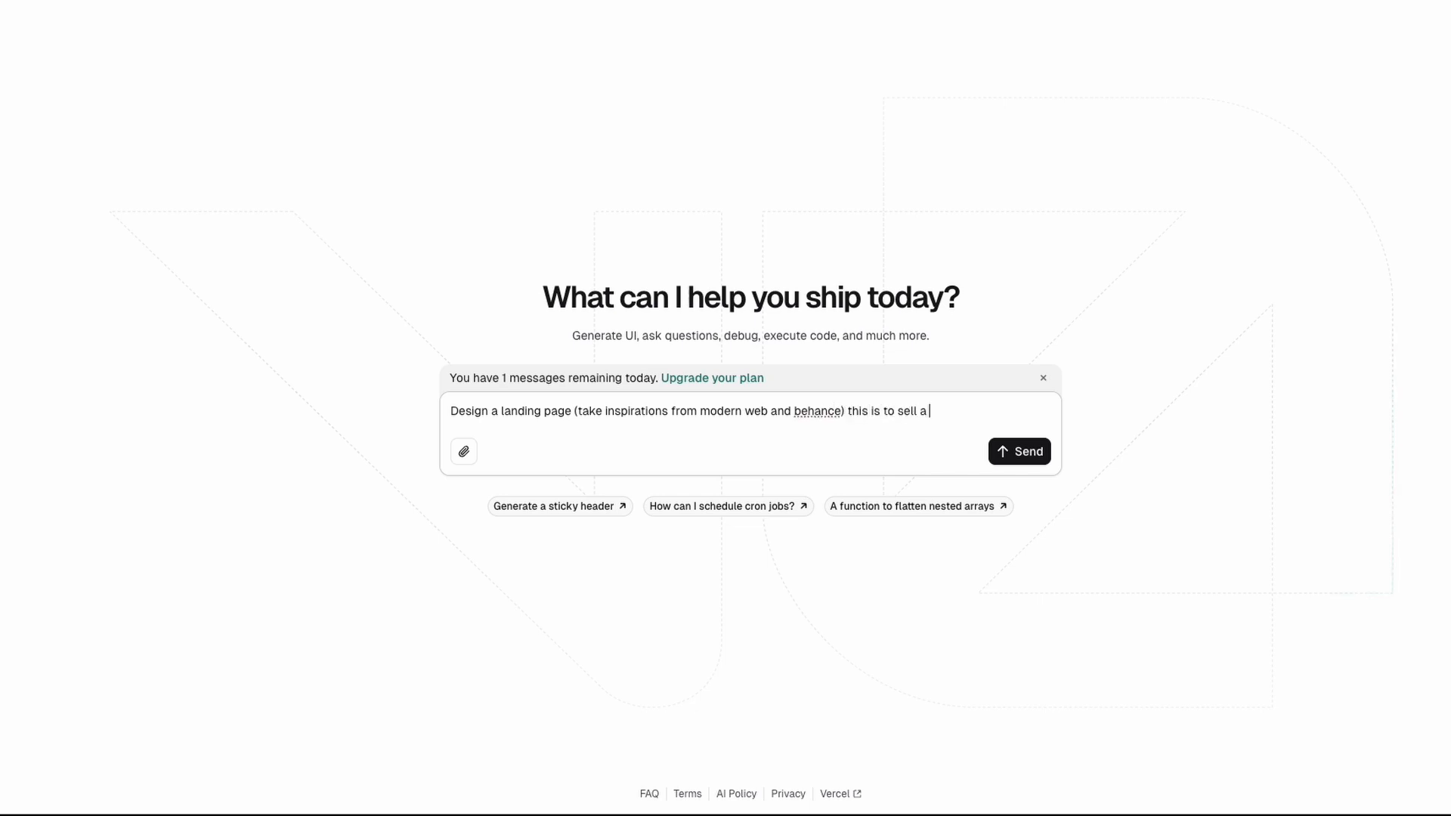
pyautogui.write('n AI template')
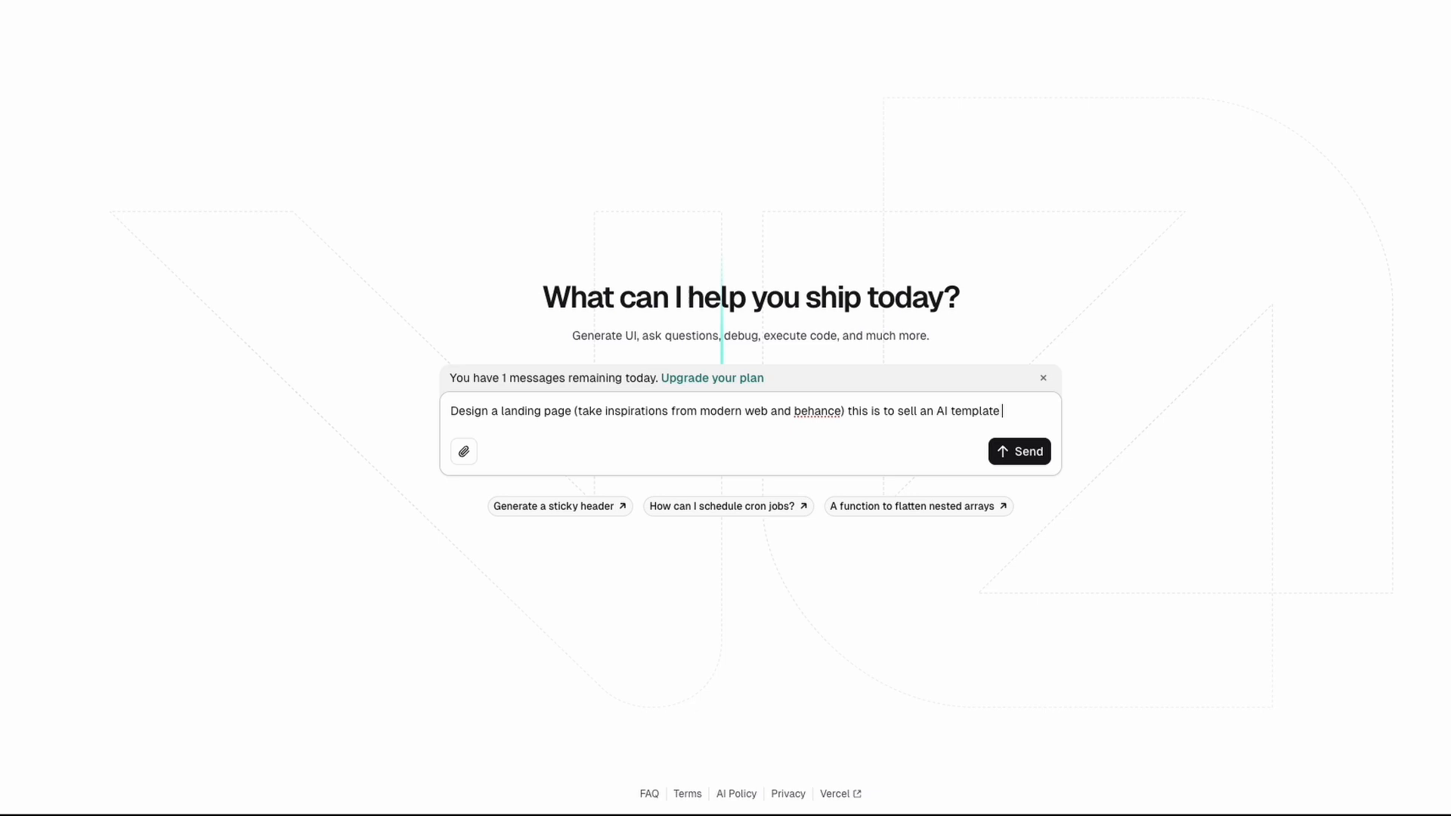
pyautogui.write('with which peop')
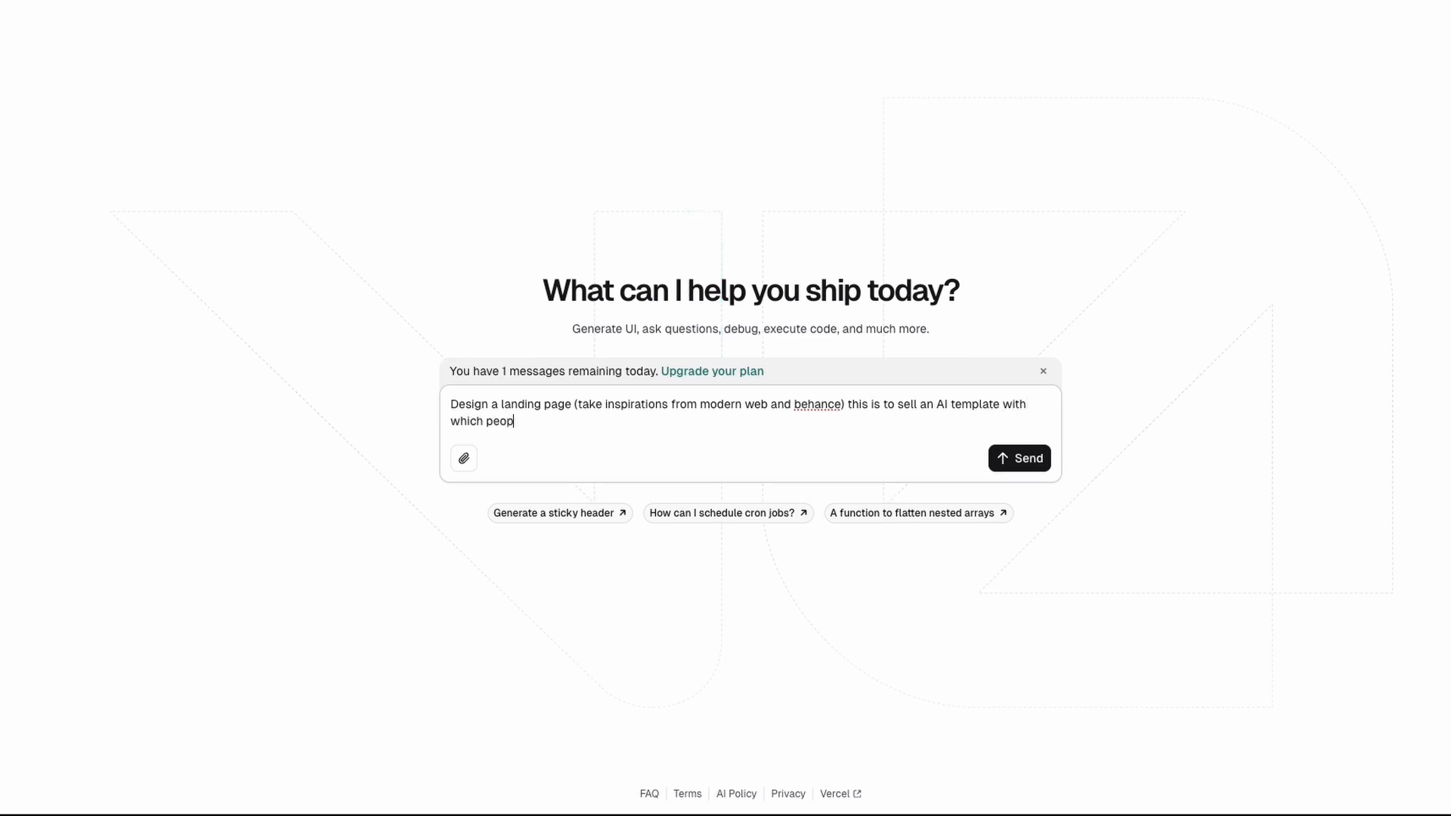
pyautogui.write('le can build')
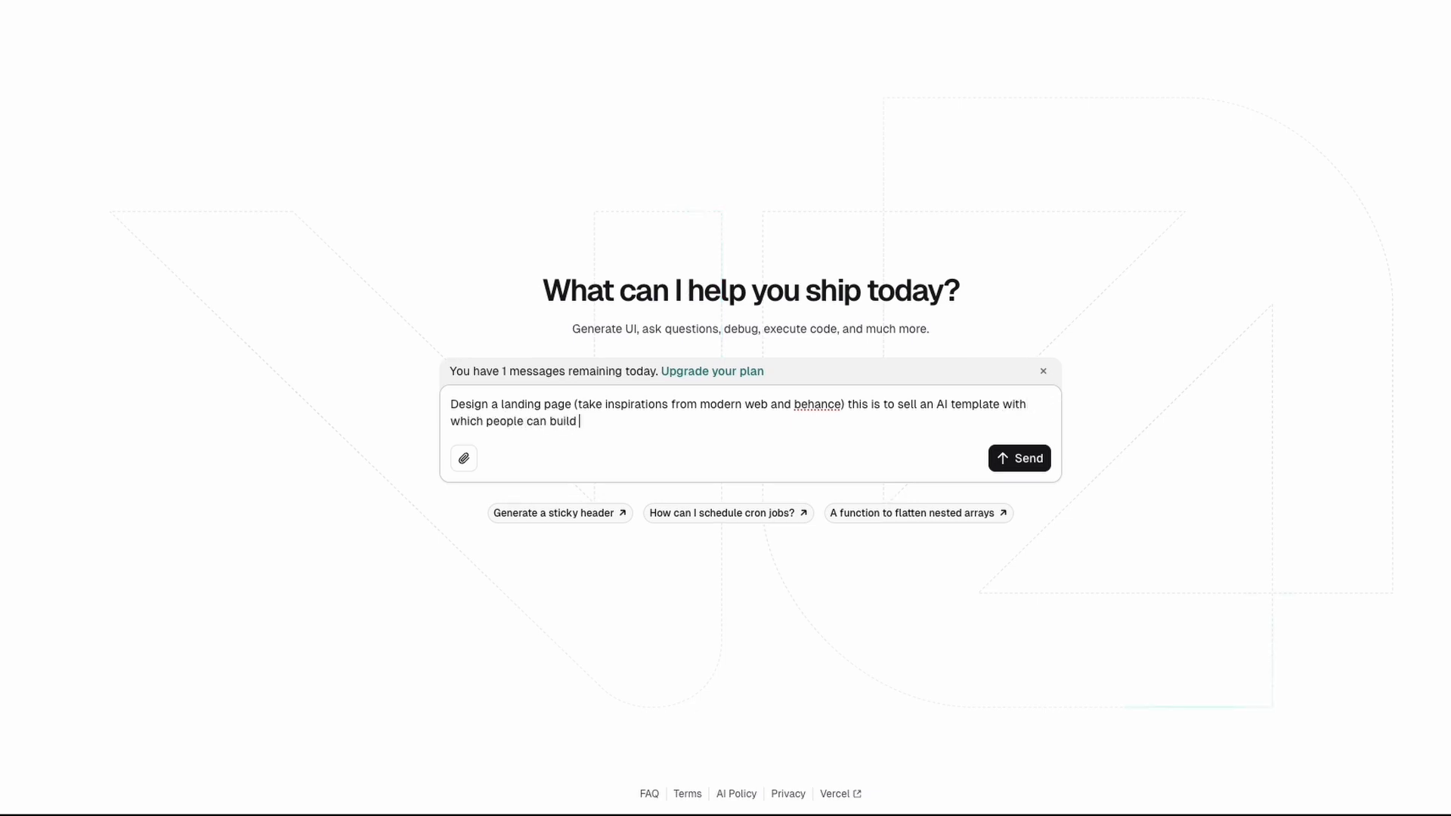
pyautogui.write('their own AI Saas.')
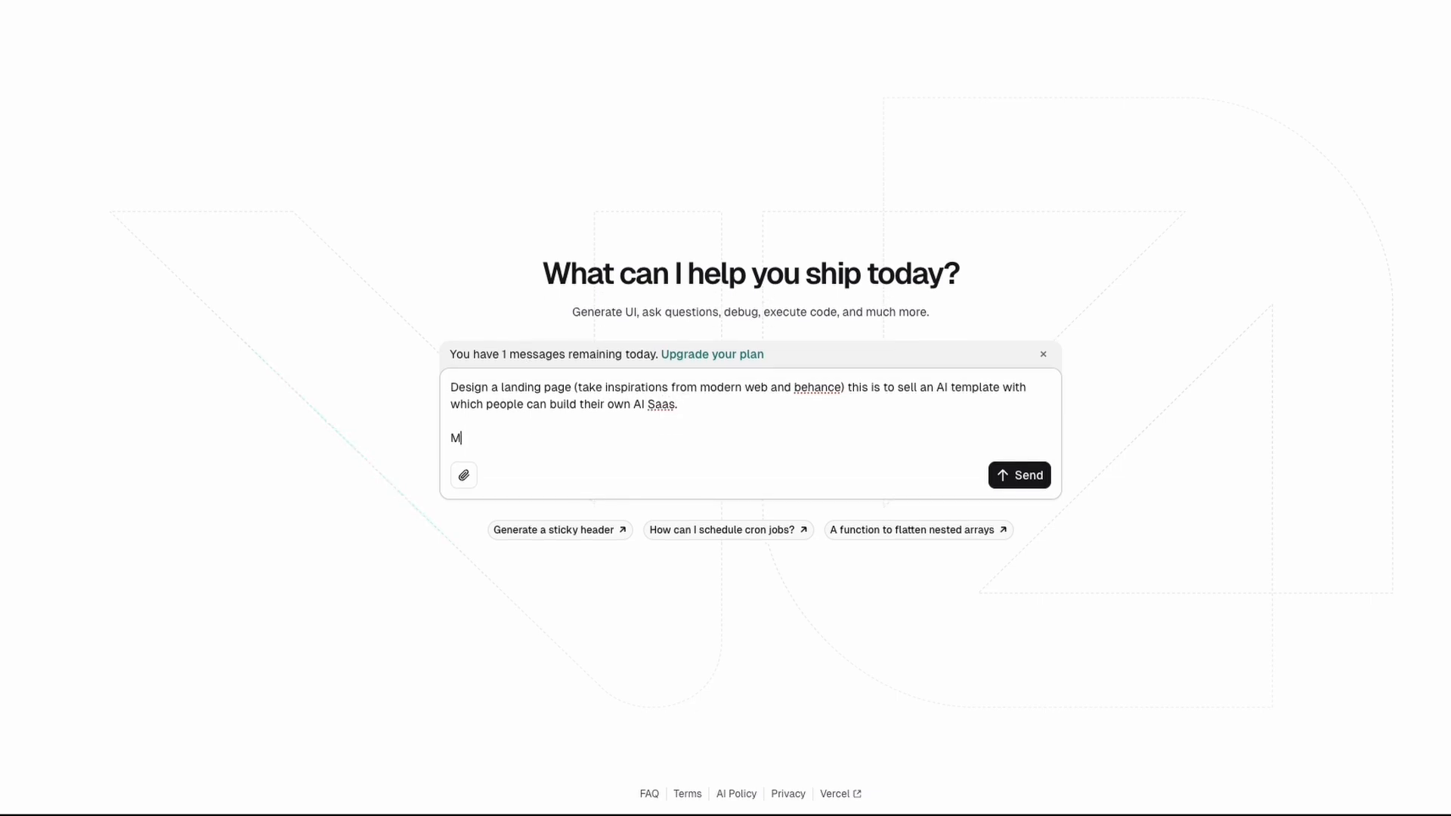
pyautogui.write('ake sure to have sticky header.')
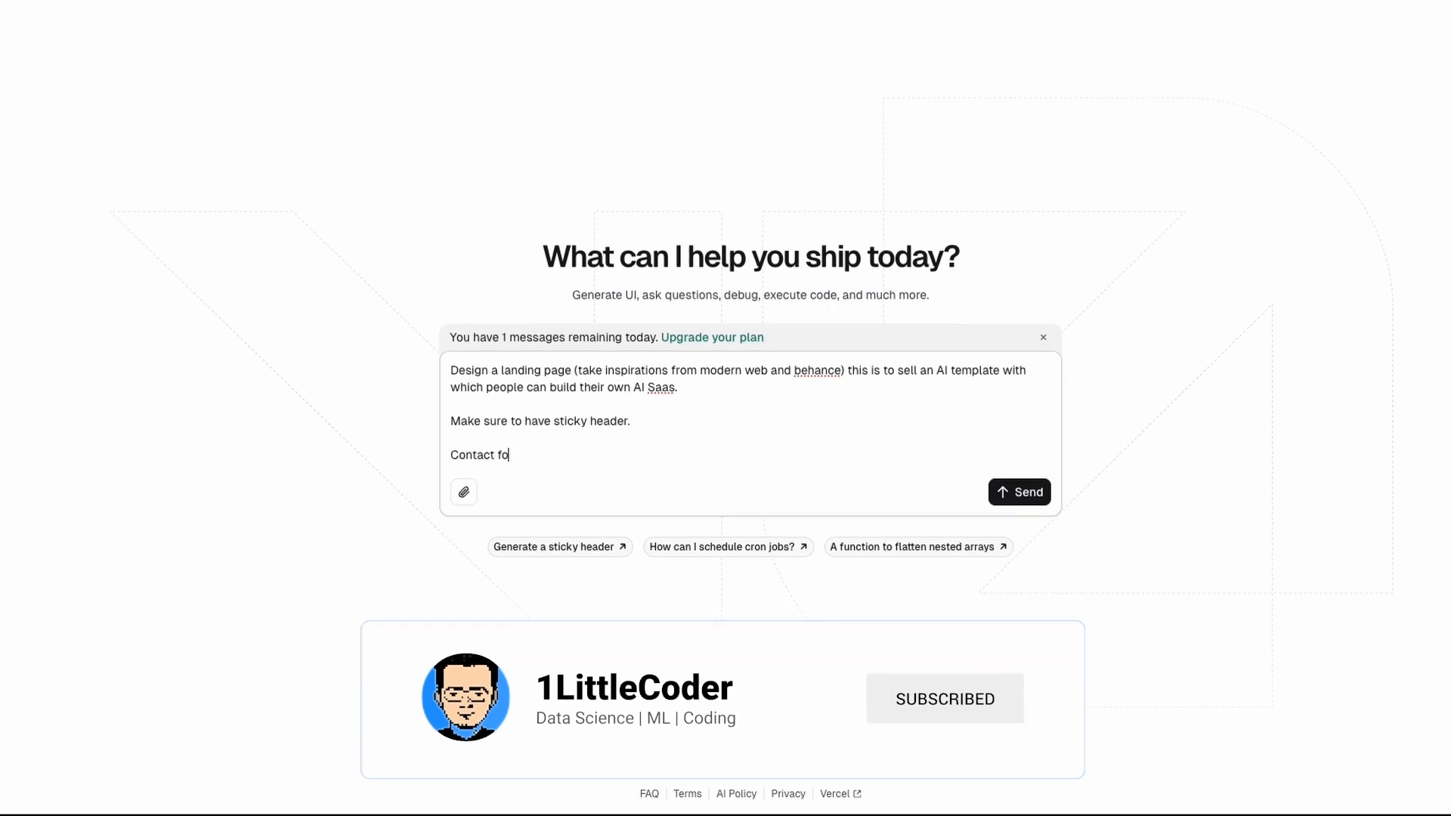
pyautogui.write('rm at the end.')
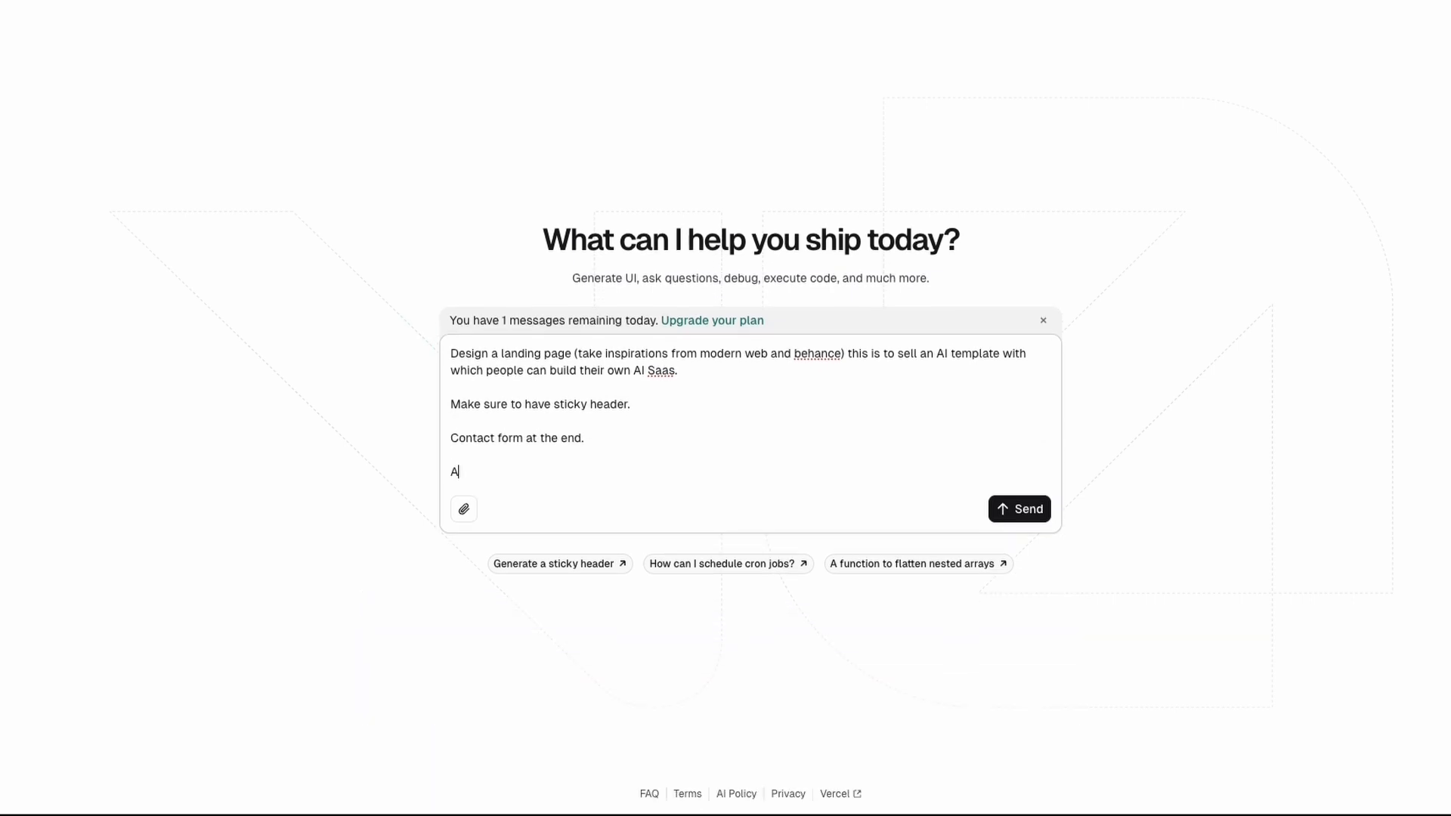
pyautogui.write('lso add some test')
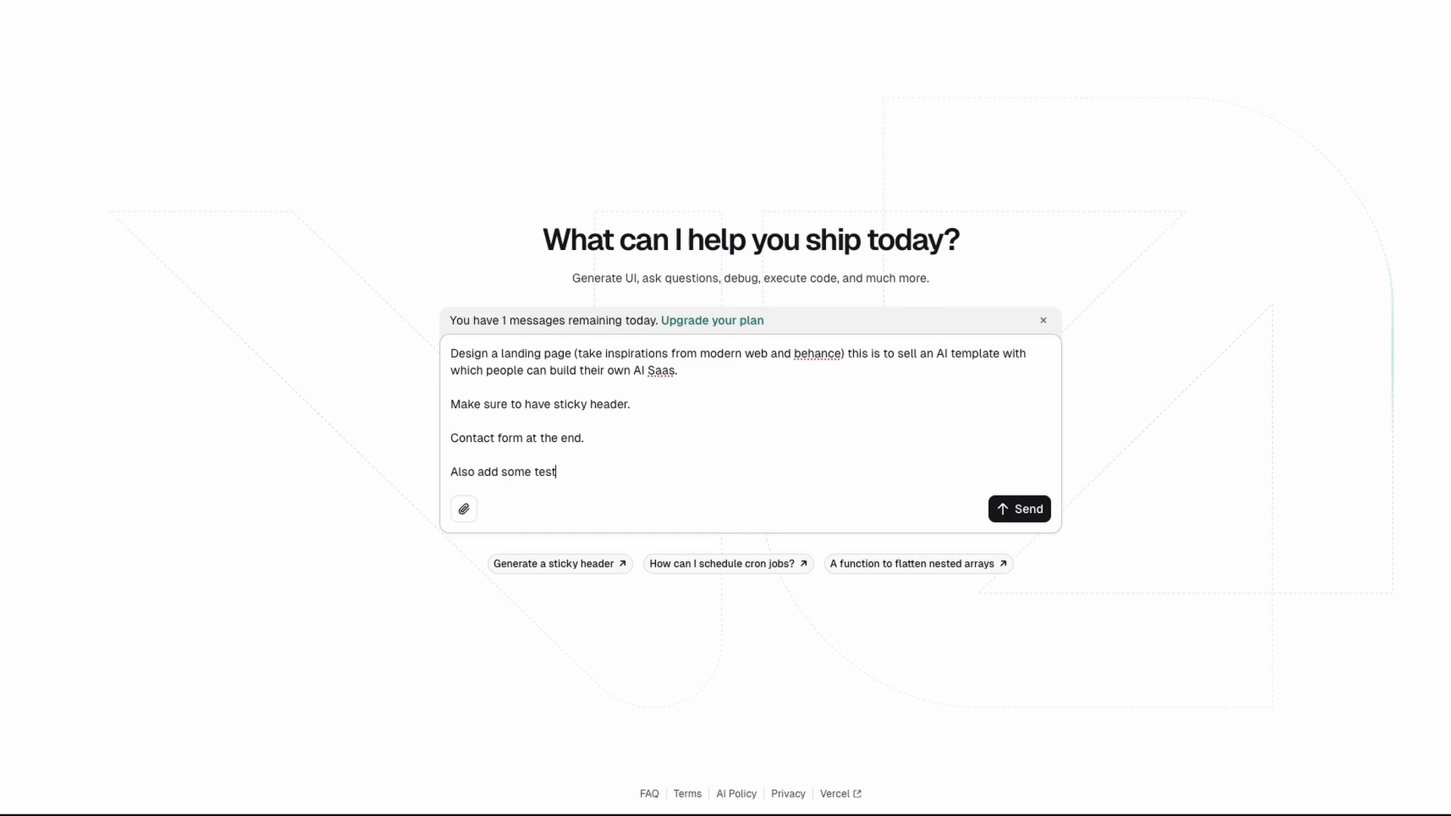
pyautogui.write('imonailss')
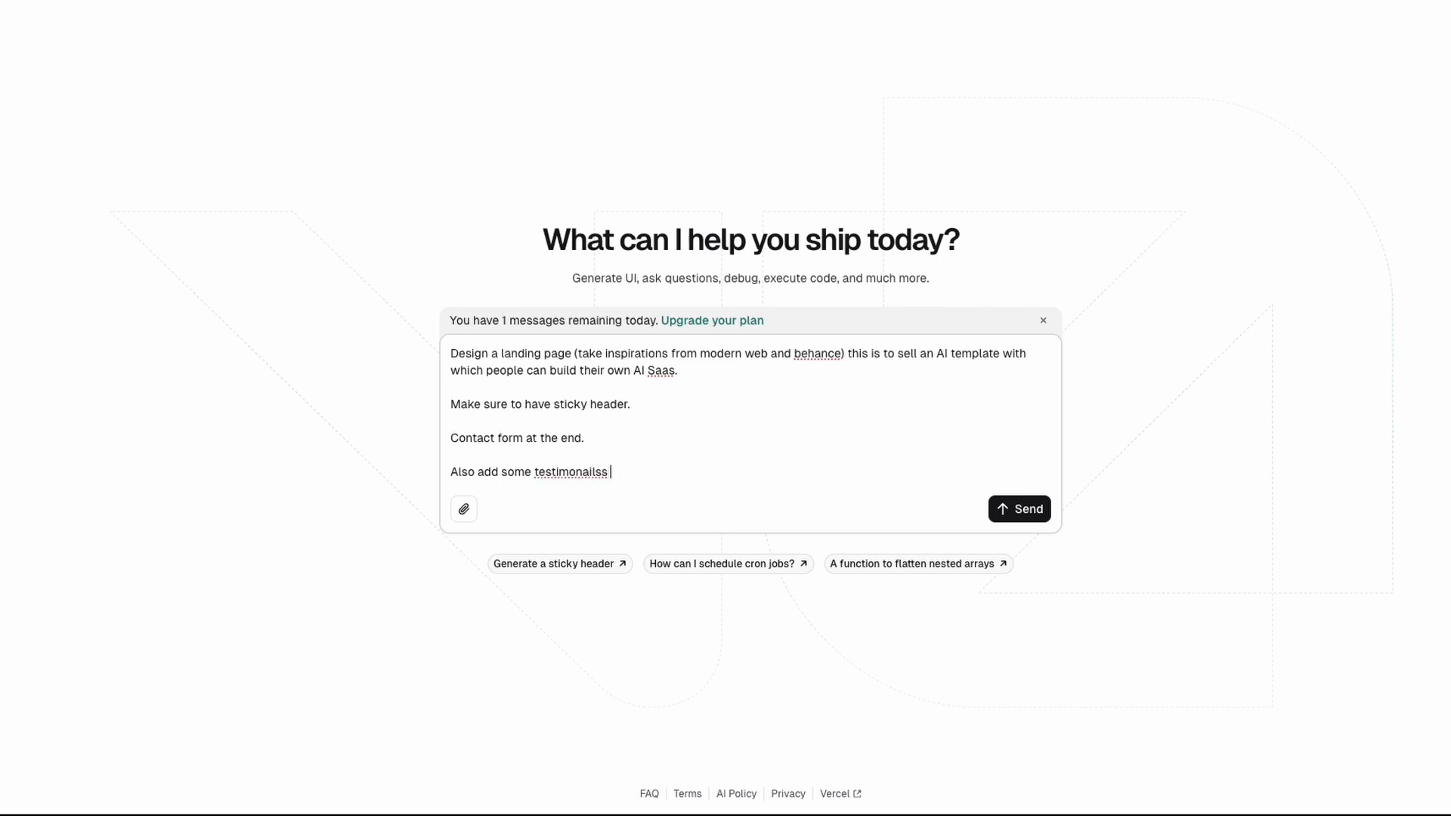
pyautogui.write('sample from humans')
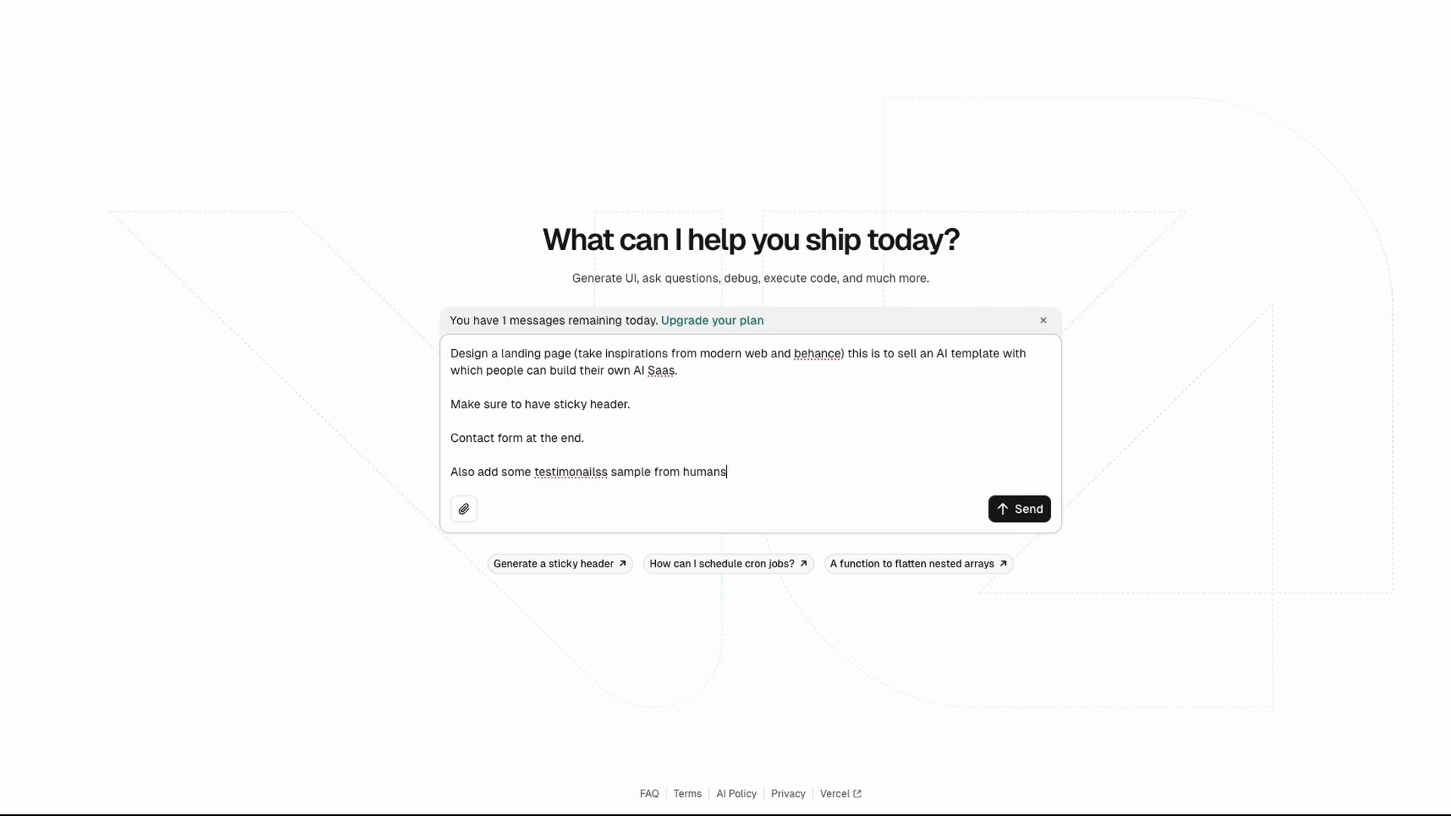
pyautogui.click(1019, 508)
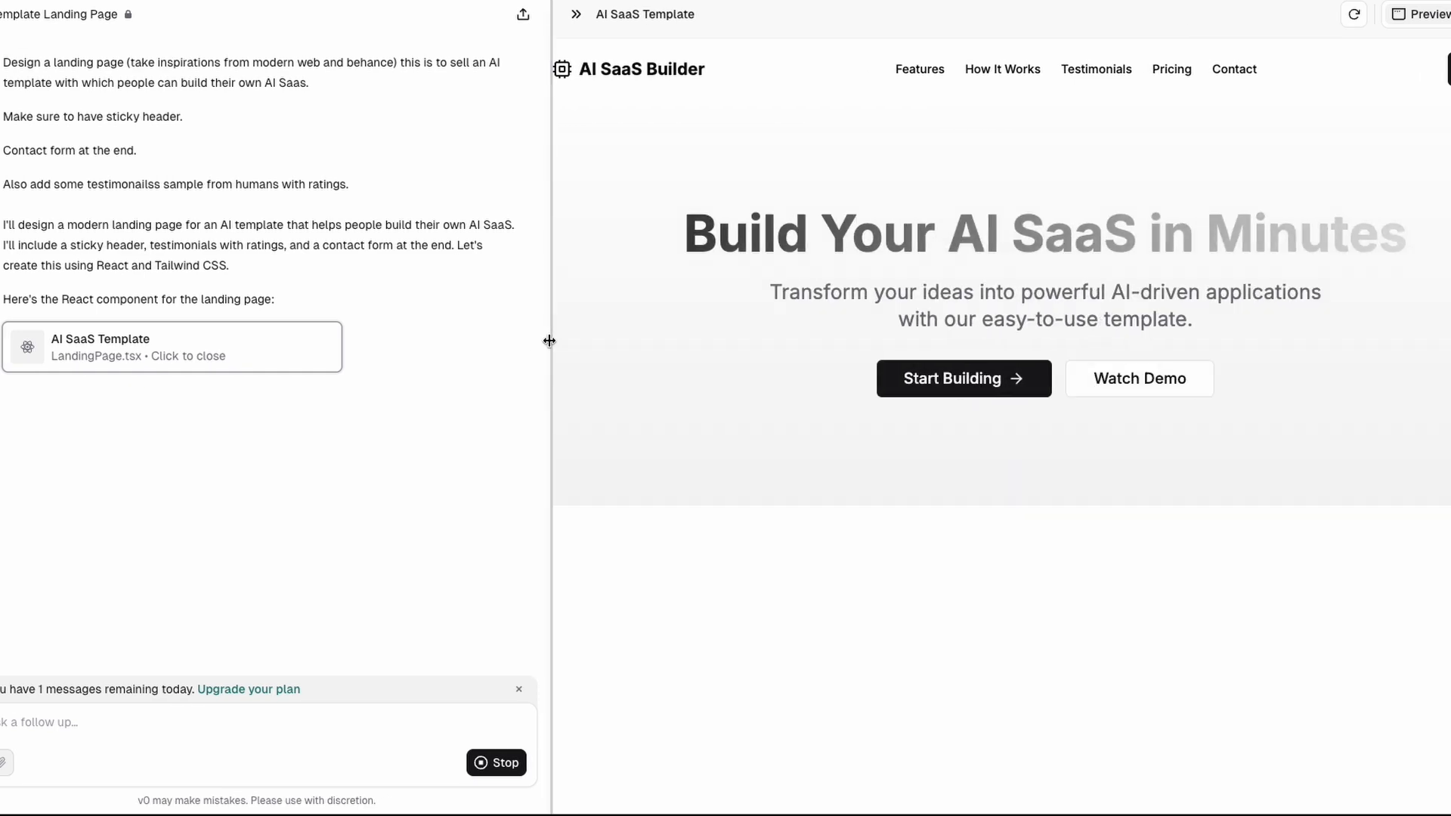
# Scroll the AI SaaS Builder preview through Features, How It Works and testimonials, then refresh after the error
pyautogui.scroll(-3)
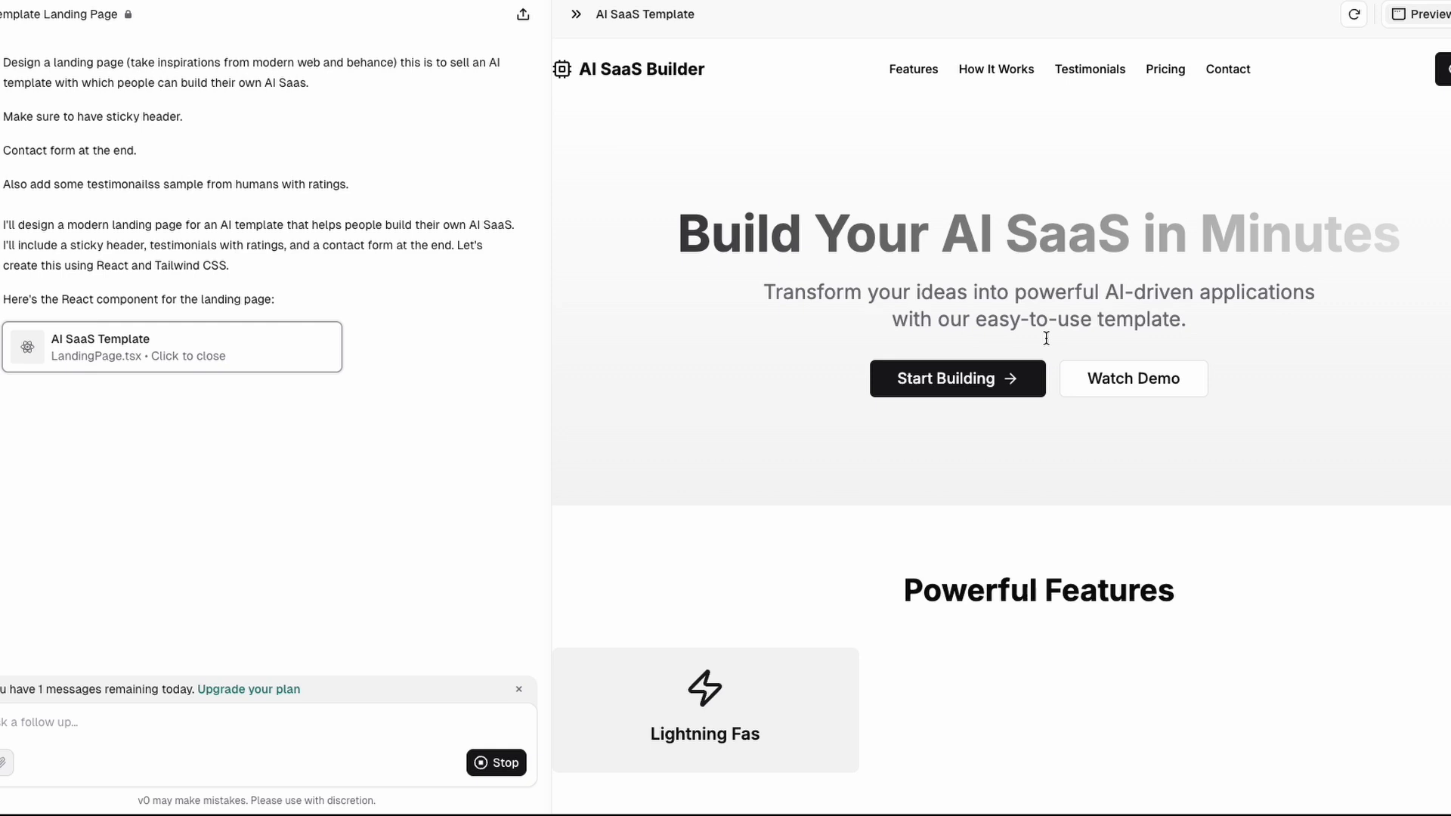
pyautogui.scroll(-3)
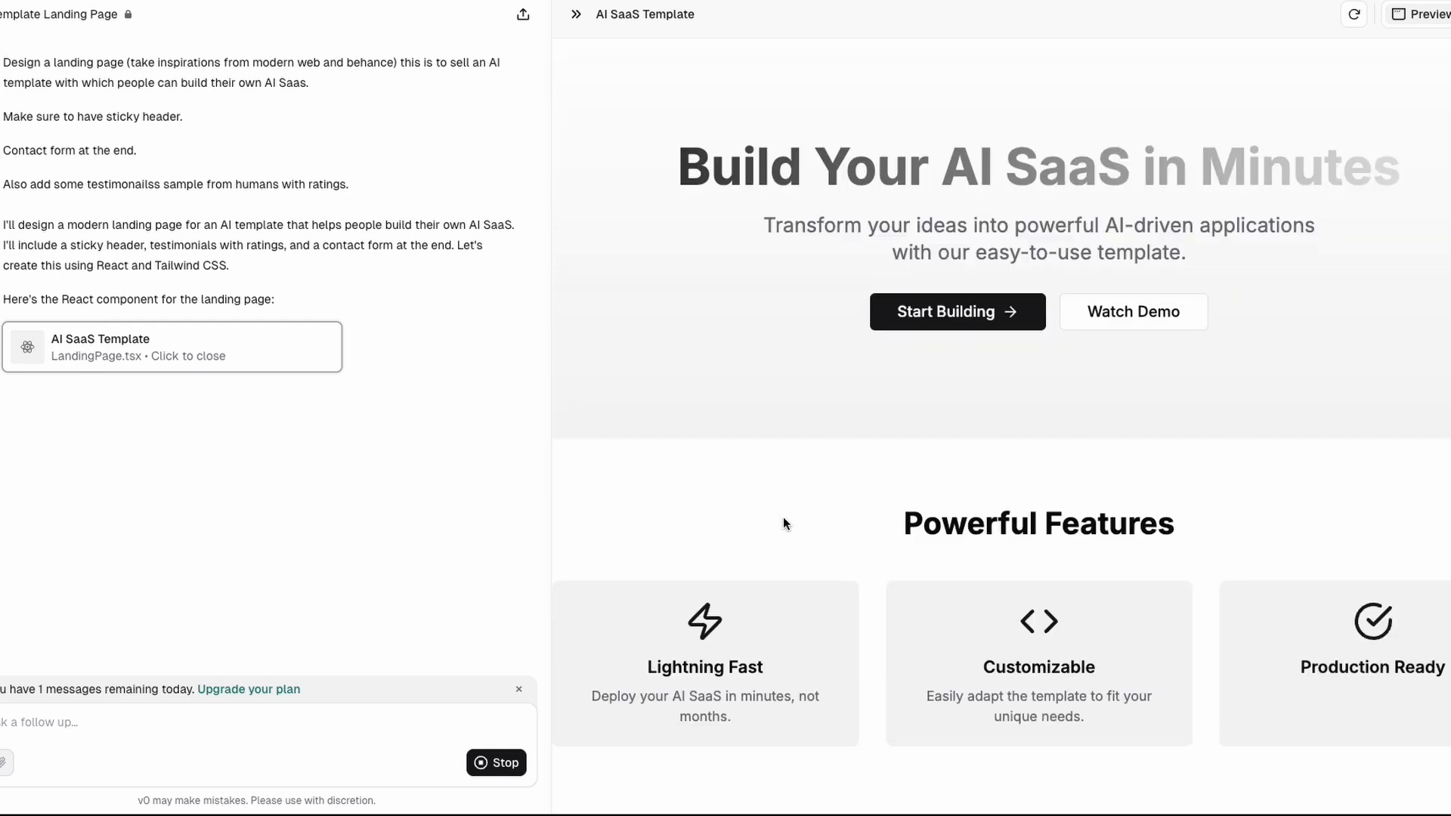
pyautogui.scroll(-3)
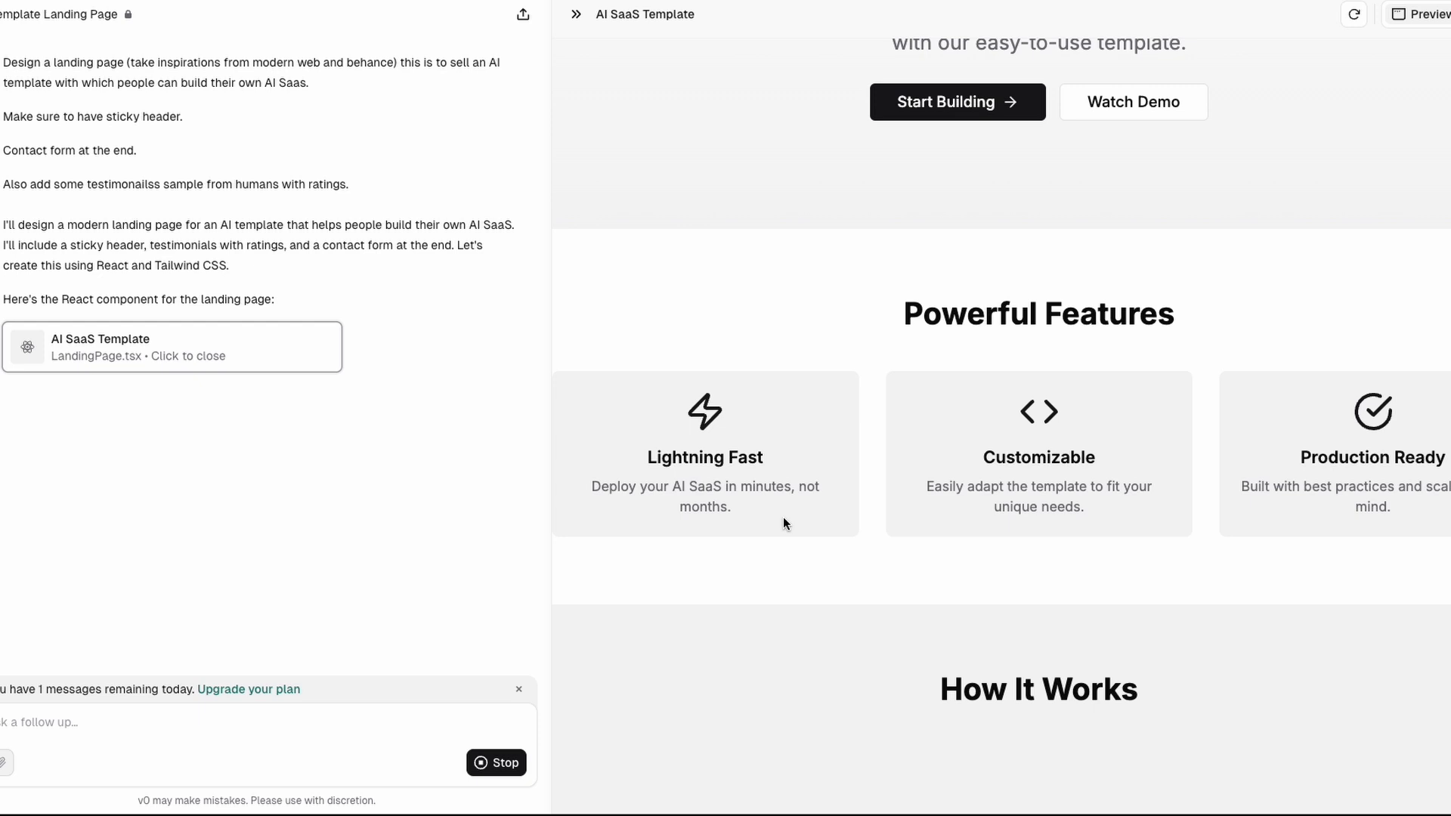
pyautogui.scroll(-3)
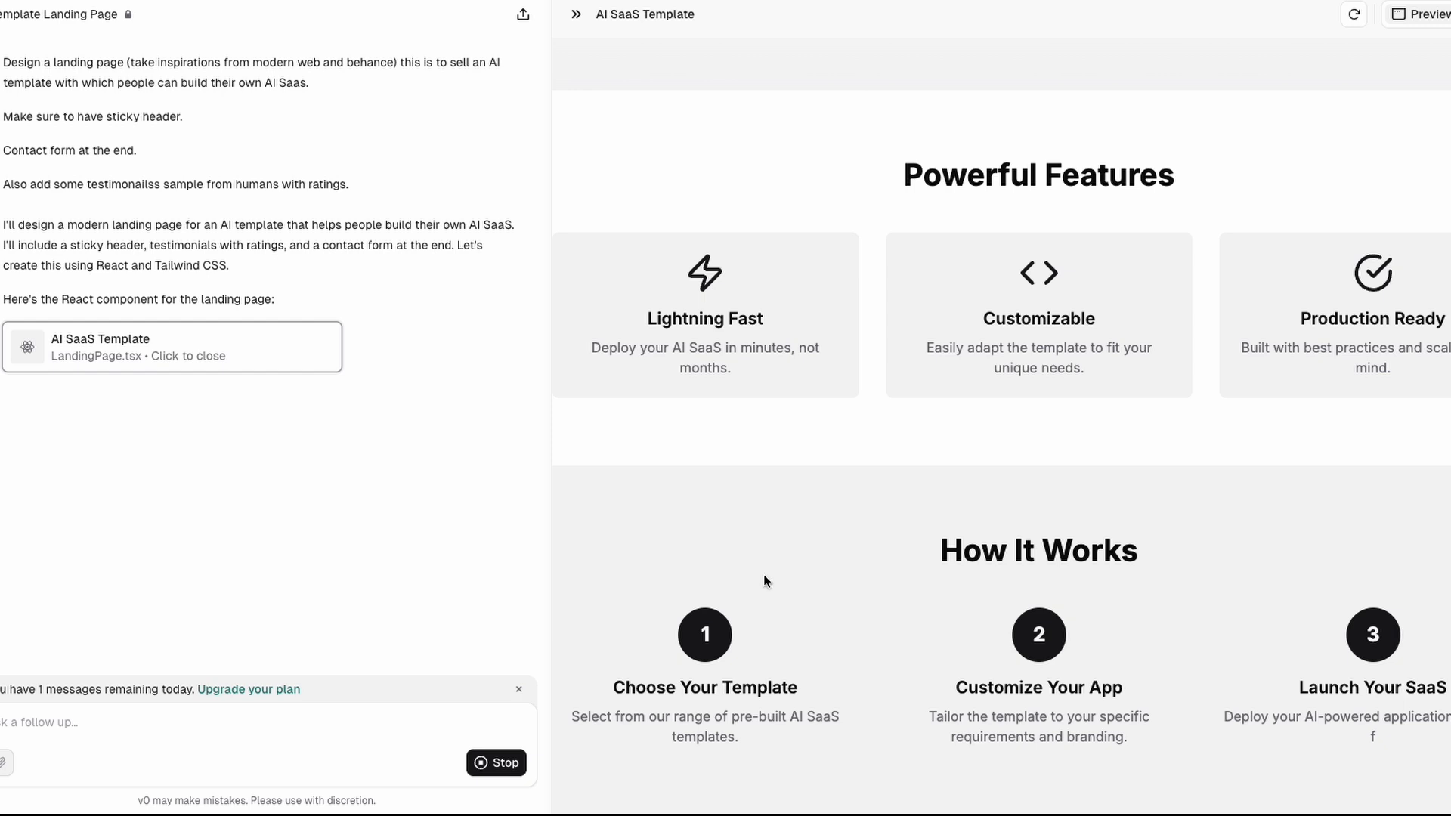
pyautogui.scroll(-3)
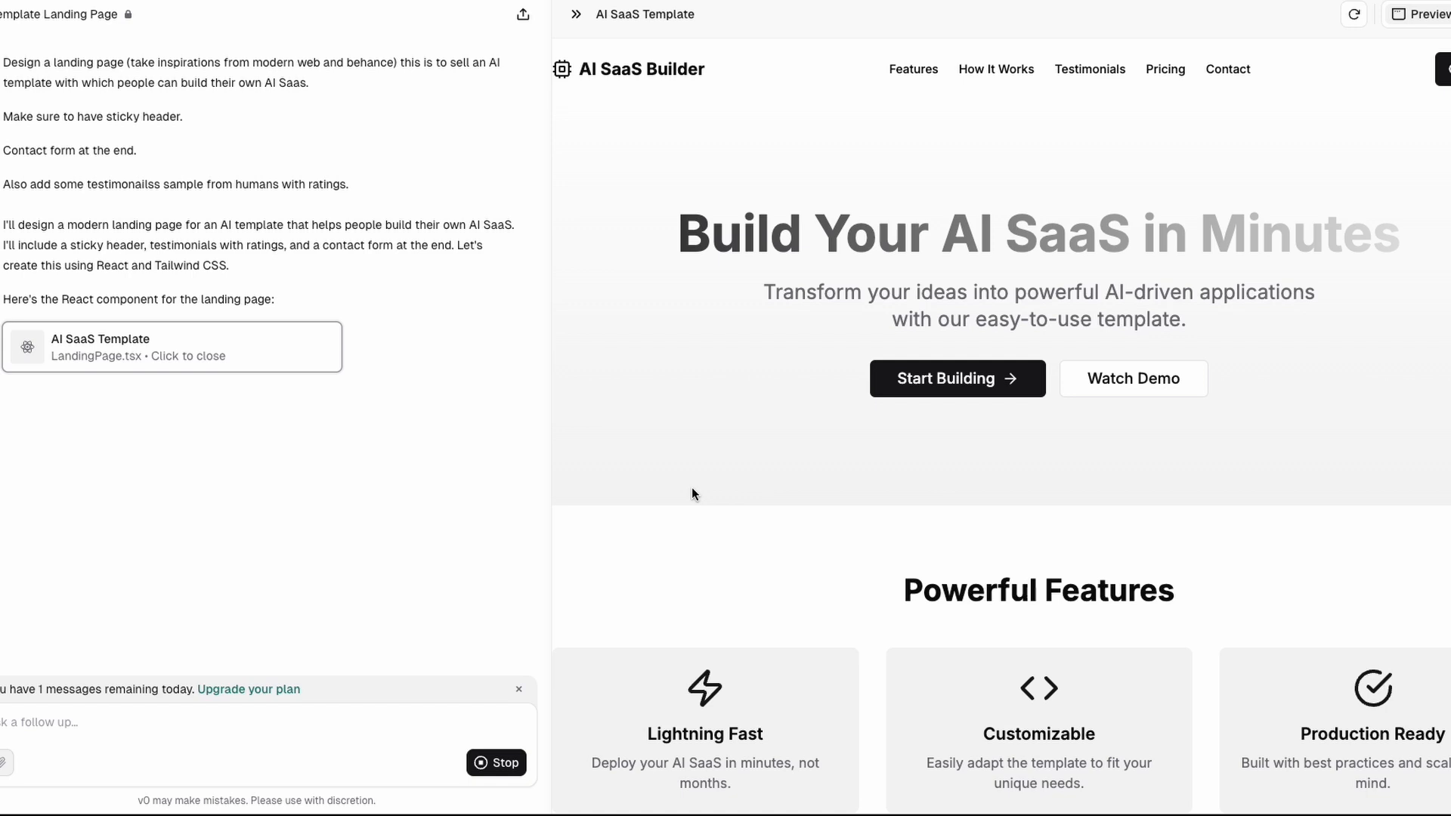
pyautogui.scroll(-3)
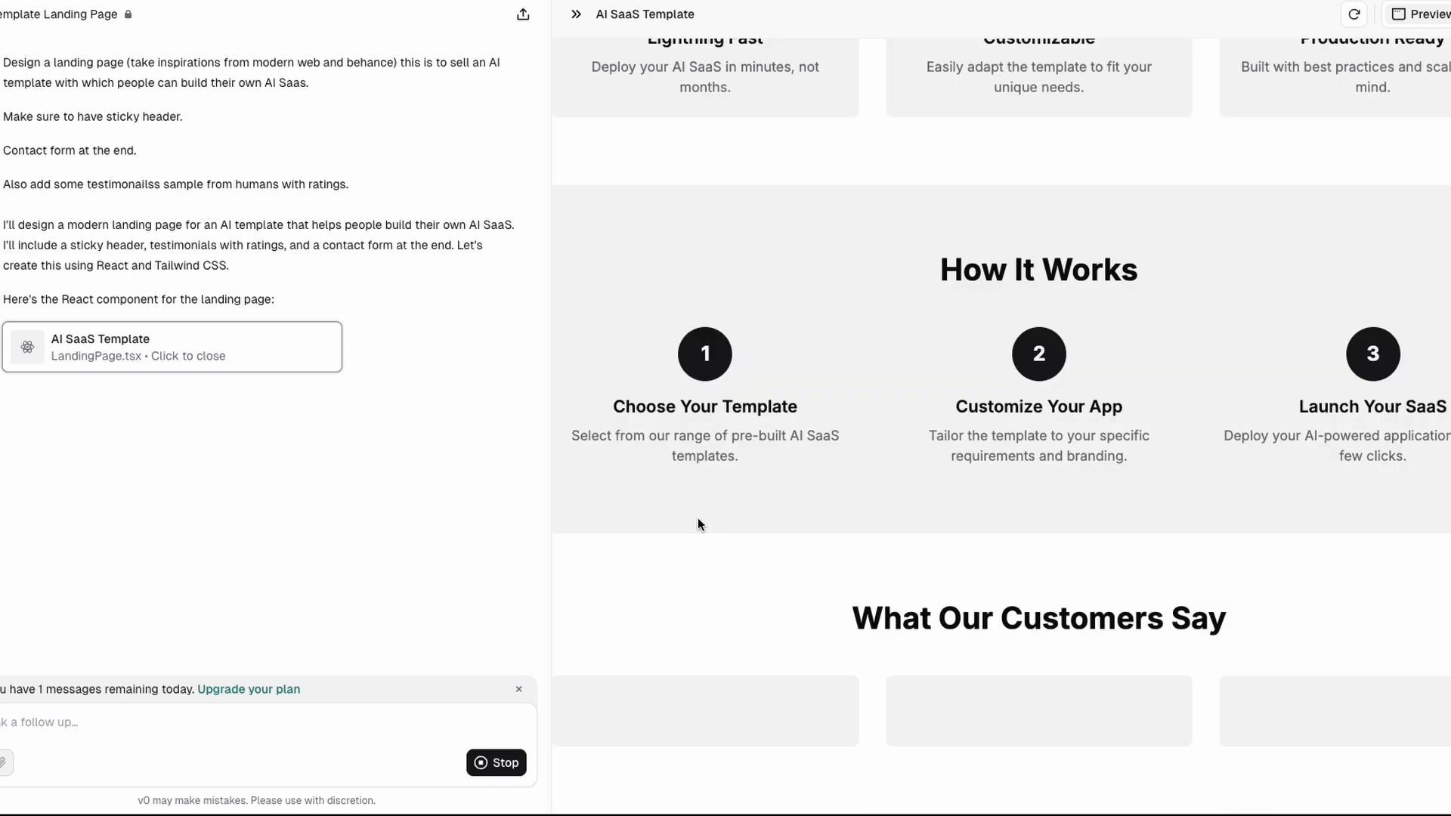
pyautogui.moveTo(826, 633)
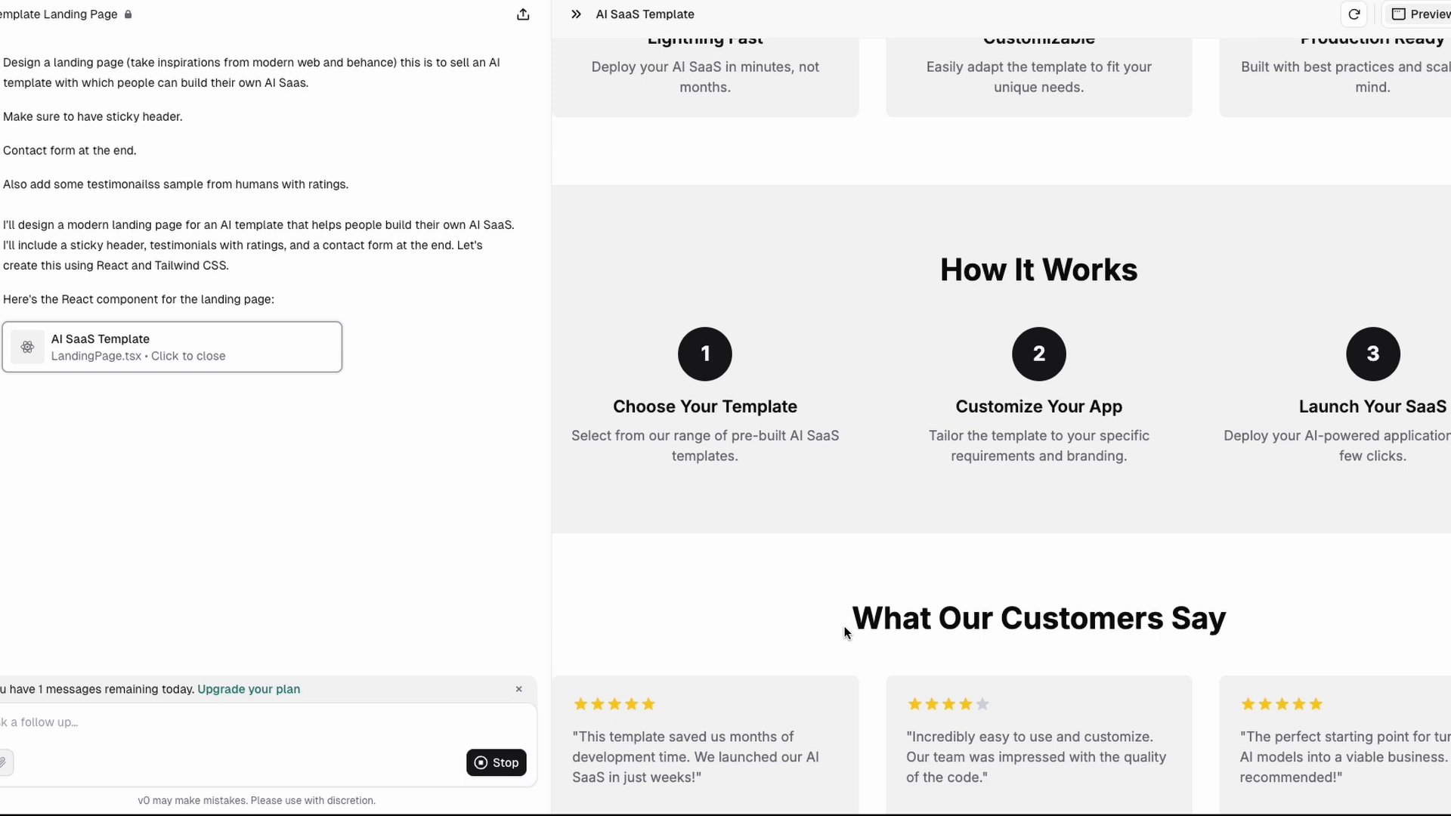
pyautogui.scroll(-3)
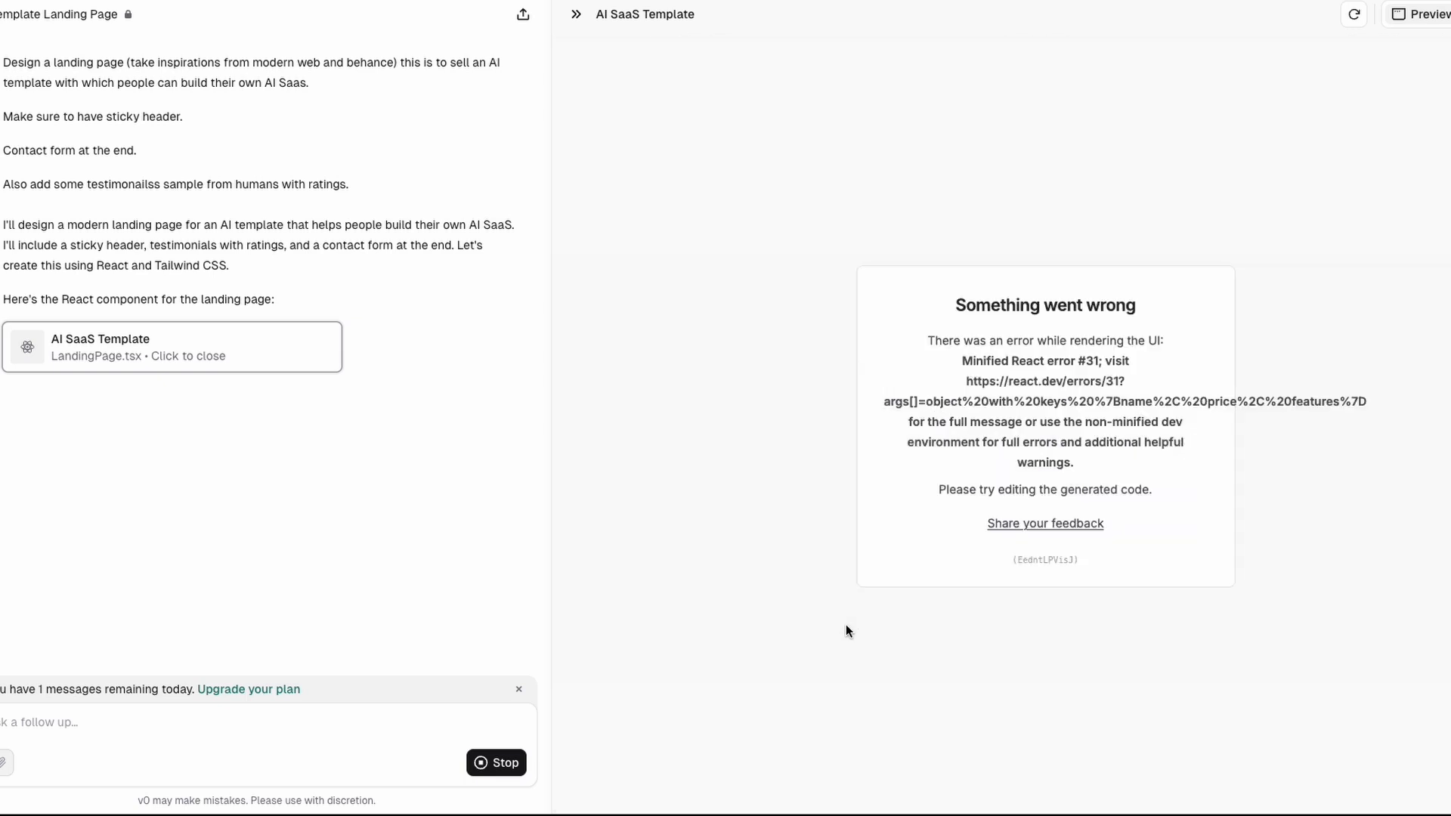
pyautogui.moveTo(919, 399)
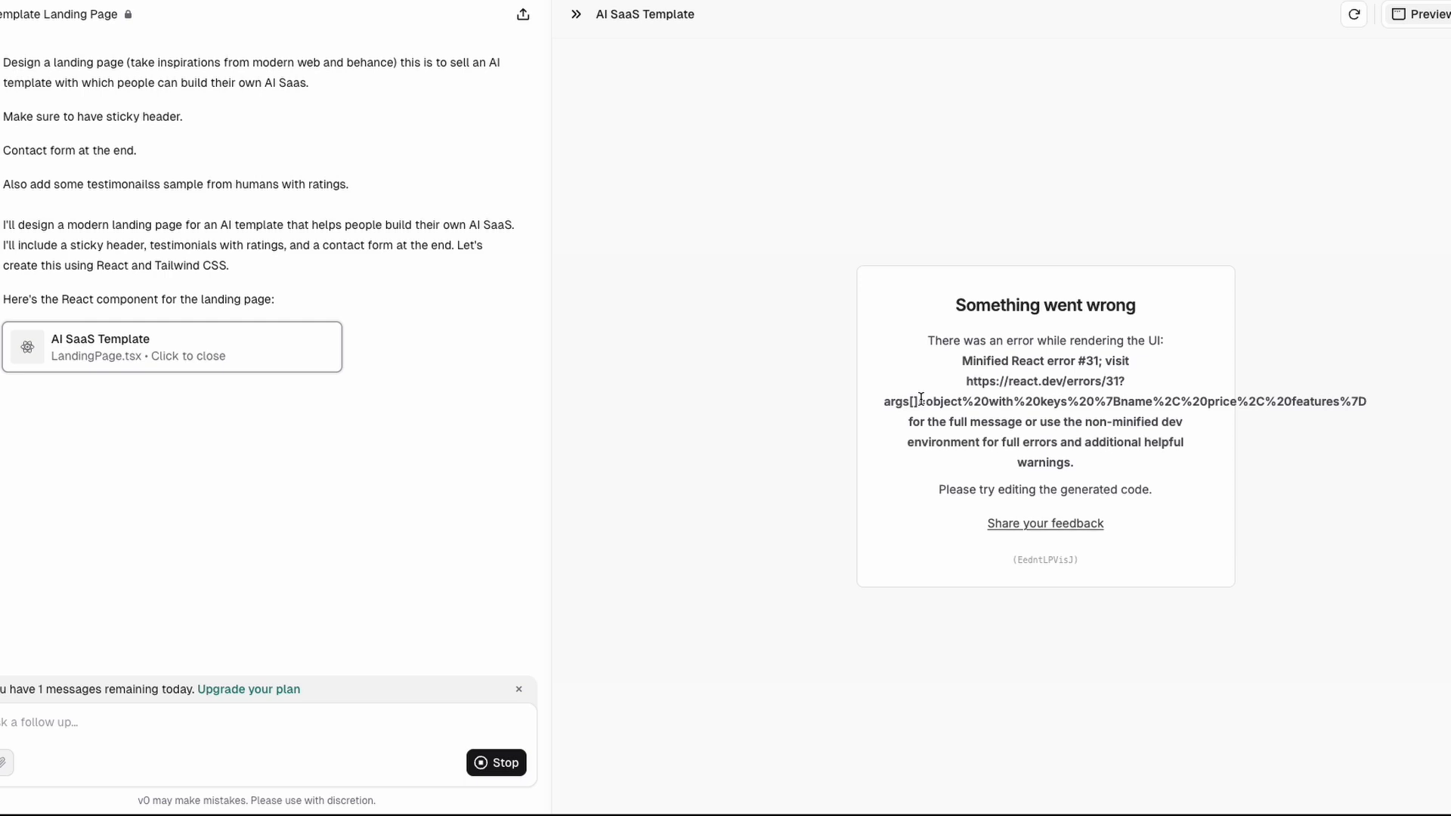
pyautogui.click(1352, 14)
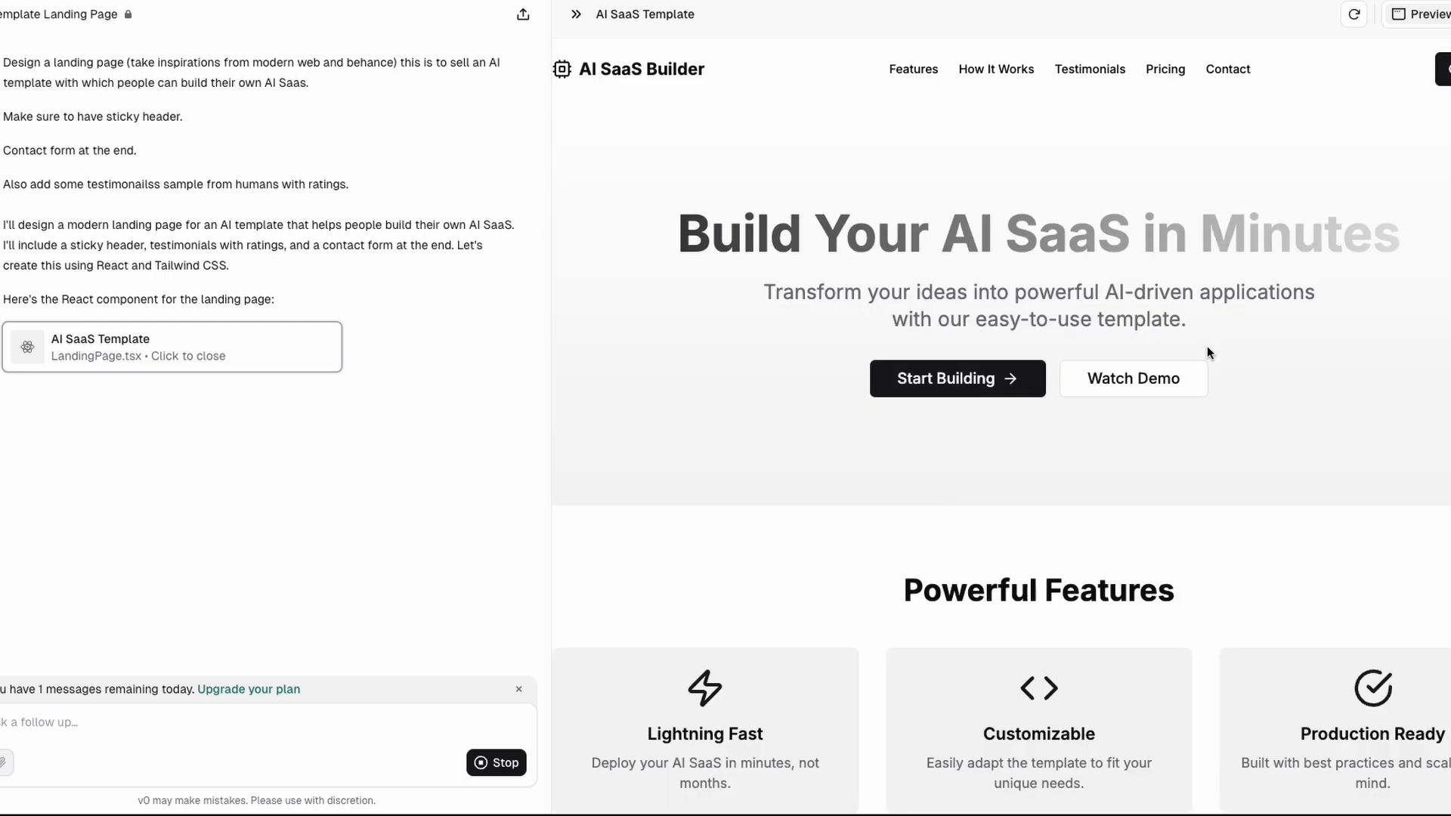
# Scroll the preview down to Pricing and the Get in Touch form, then review the chat summary
pyautogui.scroll(-3)
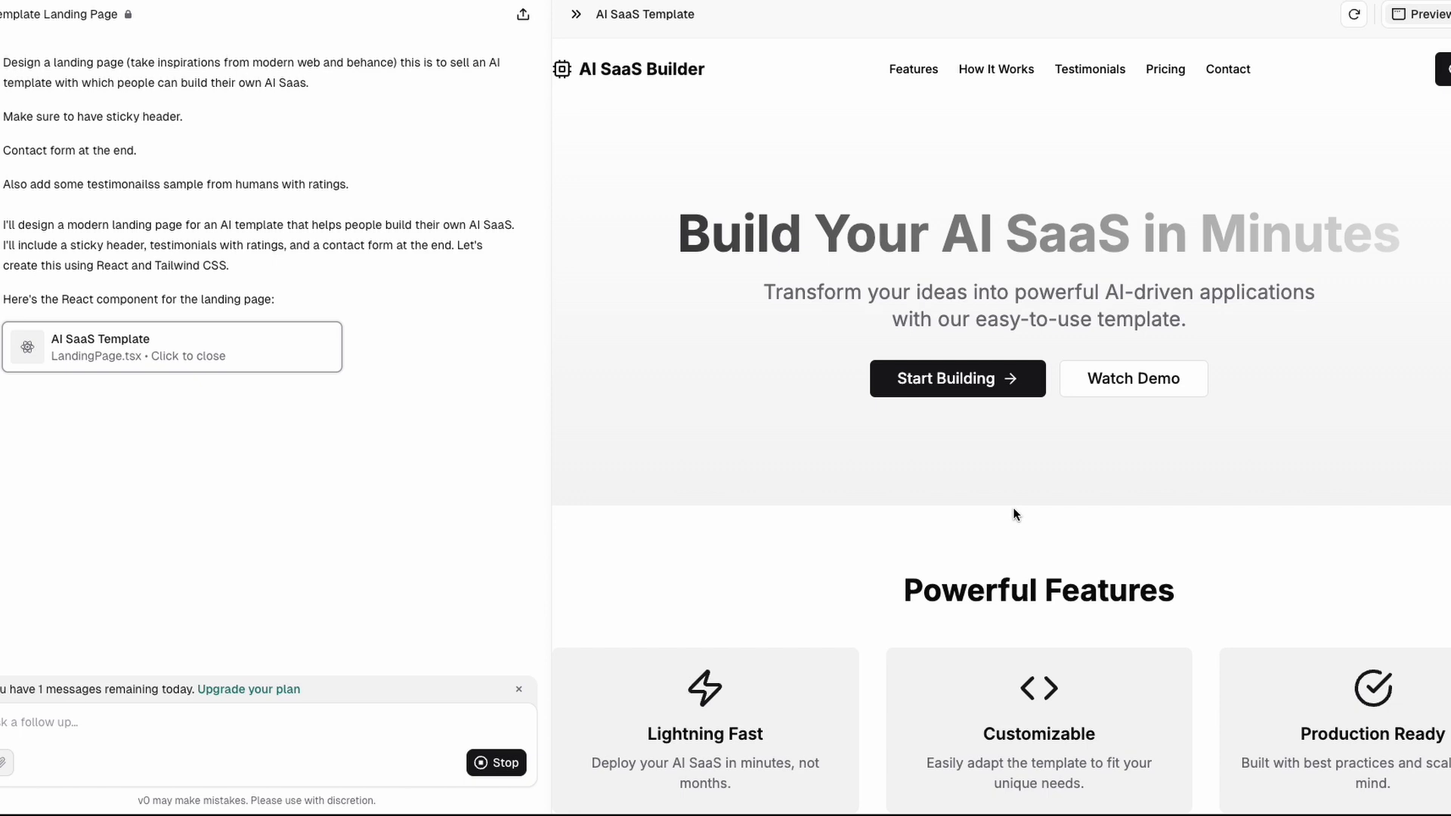
pyautogui.scroll(-3)
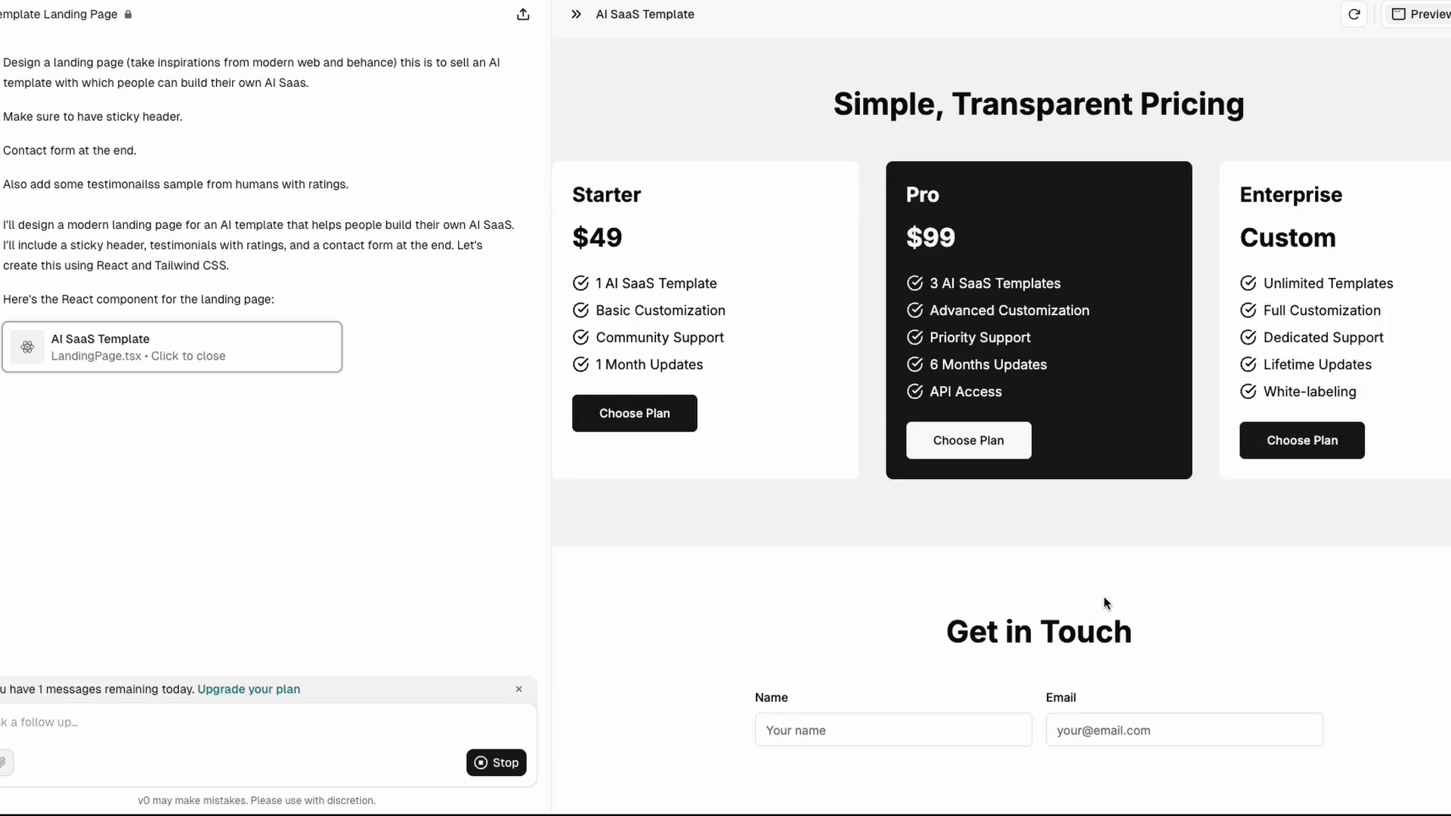
pyautogui.scroll(-3)
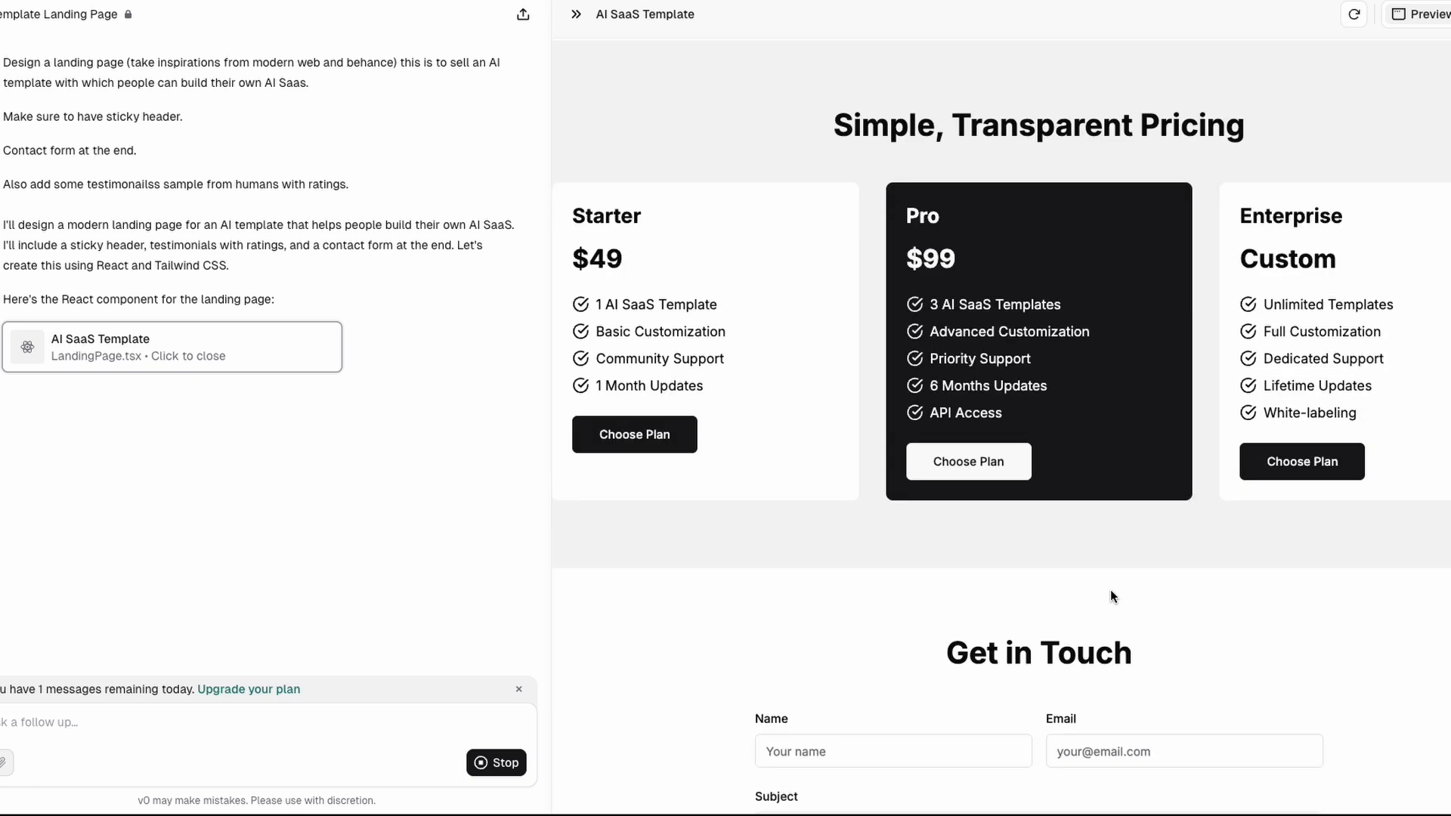
pyautogui.scroll(-3)
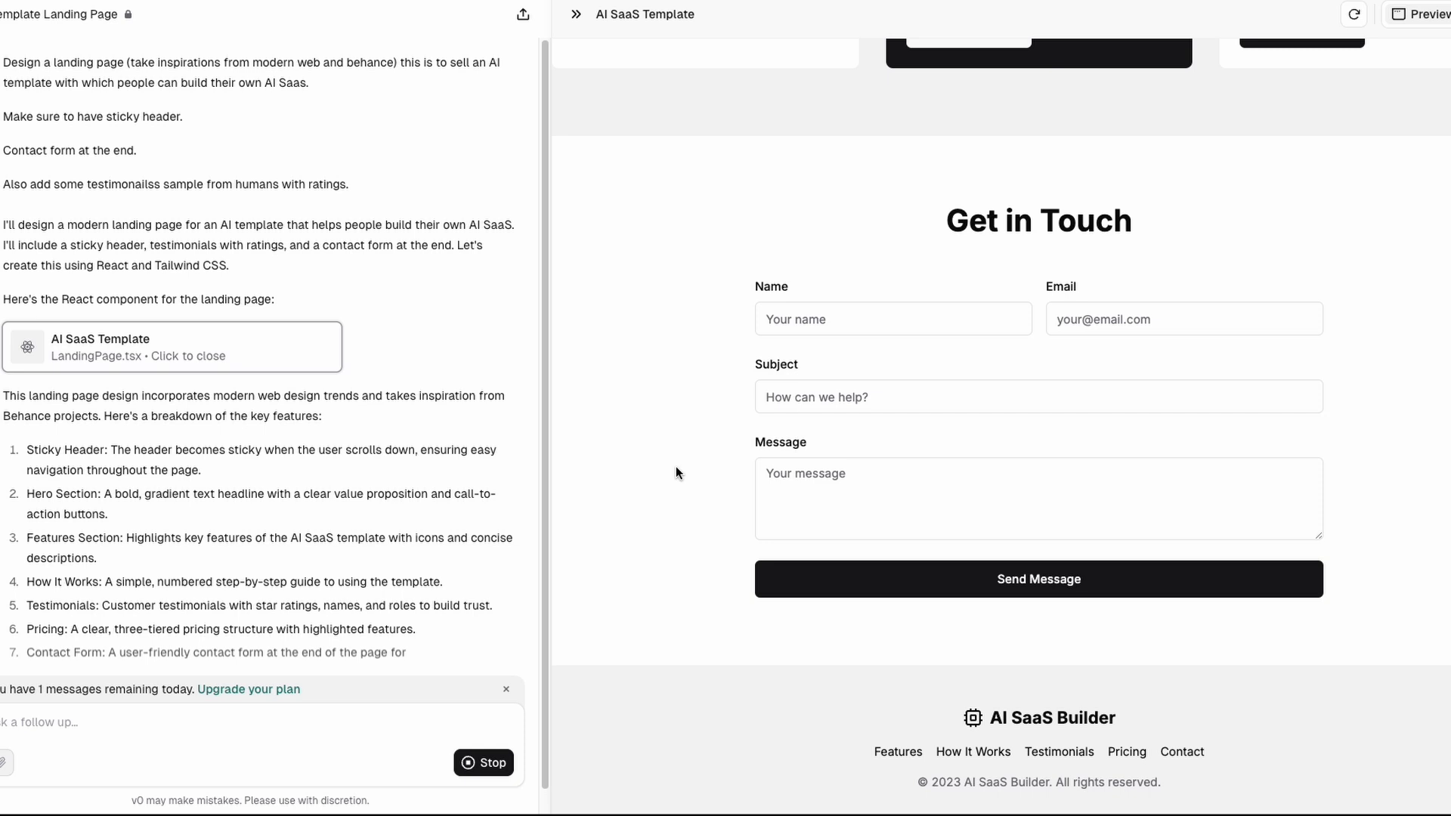
pyautogui.scroll(-3)
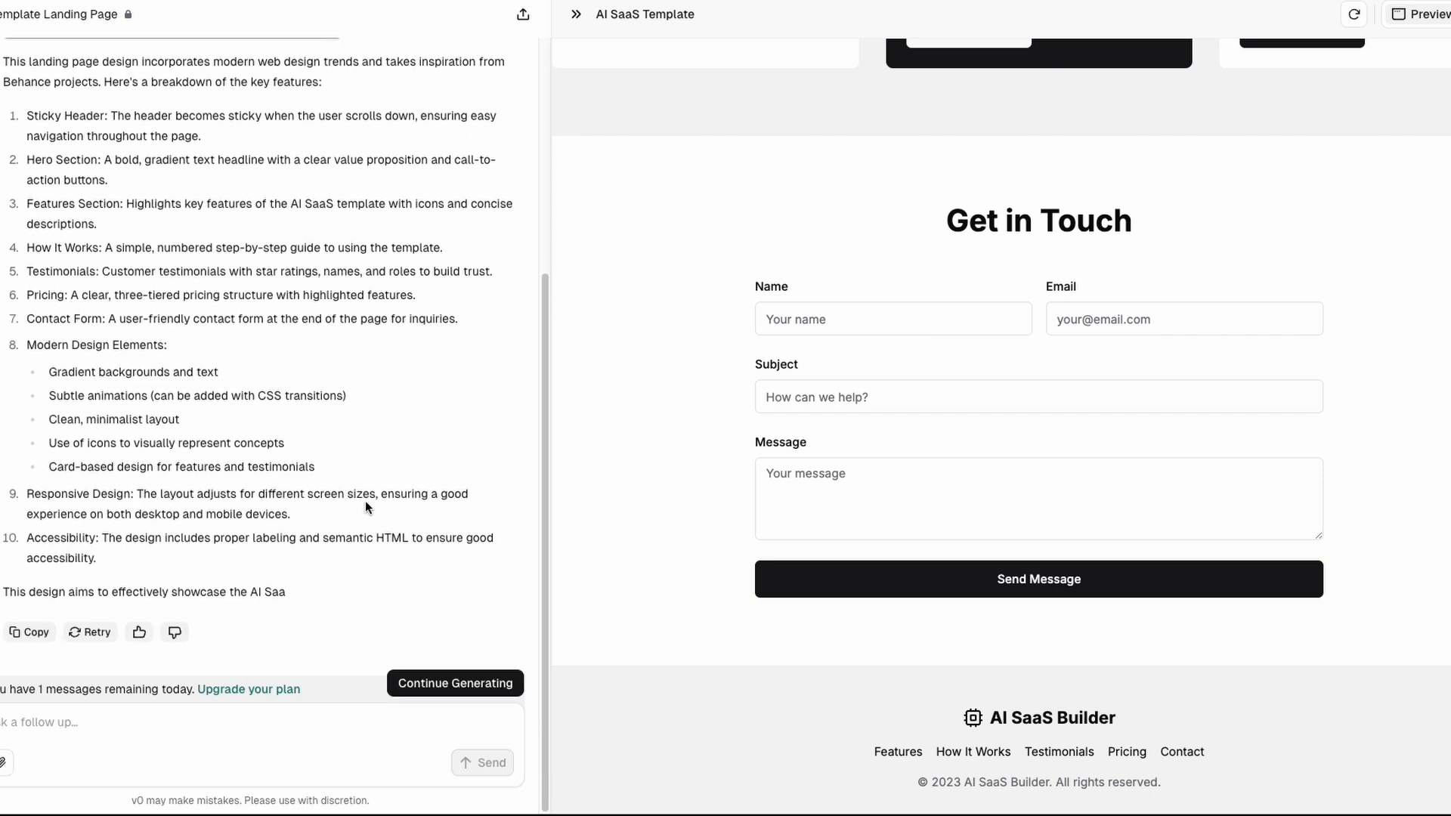
pyautogui.scroll(3)
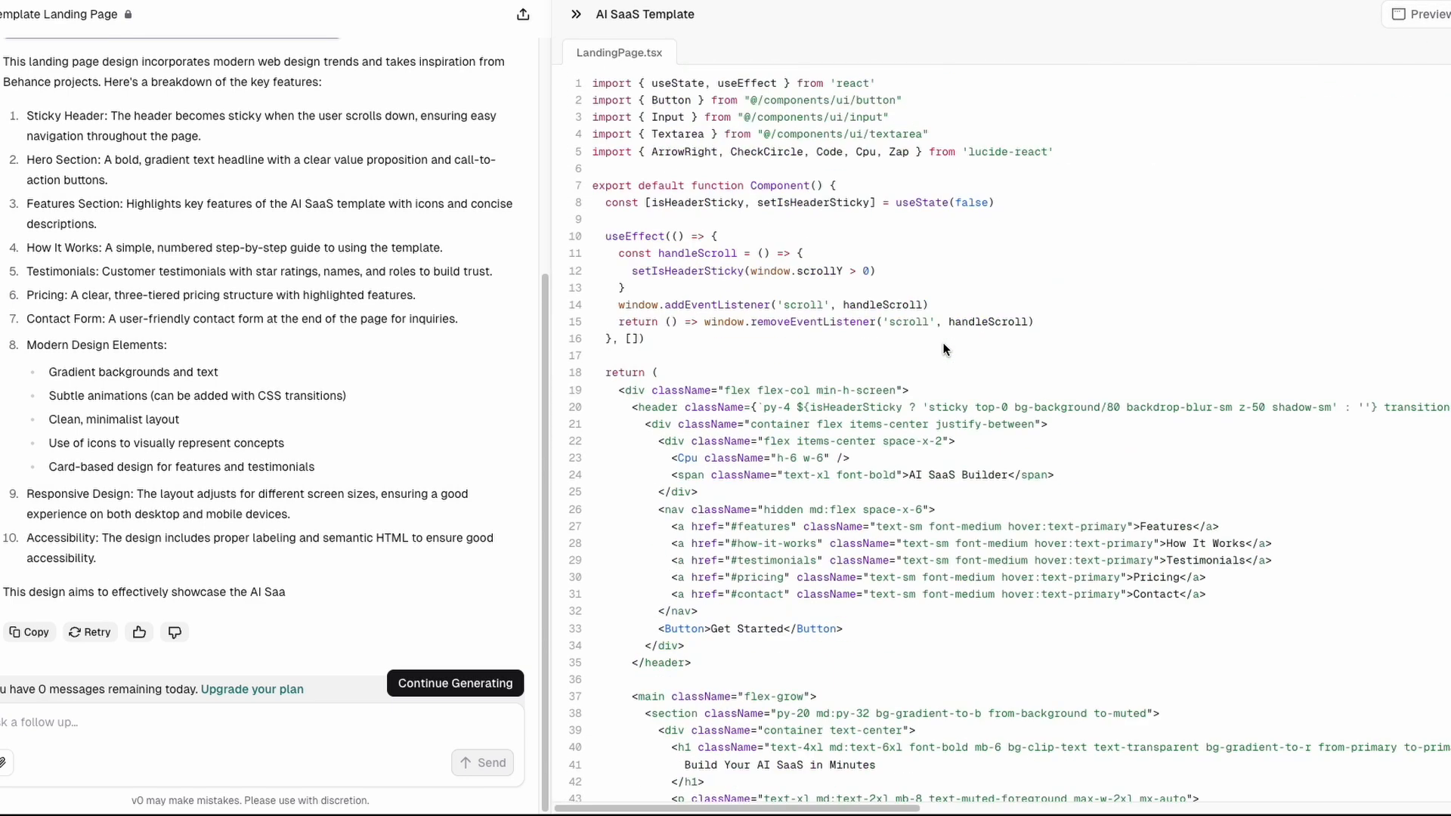
# Leave the LandingPage.tsx code and return to the rendered AI SaaS Builder preview
pyautogui.click(1413, 14)
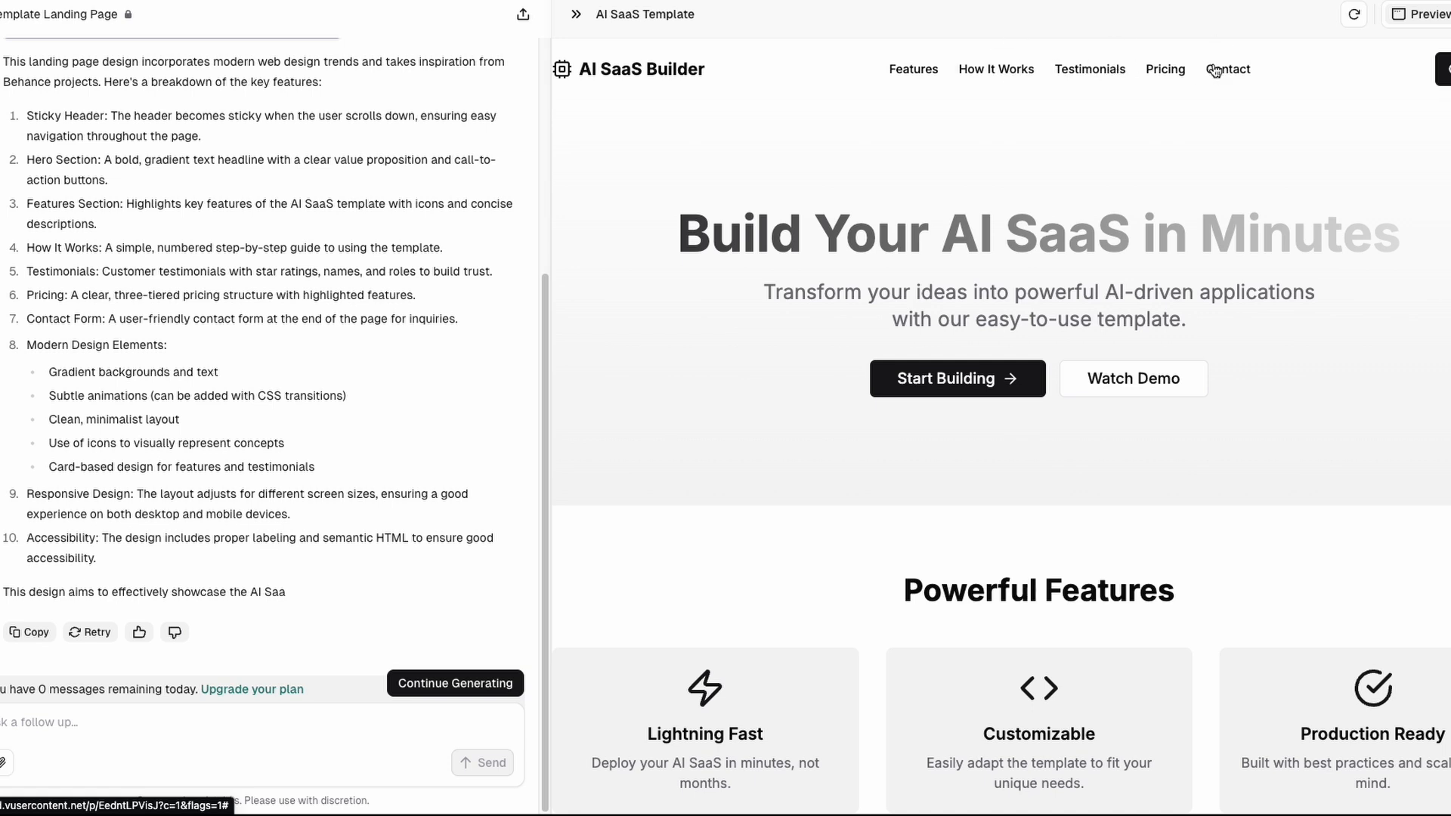
# Jump to the contact form via the Contact nav link and scroll up slightly
pyautogui.click(1228, 69)
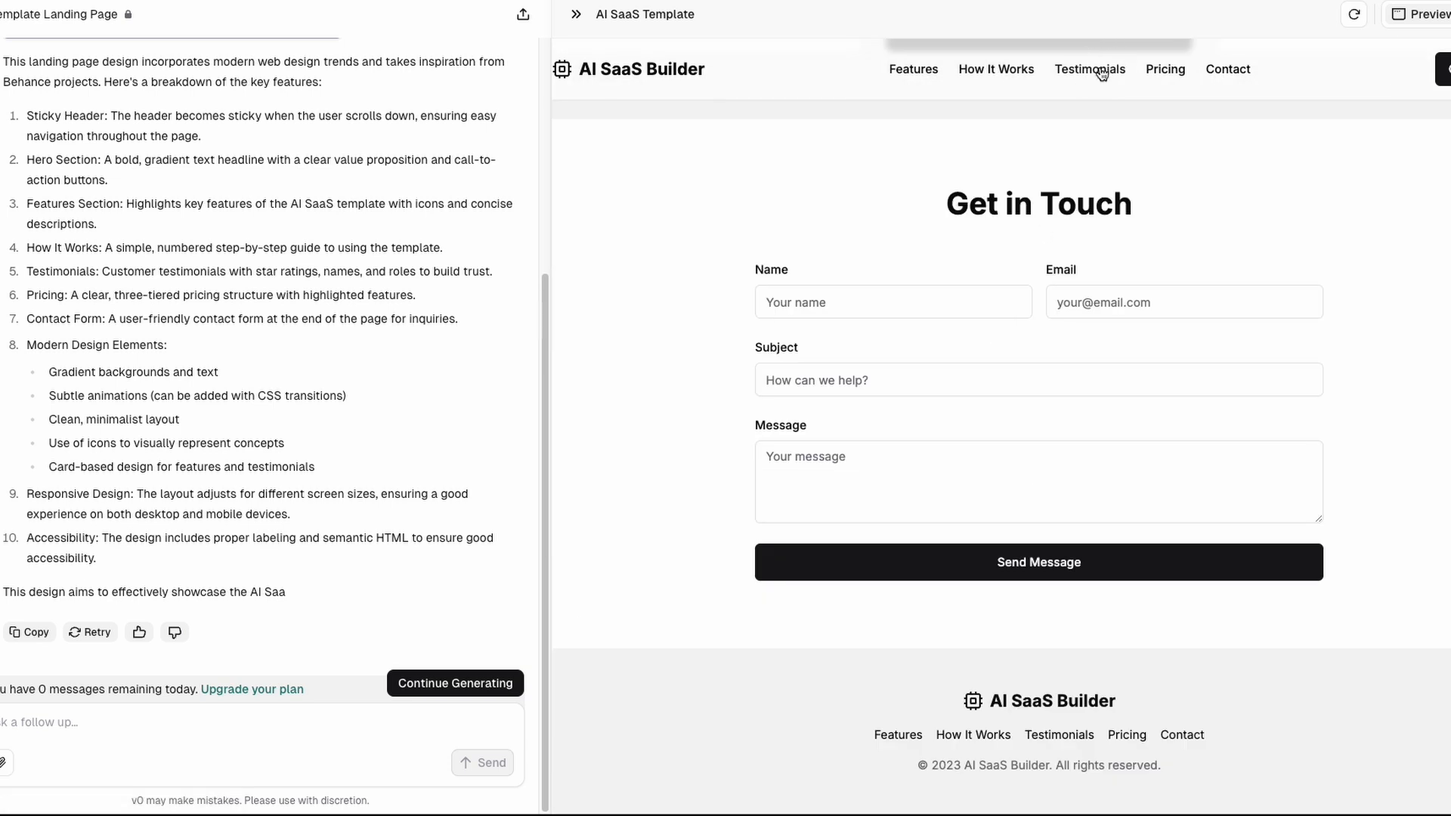
pyautogui.moveTo(992, 62)
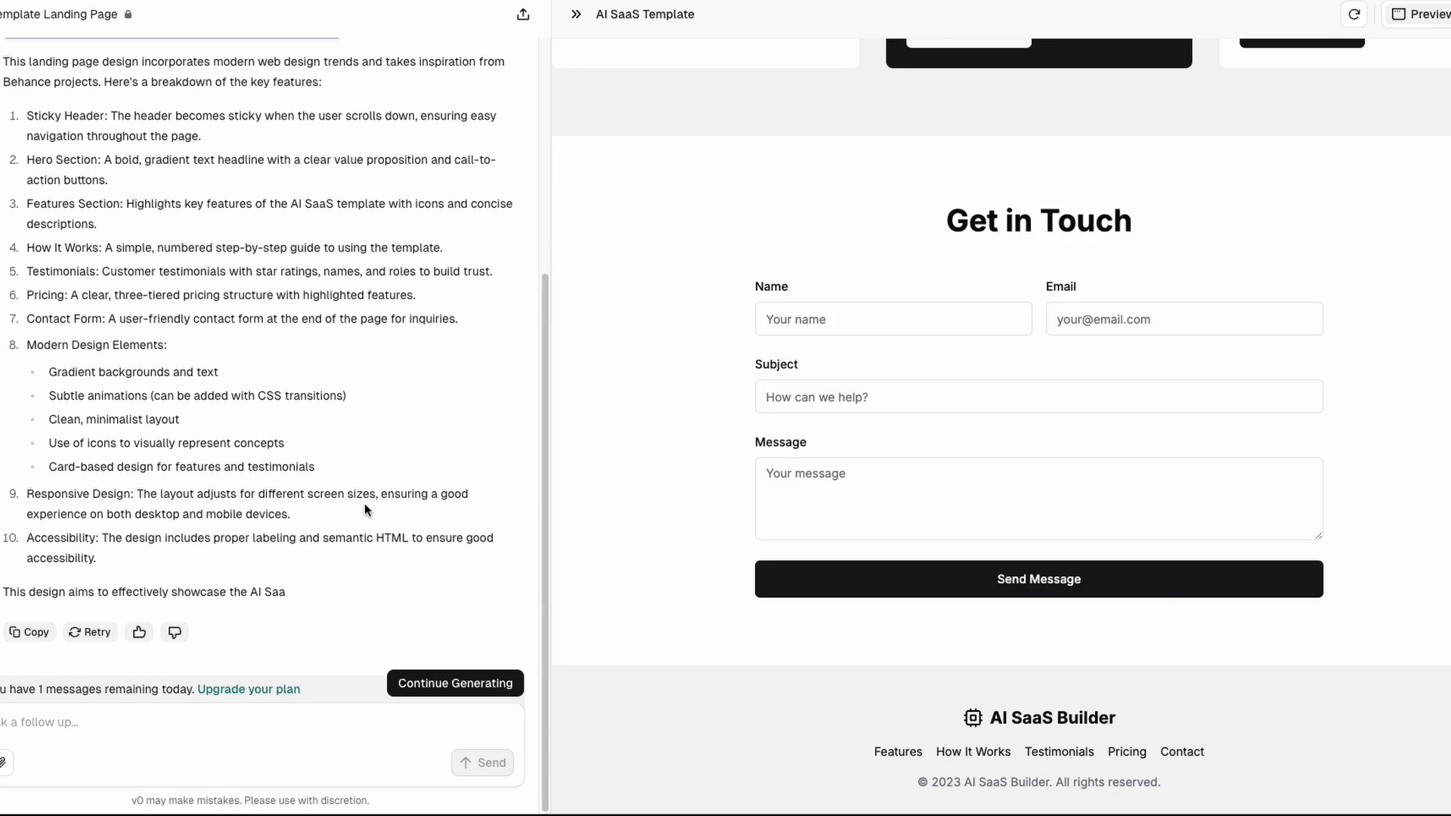
pyautogui.scroll(3)
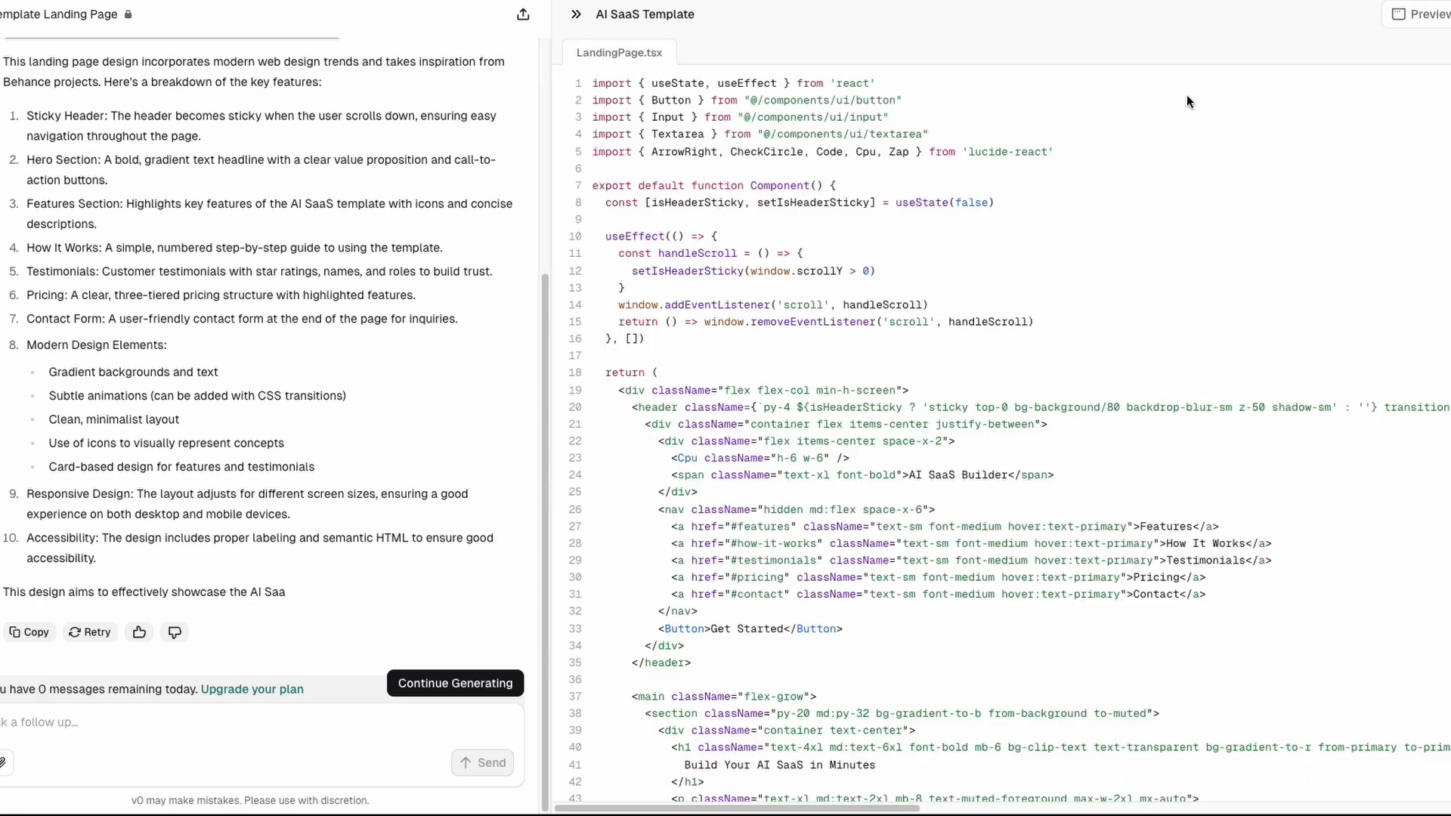
# Switch back to the preview and jump to the Get in Touch form via Contact
pyautogui.scroll(-3)
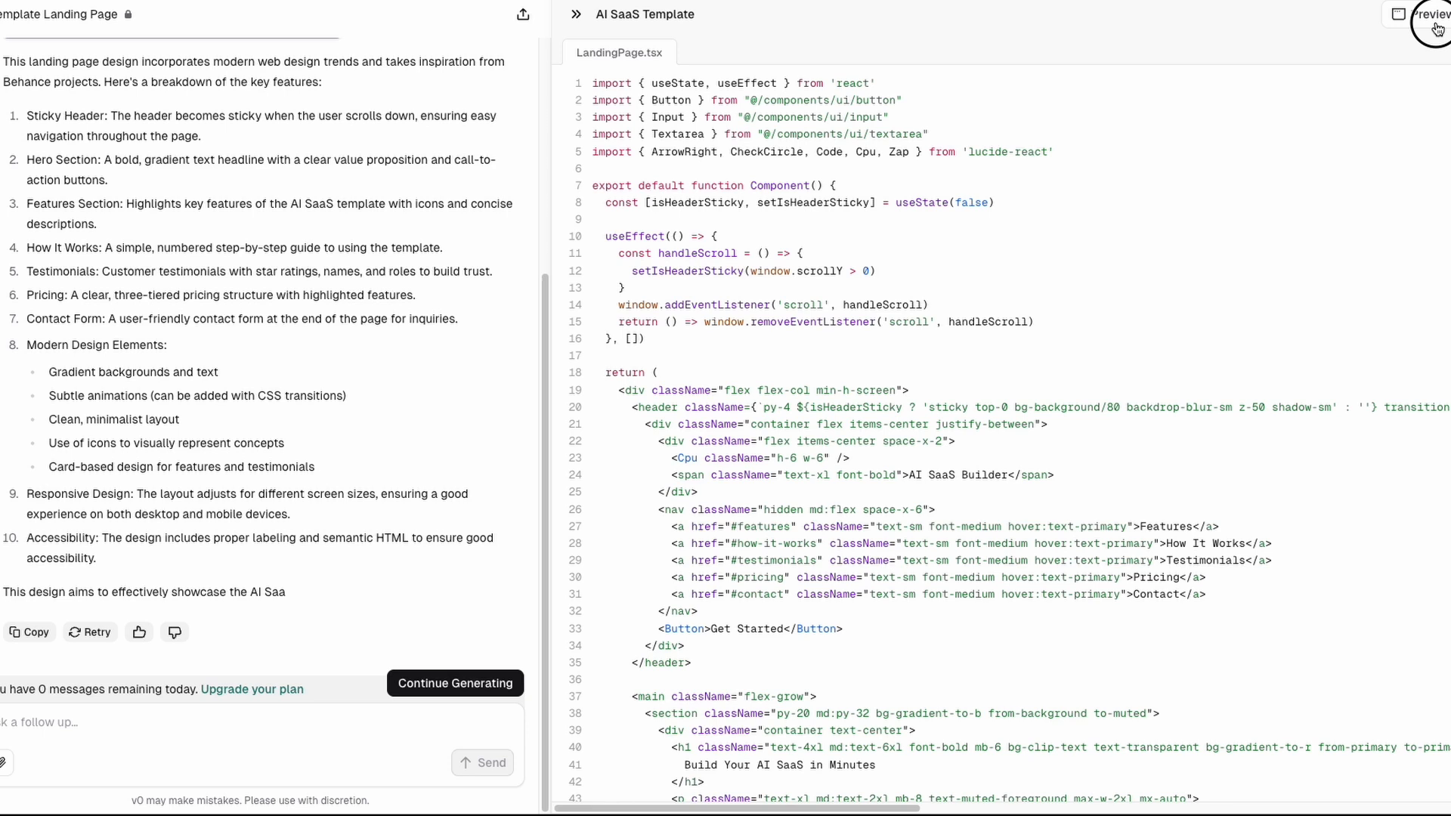
pyautogui.click(1427, 14)
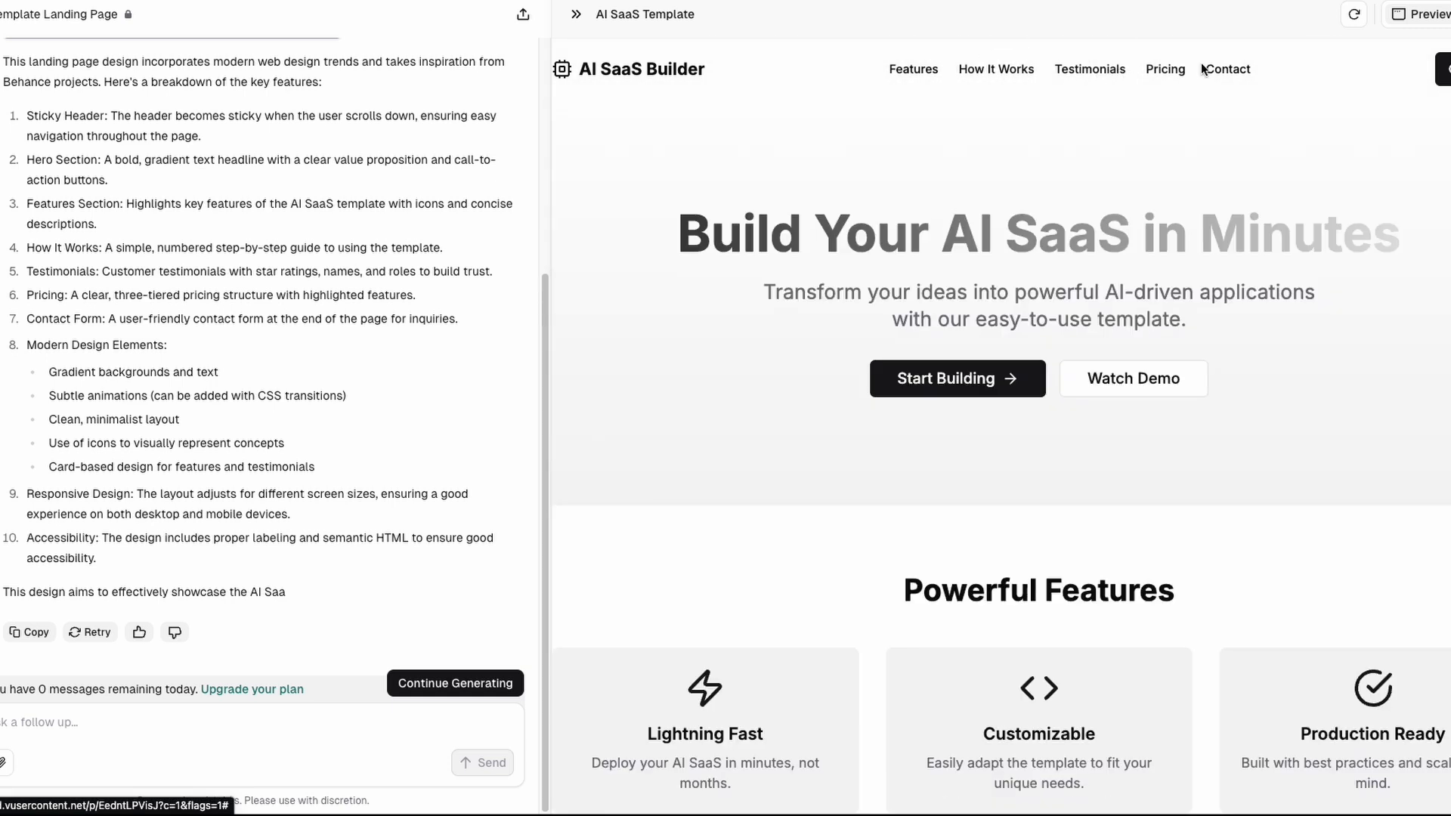
pyautogui.click(1228, 69)
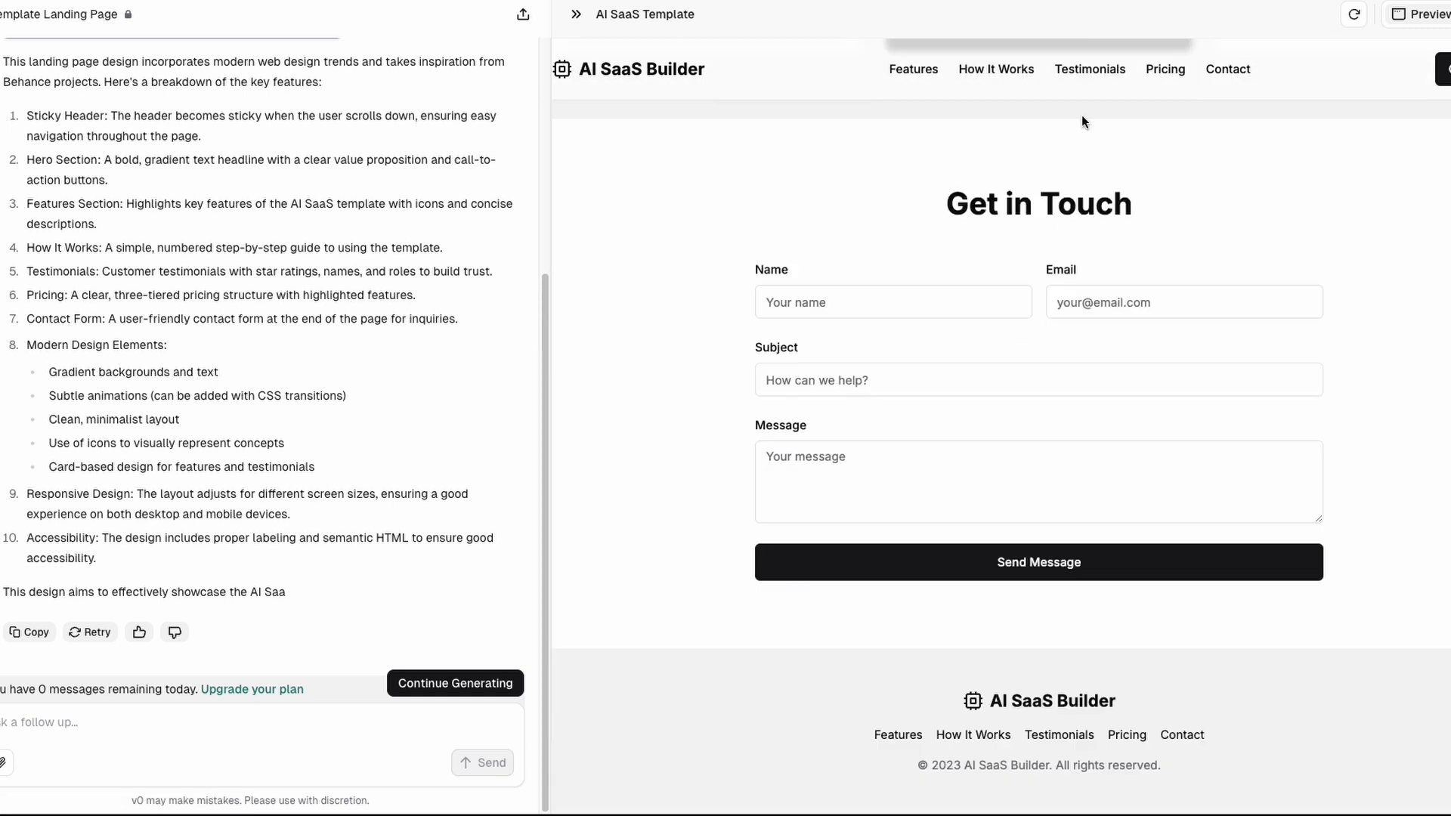
pyautogui.moveTo(1005, 348)
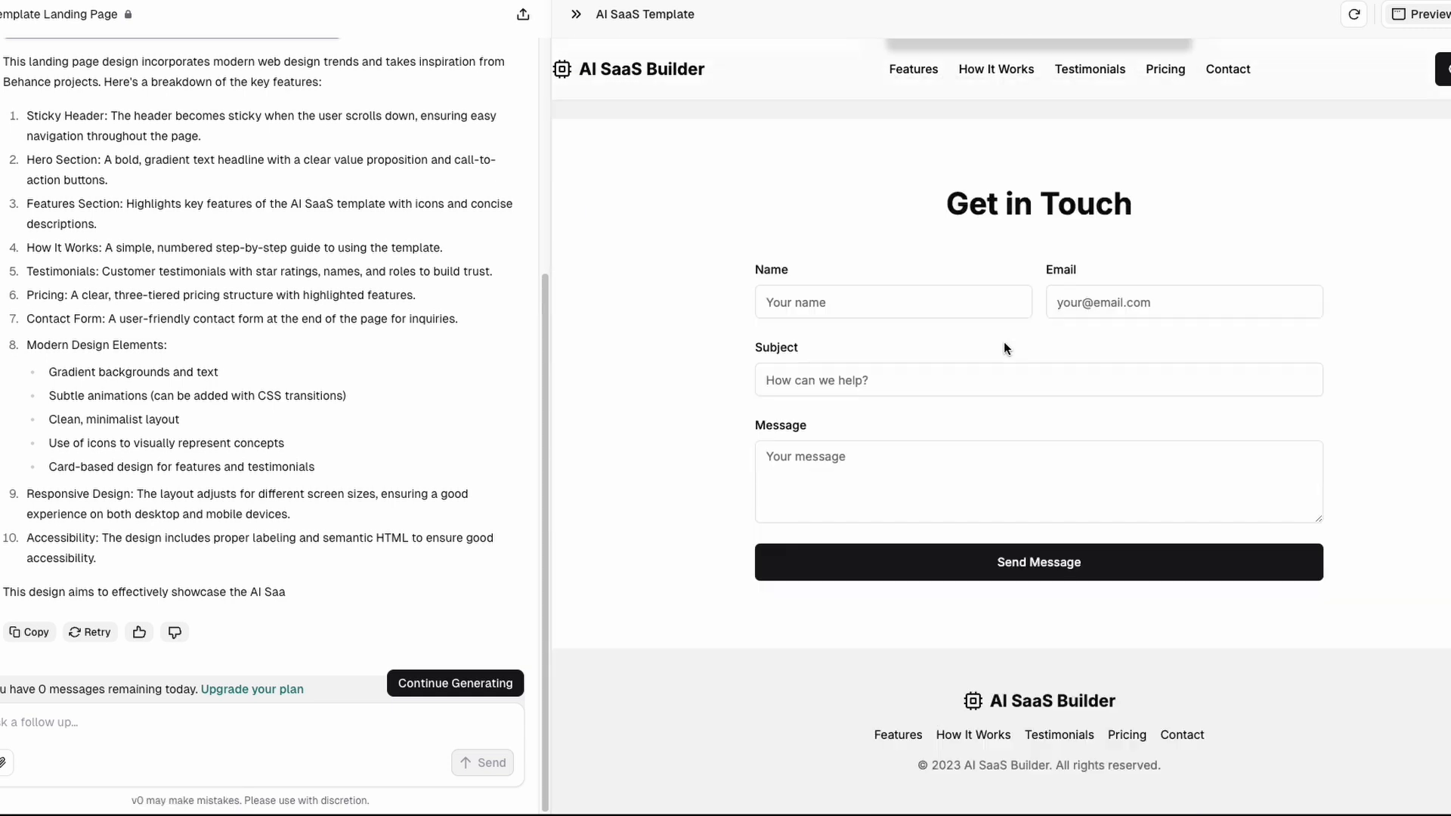